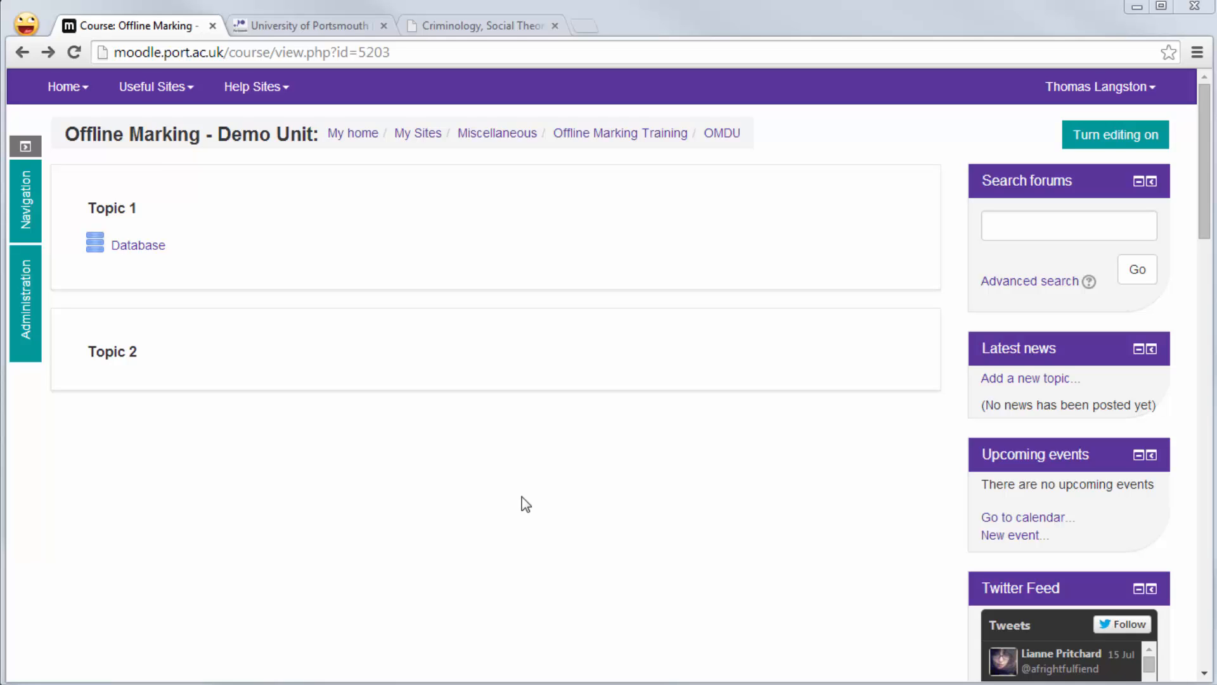
{"action": "mouse_move", "coordinate": [616, 553]}
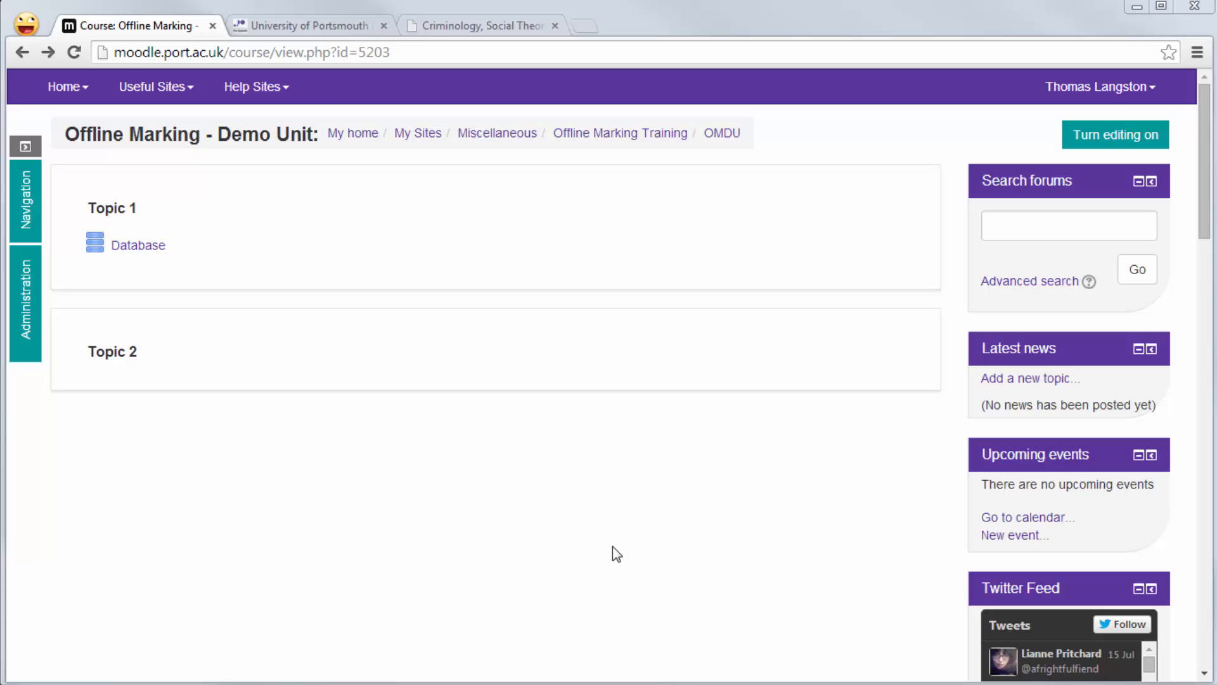
{"action": "mouse_move", "coordinate": [171, 260]}
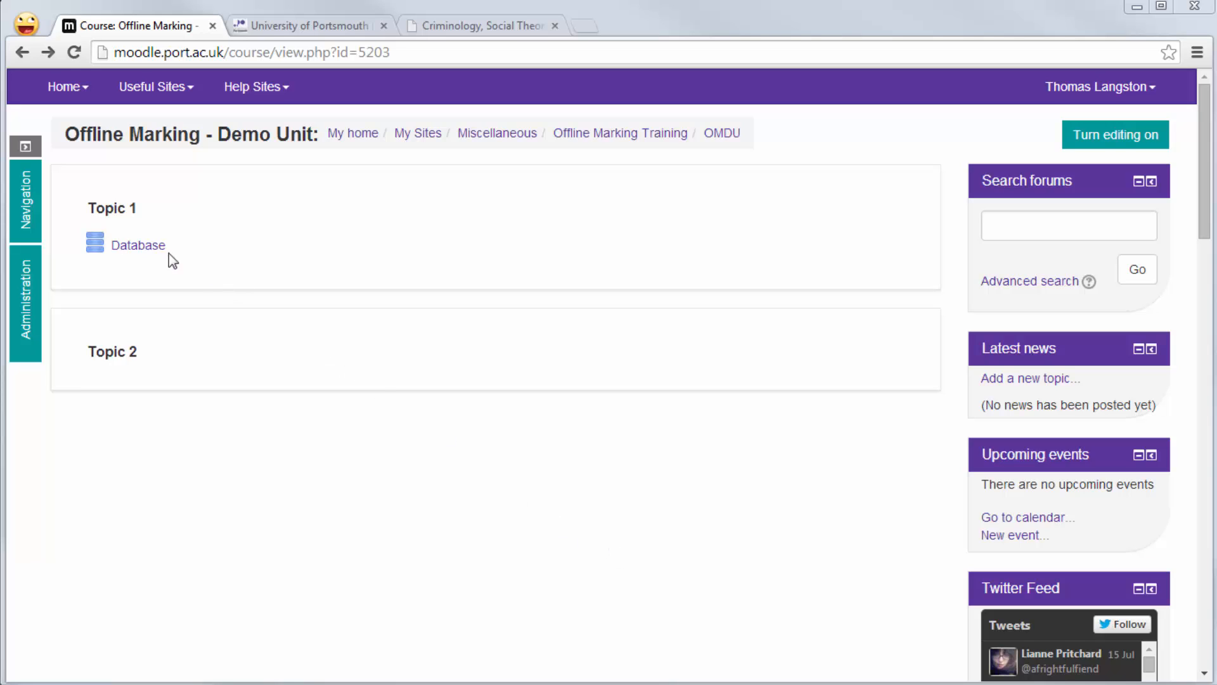
Open the Database activity, review its Export, Import and preset options, then return to fields.
{"action": "left_click", "coordinate": [138, 245]}
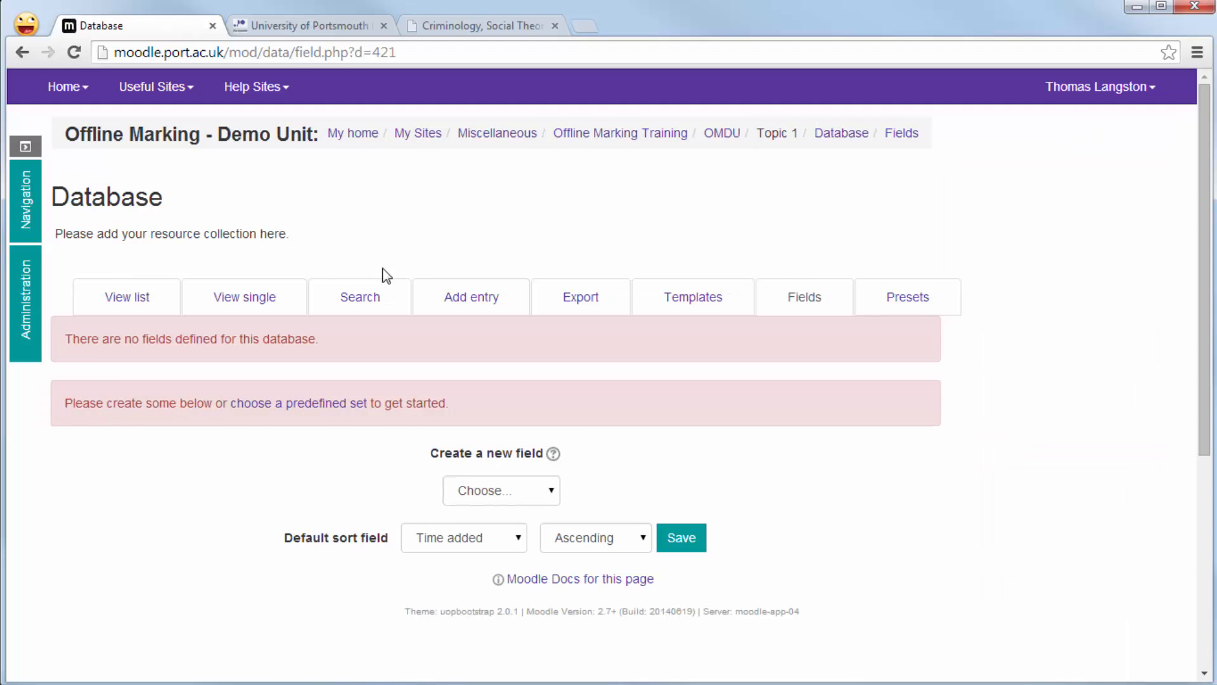
{"action": "mouse_move", "coordinate": [619, 202]}
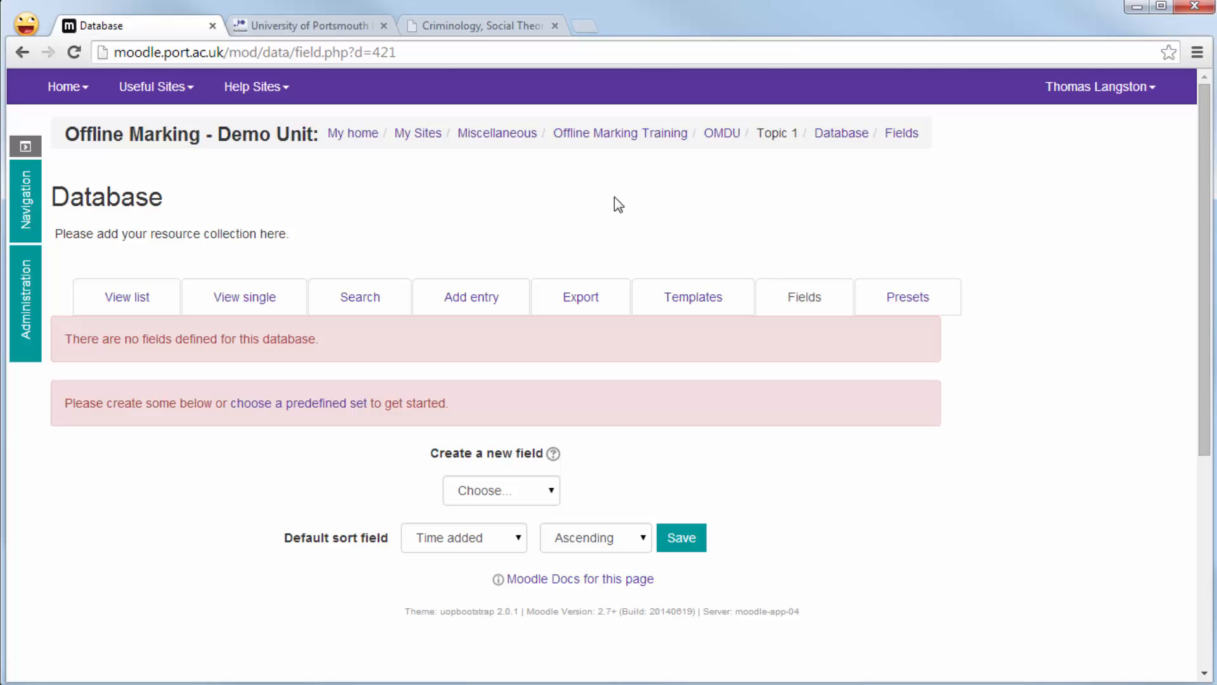
{"action": "mouse_move", "coordinate": [547, 488]}
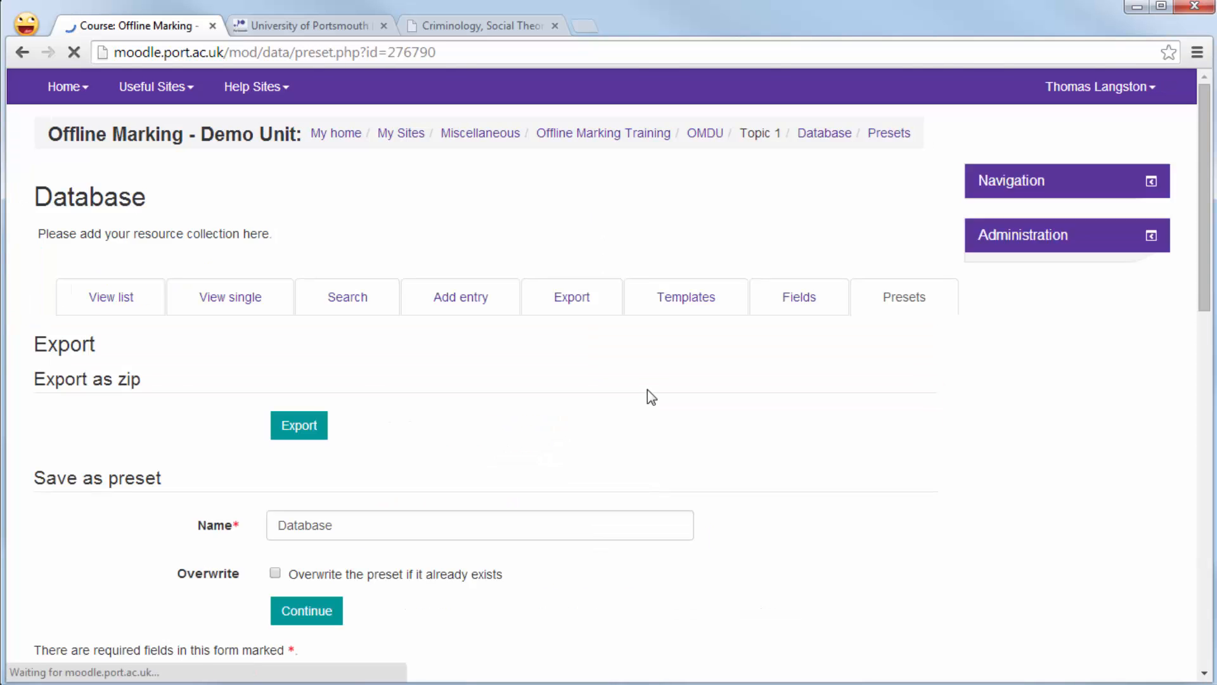
{"action": "scroll", "scroll_direction": "down", "scroll_amount": 3}
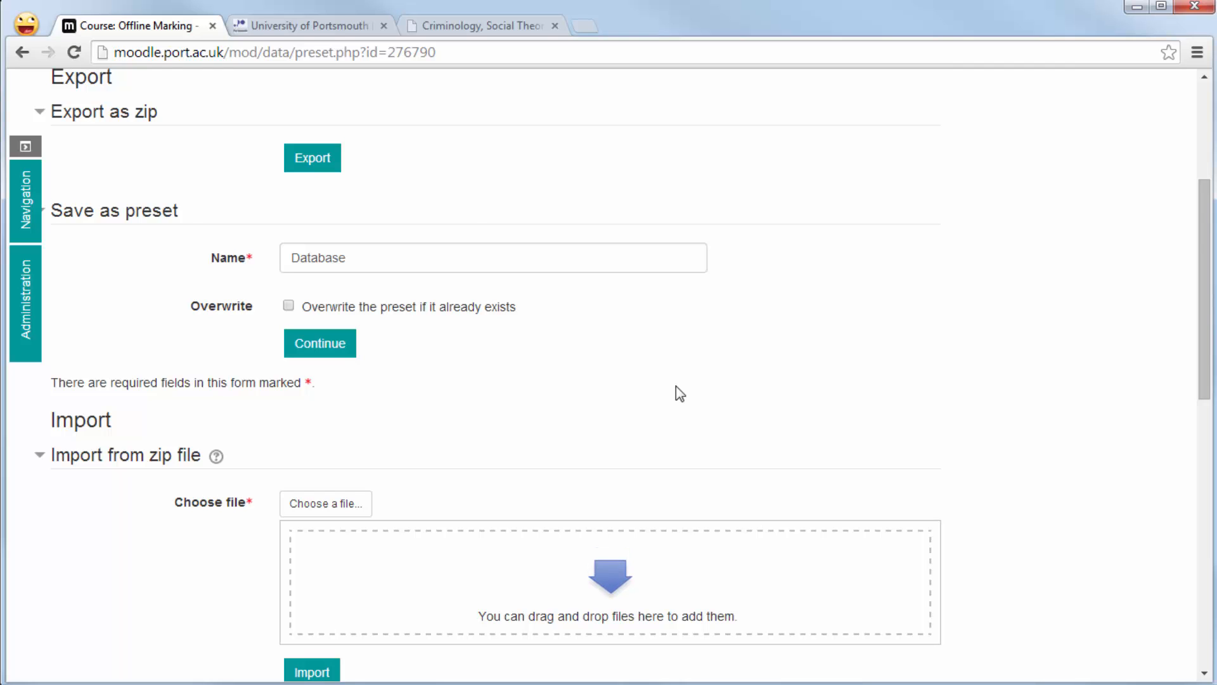
{"action": "scroll", "scroll_direction": "down", "scroll_amount": 3}
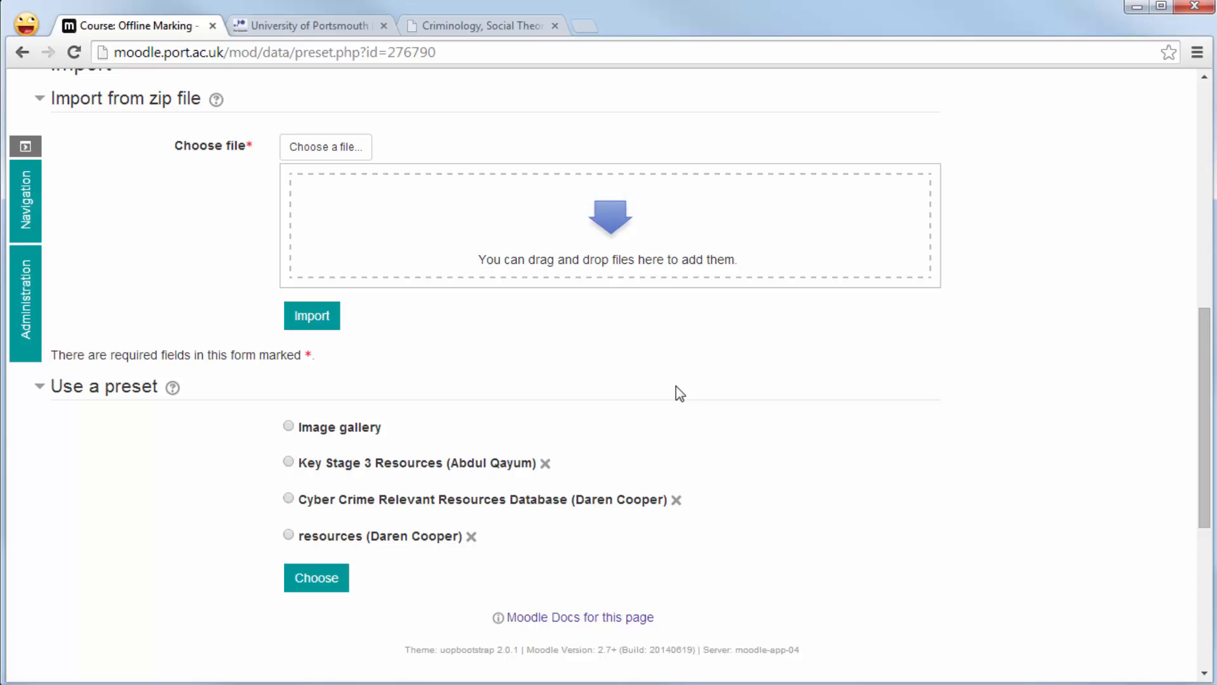
{"action": "mouse_move", "coordinate": [575, 374]}
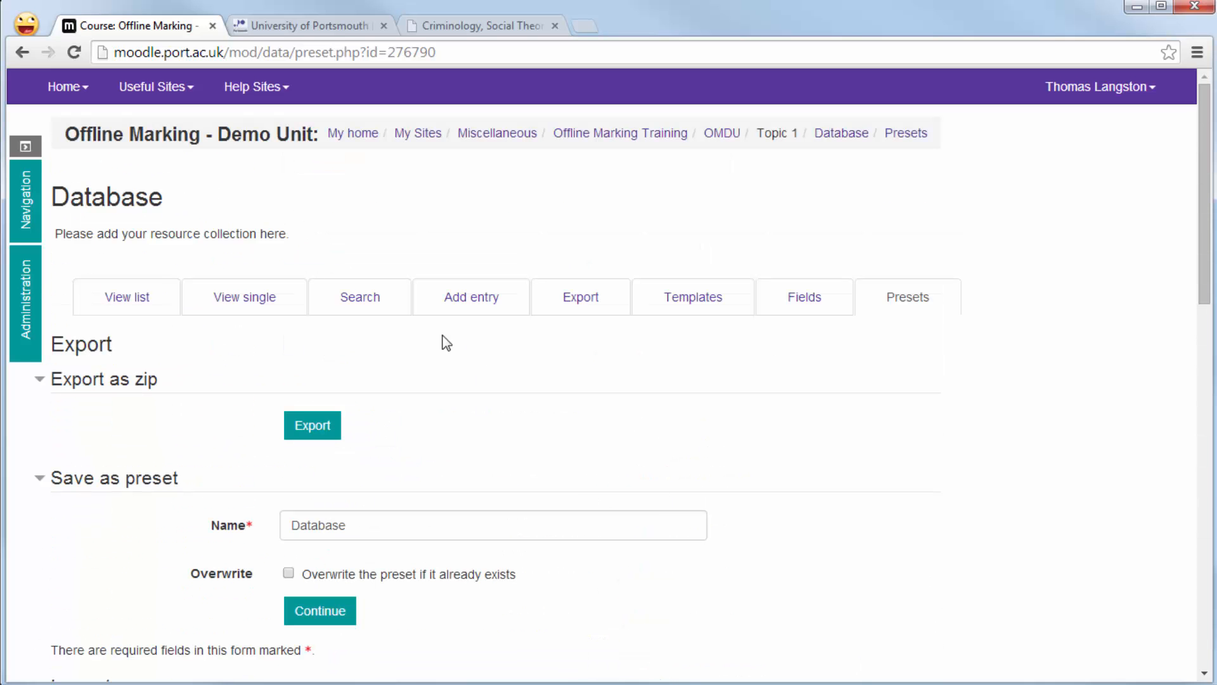
{"action": "left_click", "coordinate": [804, 297]}
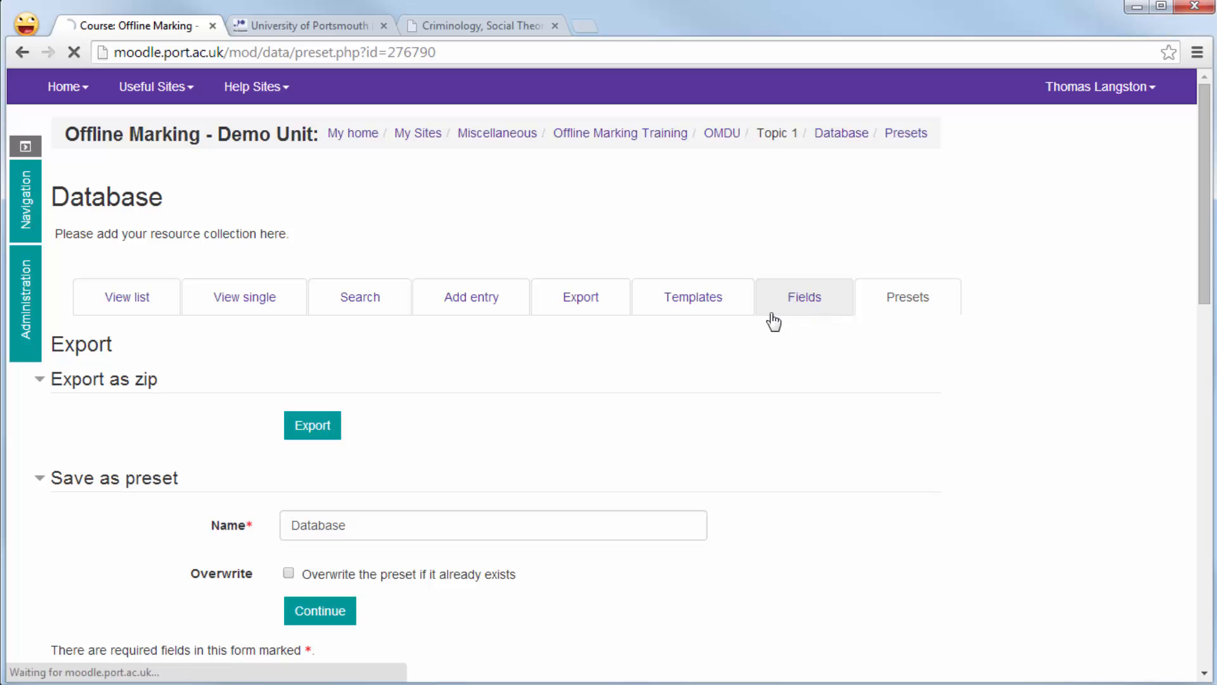
Create a Text input field called 'Name of Resource'.
{"action": "left_click", "coordinate": [803, 297]}
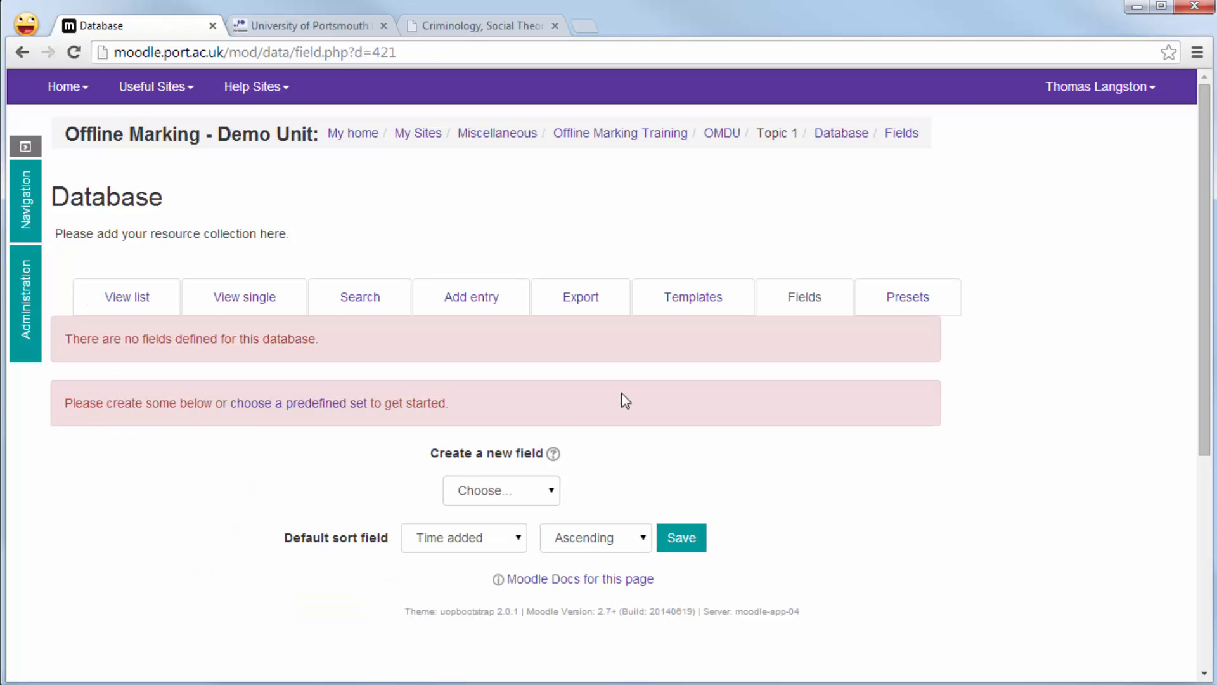
{"action": "left_click", "coordinate": [500, 489]}
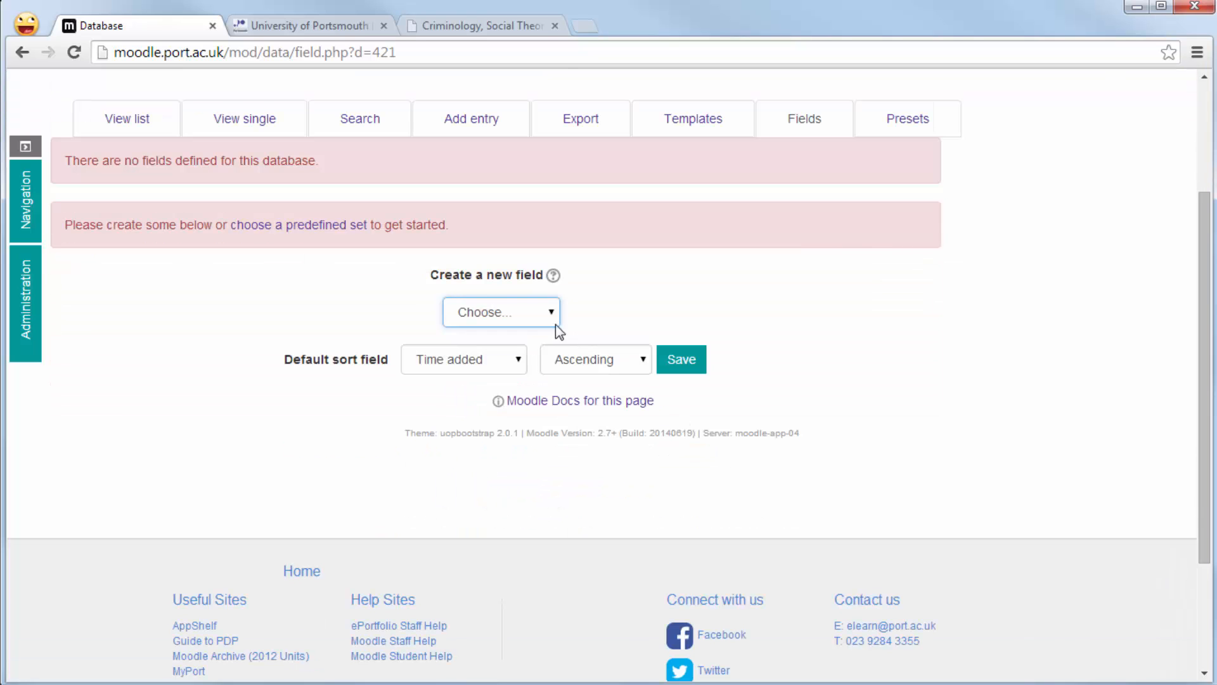
{"action": "left_click", "coordinate": [501, 311]}
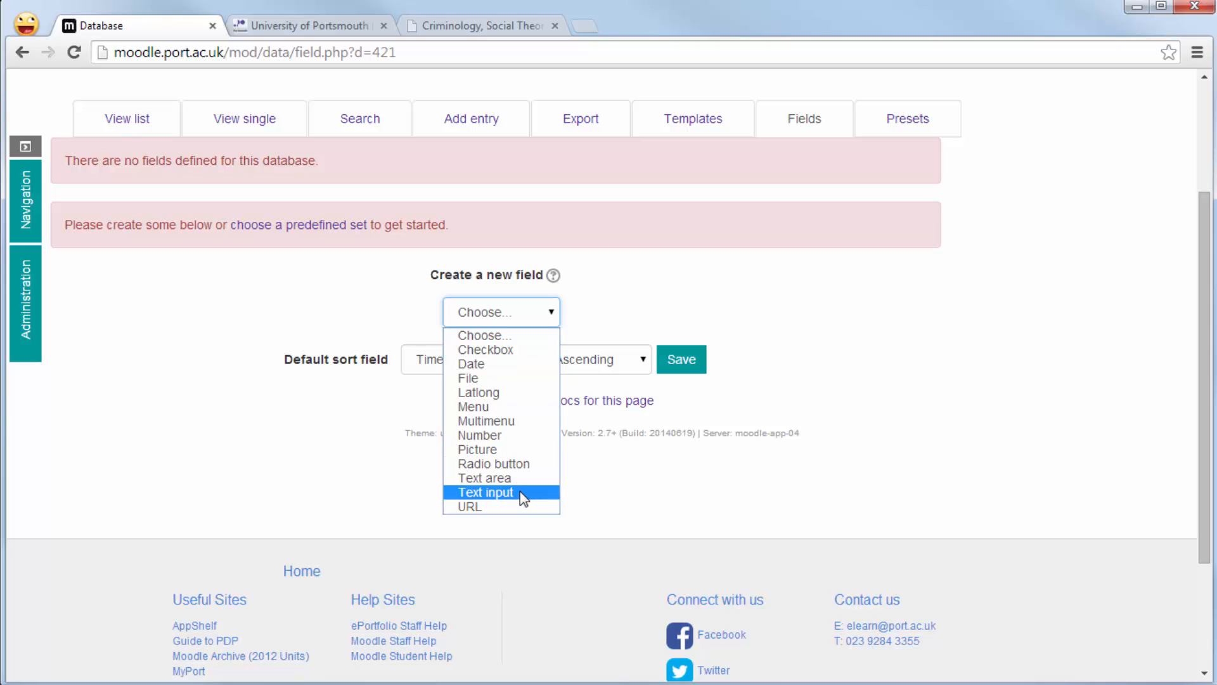
{"action": "left_click", "coordinate": [485, 491]}
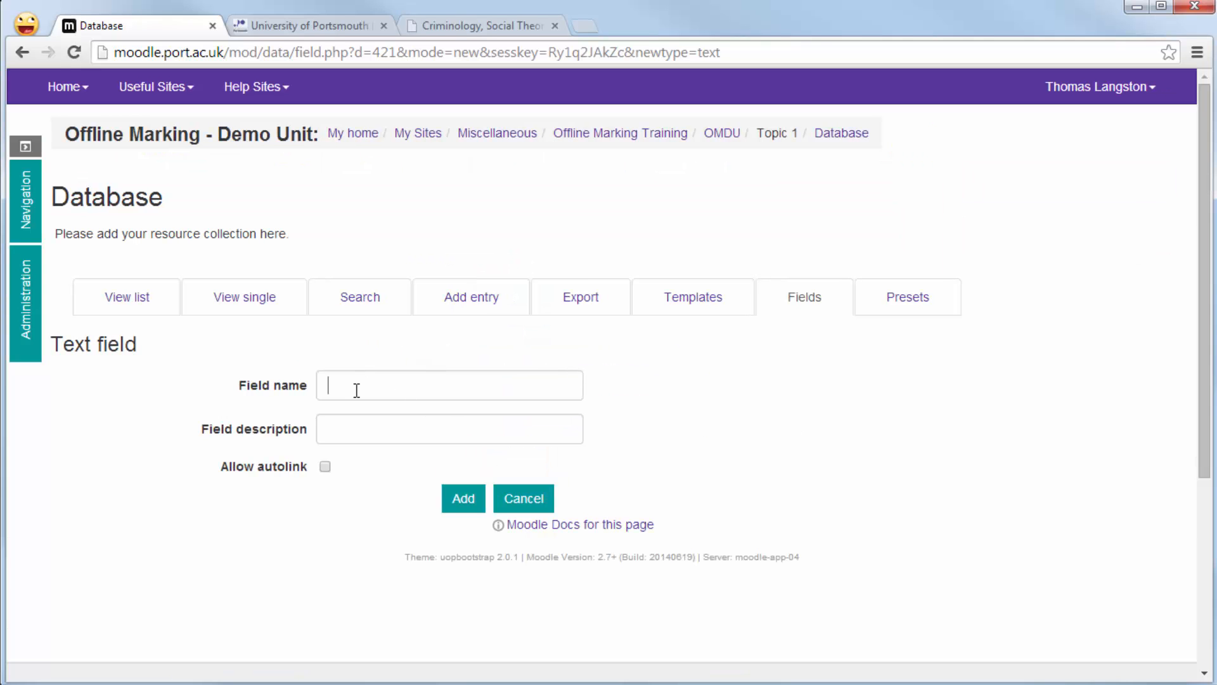
{"action": "type", "text": "Name of Res"}
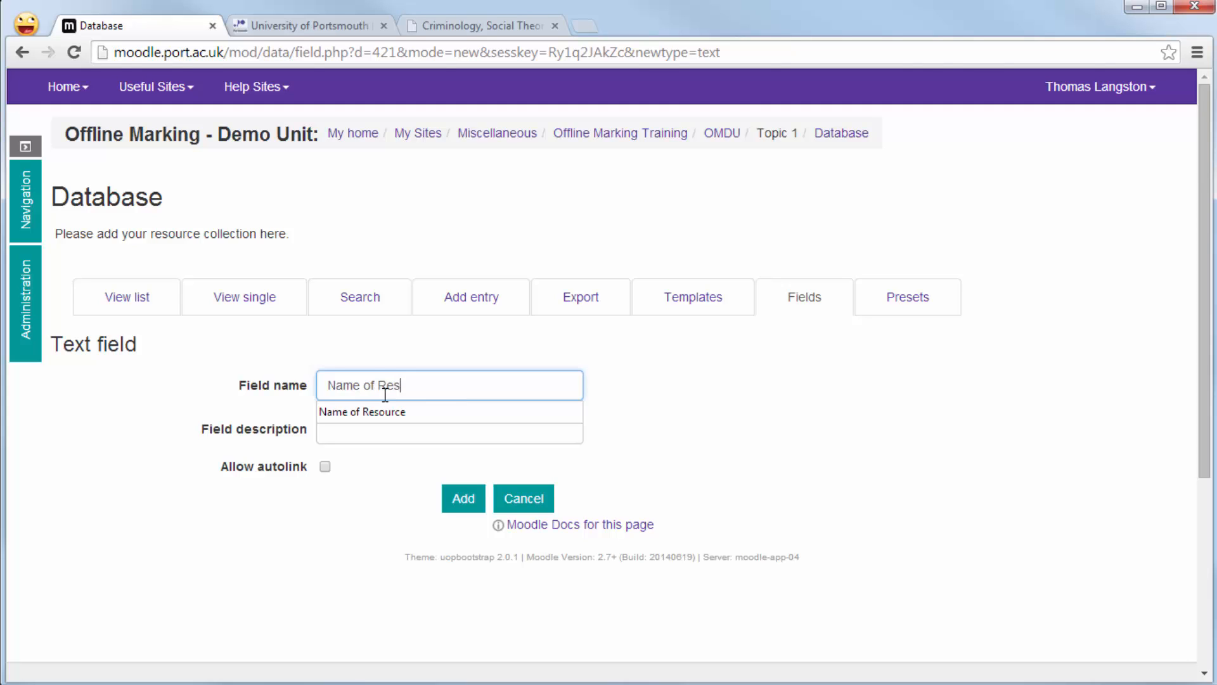
{"action": "type", "text": "ource"}
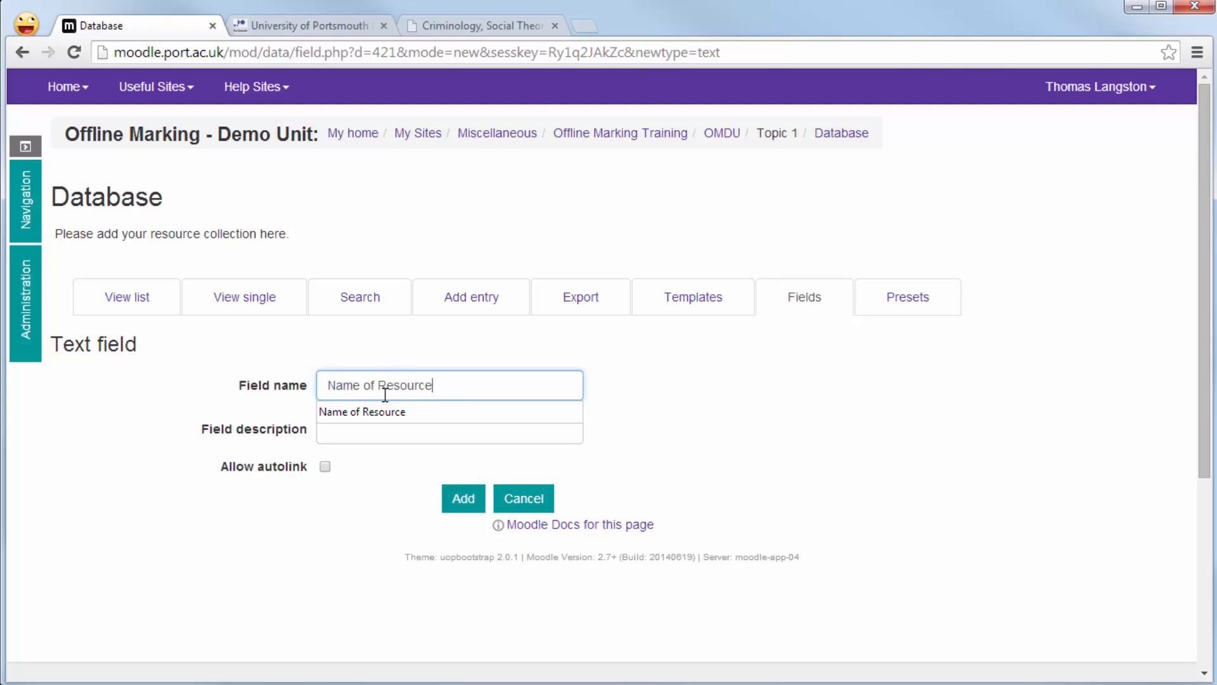
{"action": "left_click", "coordinate": [386, 481]}
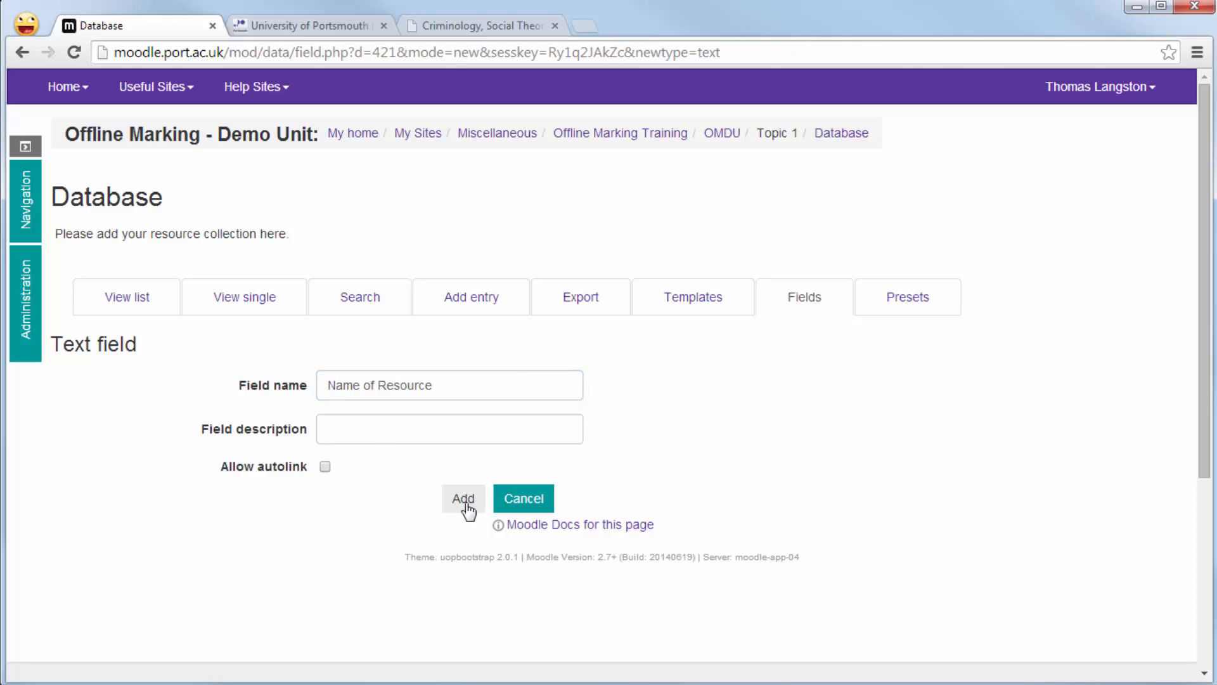
{"action": "left_click", "coordinate": [463, 497]}
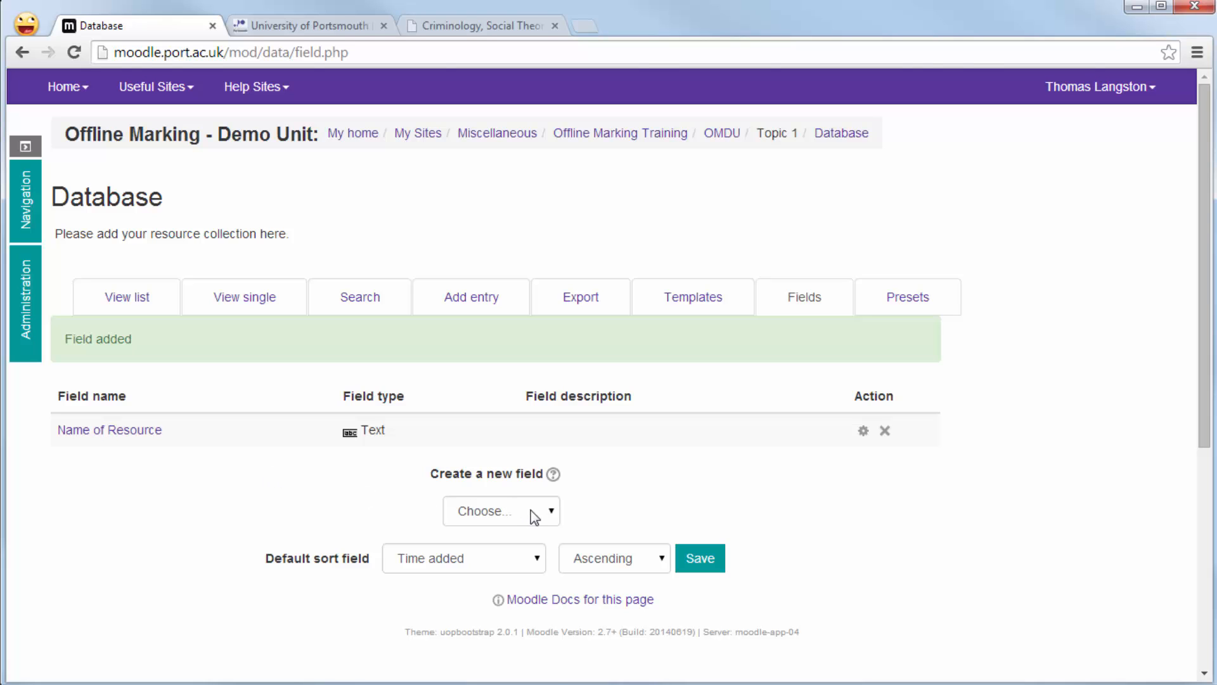
Add URL field 'Weblink of Resource' with Autolink, new window and forced name 'Link to Resource'.
{"action": "left_click", "coordinate": [501, 511]}
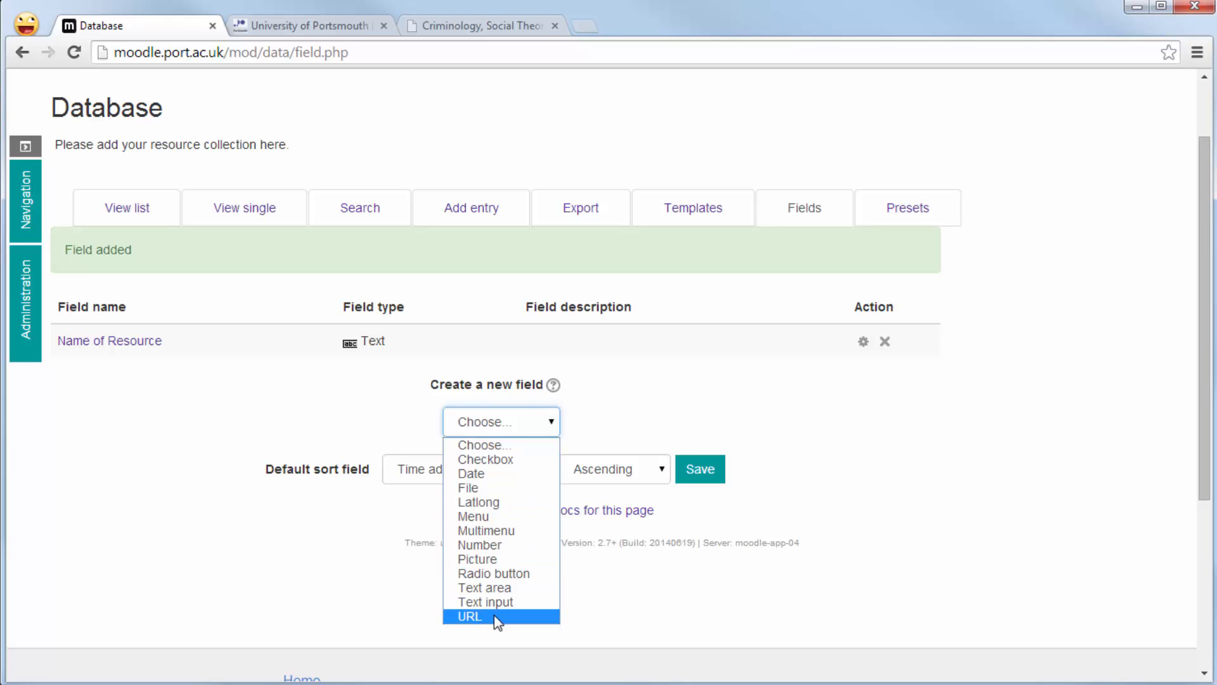
{"action": "left_click", "coordinate": [469, 615]}
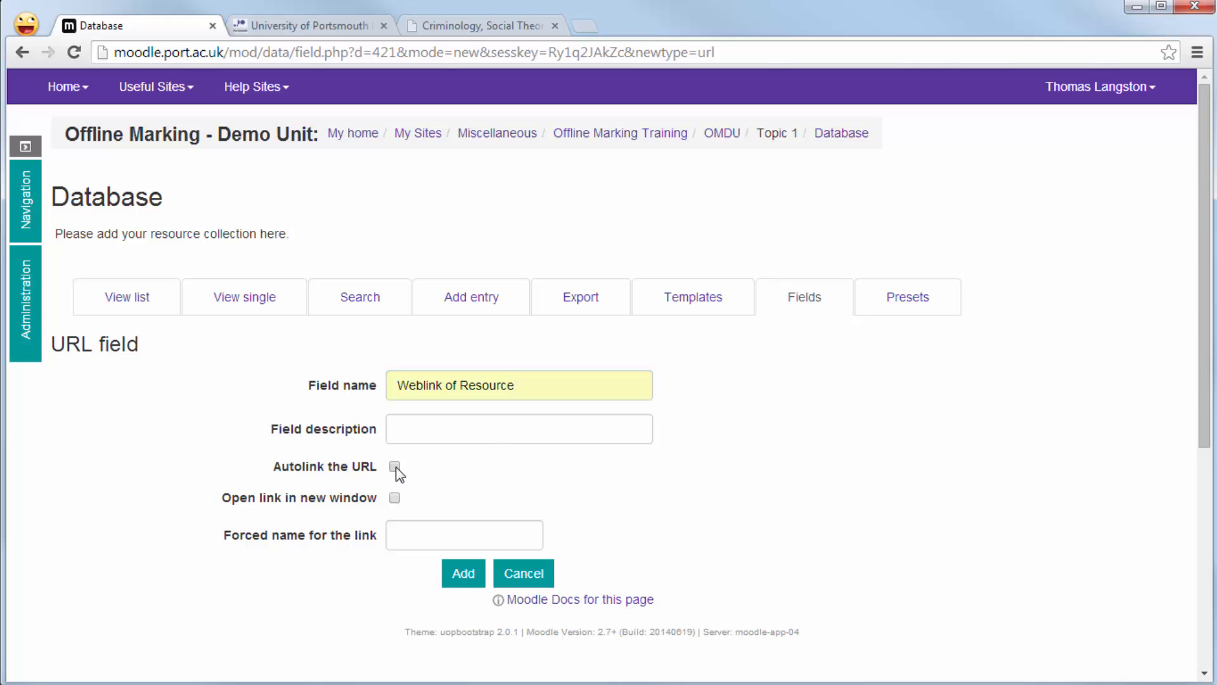
{"action": "left_click", "coordinate": [394, 466]}
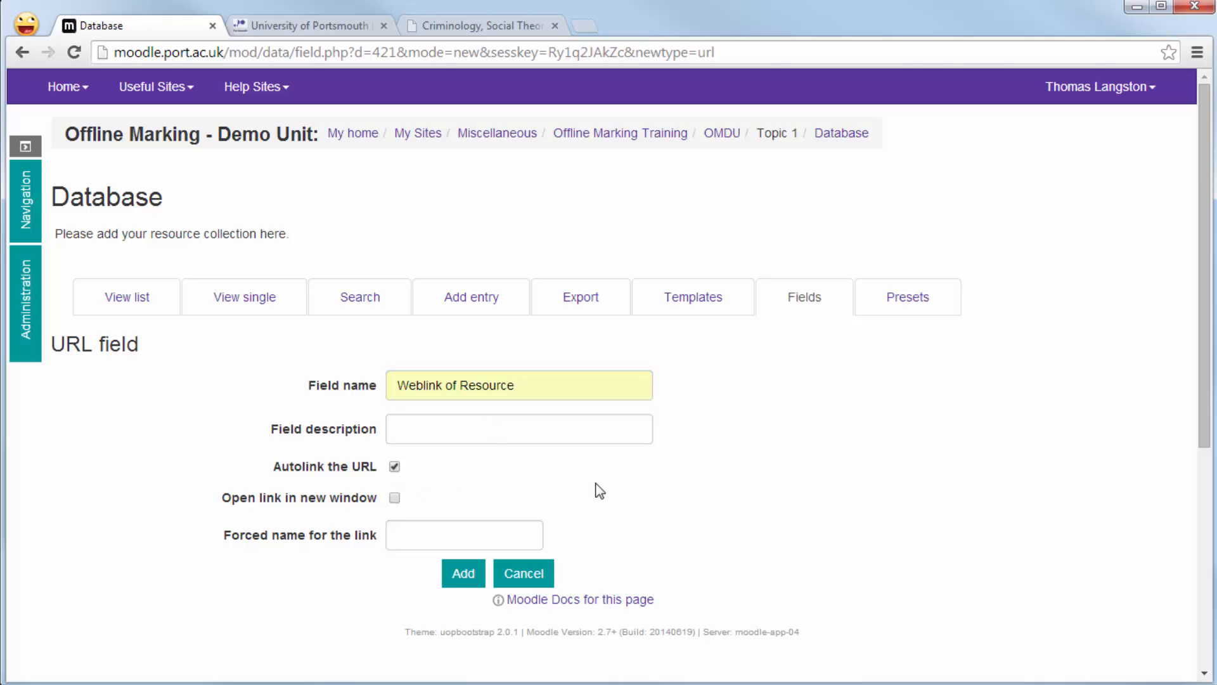
{"action": "left_click", "coordinate": [394, 497]}
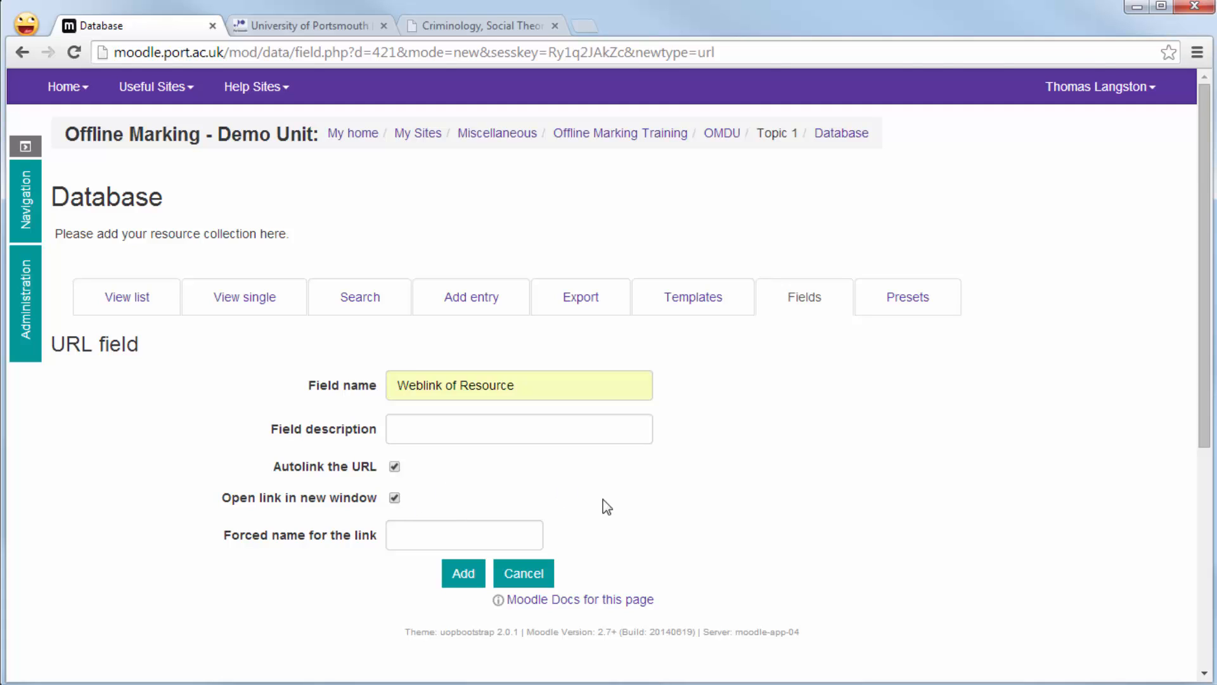
{"action": "left_click", "coordinate": [463, 535]}
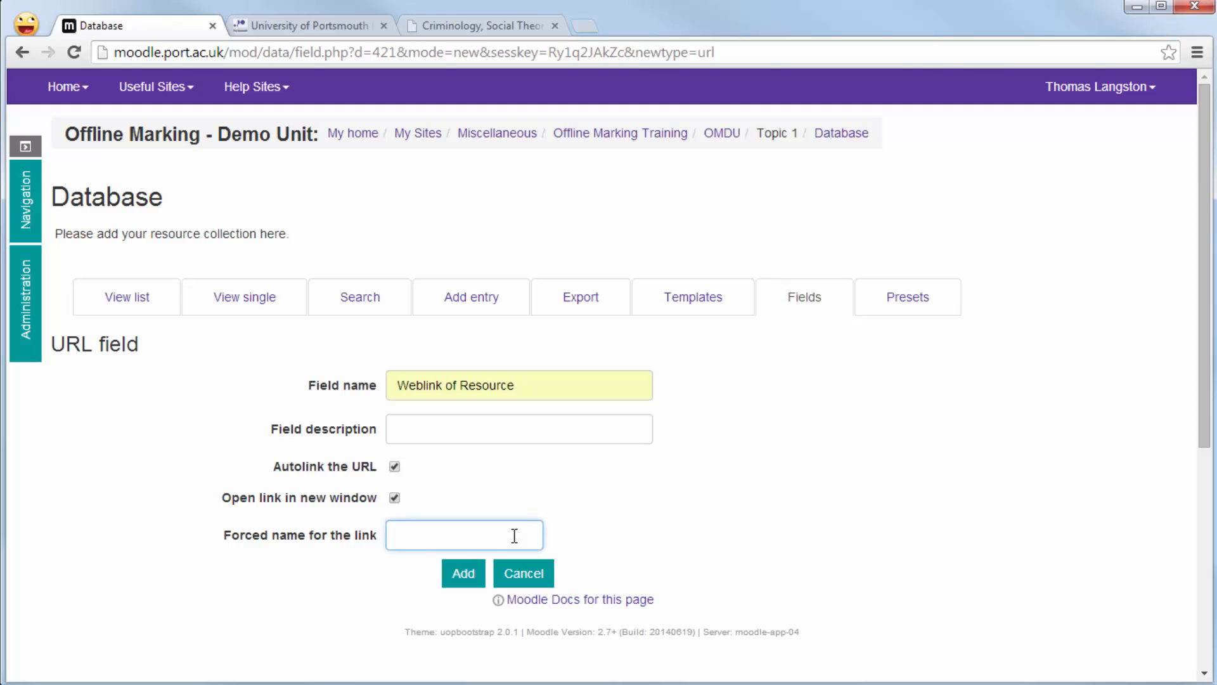
{"action": "type", "text": "Link to Resource"}
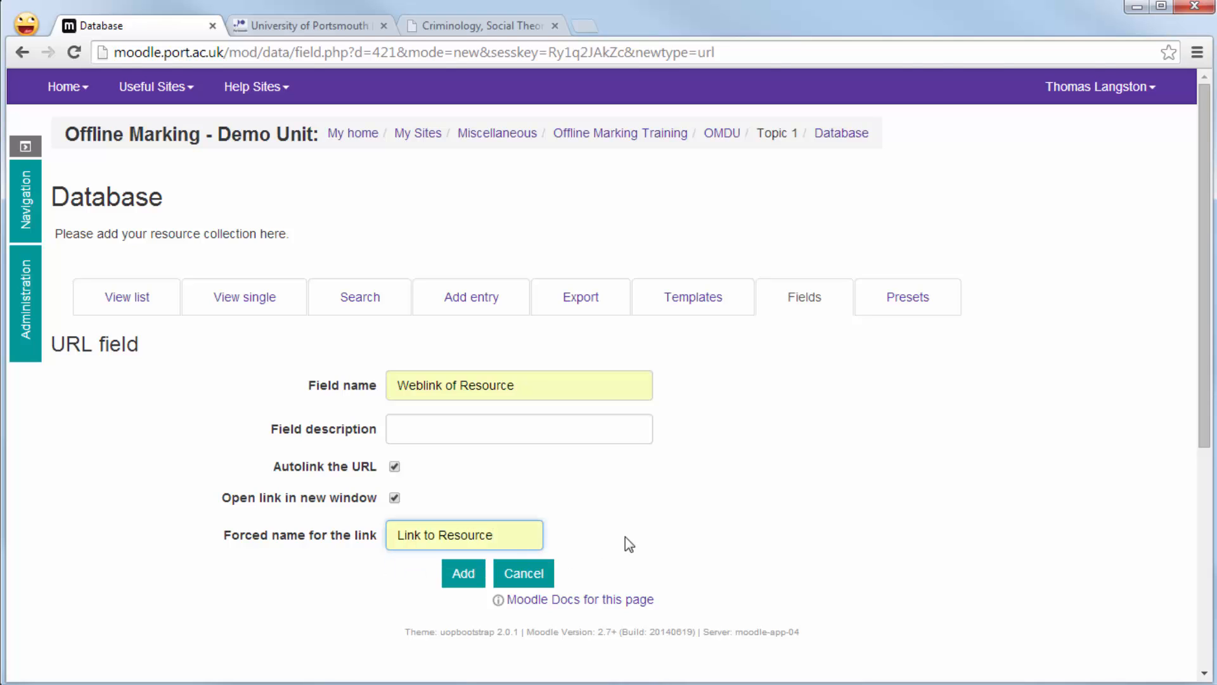
{"action": "left_click", "coordinate": [523, 573]}
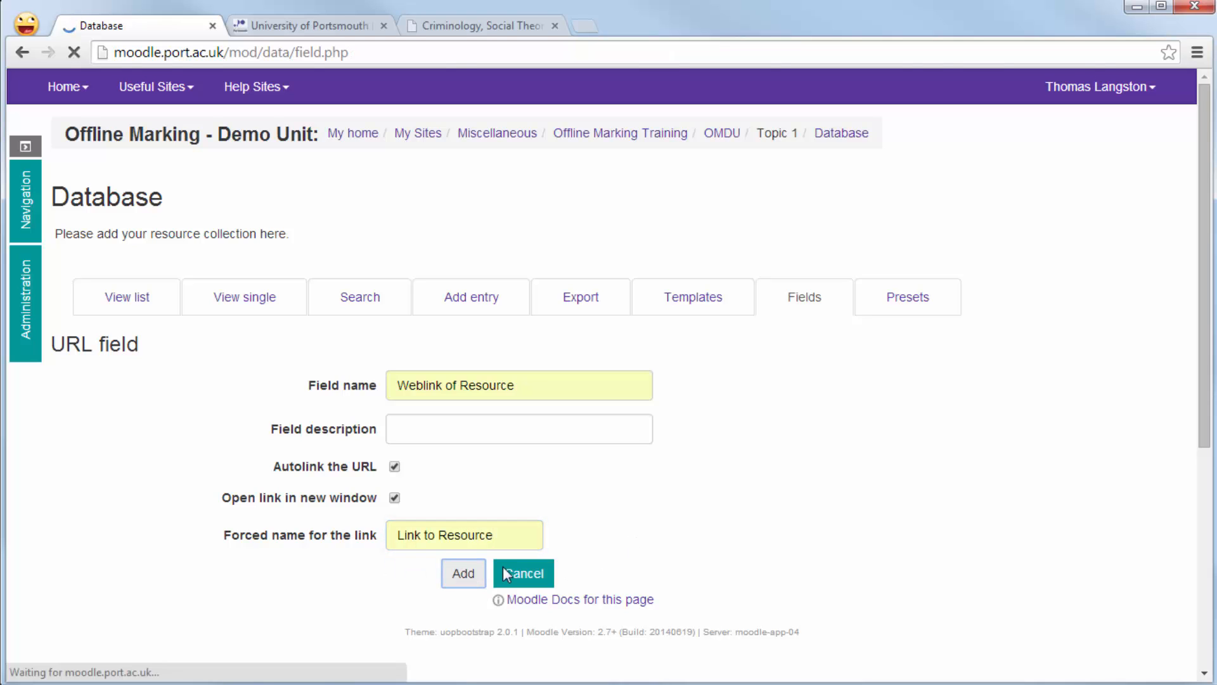
{"action": "left_click", "coordinate": [462, 573]}
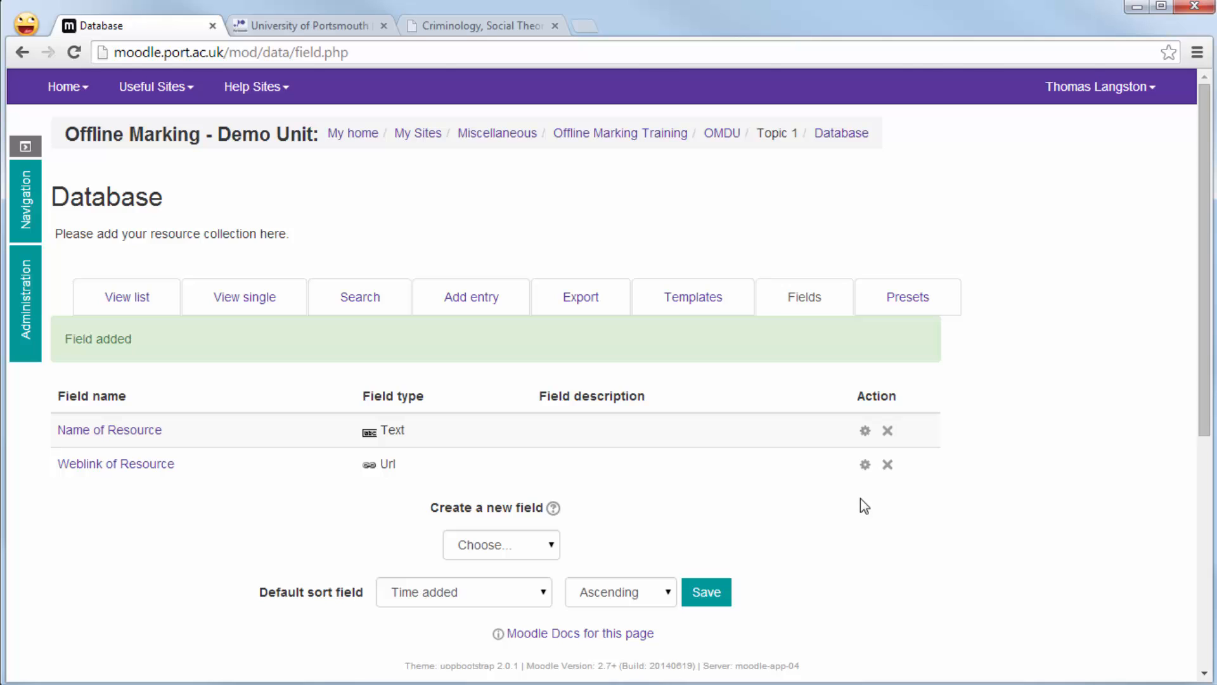
{"action": "mouse_move", "coordinate": [778, 522]}
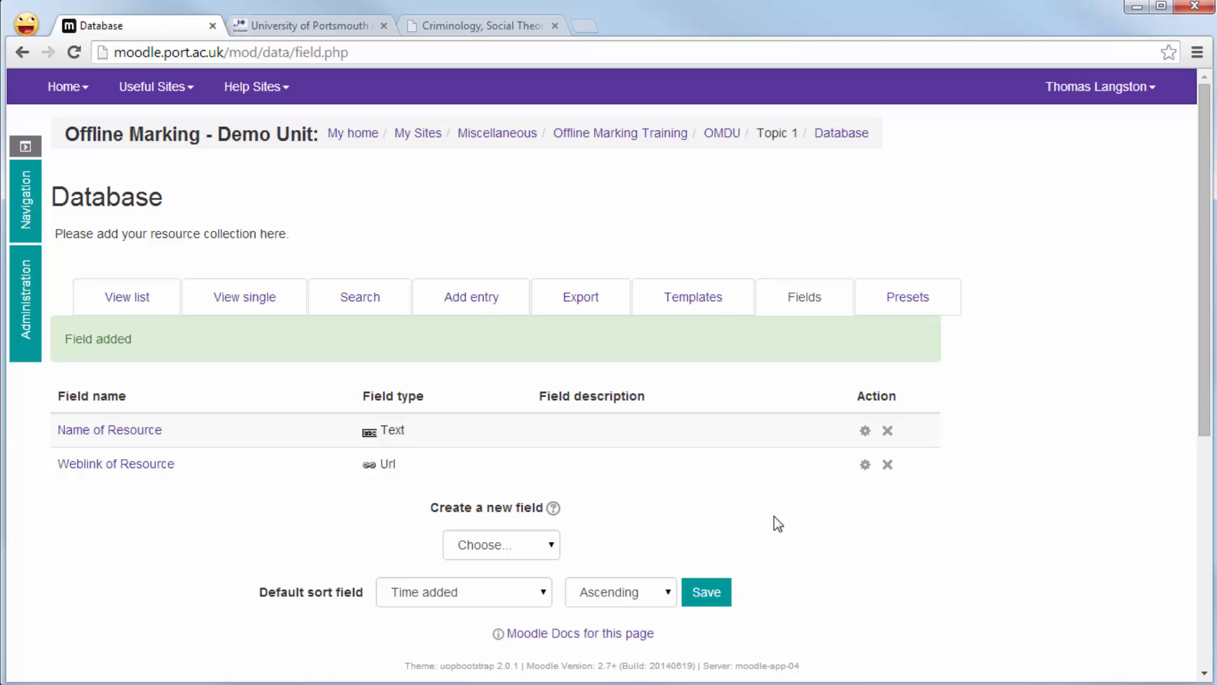
Create a File field named 'File Uploads'.
{"action": "left_click", "coordinate": [500, 544]}
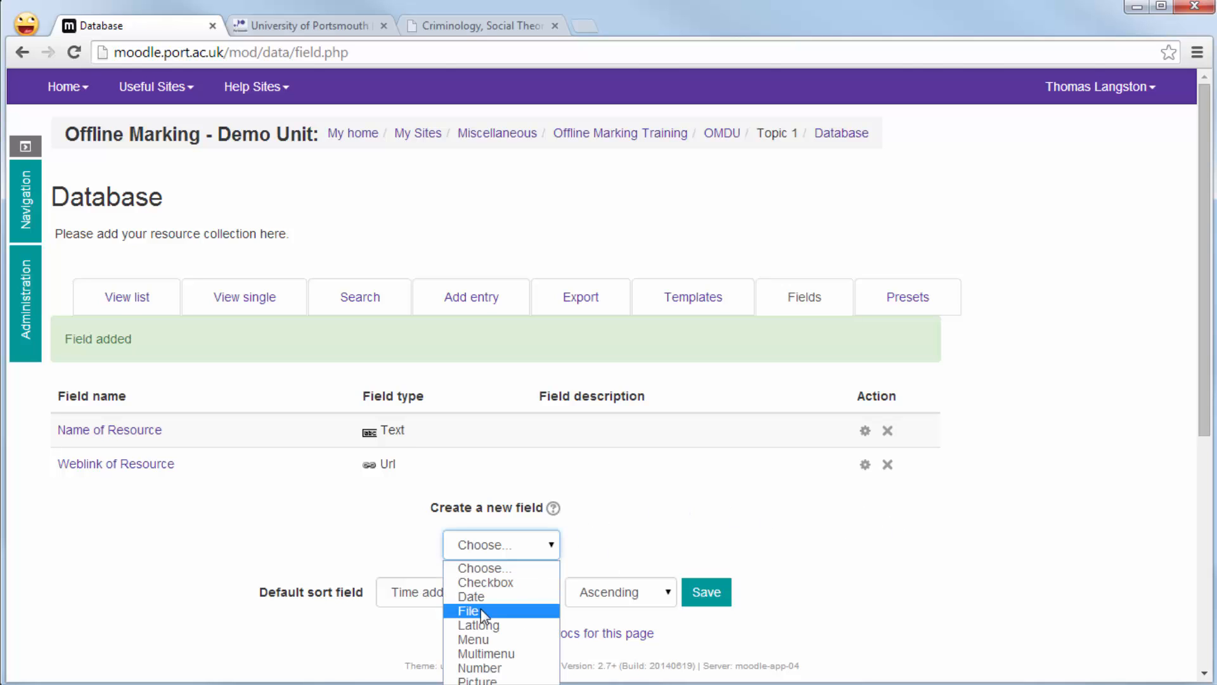
{"action": "left_click", "coordinate": [469, 611]}
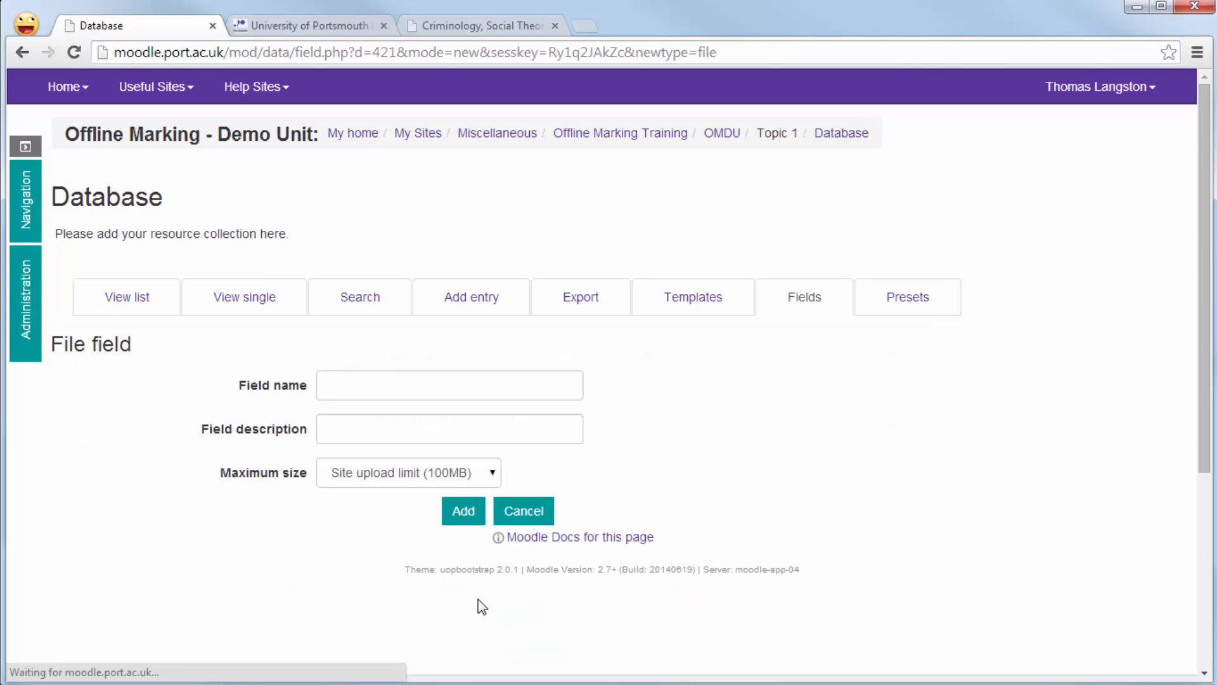
{"action": "type", "text": "File Uplo"}
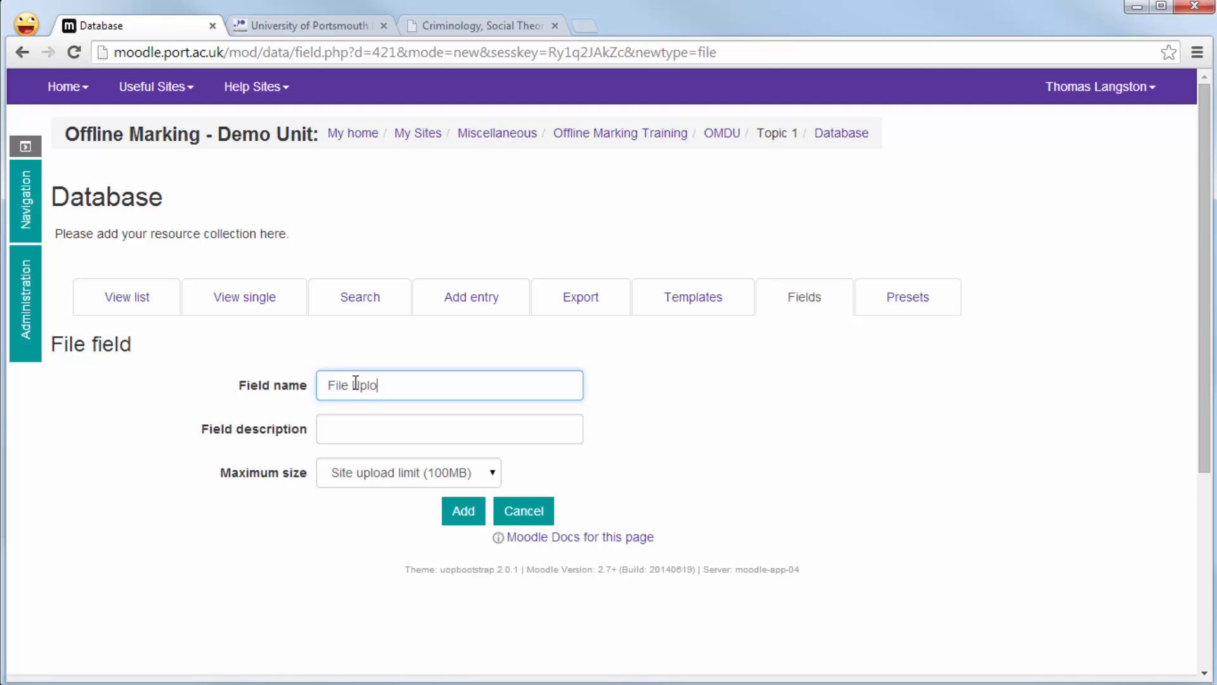
{"action": "type", "text": "ad"}
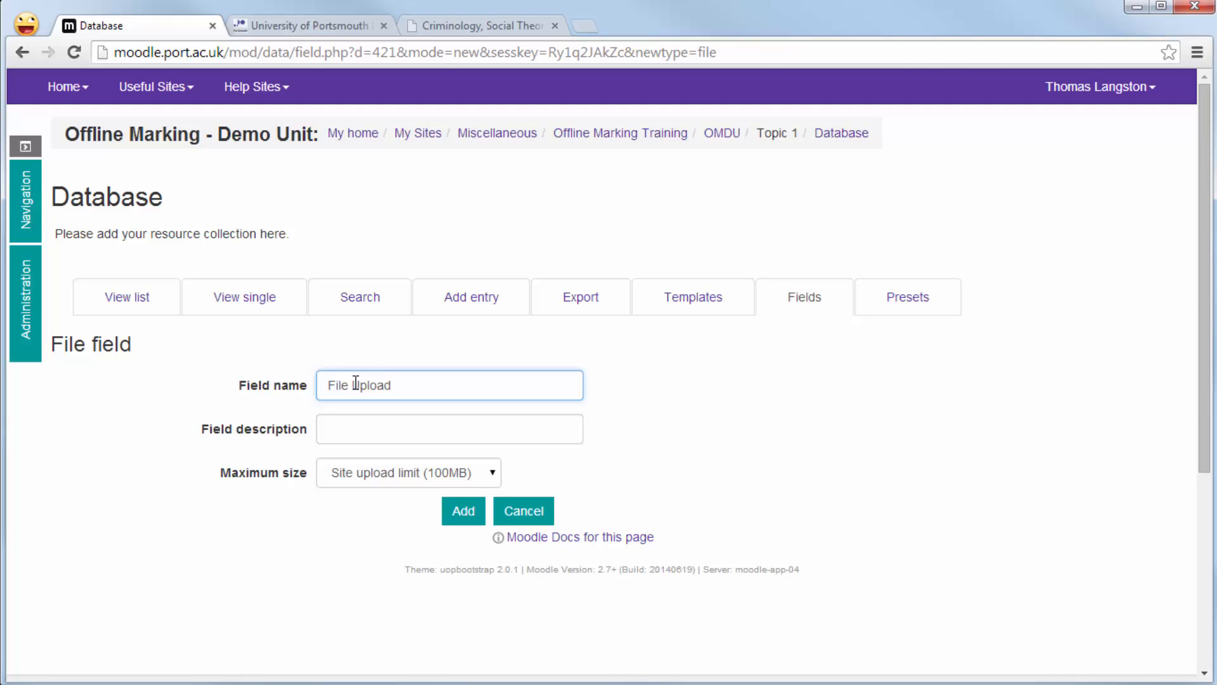
{"action": "type", "text": "s"}
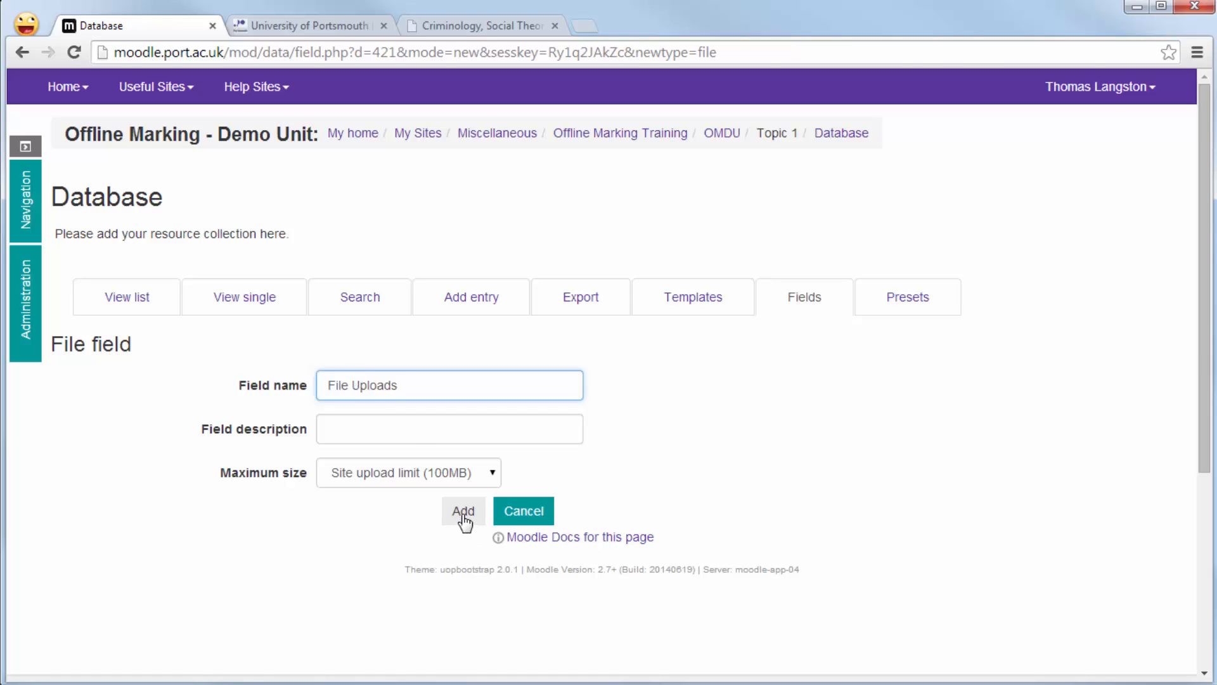
{"action": "left_click", "coordinate": [463, 511]}
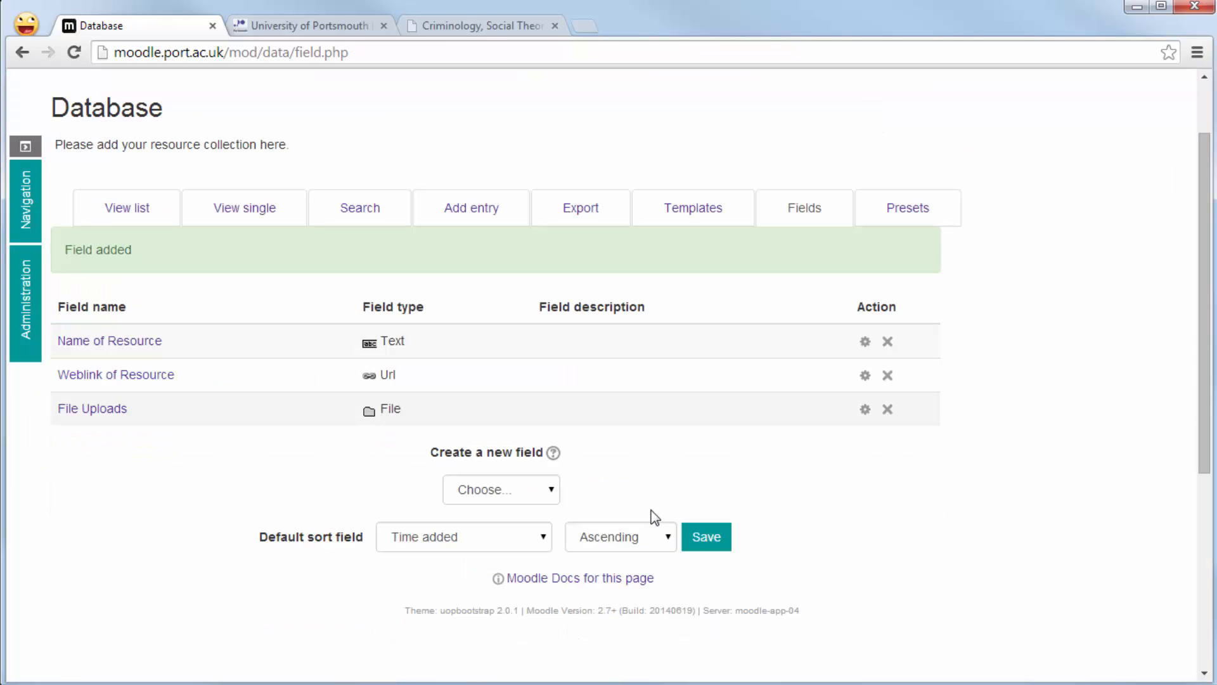
Start a new Checkbox field named 'Categories'.
{"action": "left_click", "coordinate": [500, 489]}
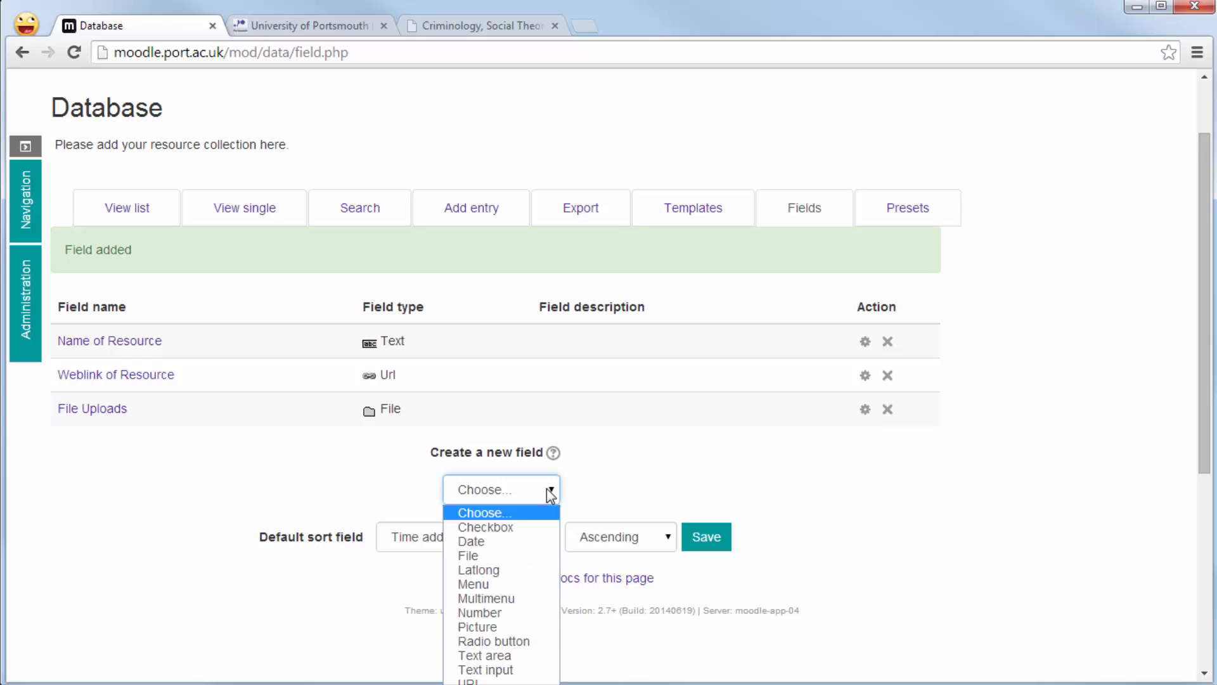
{"action": "mouse_move", "coordinate": [525, 527]}
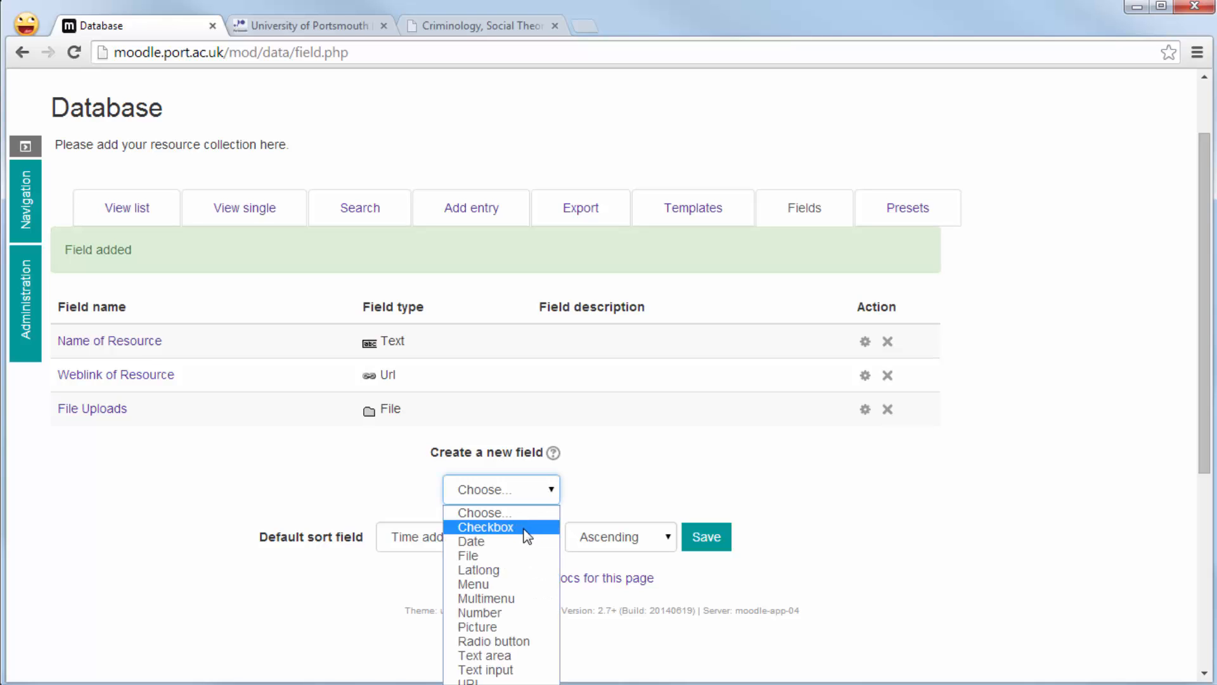
{"action": "left_click", "coordinate": [485, 527]}
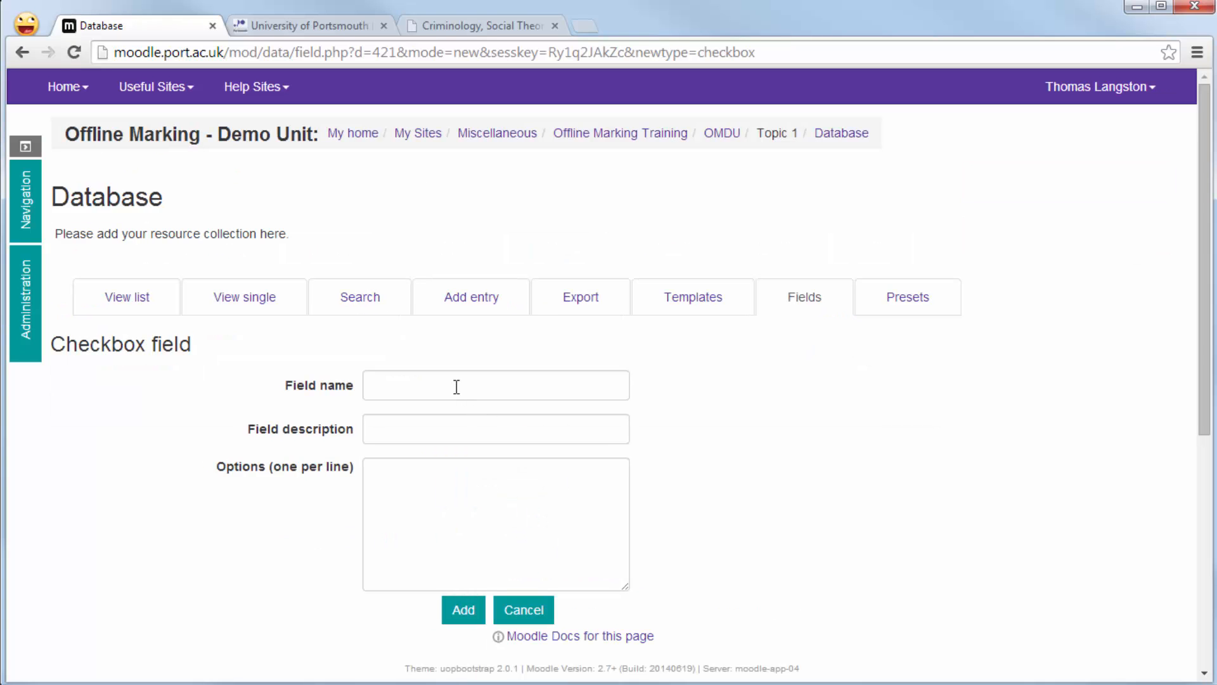
{"action": "left_click", "coordinate": [494, 385]}
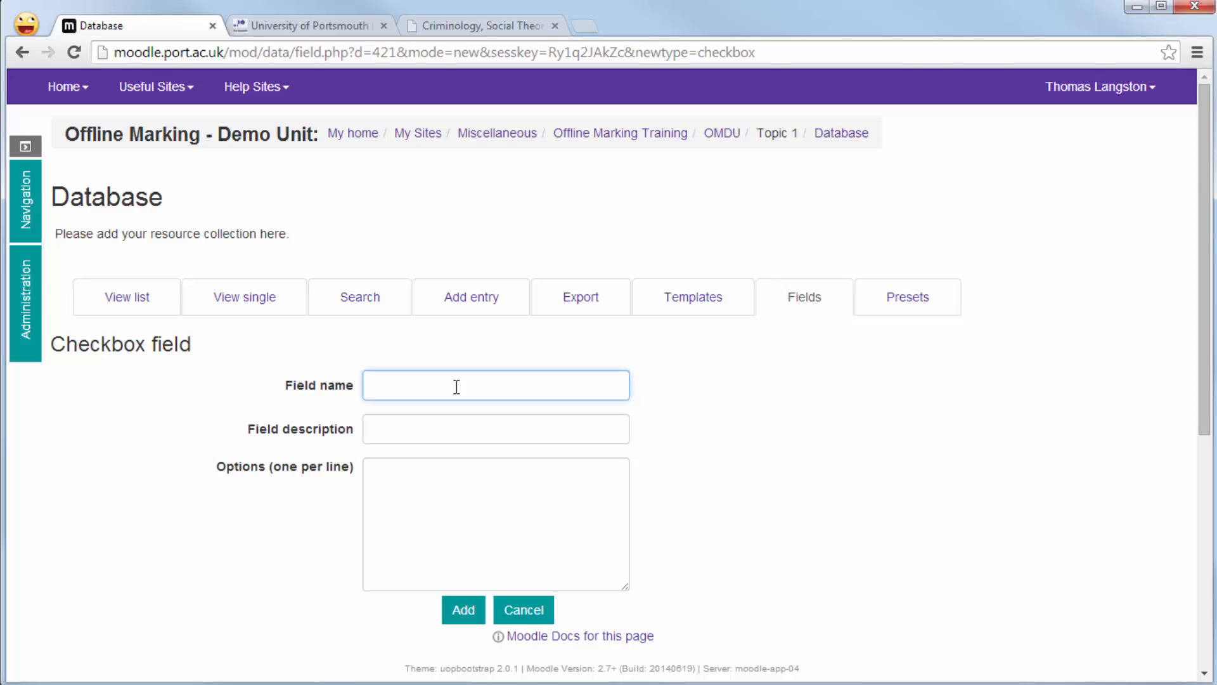
{"action": "type", "text": "Catego"}
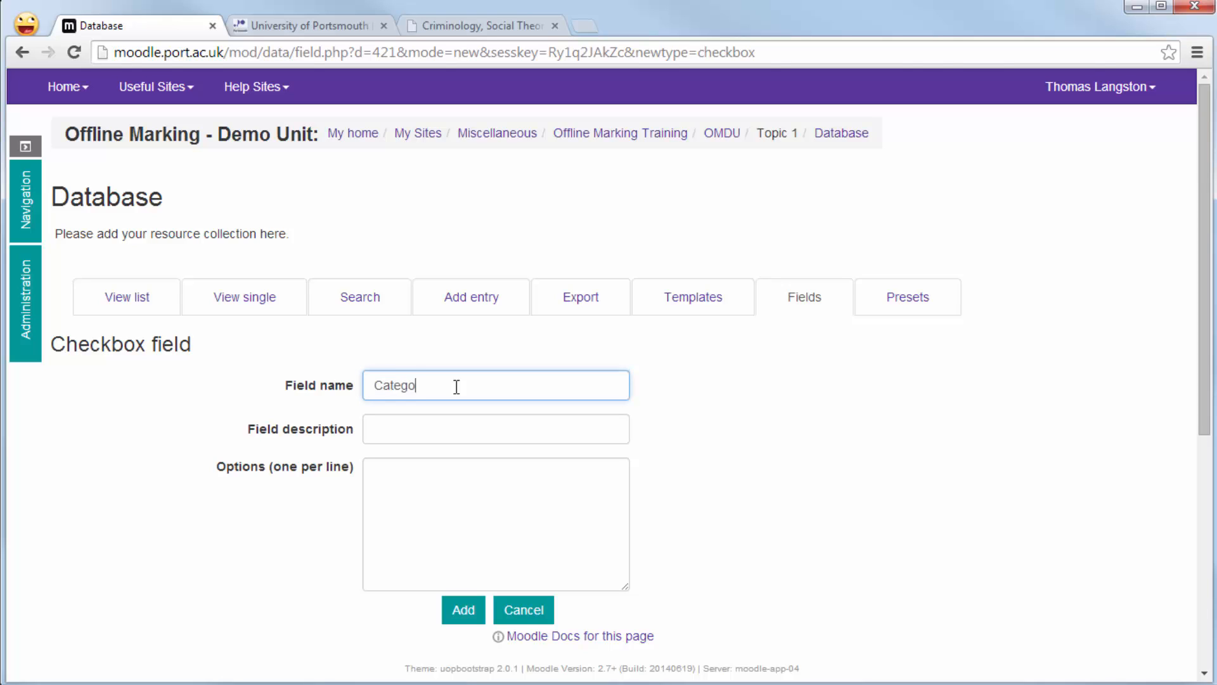
{"action": "type", "text": "ries"}
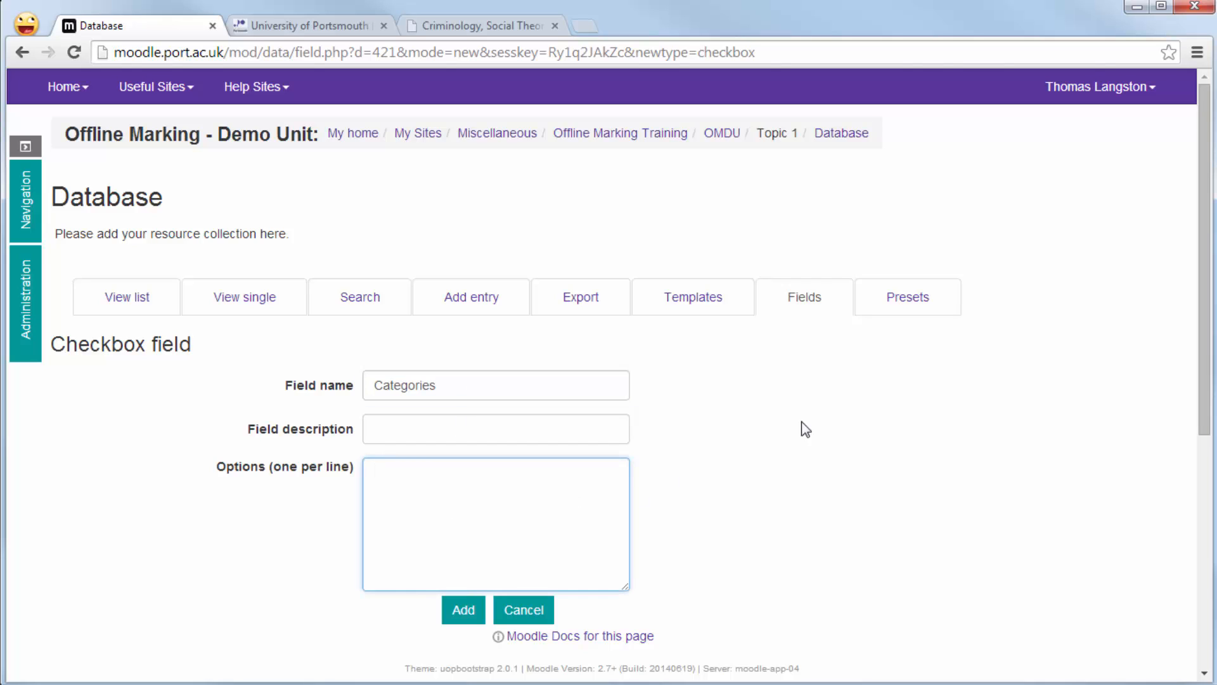
Enter options Criminology, Psychology, Education, Science, Policing, Biology, Critical Theory, Theft, Learning Theory, and add the field.
{"action": "type", "text": "Criminology"}
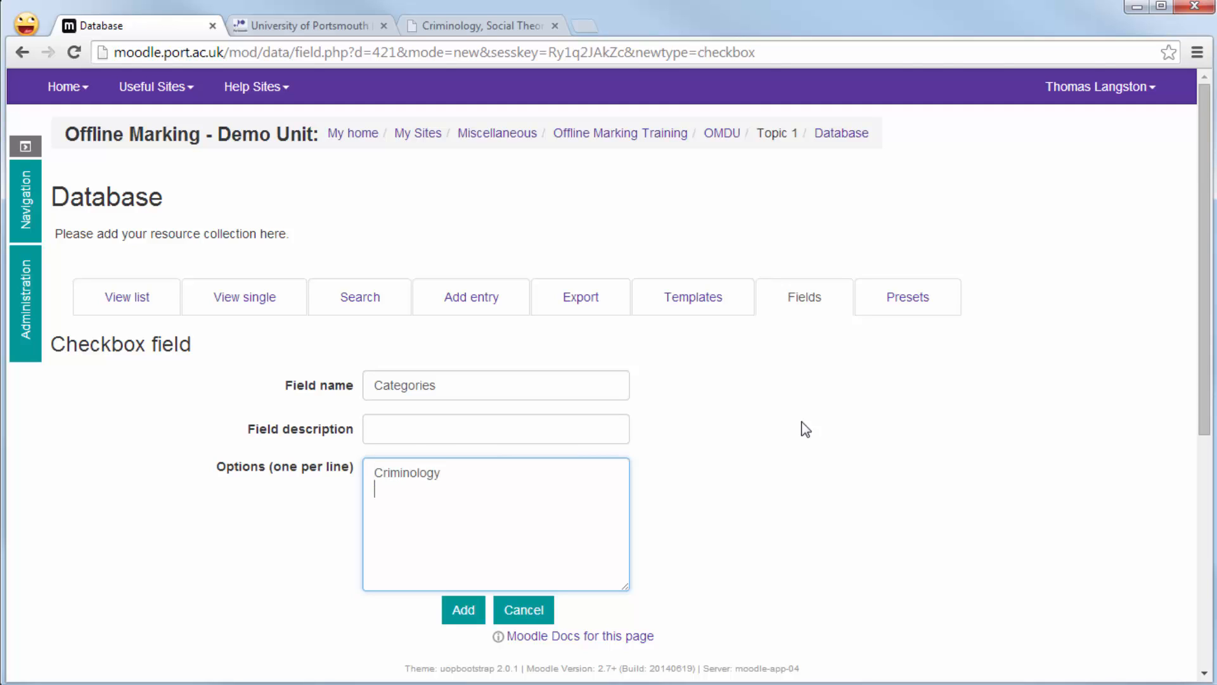
{"action": "type", "text": "Psychology"}
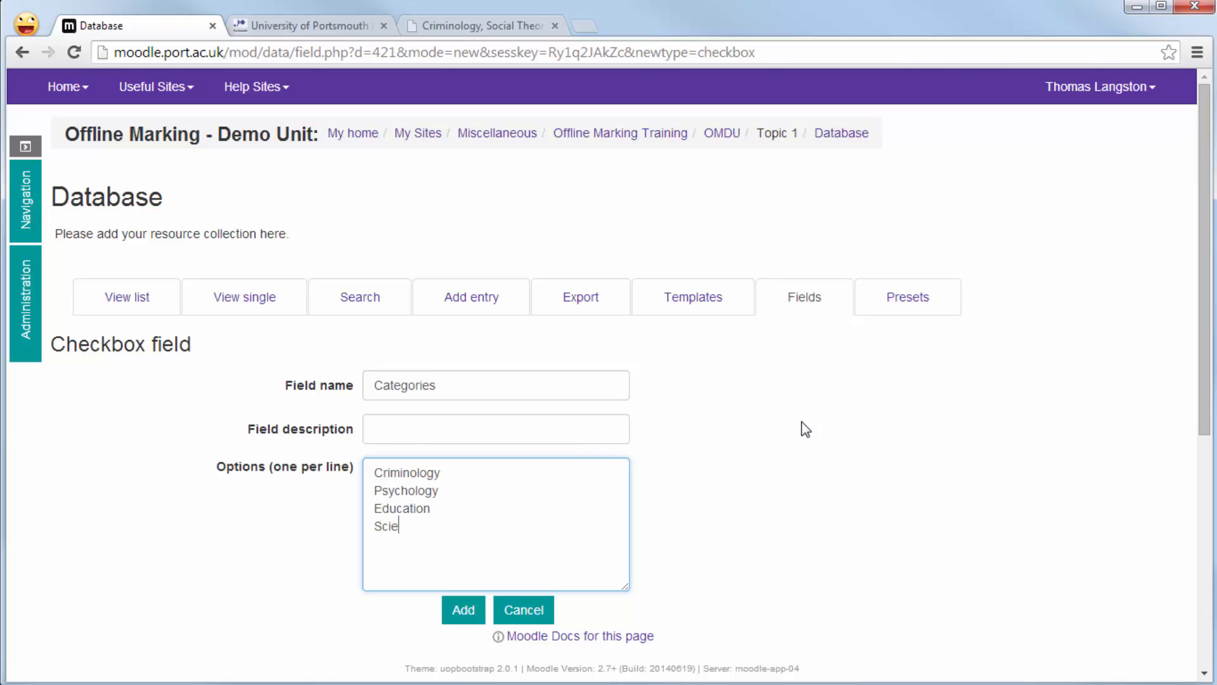
{"action": "type", "text": "nce"}
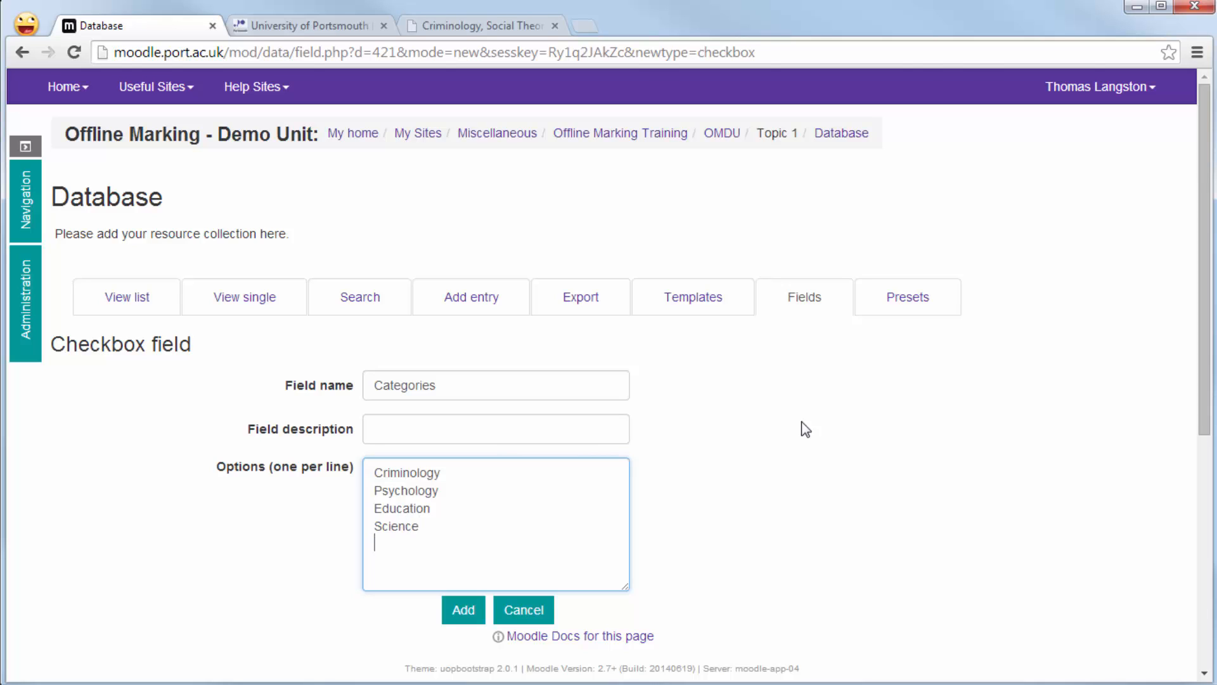
{"action": "type", "text": "Policing"}
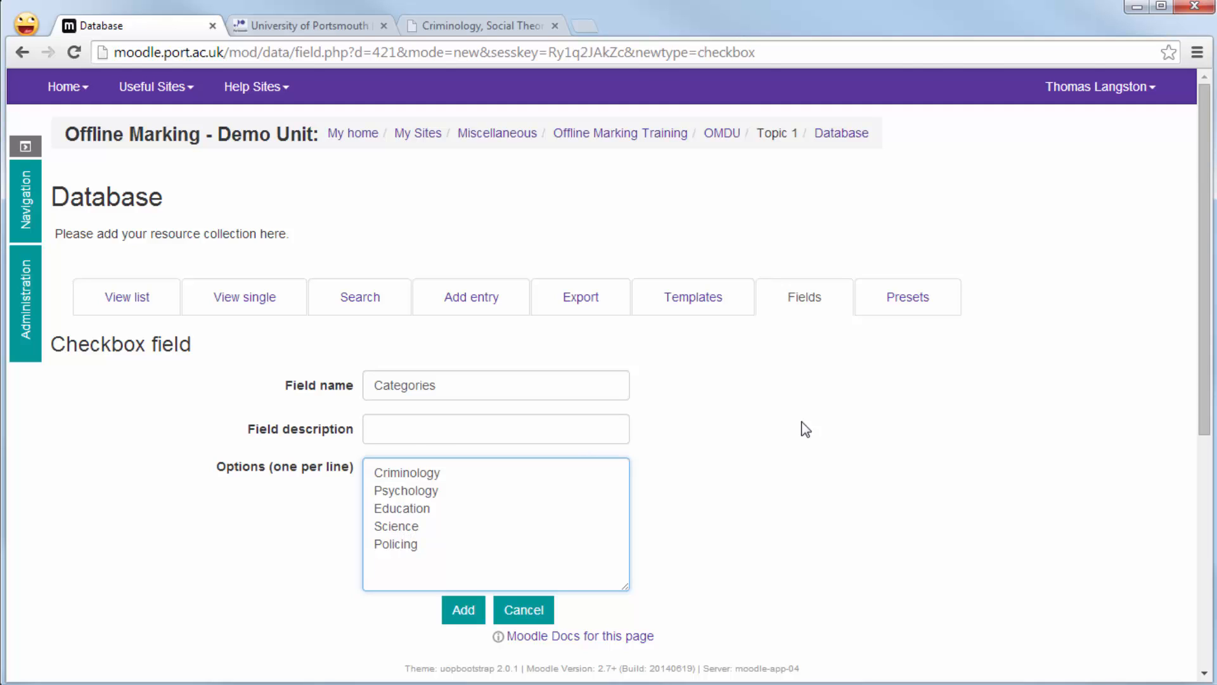
{"action": "type", "text": "B"}
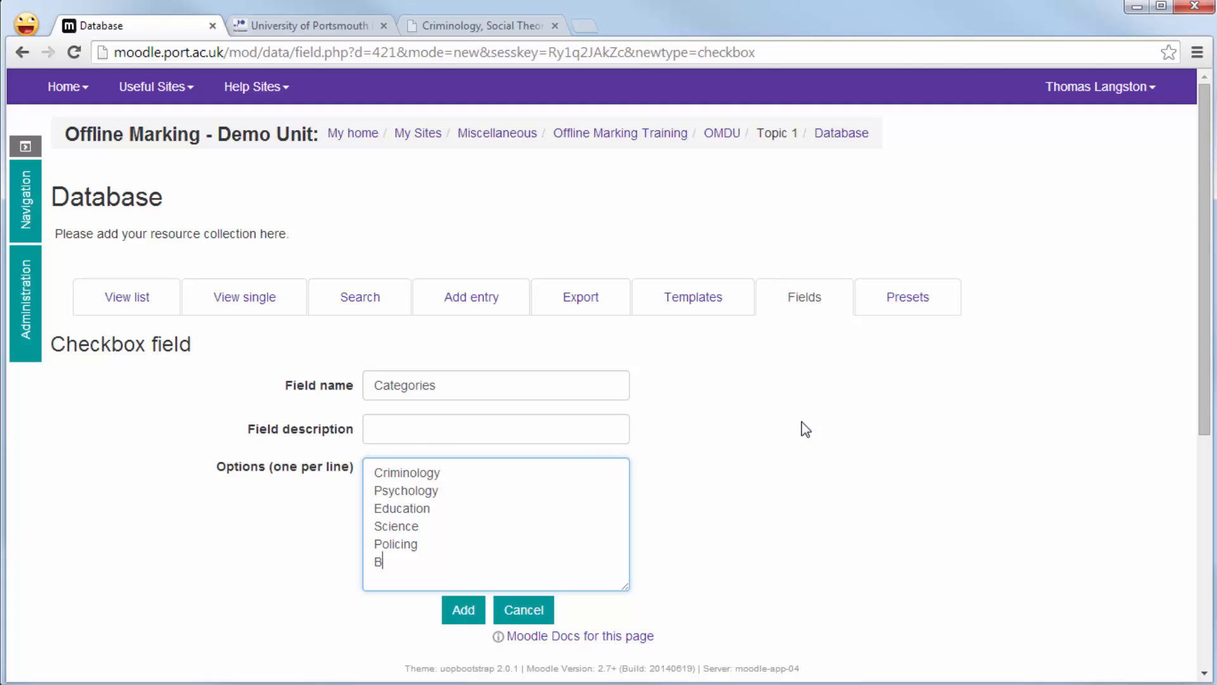
{"action": "type", "text": "io"}
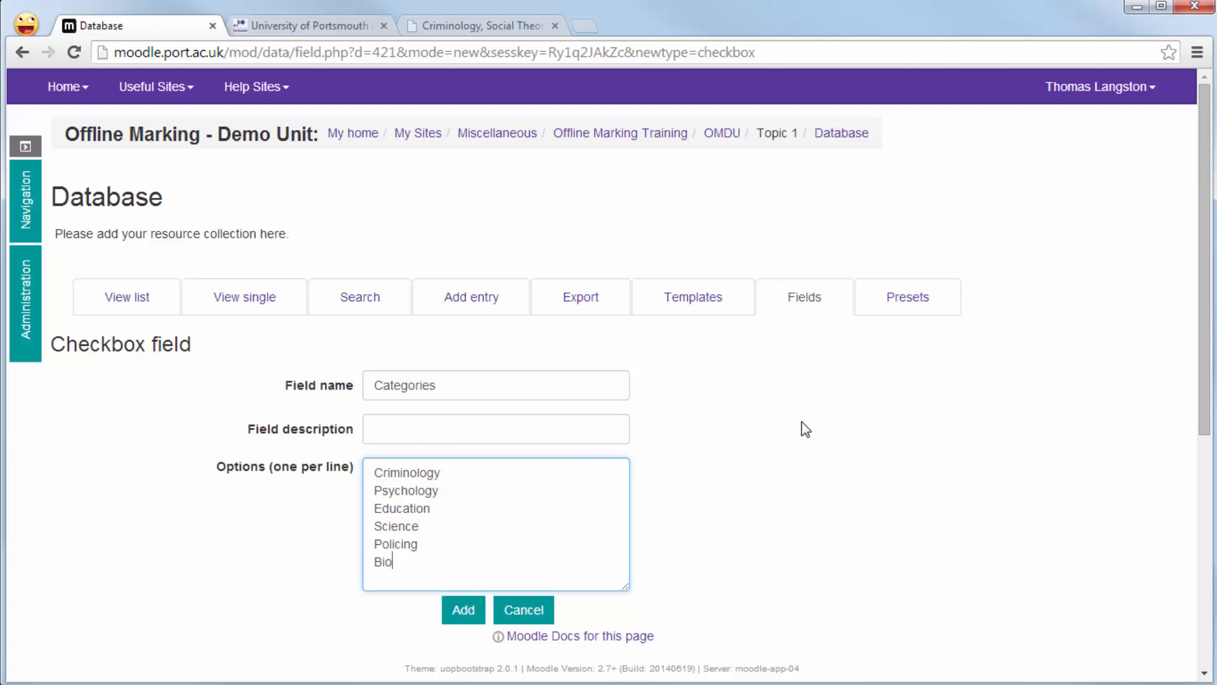
{"action": "type", "text": "logy"}
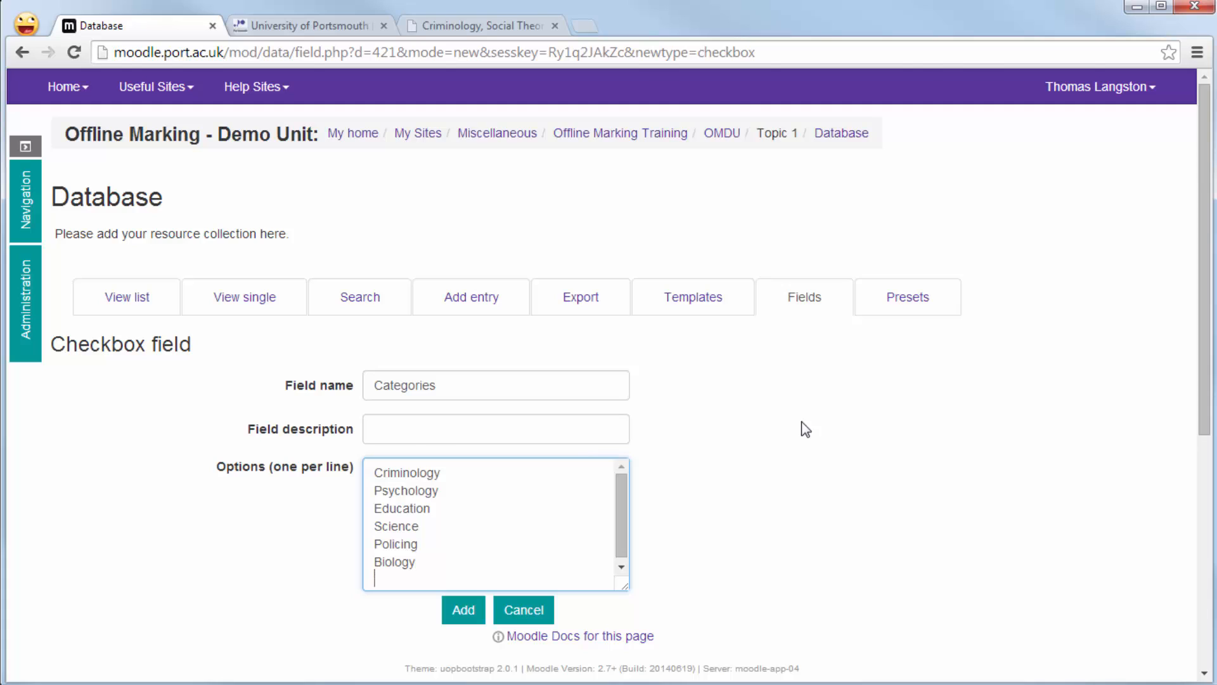
{"action": "type", "text": "C"}
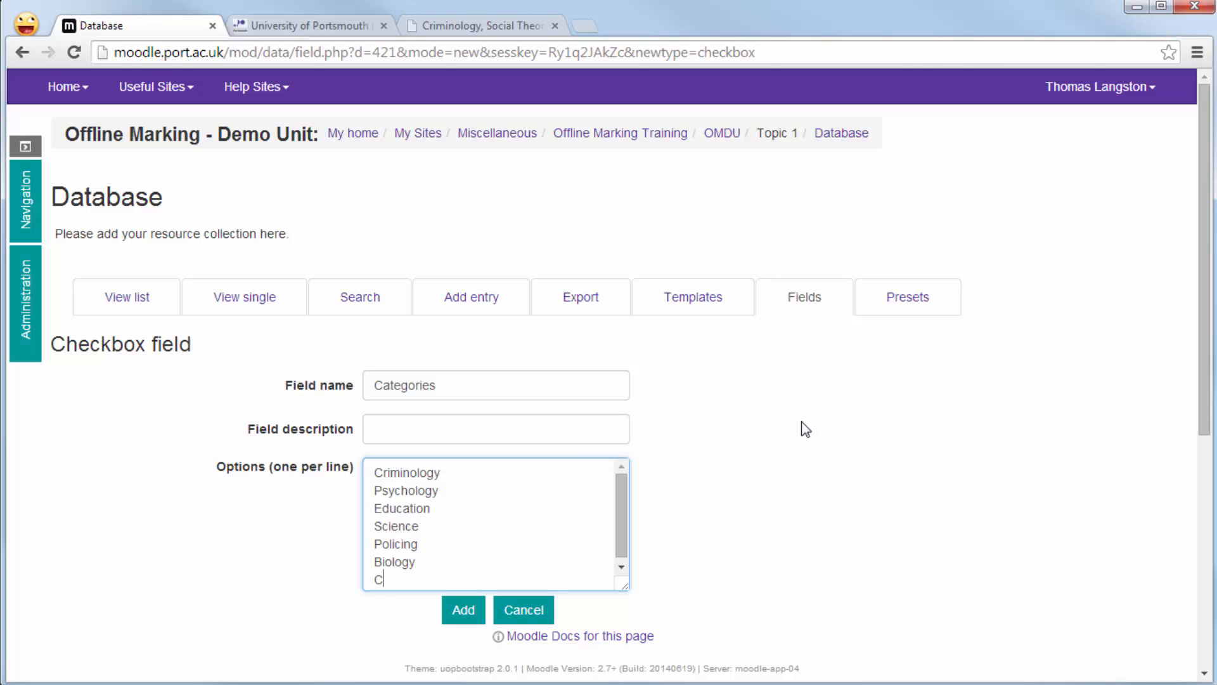
{"action": "type", "text": "ritical Theory"}
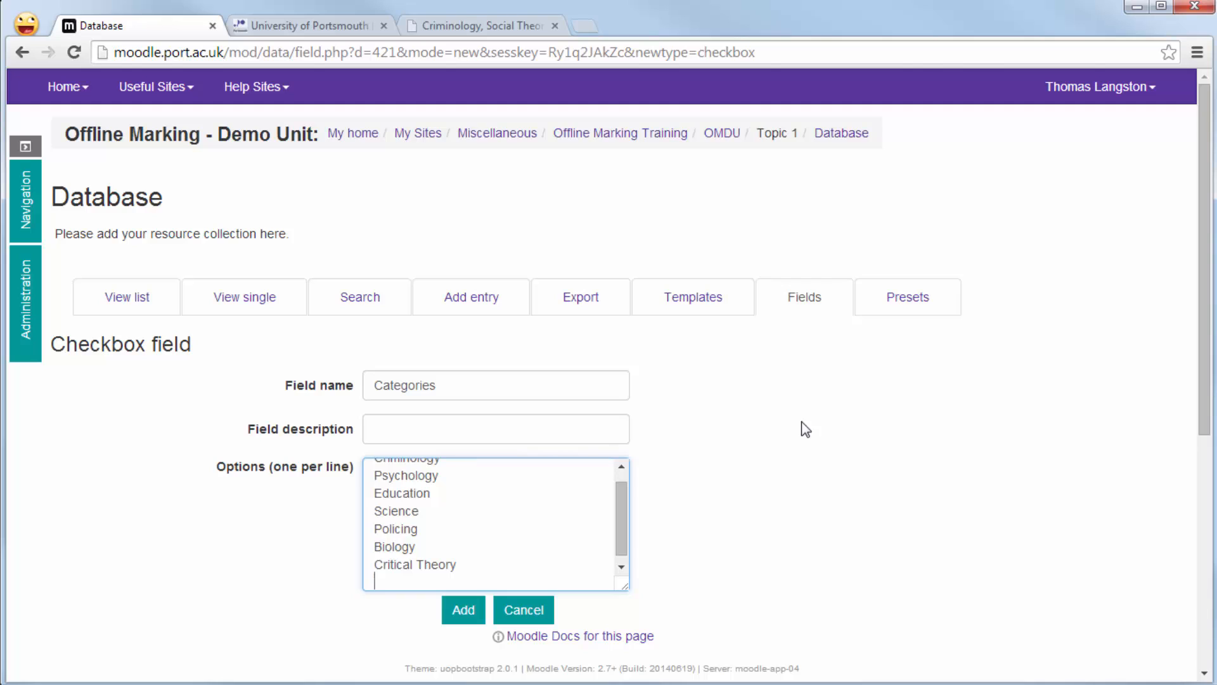
{"action": "type", "text": "Theft"}
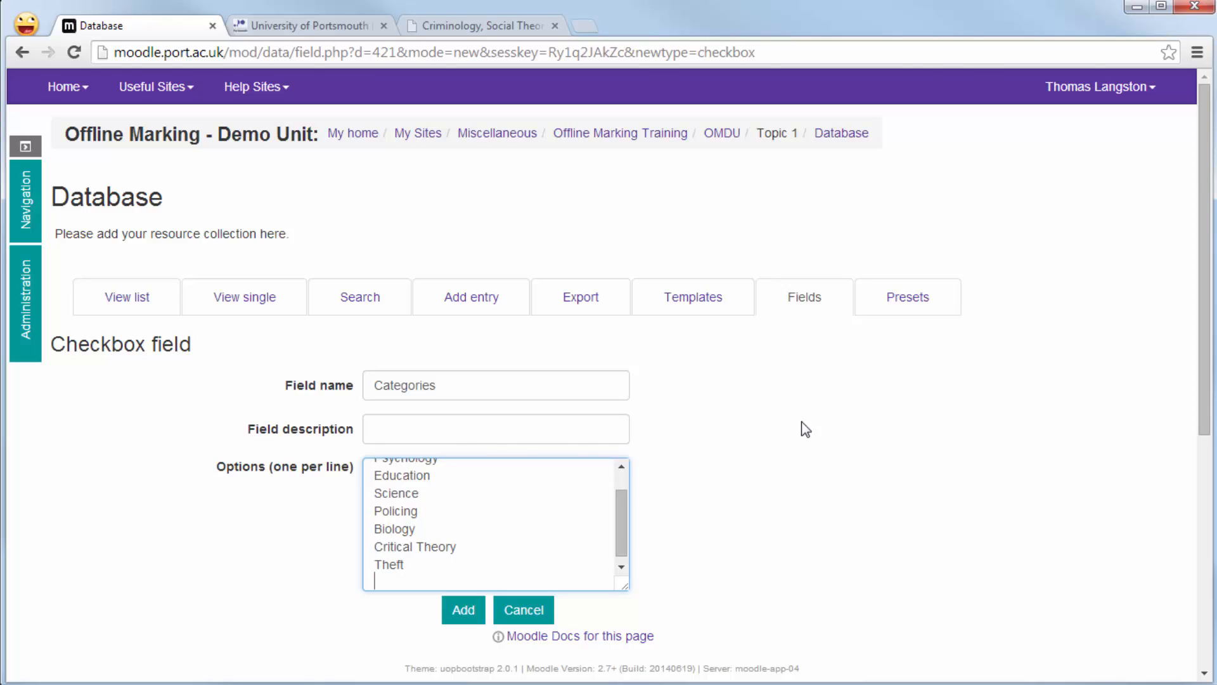
{"action": "type", "text": "Lea"}
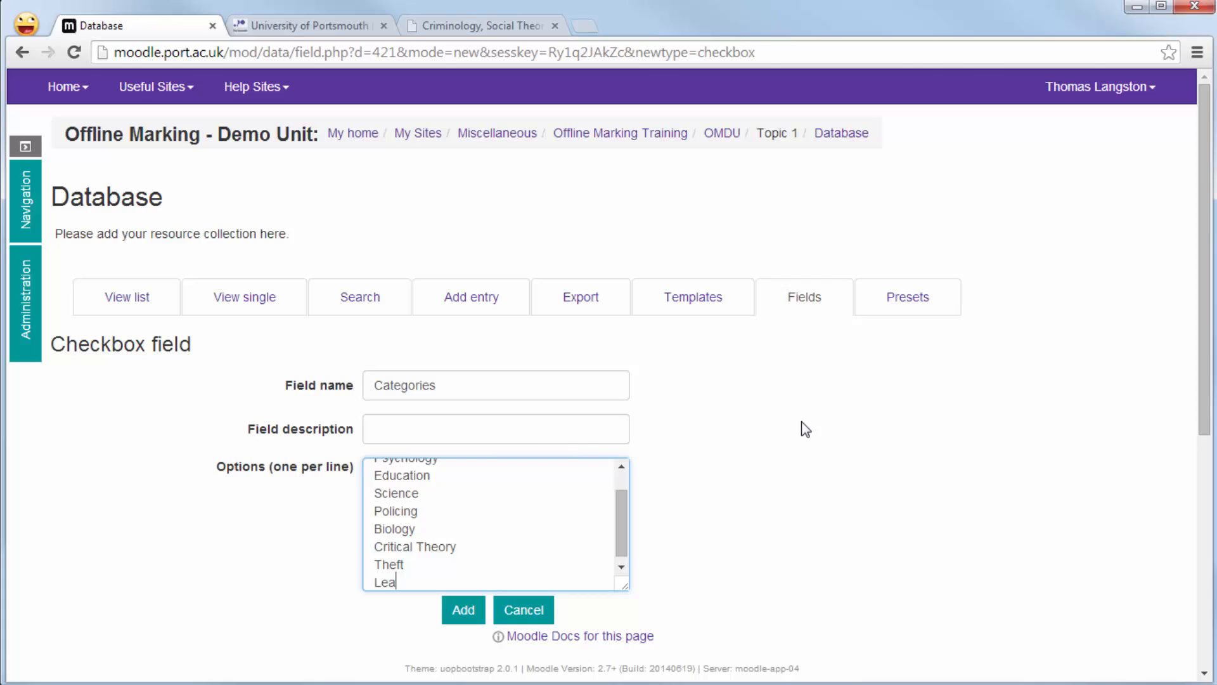
{"action": "type", "text": "rning"}
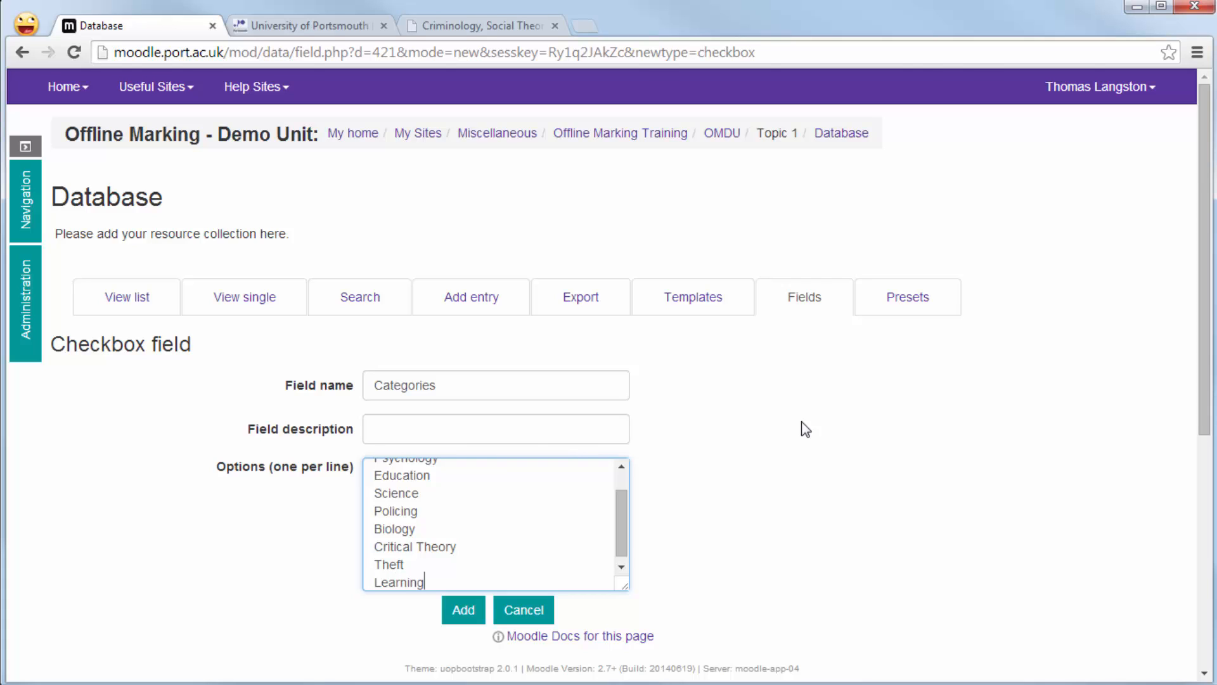
{"action": "type", "text": "The"}
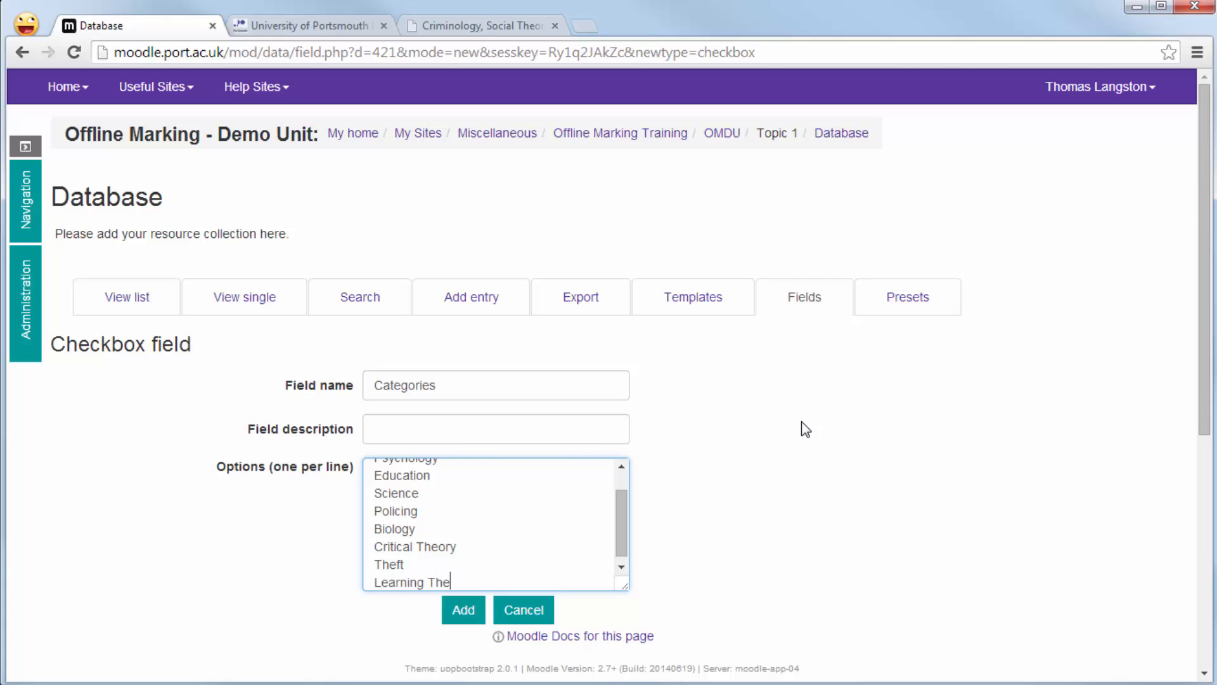
{"action": "type", "text": "o"}
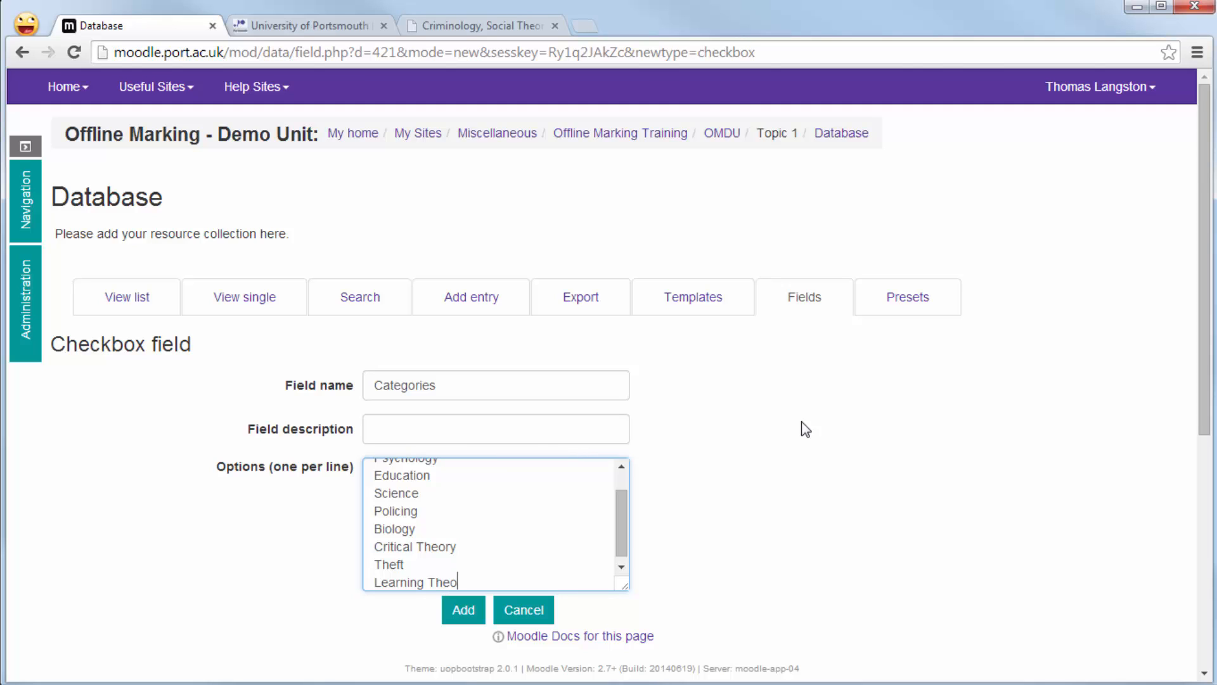
{"action": "type", "text": "ry"}
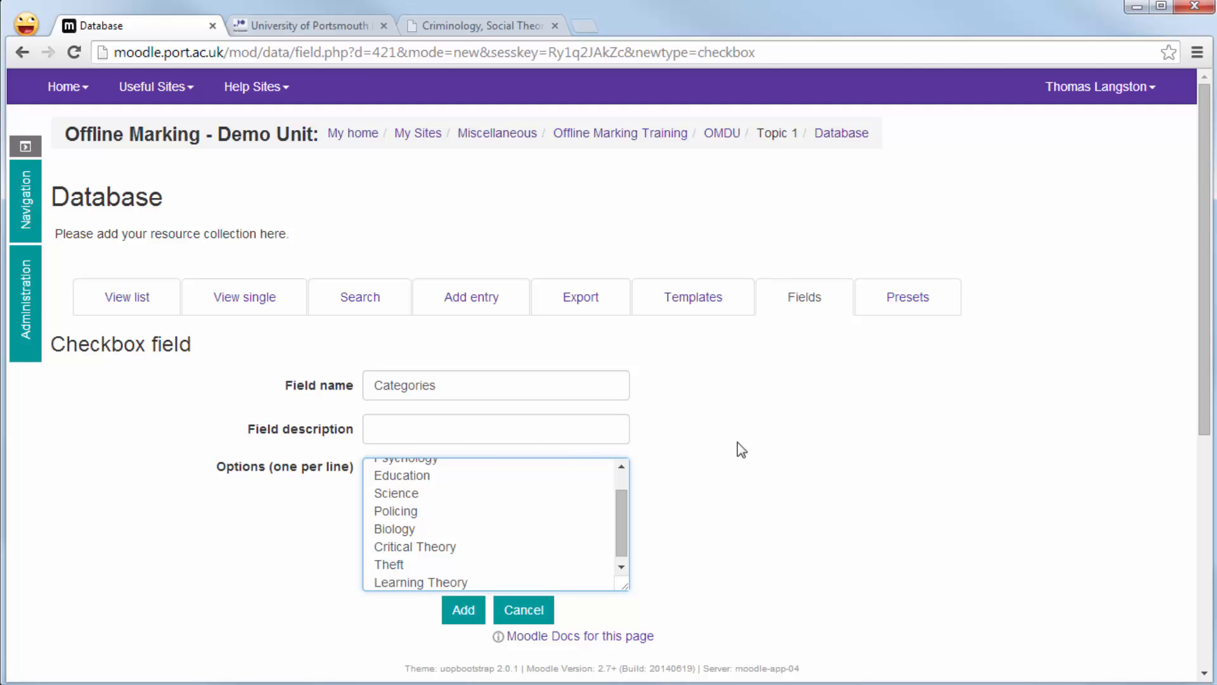
{"action": "left_click", "coordinate": [462, 609]}
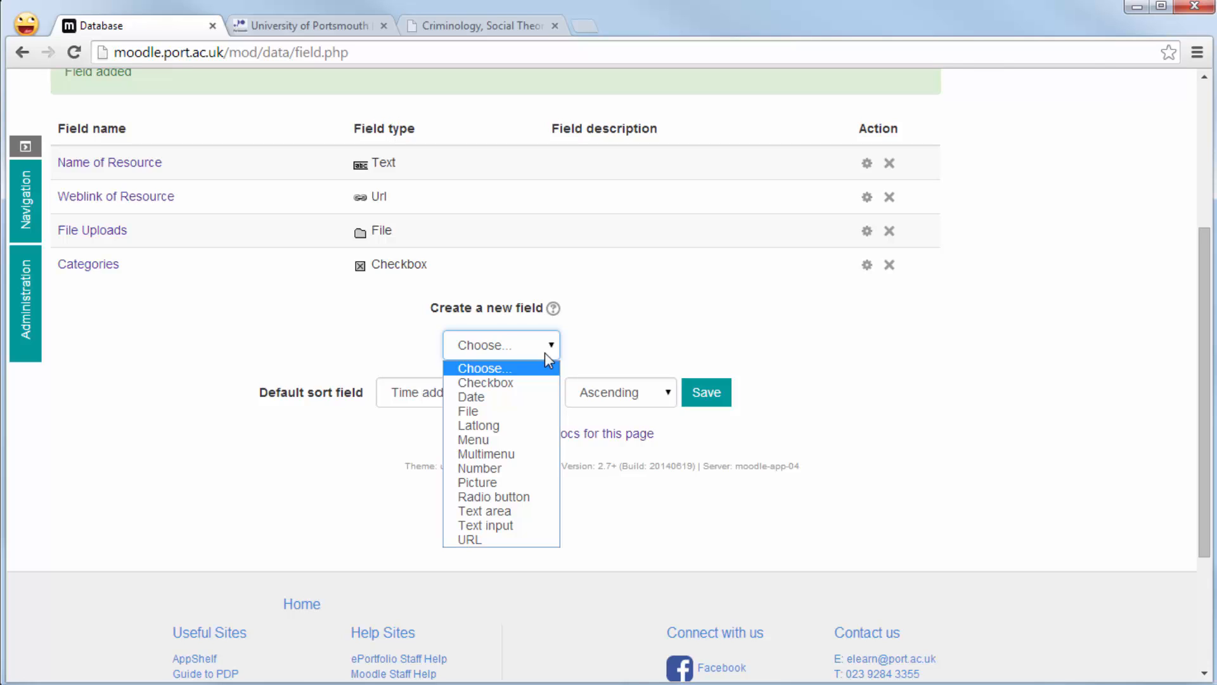
{"action": "mouse_move", "coordinate": [750, 352]}
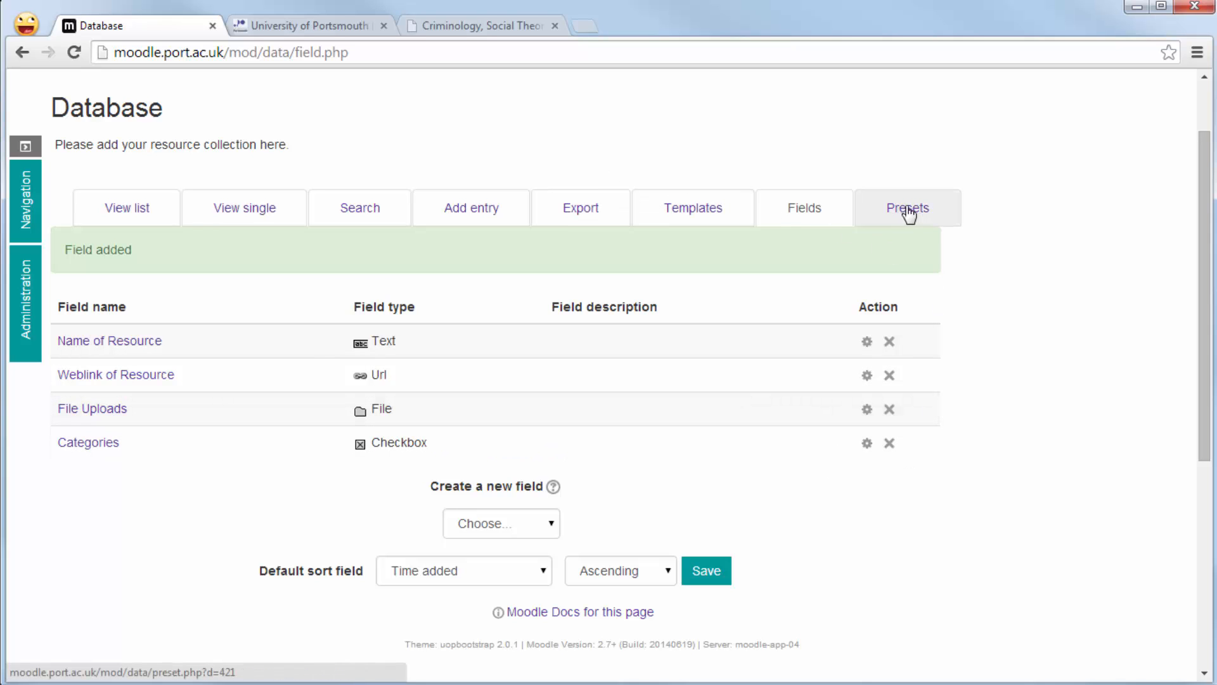
{"action": "mouse_move", "coordinate": [470, 207]}
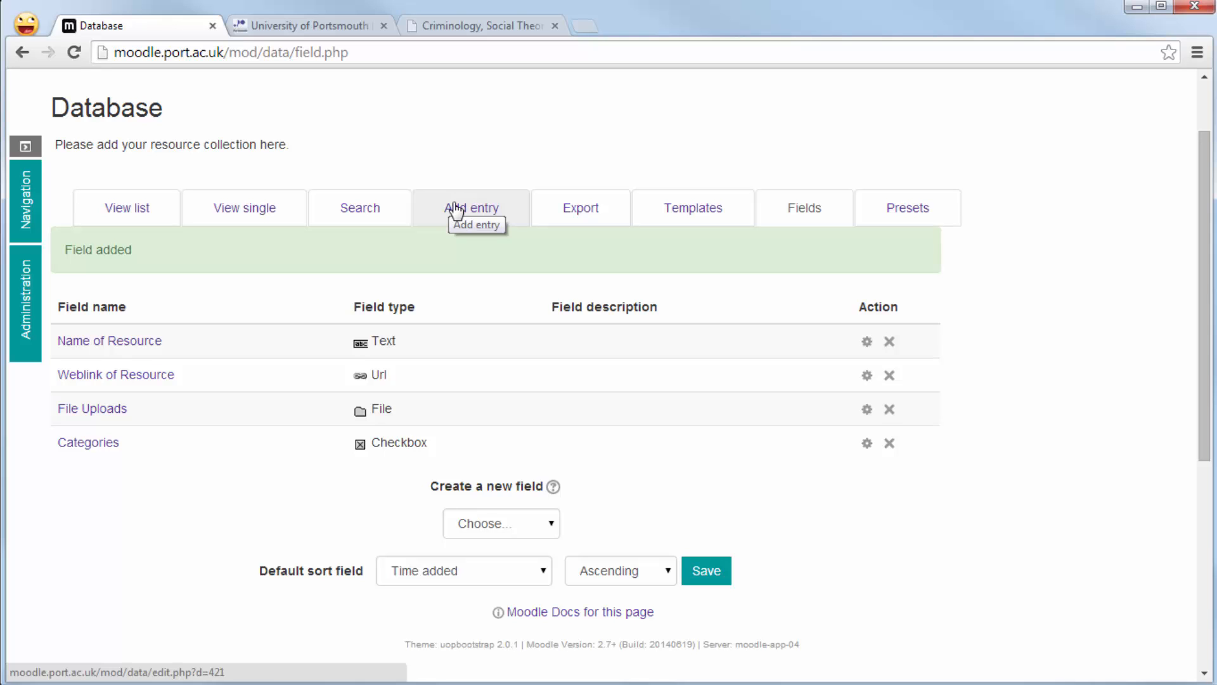
Start a new entry named 'Criminology Social Theory'.
{"action": "left_click", "coordinate": [470, 208]}
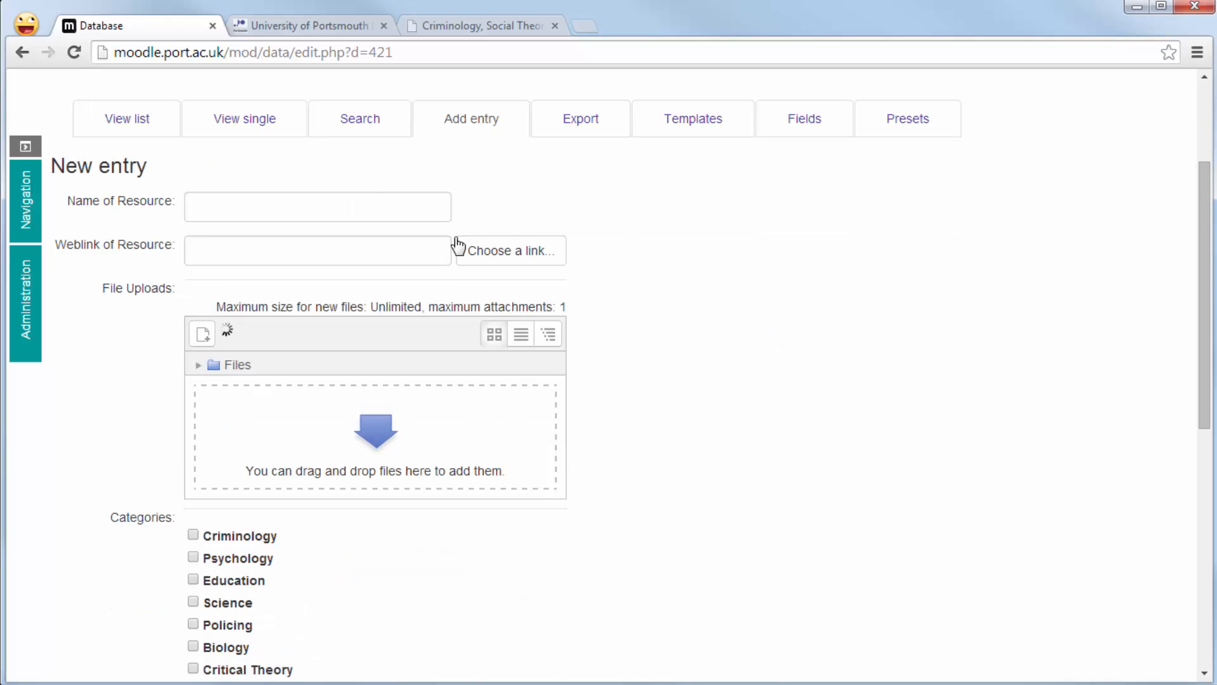
{"action": "left_click", "coordinate": [317, 205]}
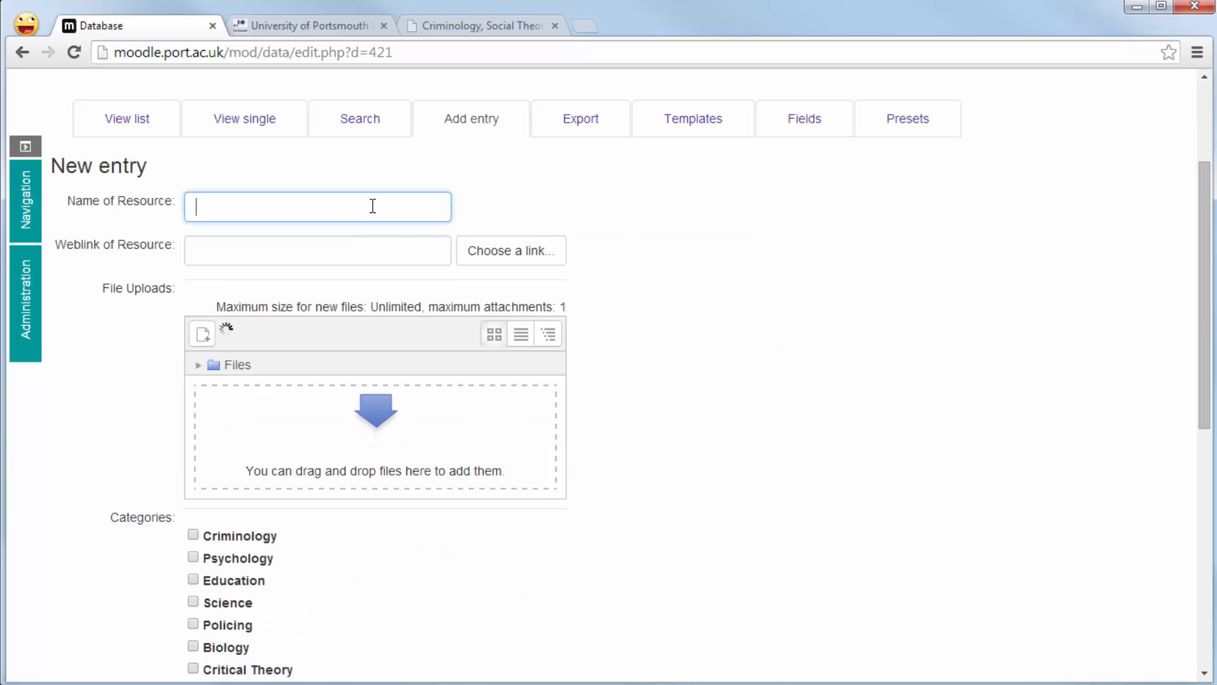
{"action": "type", "text": "Criminology"}
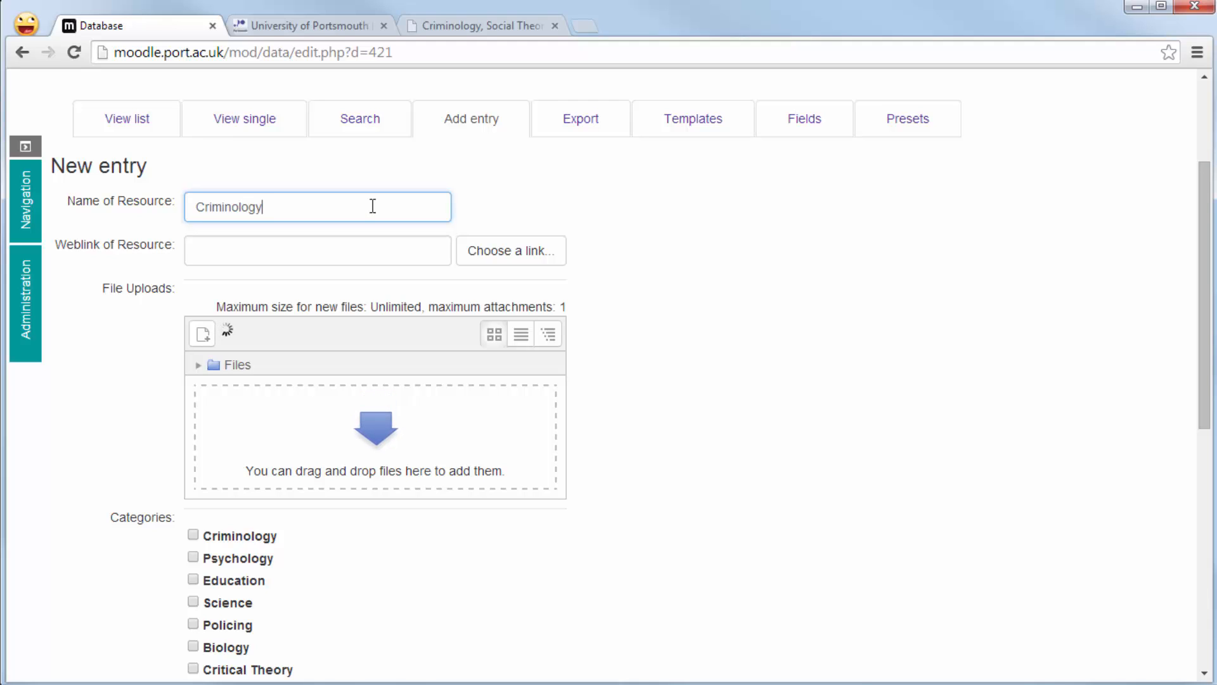
{"action": "type", "text": "\" \""}
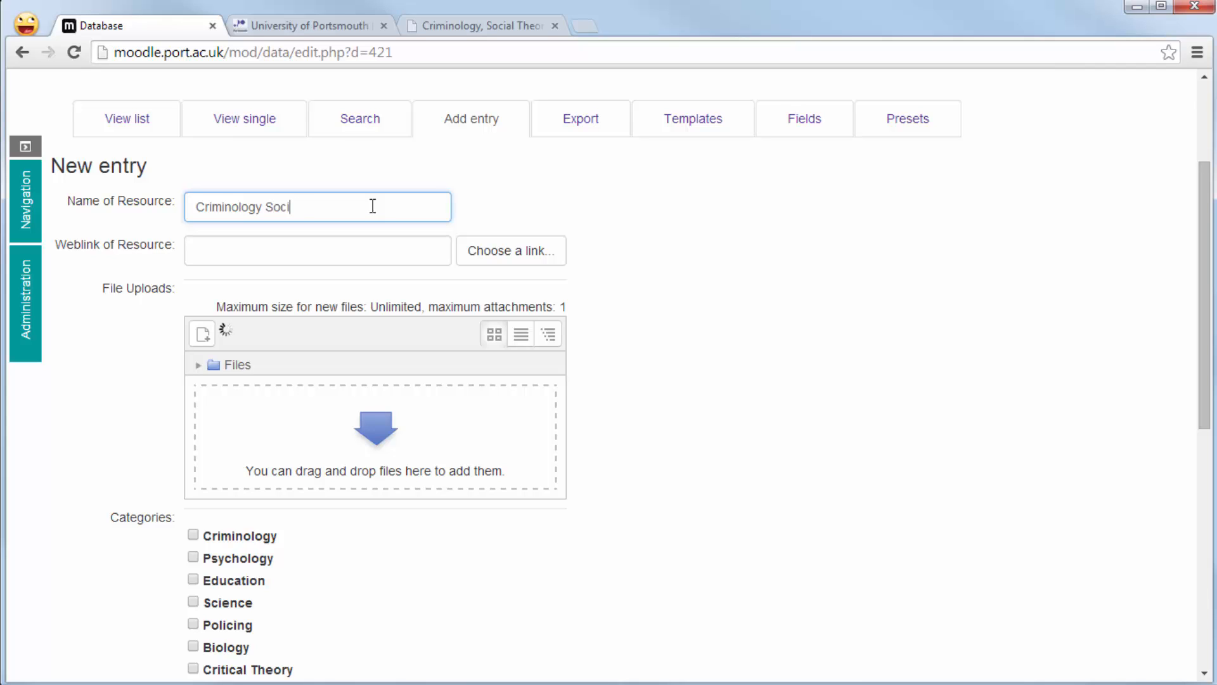
{"action": "type", "text": "al Theo"}
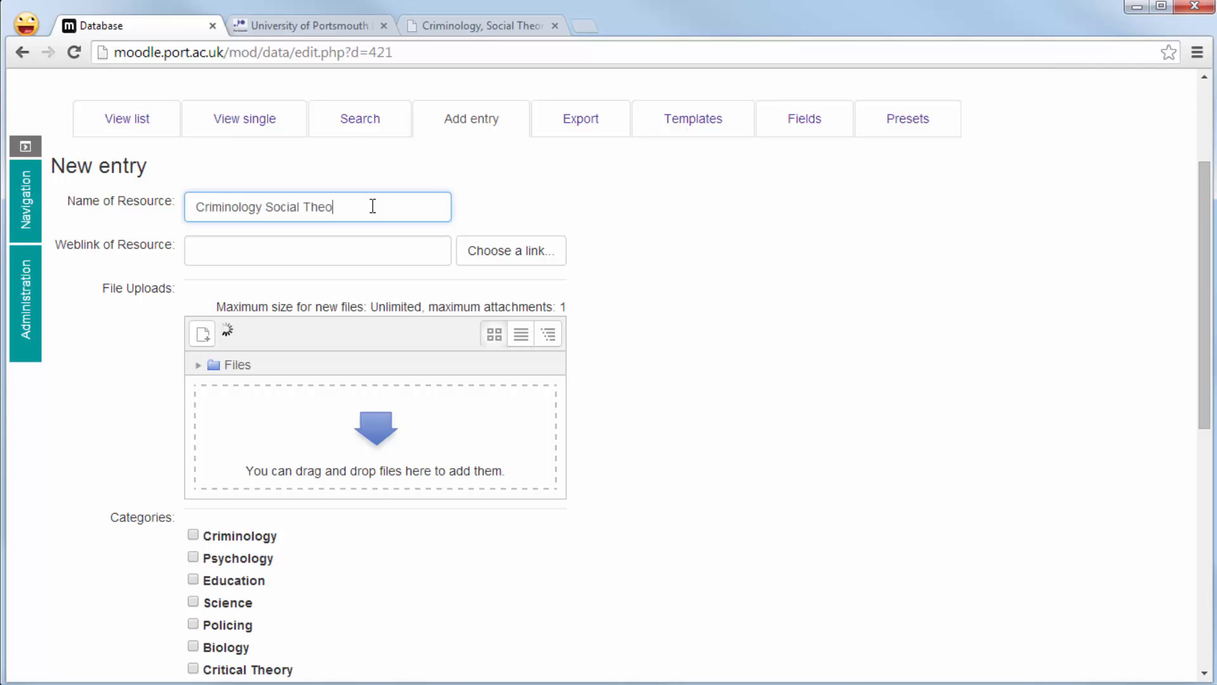
{"action": "type", "text": "ry"}
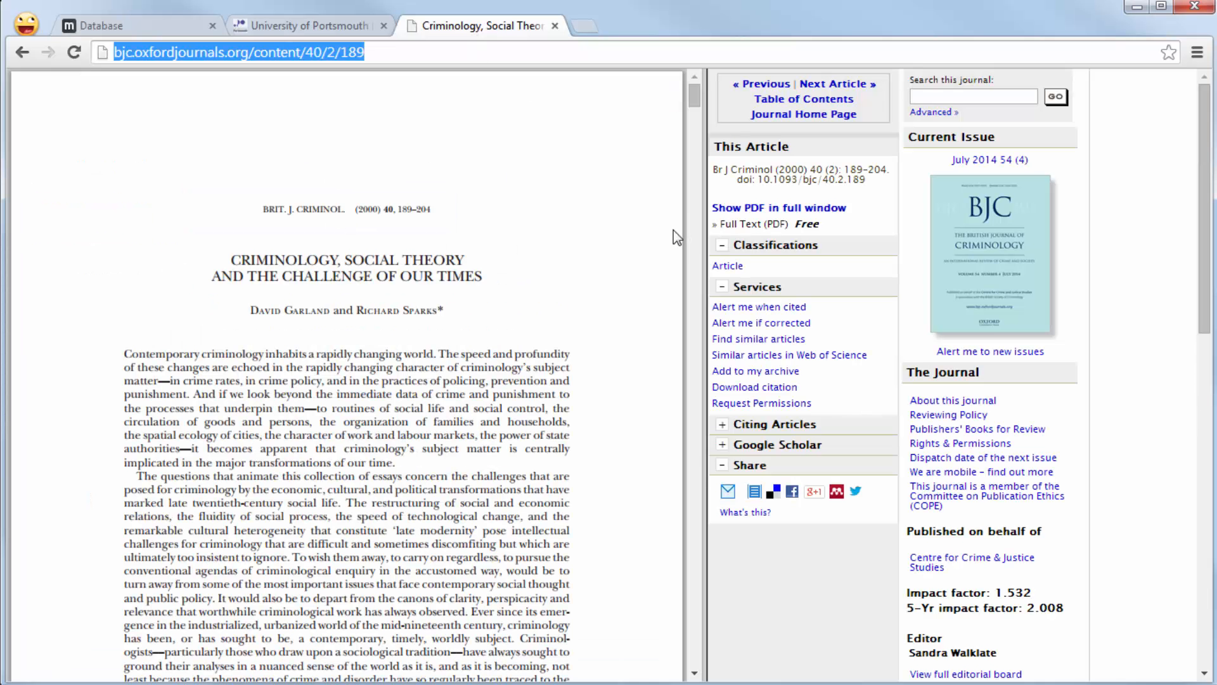
{"action": "right_click", "coordinate": [232, 51]}
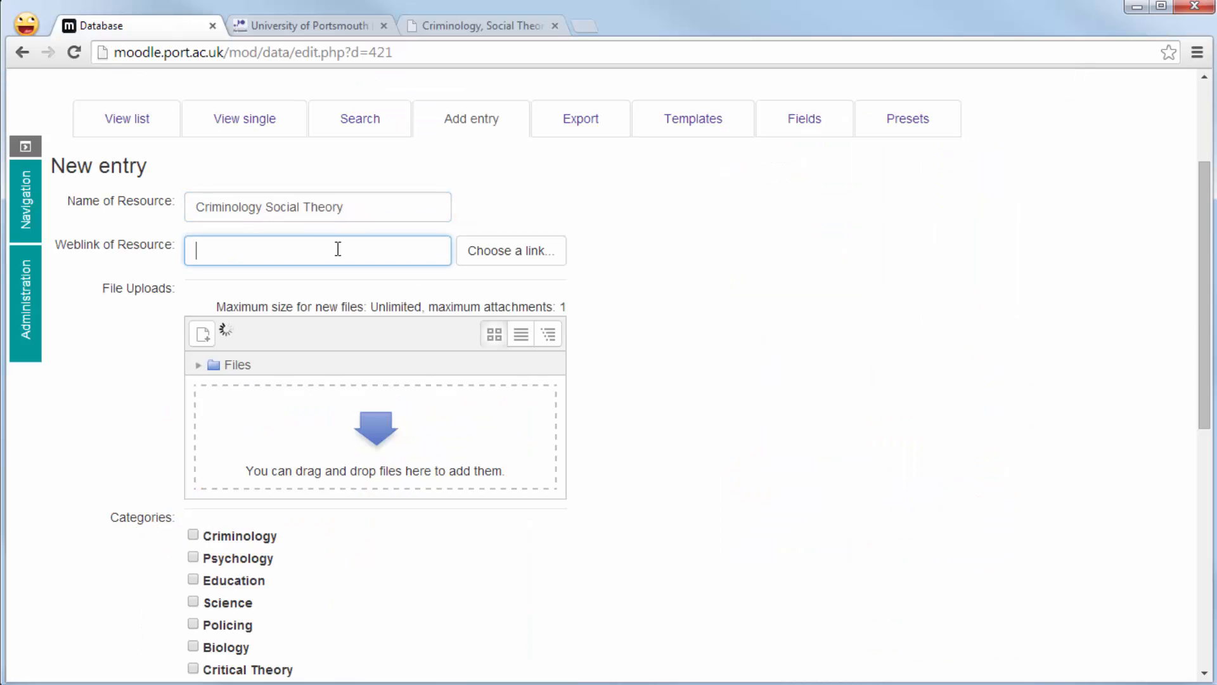
{"action": "type", "text": "http://bjc.oxfordjournals.org/content/40/2/189"}
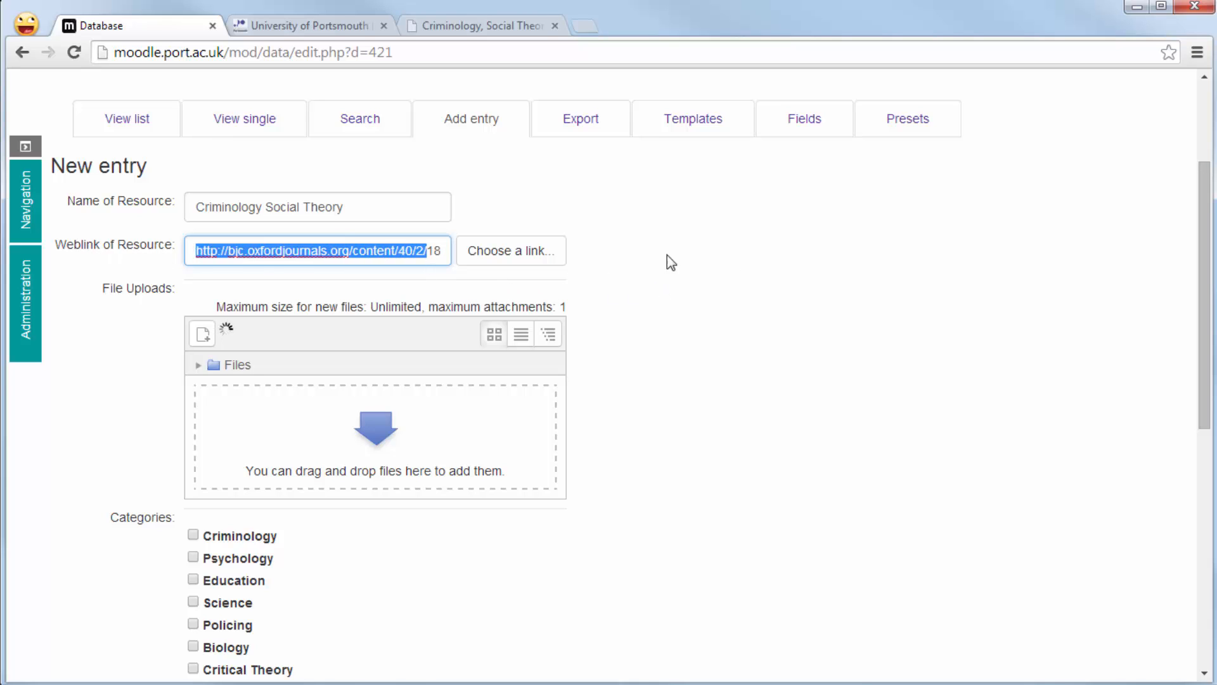
{"action": "scroll", "scroll_direction": "down", "scroll_amount": 3}
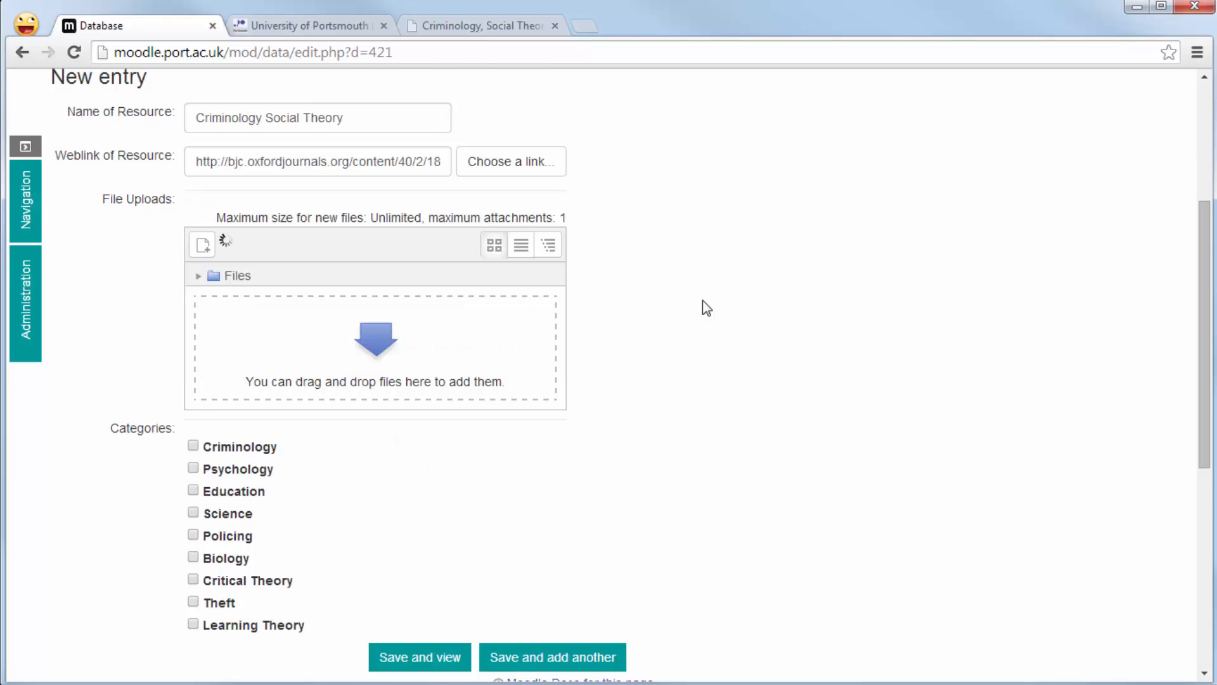
{"action": "scroll", "scroll_direction": "down", "scroll_amount": 3}
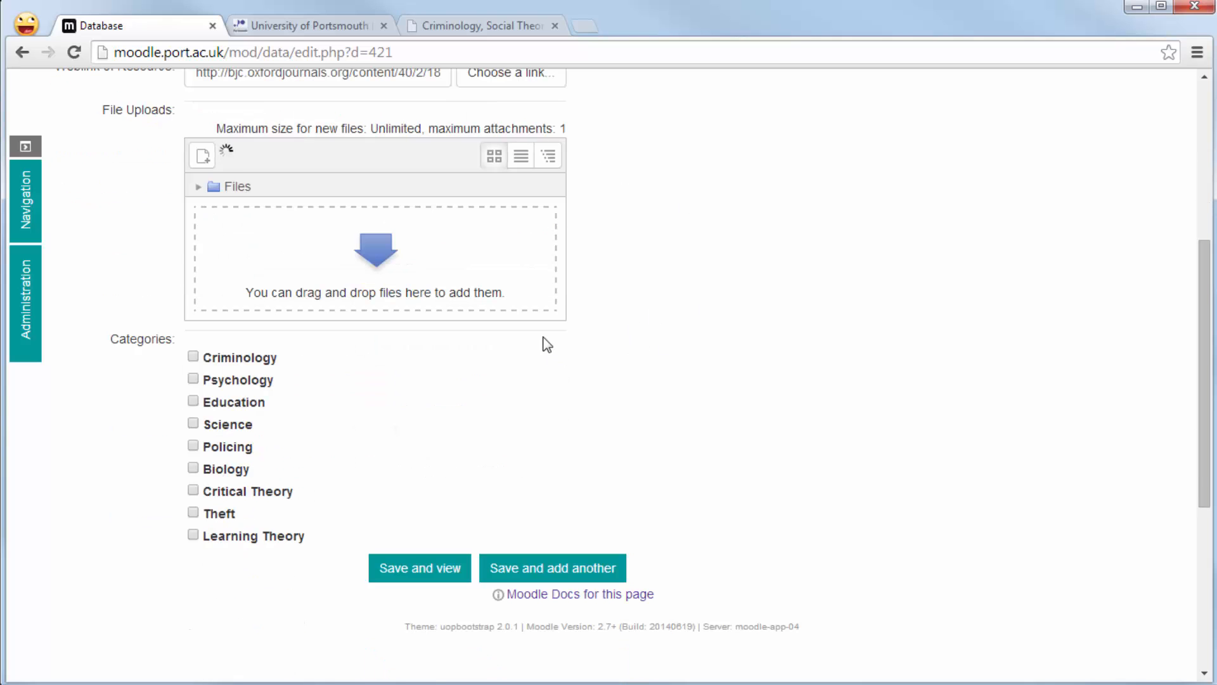
{"action": "left_click", "coordinate": [194, 357]}
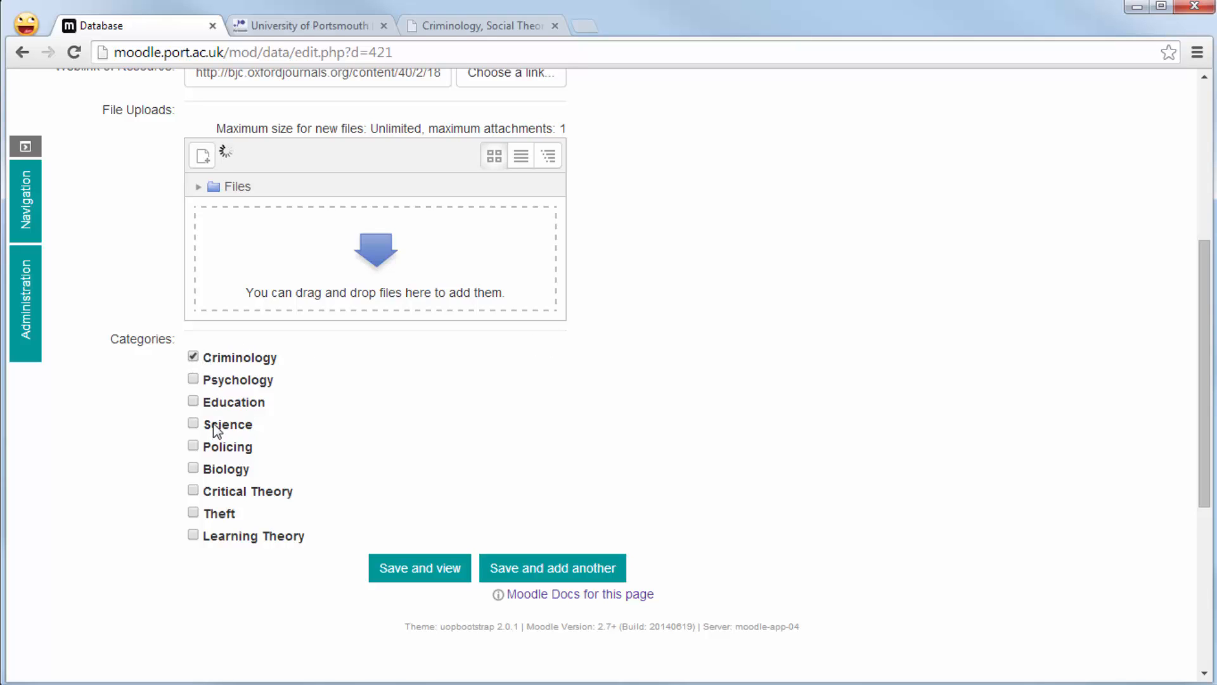
{"action": "left_click", "coordinate": [193, 490]}
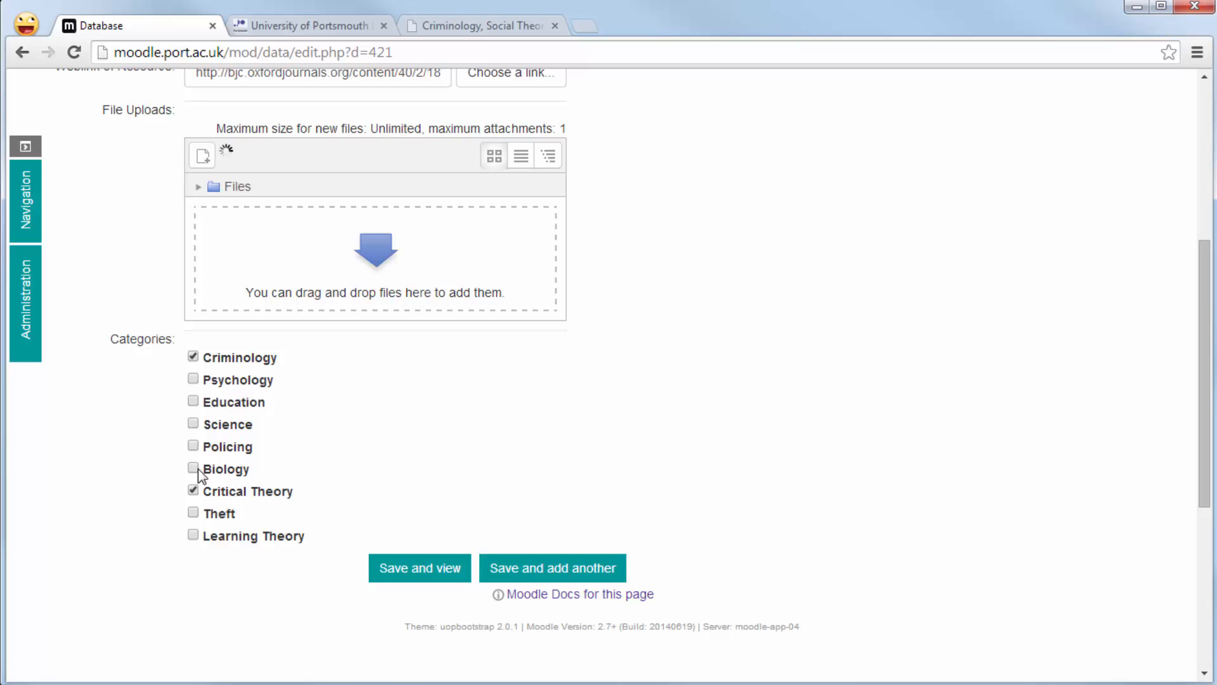
{"action": "left_click", "coordinate": [193, 424]}
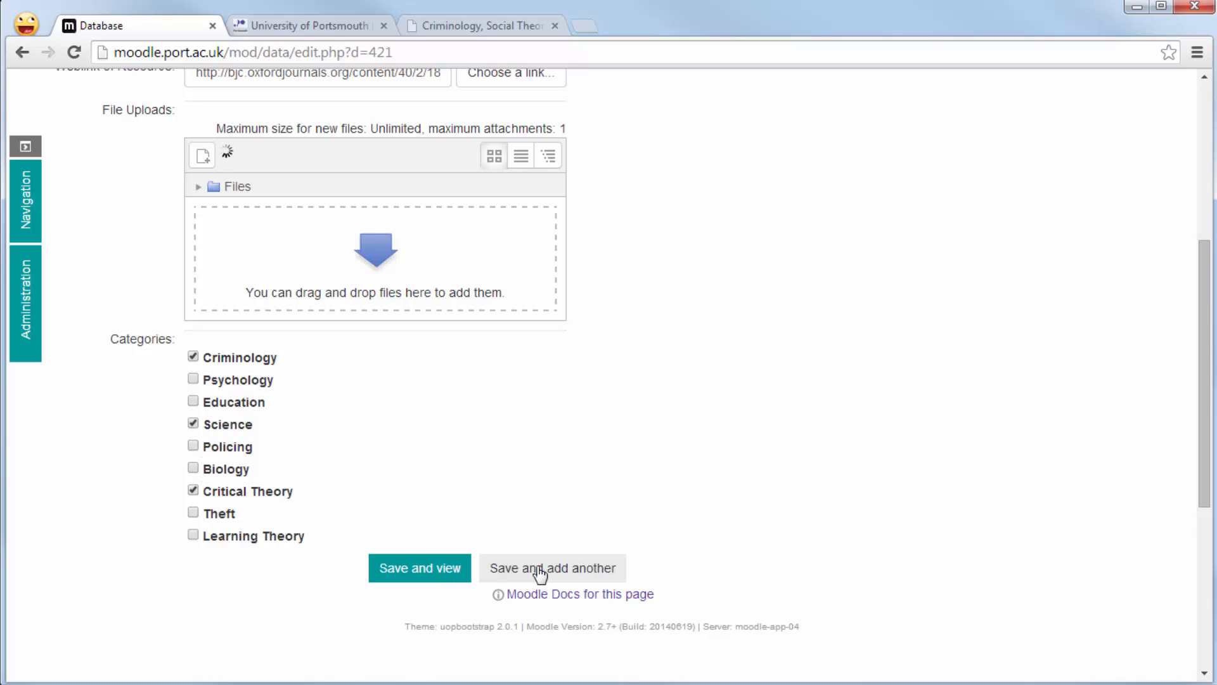
{"action": "left_click", "coordinate": [552, 567]}
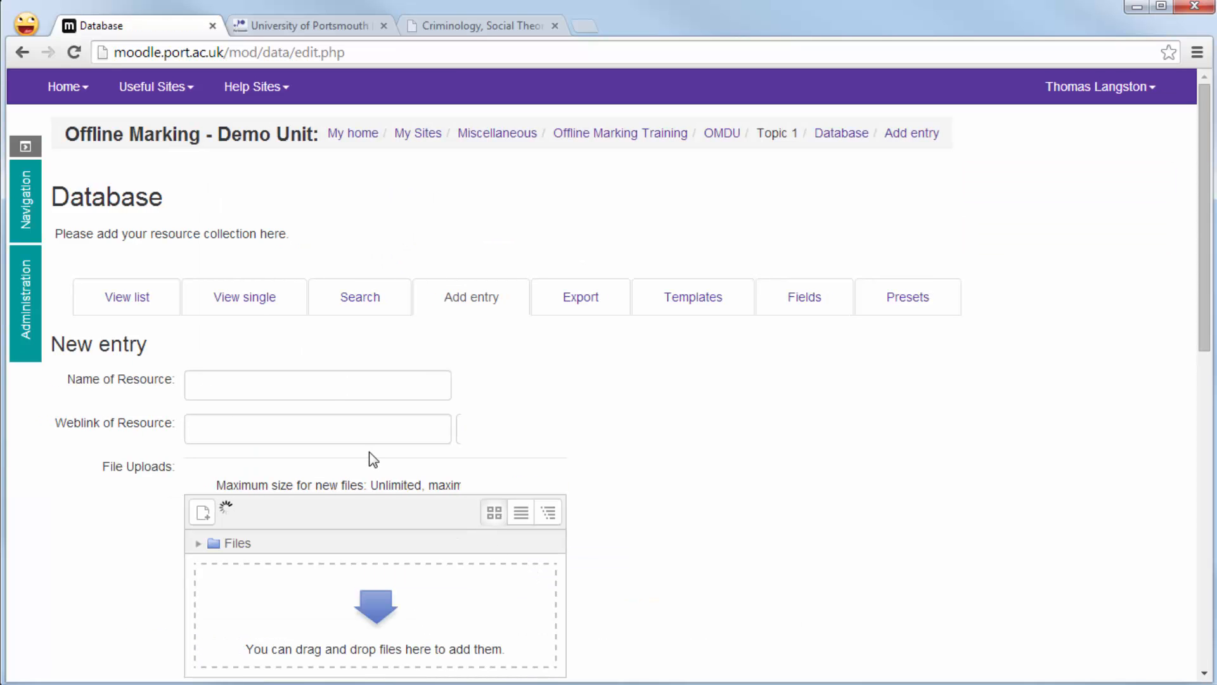
Enter 'Education Learning Leaflet' as the new entry's Name of Resource.
{"action": "left_click", "coordinate": [317, 384]}
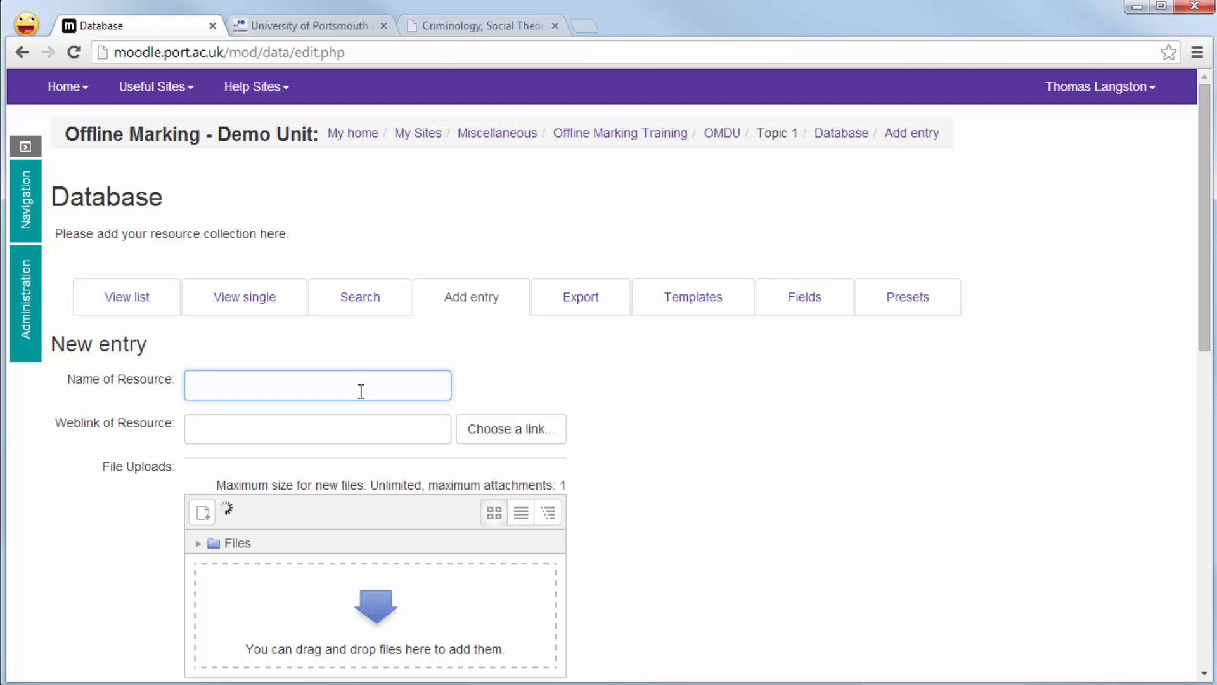
{"action": "type", "text": "Education"}
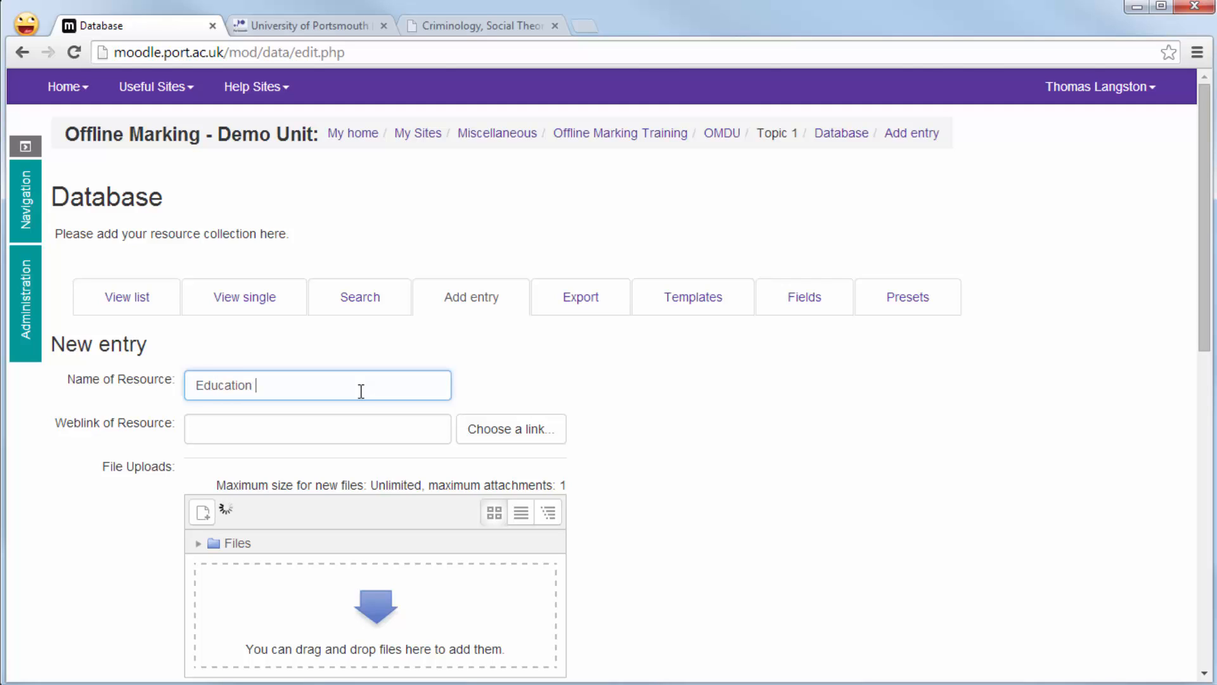
{"action": "type", "text": "Learning"}
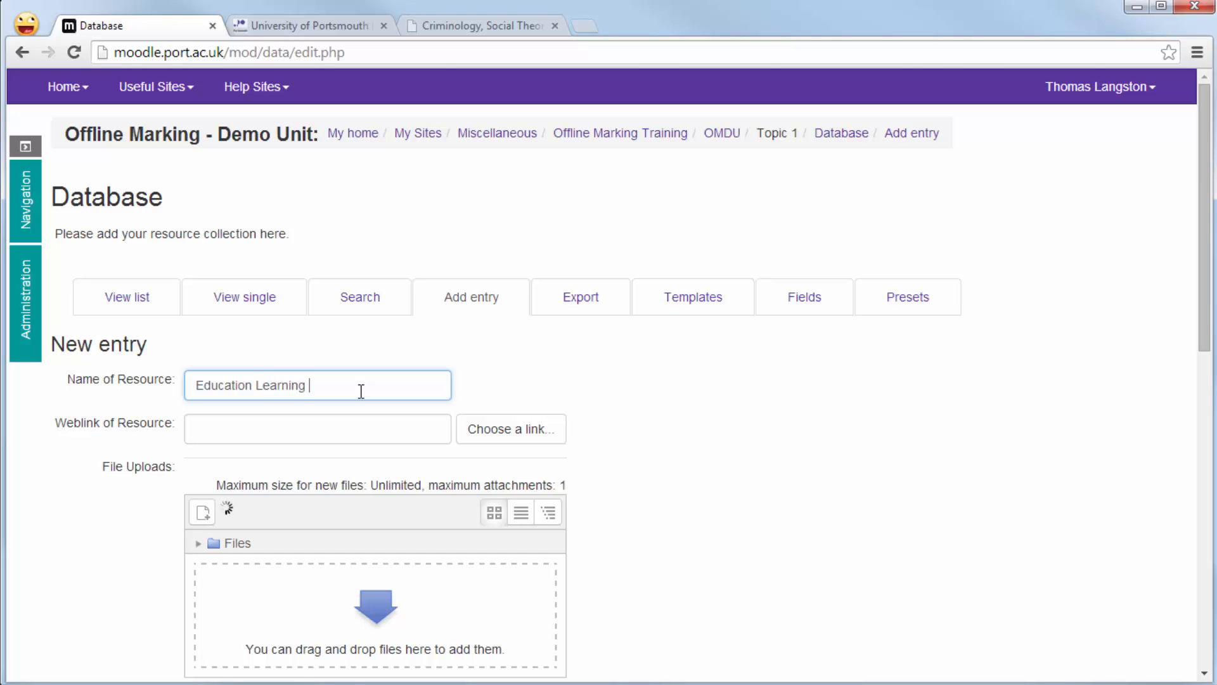
{"action": "type", "text": "Leaflet"}
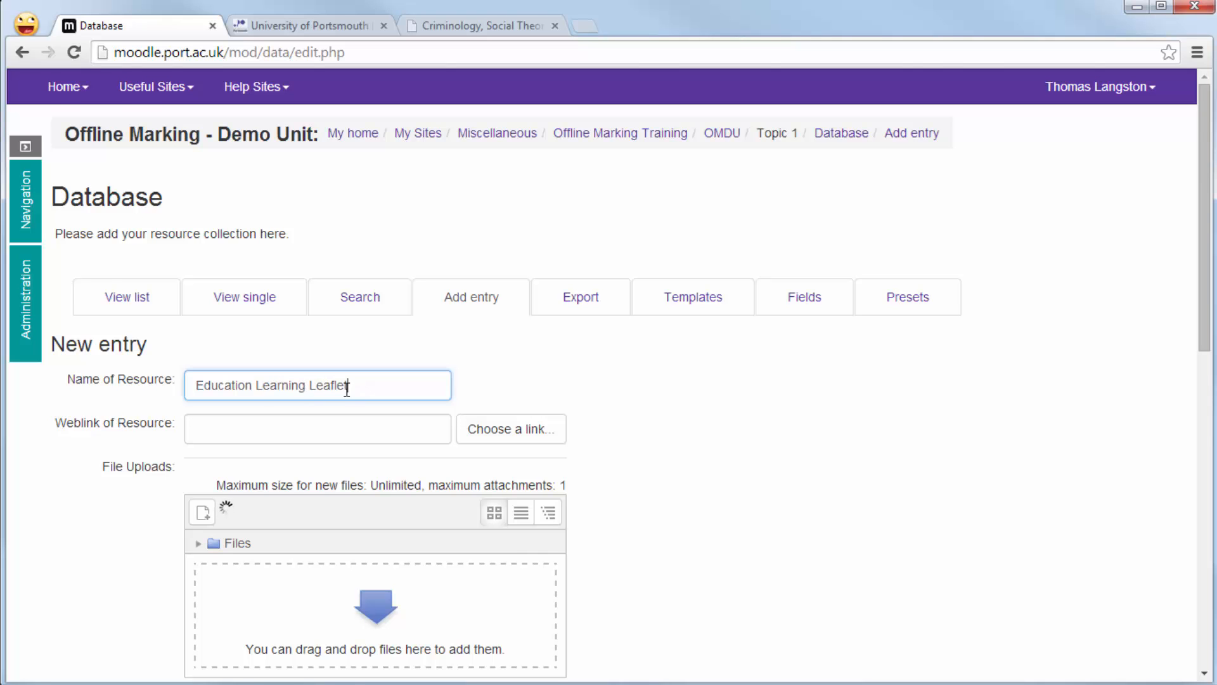
{"action": "scroll", "scroll_direction": "down", "scroll_amount": 3}
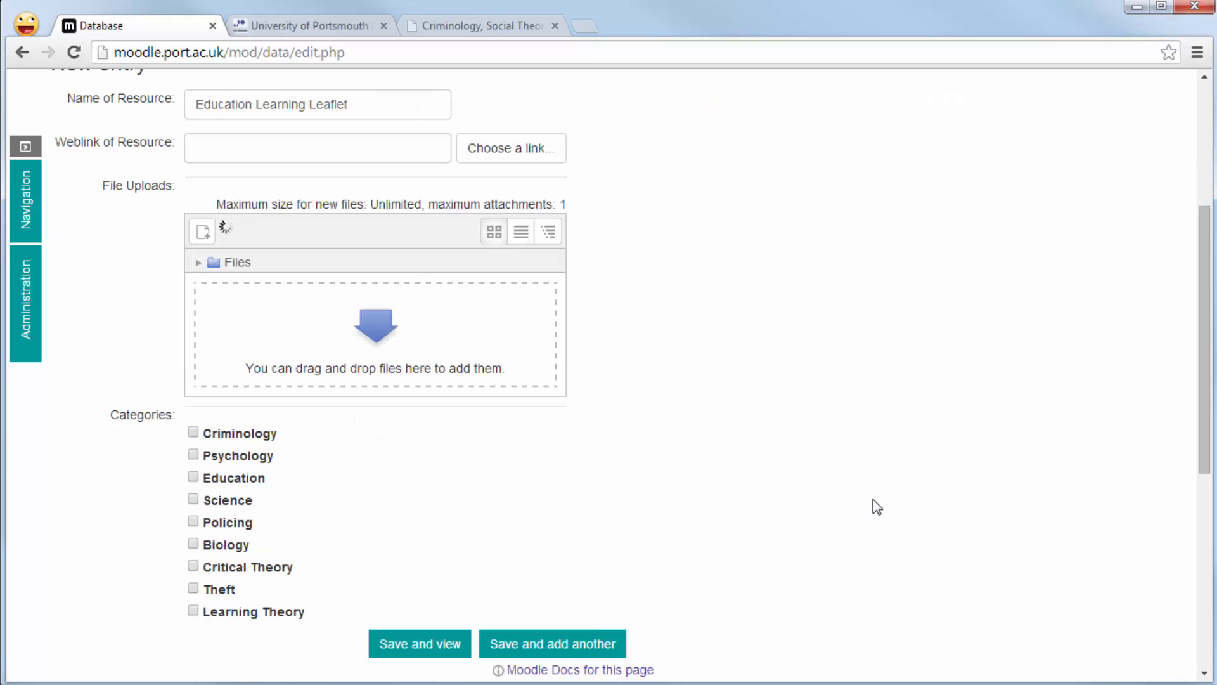
{"action": "mouse_move", "coordinate": [733, 474]}
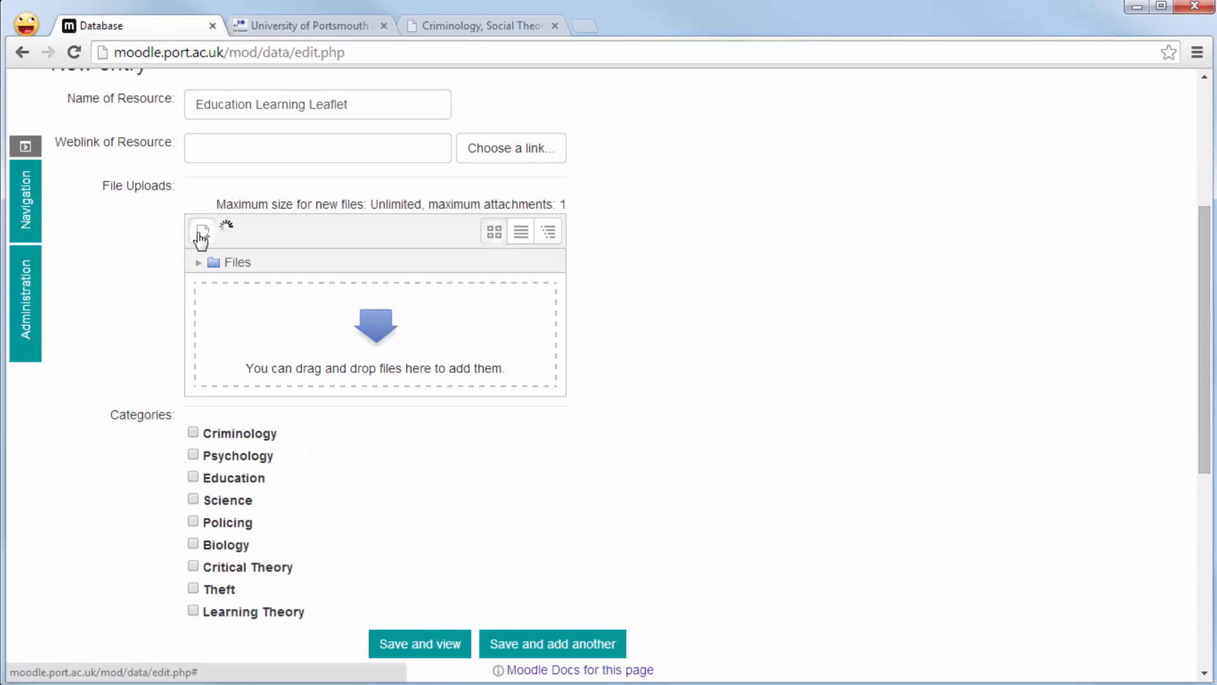
Upload Quality Management.pdf into the entry's File Uploads field.
{"action": "left_click", "coordinate": [201, 232]}
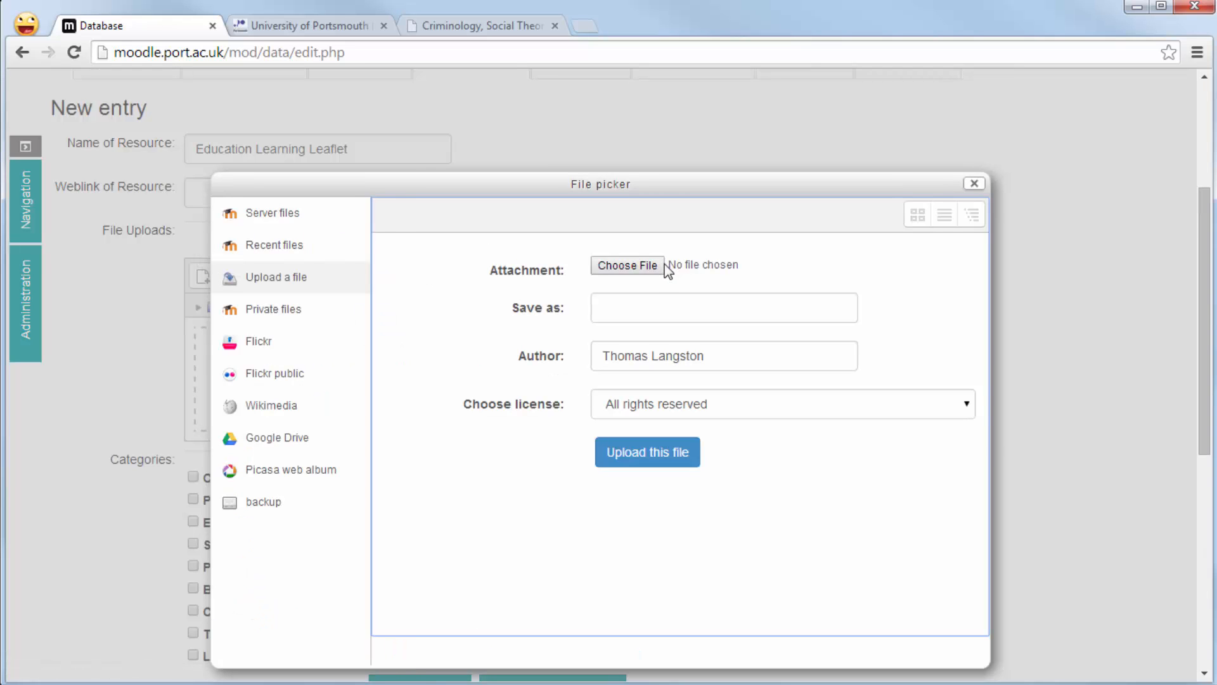
{"action": "left_click", "coordinate": [627, 265]}
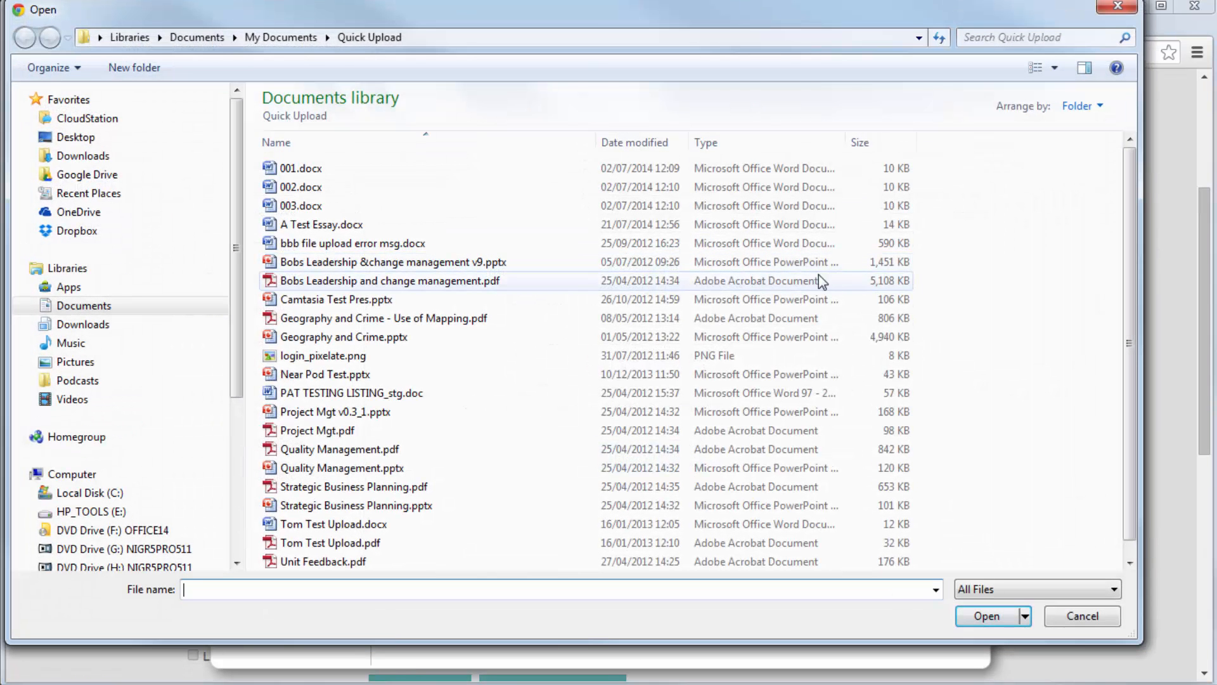
{"action": "left_click", "coordinate": [340, 449]}
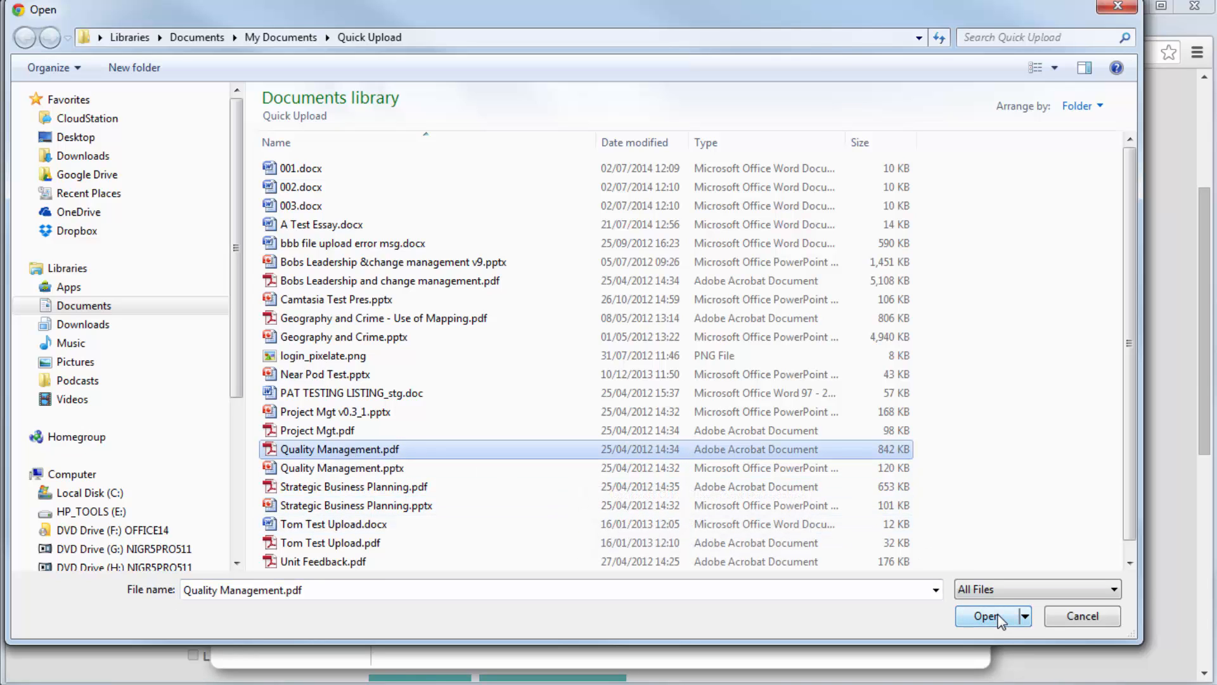
{"action": "left_click", "coordinate": [986, 616]}
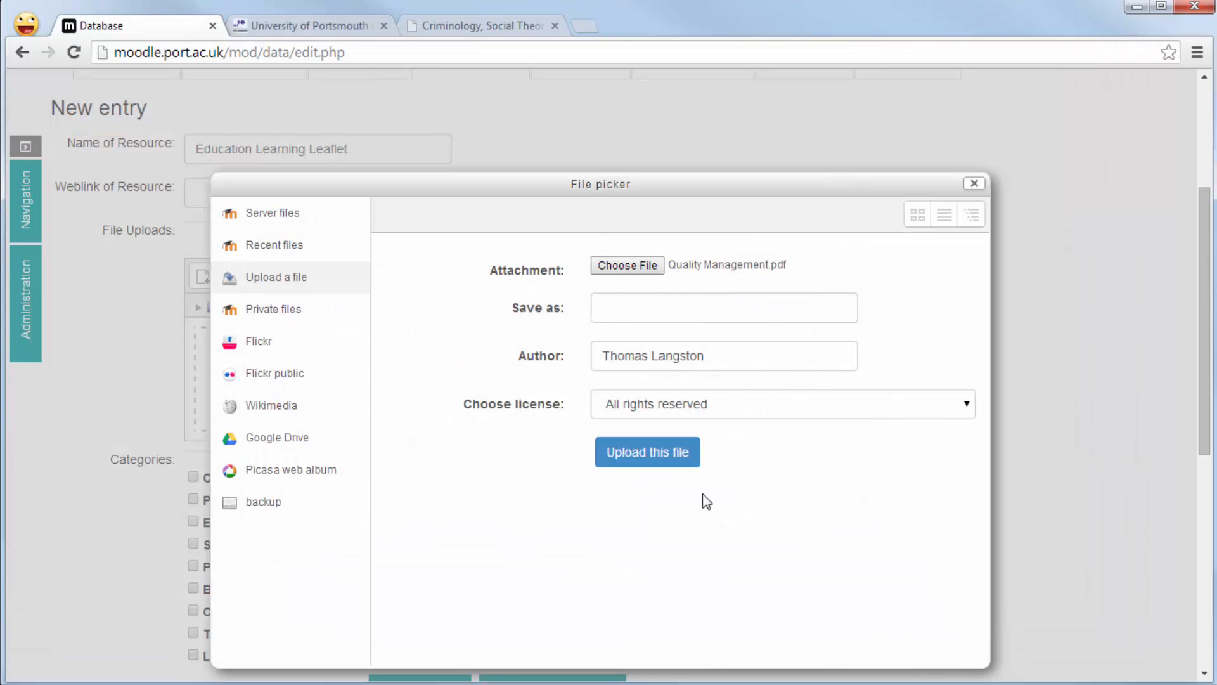
{"action": "mouse_move", "coordinate": [716, 564]}
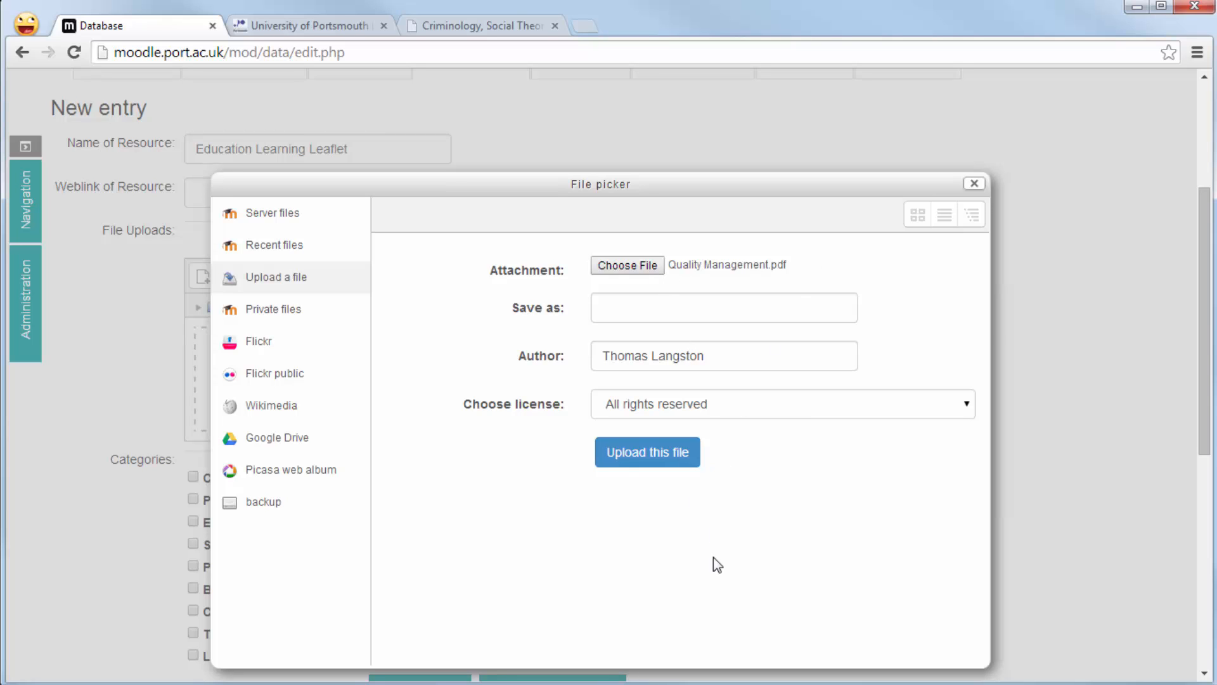
{"action": "left_click", "coordinate": [647, 451]}
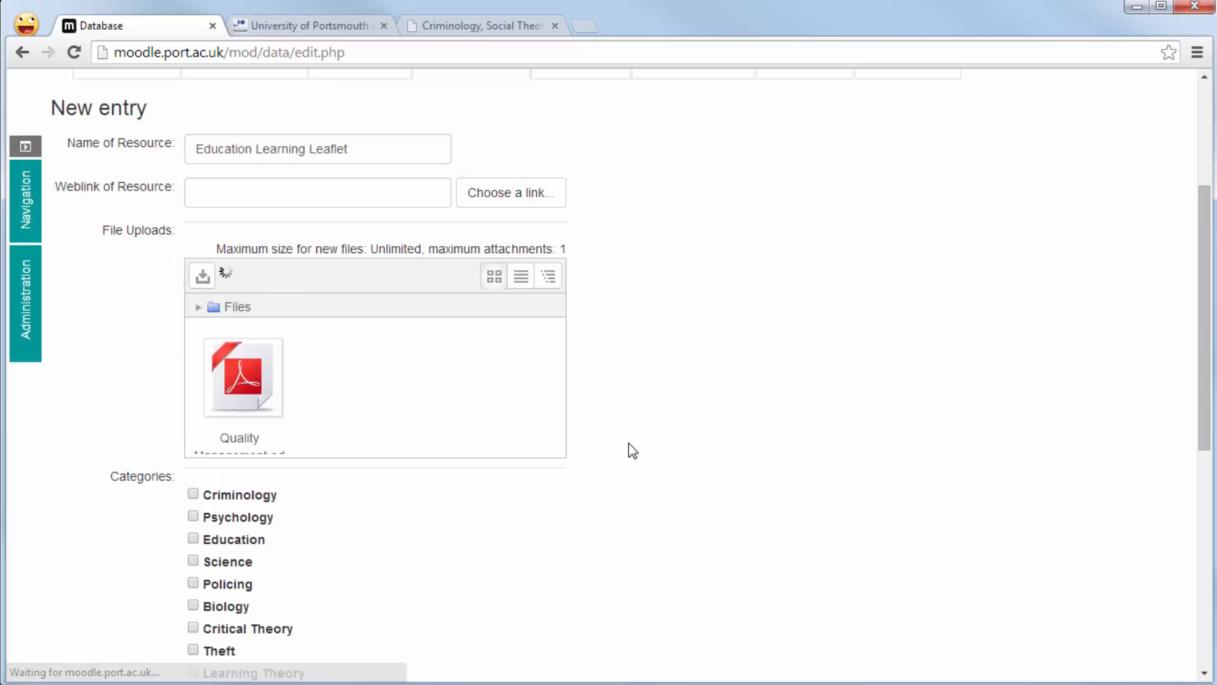
Tick the Psychology, Education and Learning Theory categories, then save and add another.
{"action": "scroll", "scroll_direction": "down", "scroll_amount": 3}
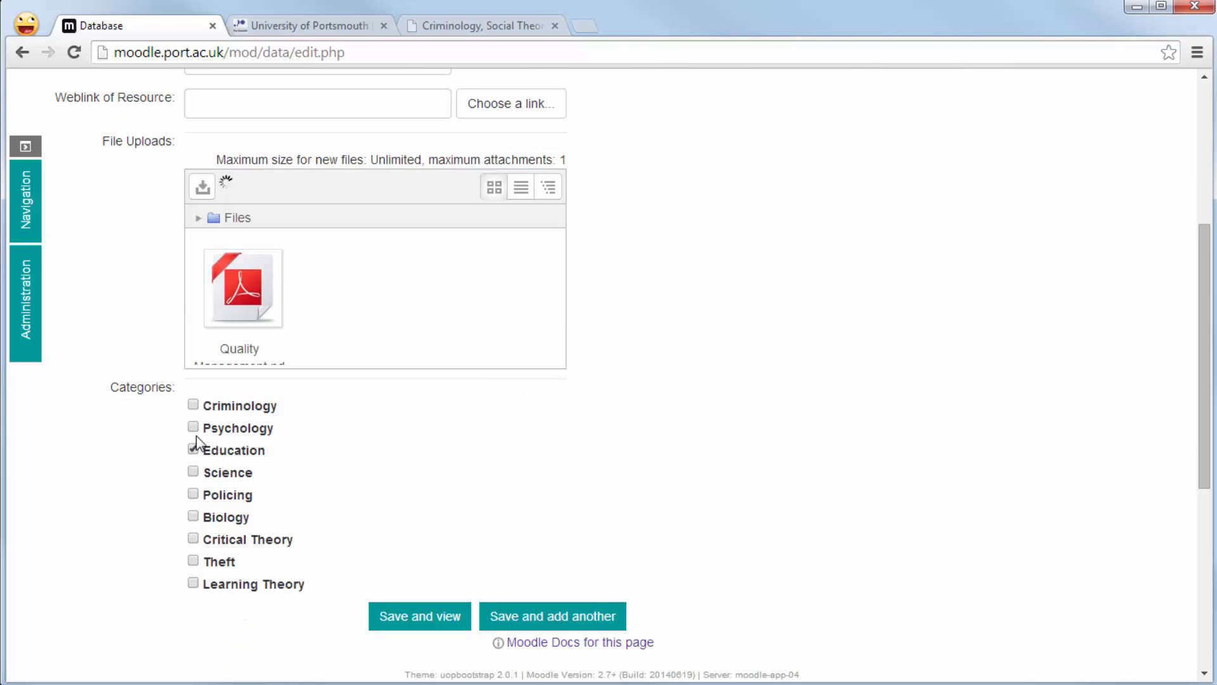
{"action": "left_click", "coordinate": [193, 427]}
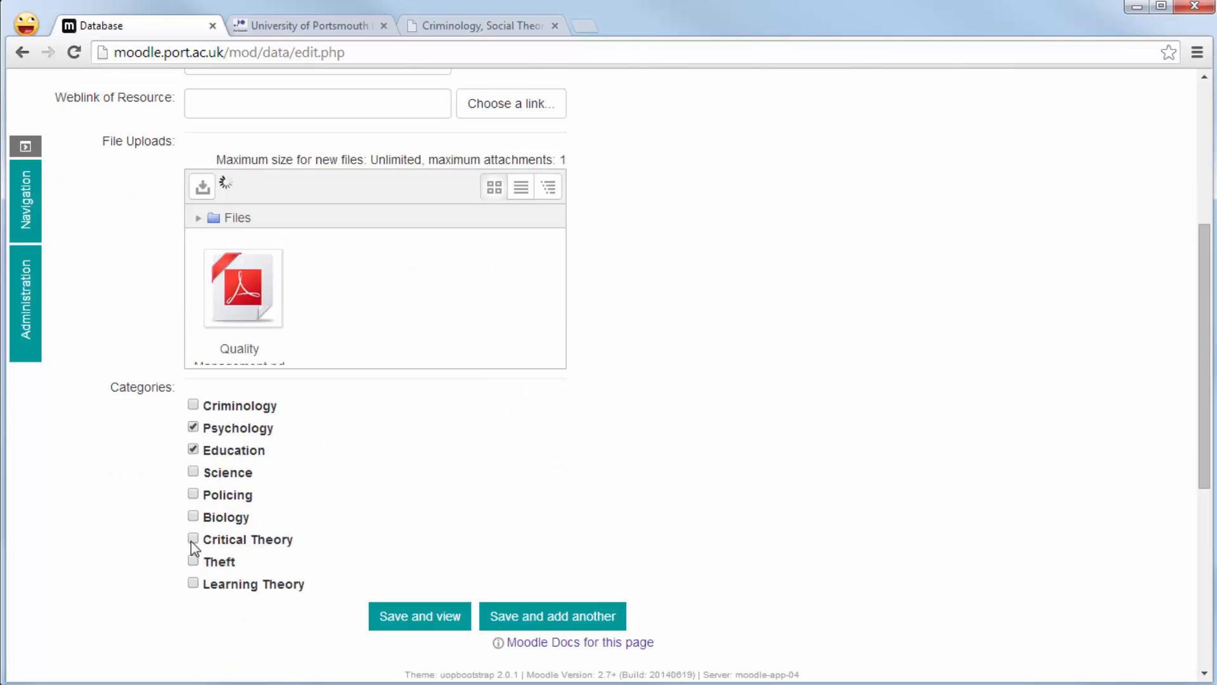
{"action": "left_click", "coordinate": [194, 583]}
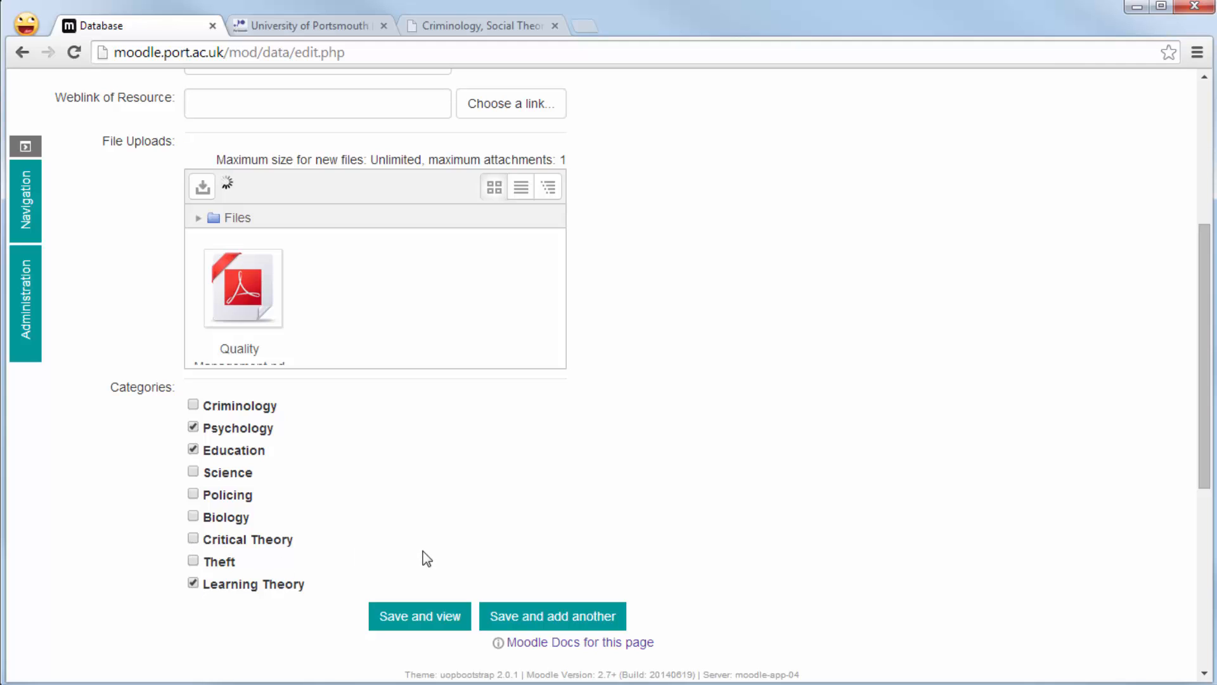
{"action": "mouse_move", "coordinate": [540, 615]}
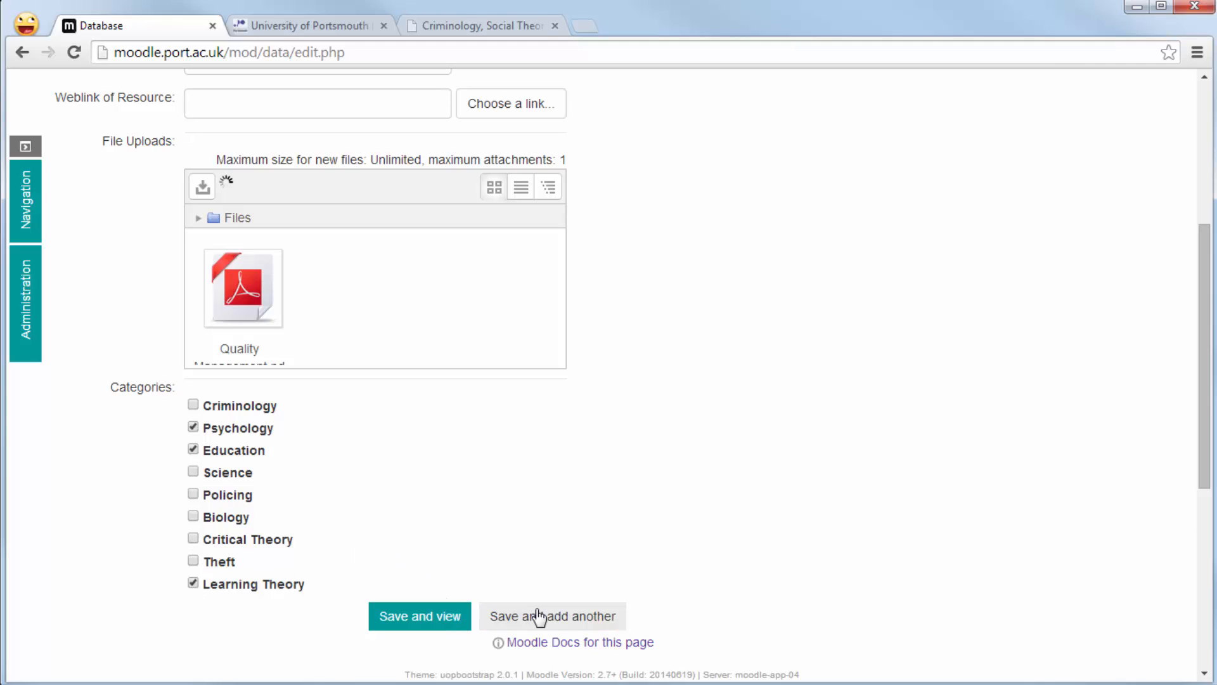
{"action": "left_click", "coordinate": [552, 615]}
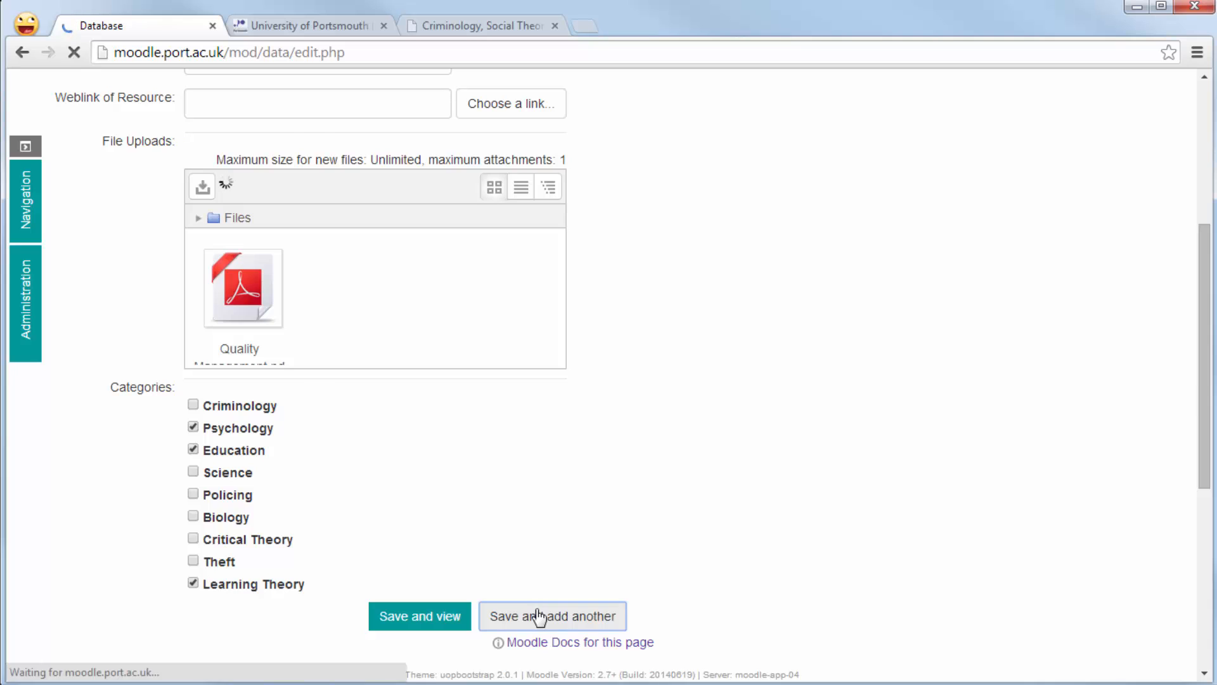
Name the new entry 'Third Document'.
{"action": "left_click", "coordinate": [553, 616]}
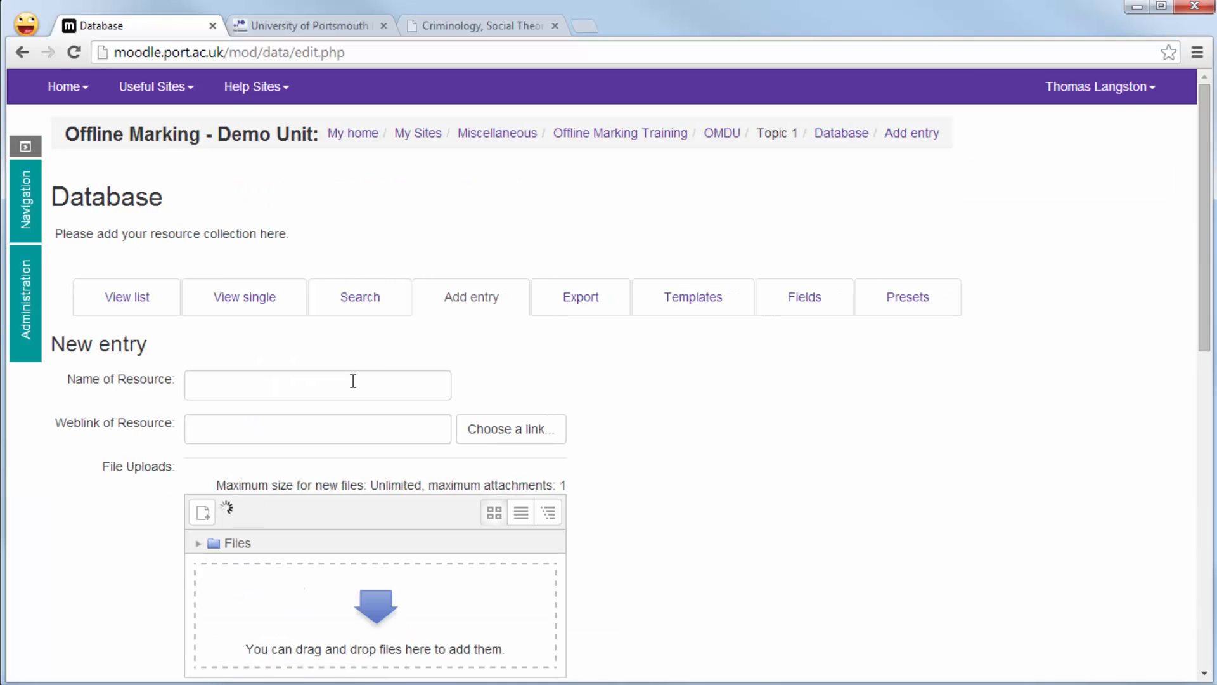
{"action": "left_click", "coordinate": [317, 384]}
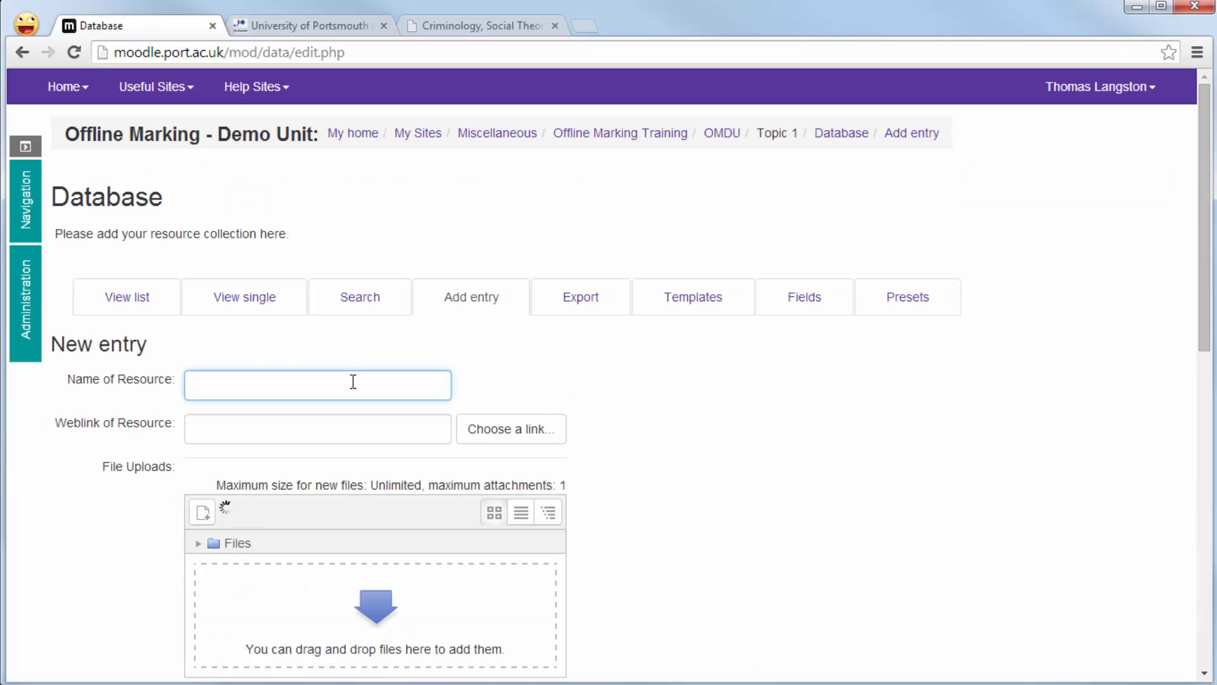
{"action": "type", "text": "Third Do"}
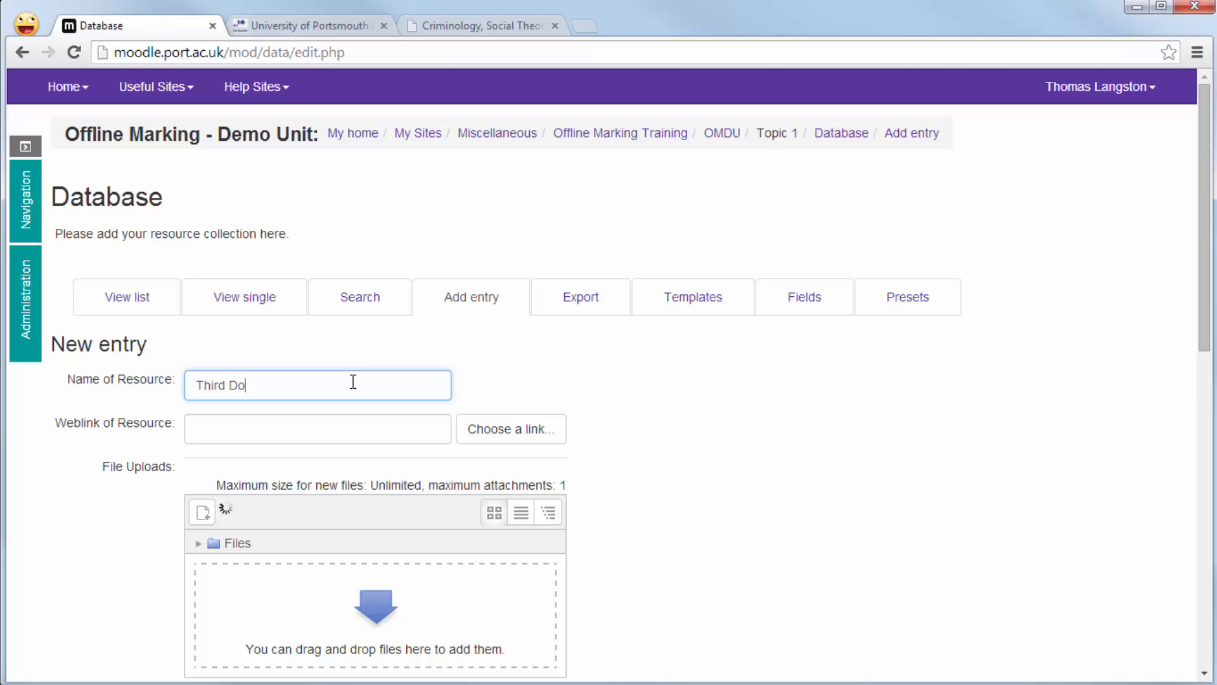
{"action": "type", "text": "cument"}
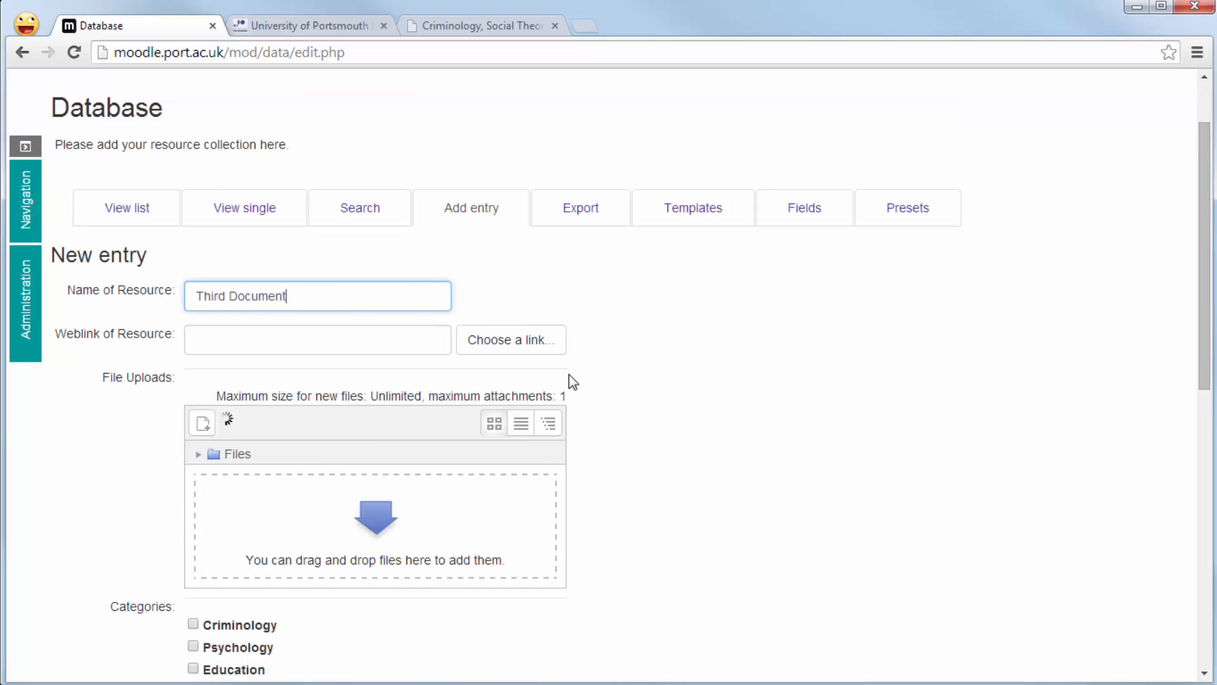
Attach Strategic Business Planning.pdf, tick Criminology, Education, Policing and Biology, then save and view.
{"action": "left_click", "coordinate": [203, 422]}
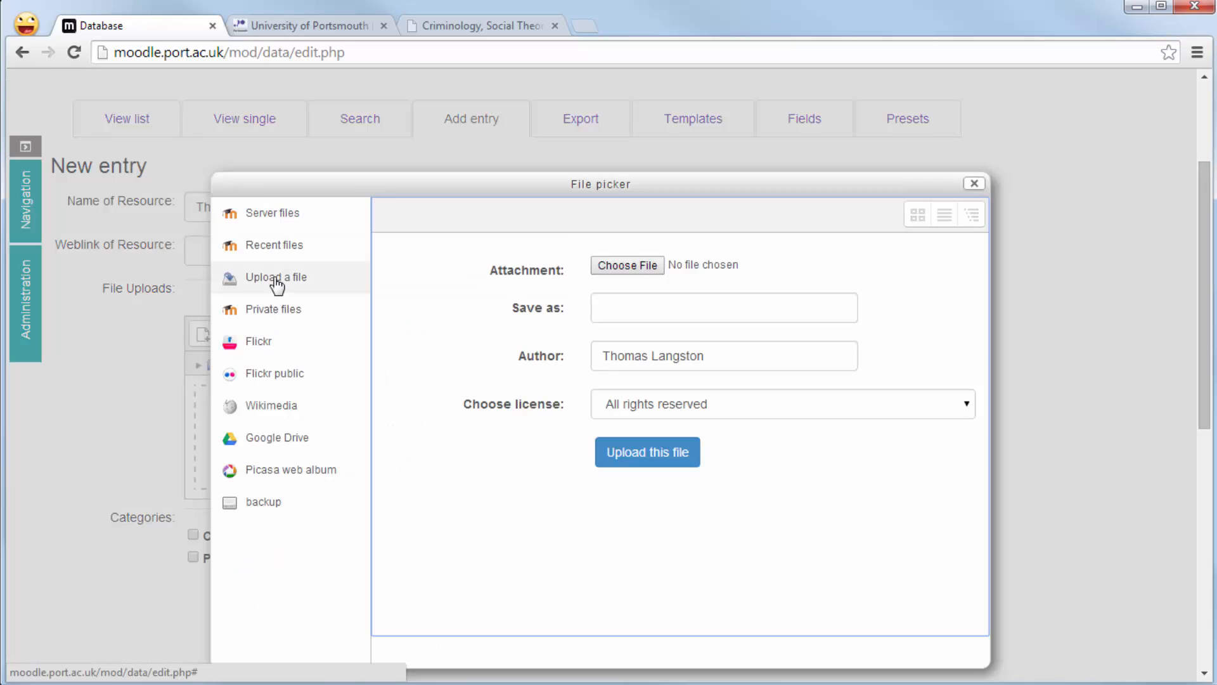
{"action": "left_click", "coordinate": [626, 265]}
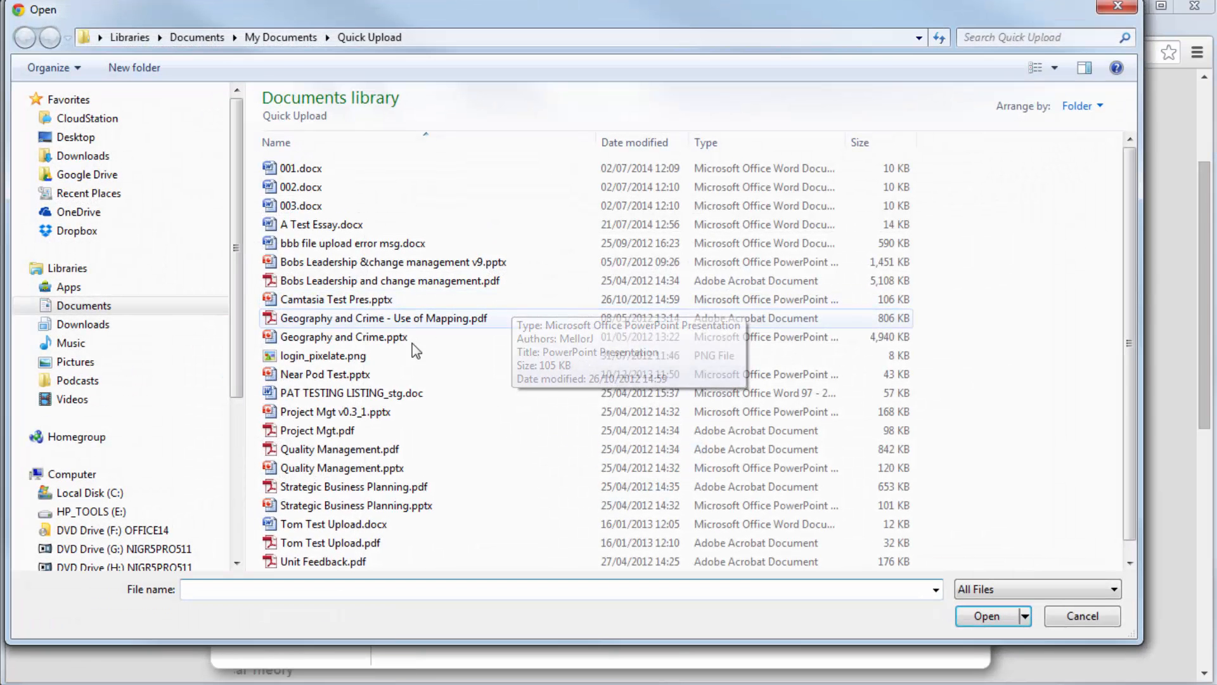
{"action": "left_click", "coordinate": [353, 486]}
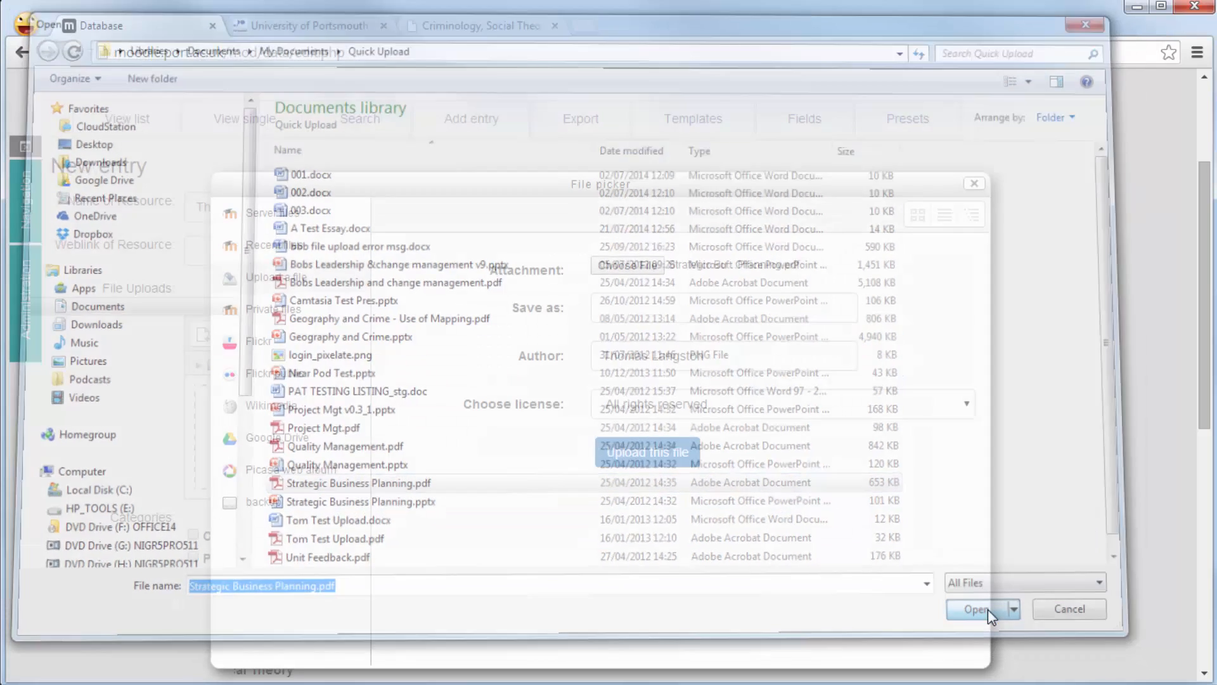
{"action": "left_click", "coordinate": [975, 609]}
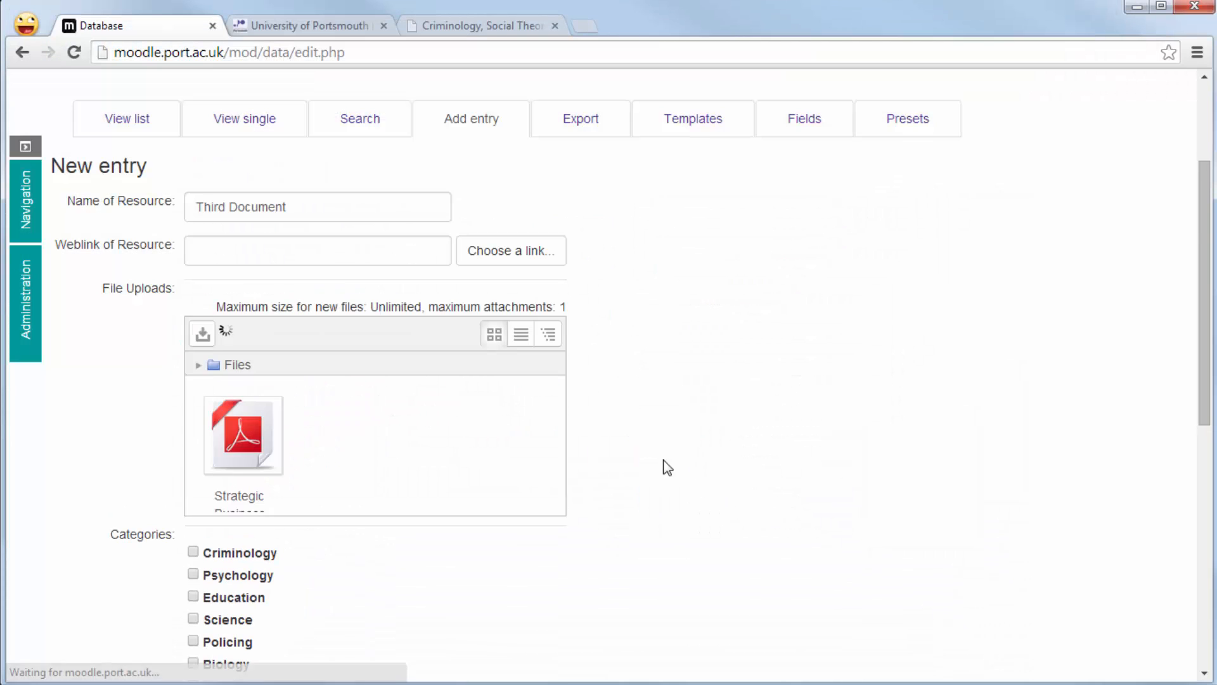
{"action": "left_click", "coordinate": [194, 374]}
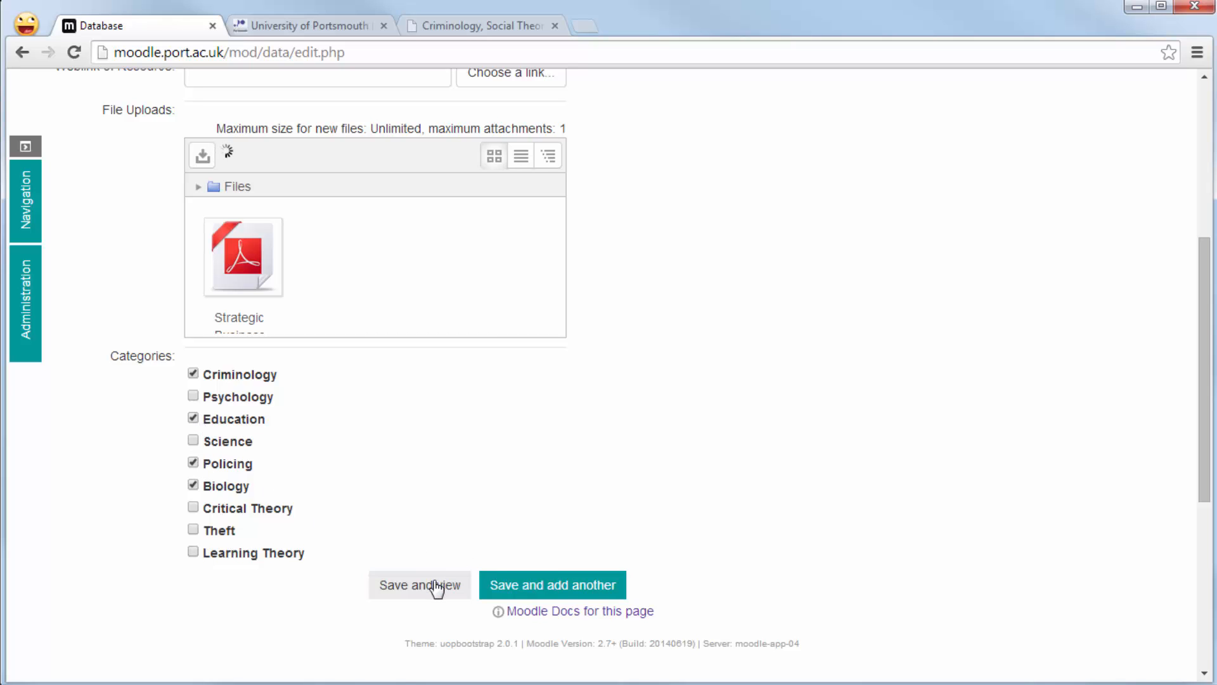
{"action": "left_click", "coordinate": [419, 584]}
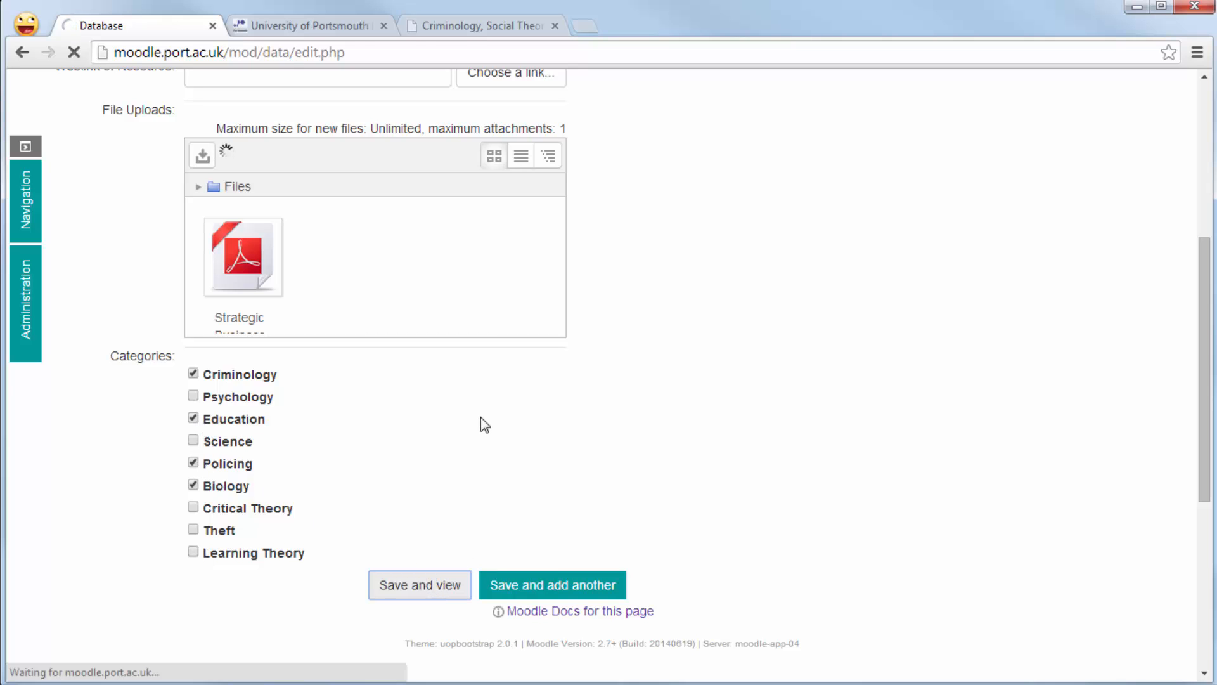
{"action": "left_click", "coordinate": [419, 584]}
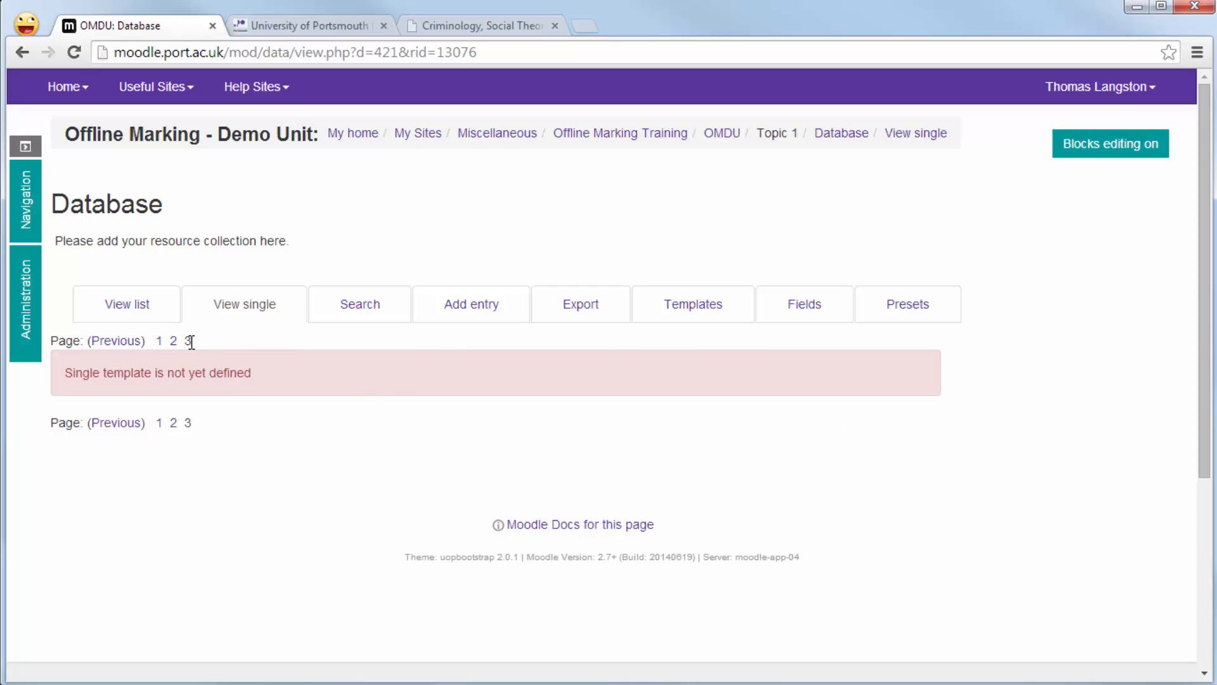
{"action": "mouse_move", "coordinate": [692, 304]}
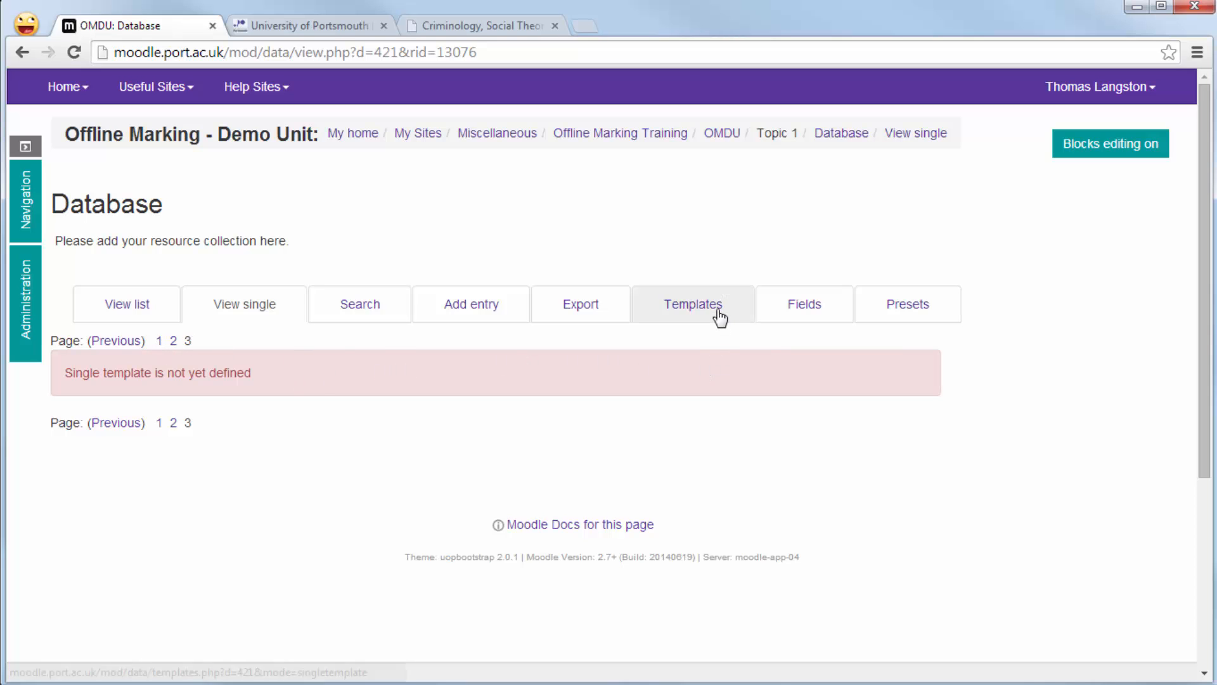
Save the database's single template and show the Criminology Social Theory entry in single view.
{"action": "left_click", "coordinate": [691, 304]}
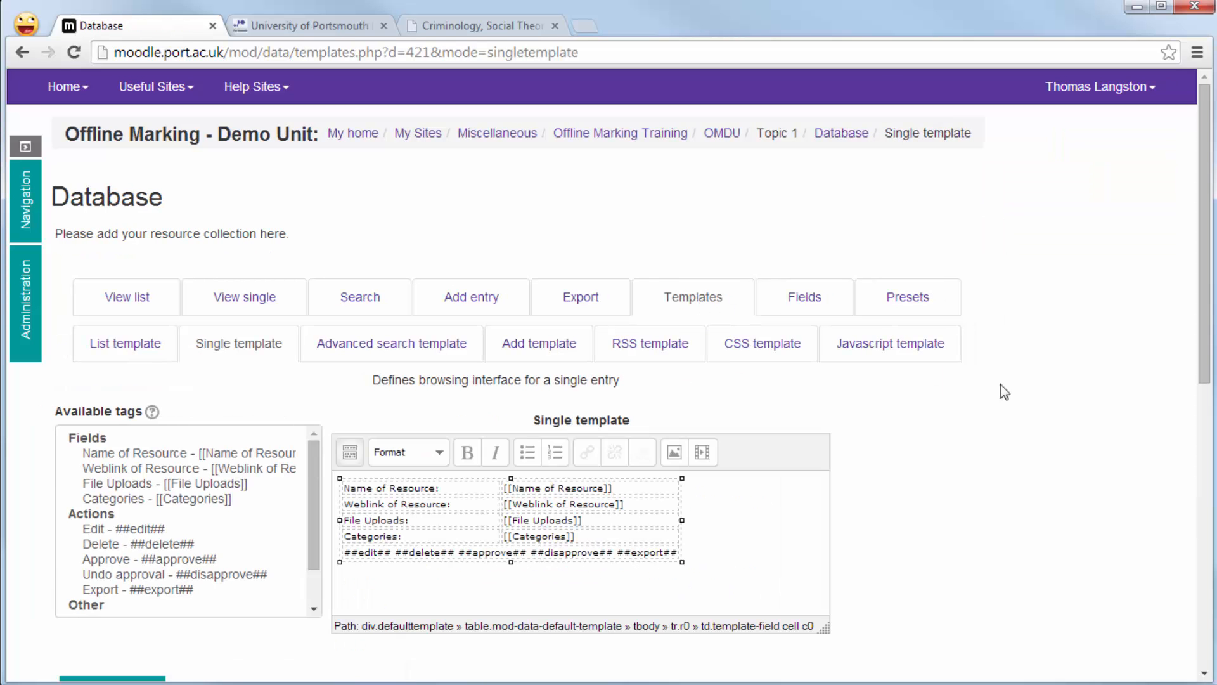
{"action": "scroll", "scroll_direction": "down", "scroll_amount": 3}
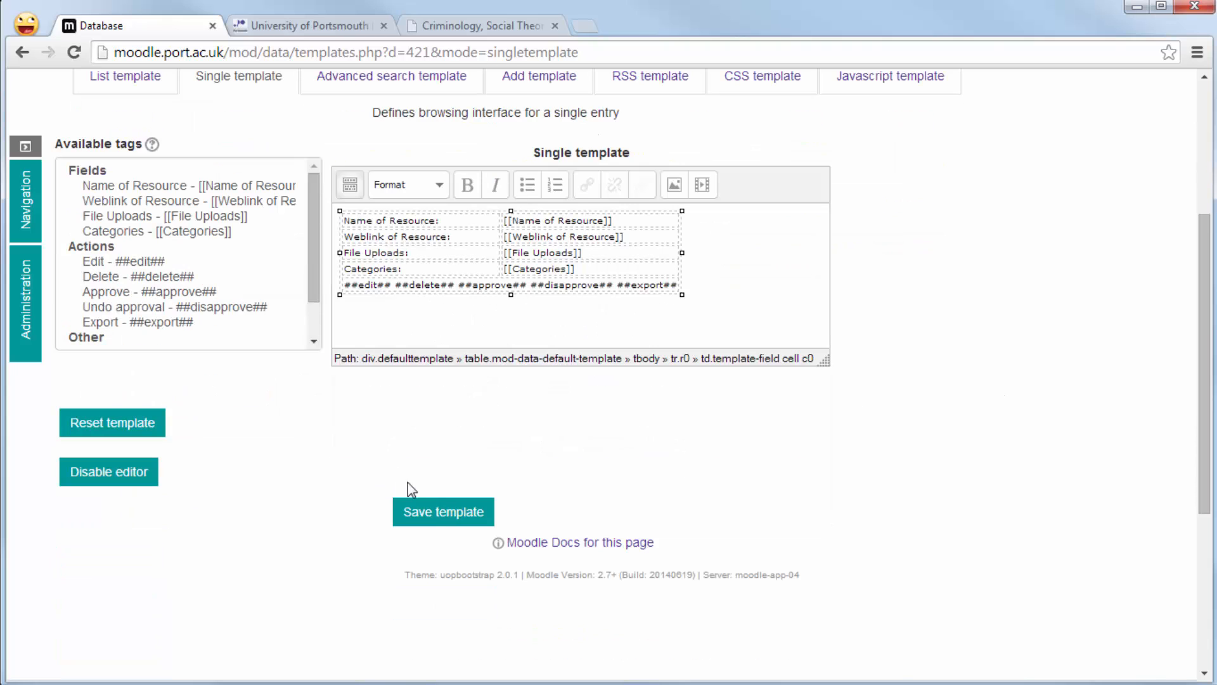
{"action": "left_click", "coordinate": [442, 511]}
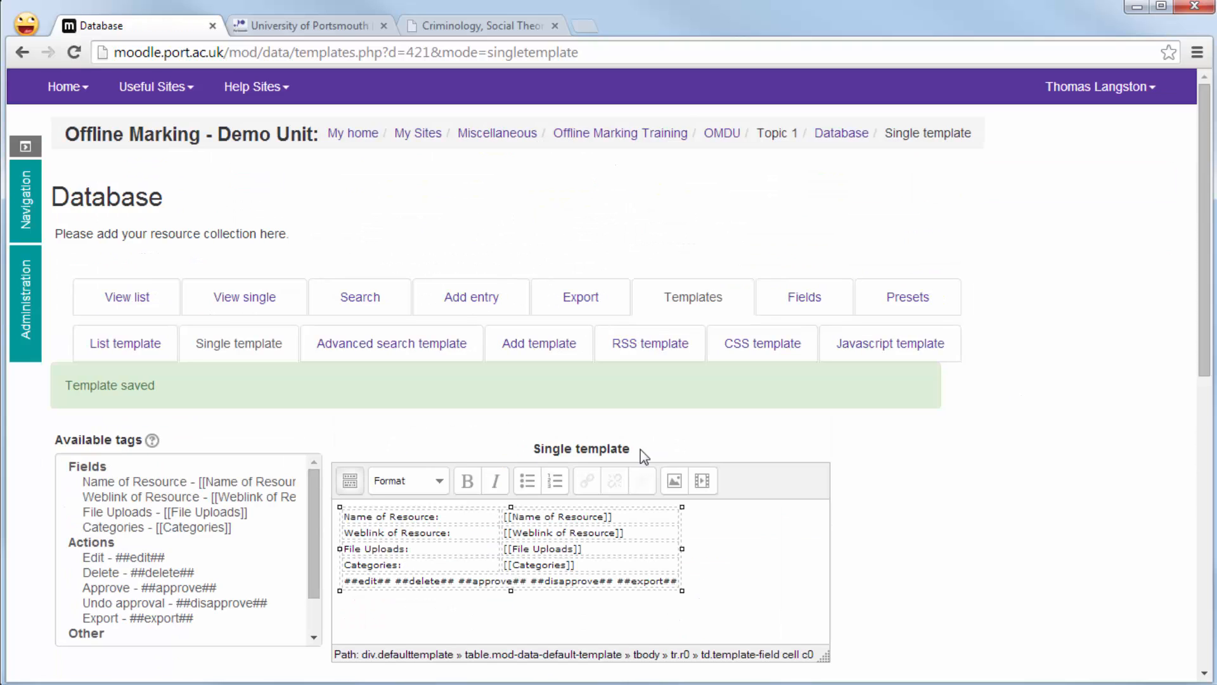
{"action": "left_click", "coordinate": [244, 297]}
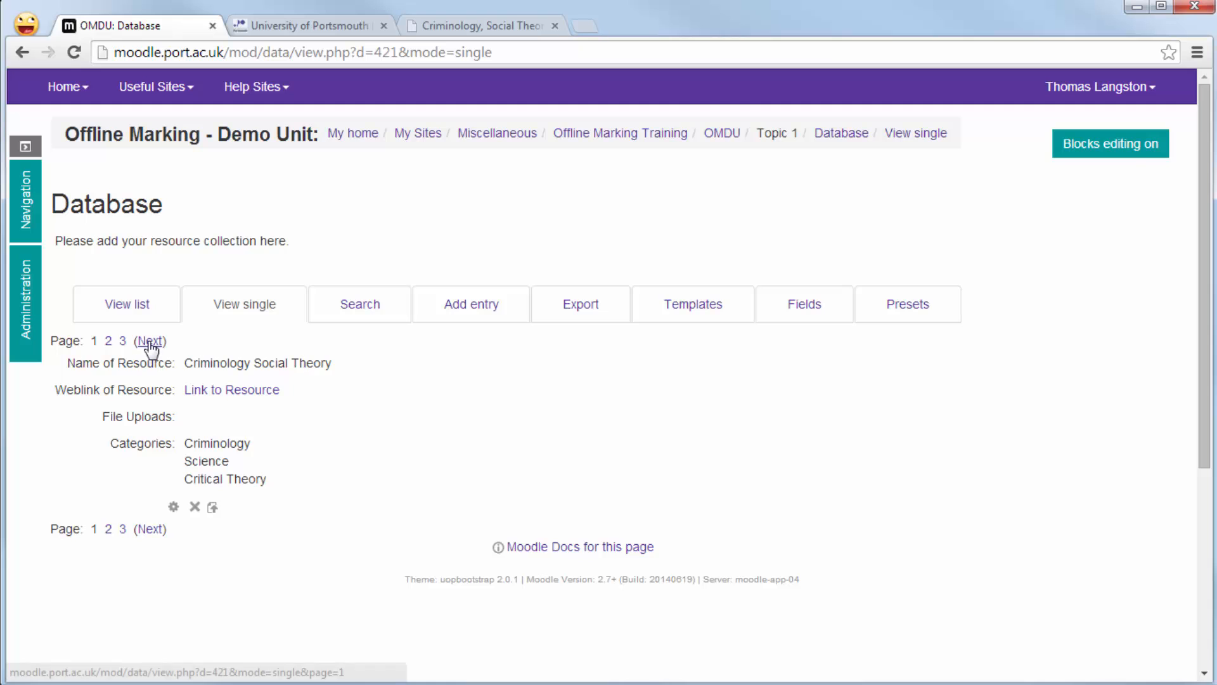
Move to the next entry, then switch to list view showing all three entries.
{"action": "left_click", "coordinate": [151, 341]}
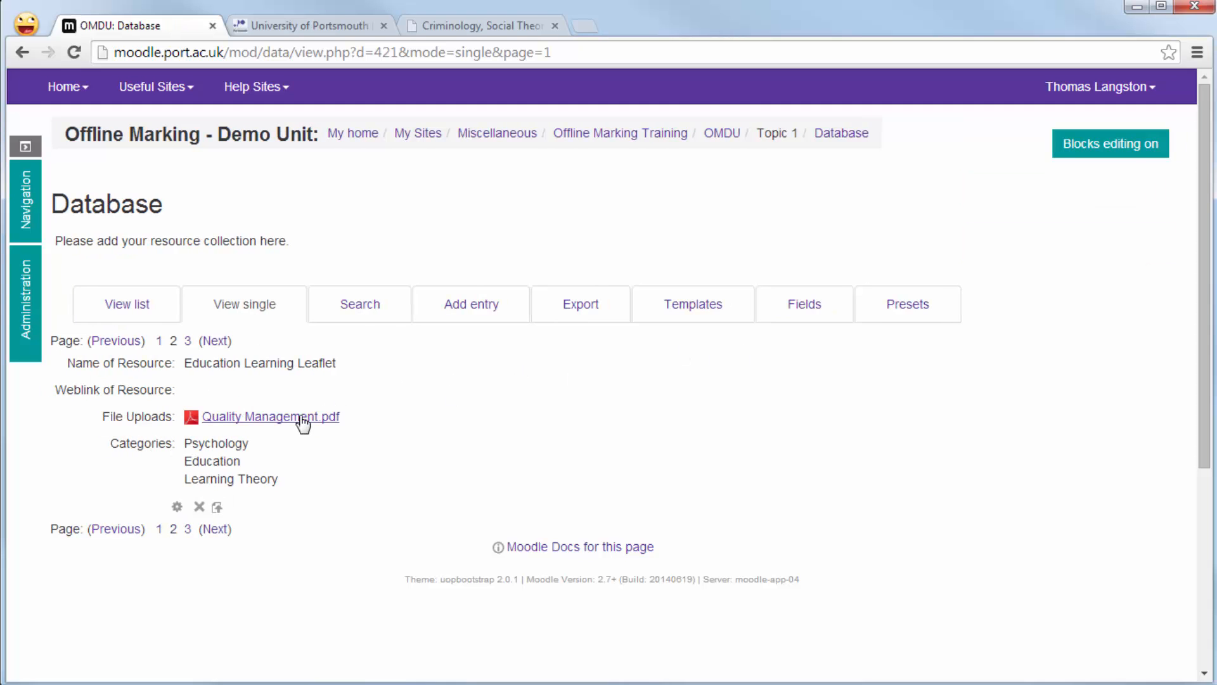
{"action": "left_click", "coordinate": [126, 304]}
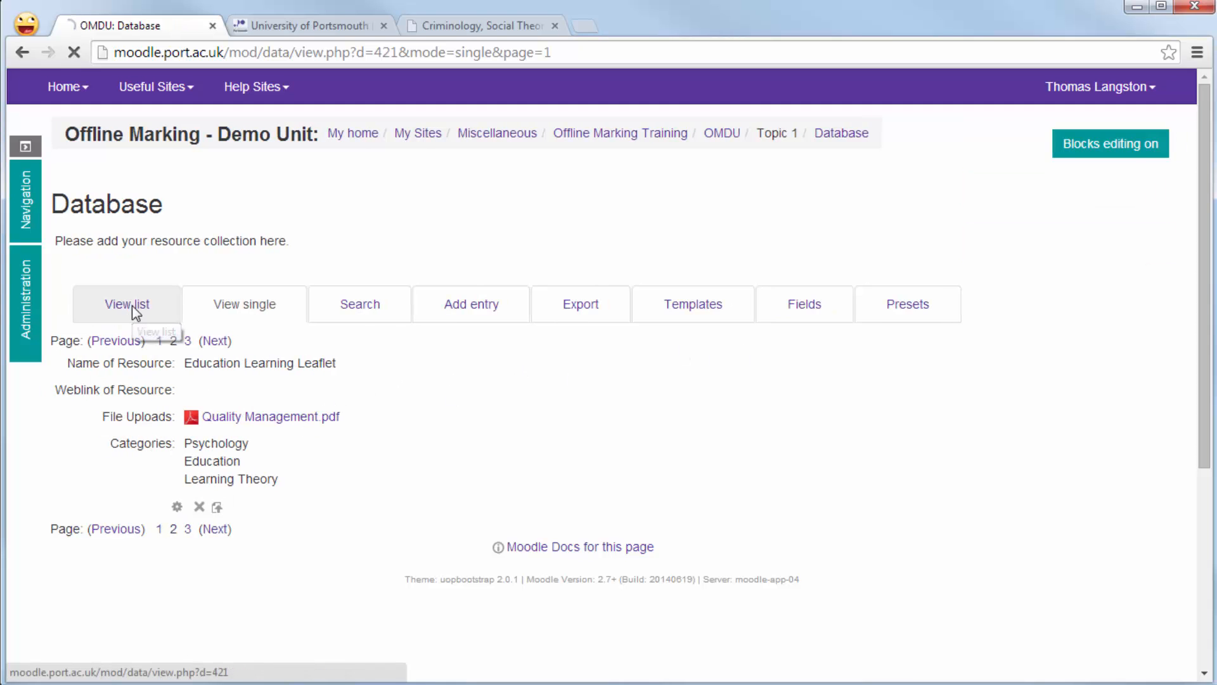
{"action": "left_click", "coordinate": [125, 303]}
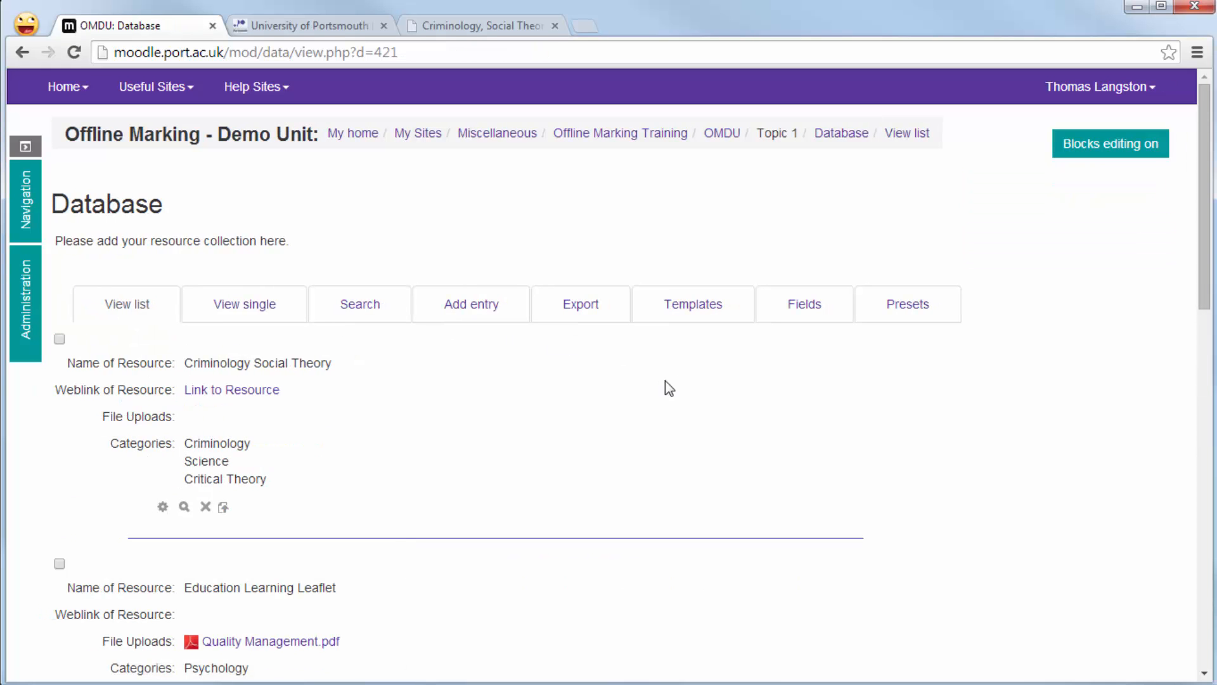
{"action": "scroll", "scroll_direction": "down", "scroll_amount": 3}
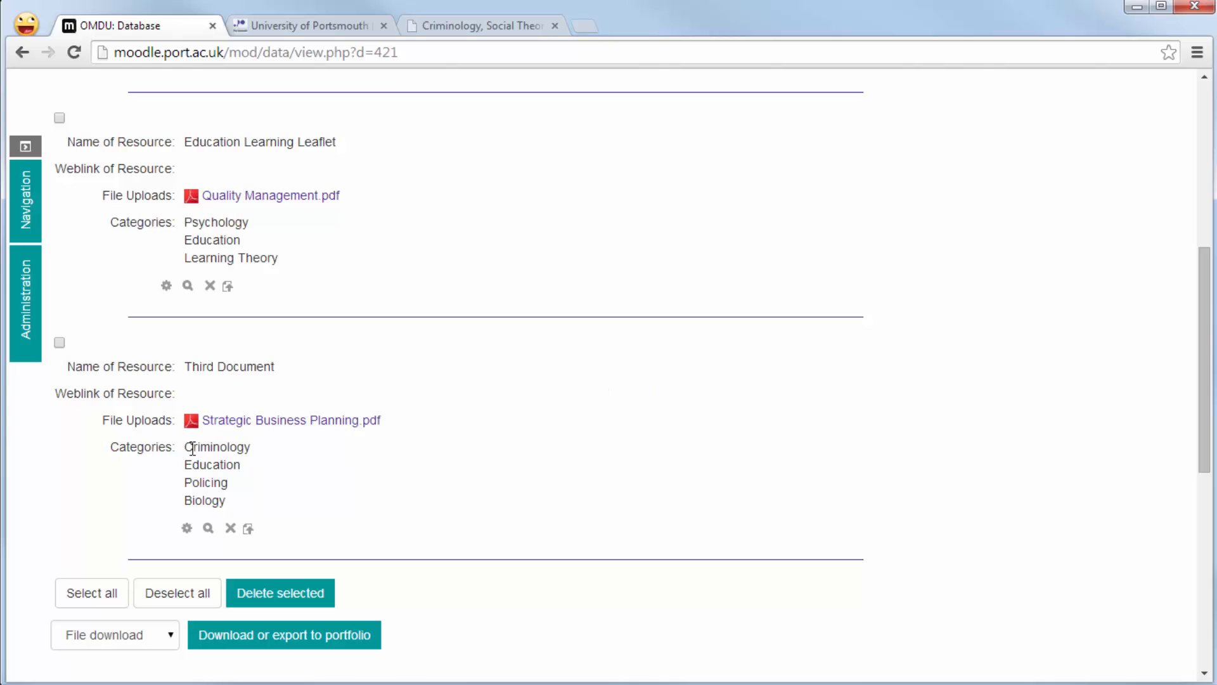
{"action": "mouse_move", "coordinate": [633, 551]}
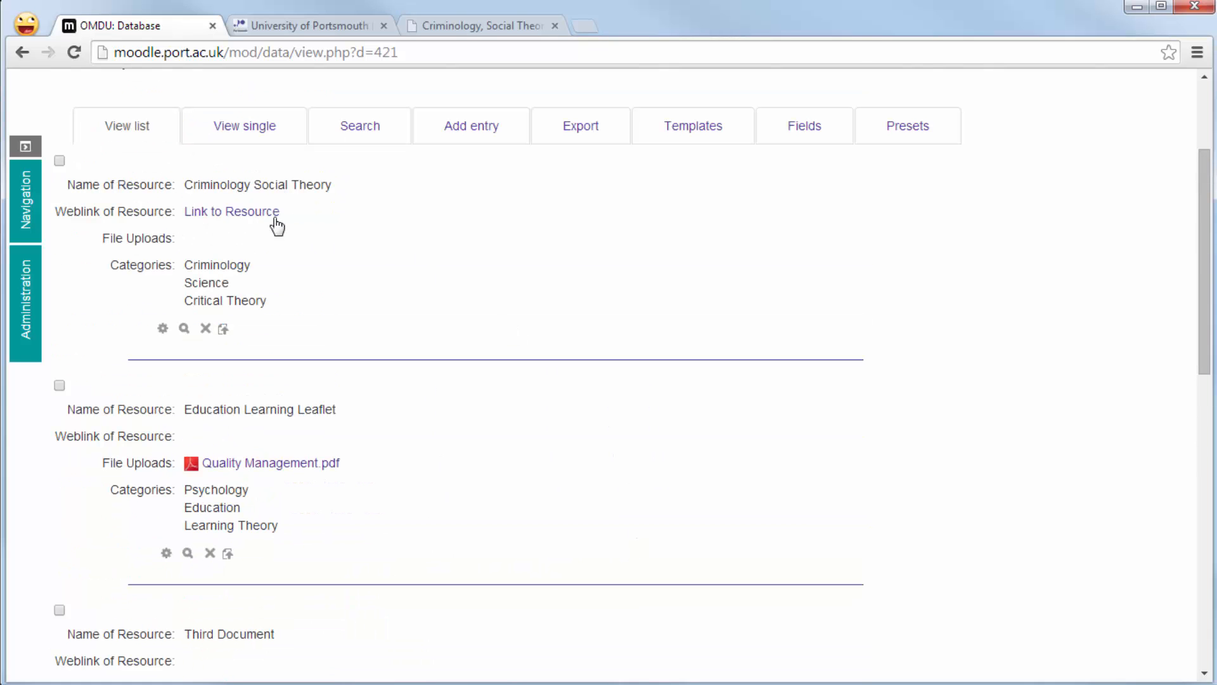
Open the Criminology Social Theory entry's web link to the journal article, then close it.
{"action": "left_click", "coordinate": [232, 211]}
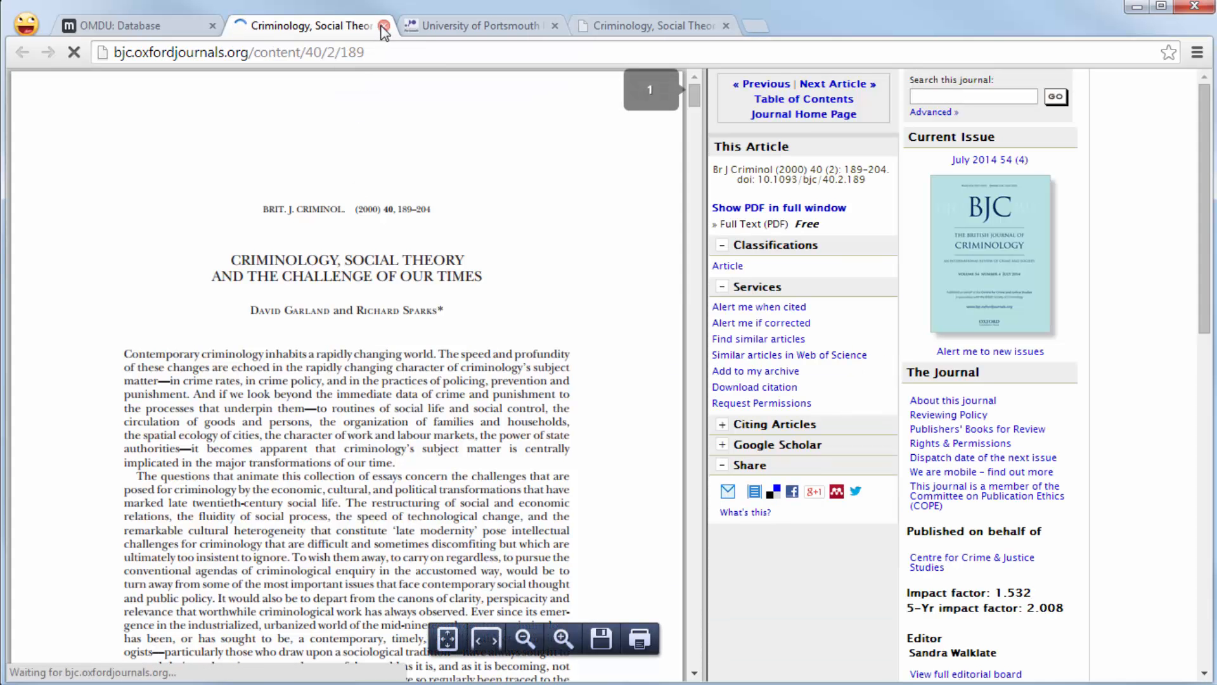
{"action": "left_click", "coordinate": [381, 25]}
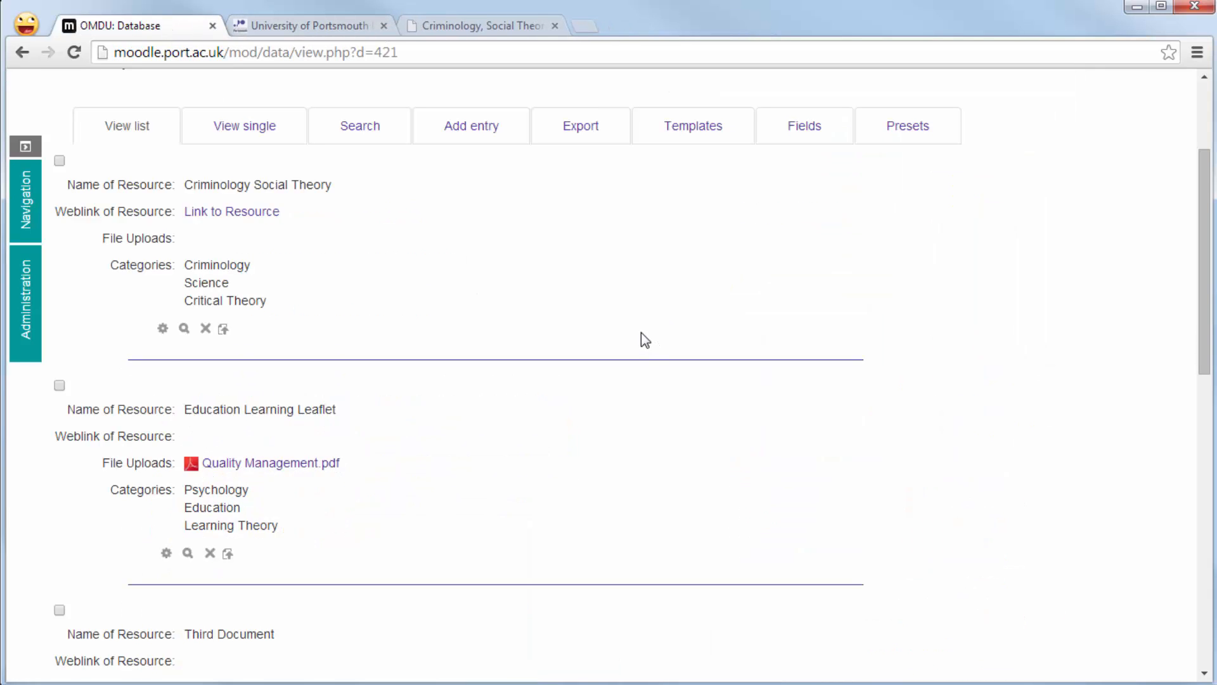
{"action": "scroll", "scroll_direction": "down", "scroll_amount": 3}
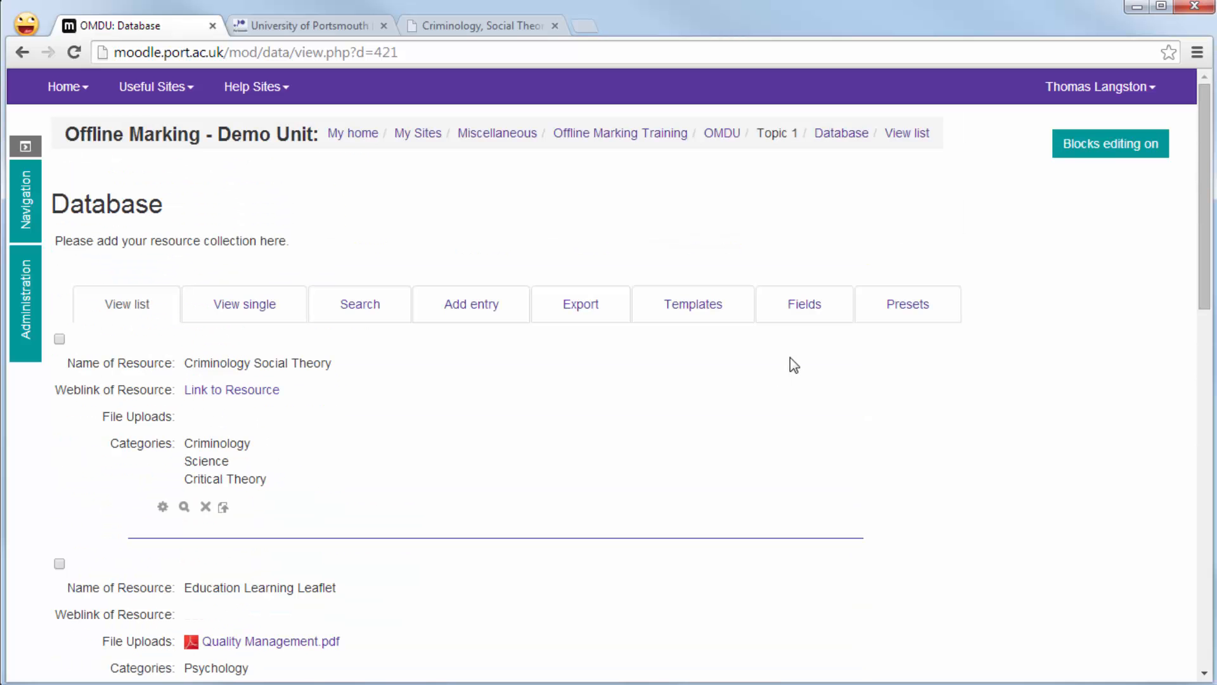
Run an advanced search filtering database entries by the Education category.
{"action": "left_click", "coordinate": [358, 303]}
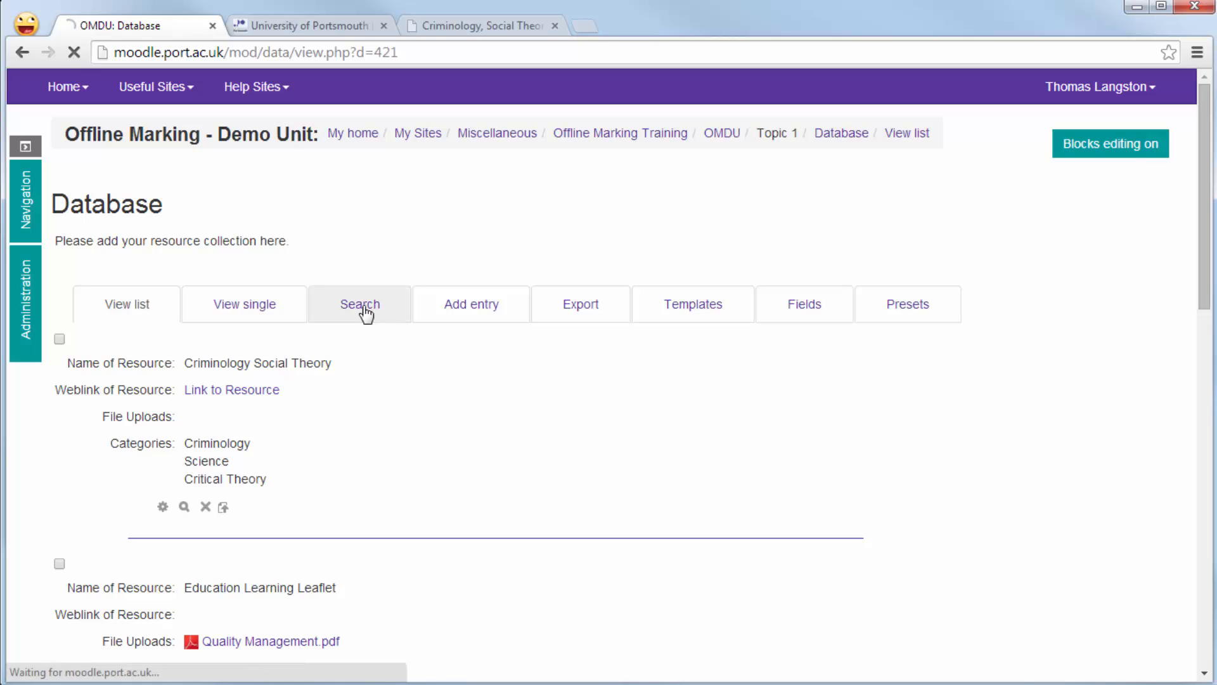
{"action": "left_click", "coordinate": [359, 304]}
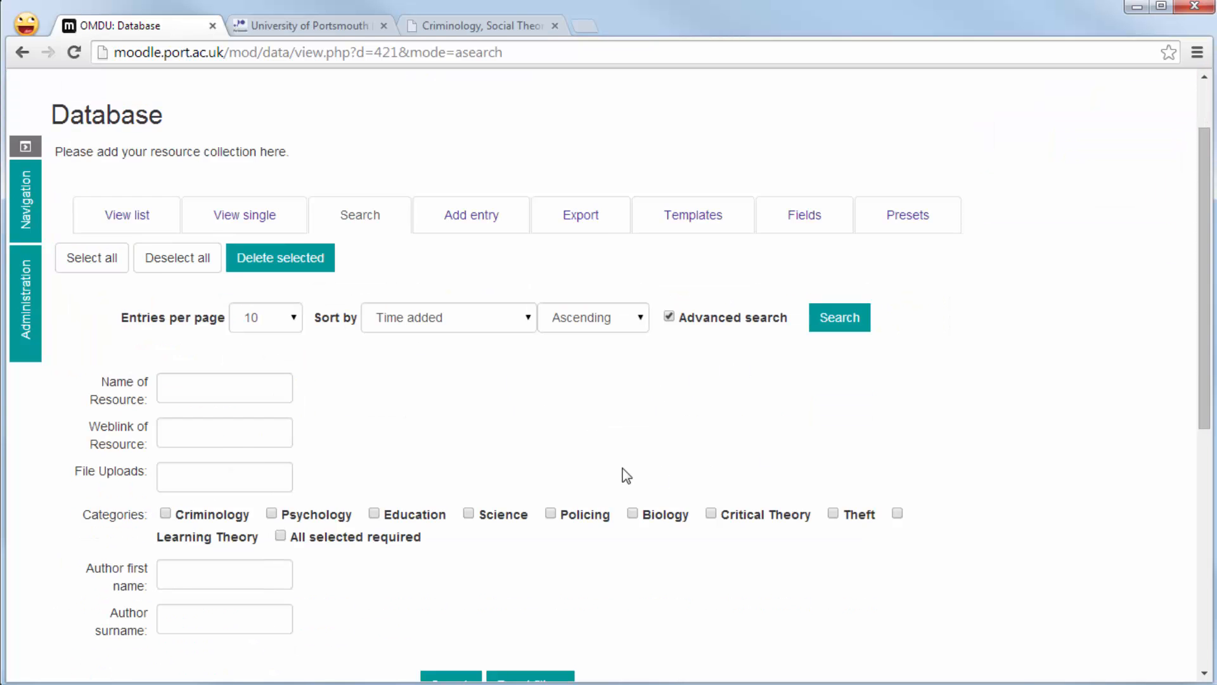
{"action": "scroll", "scroll_direction": "down", "scroll_amount": 3}
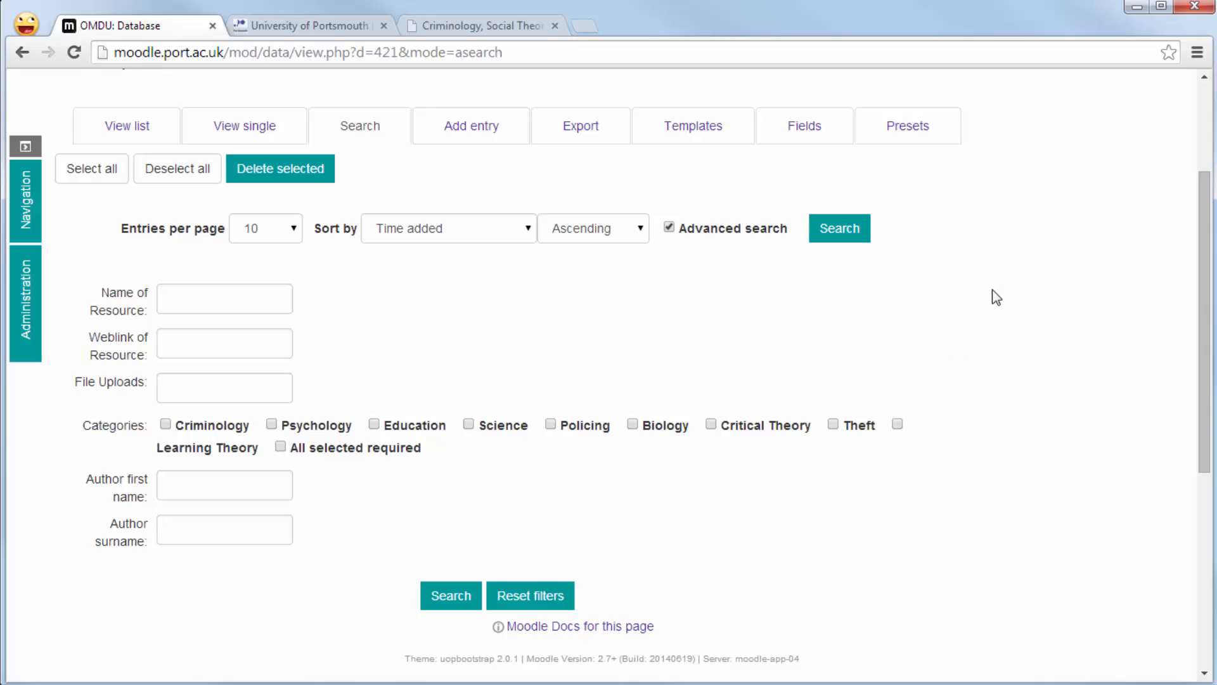
{"action": "mouse_move", "coordinate": [321, 336]}
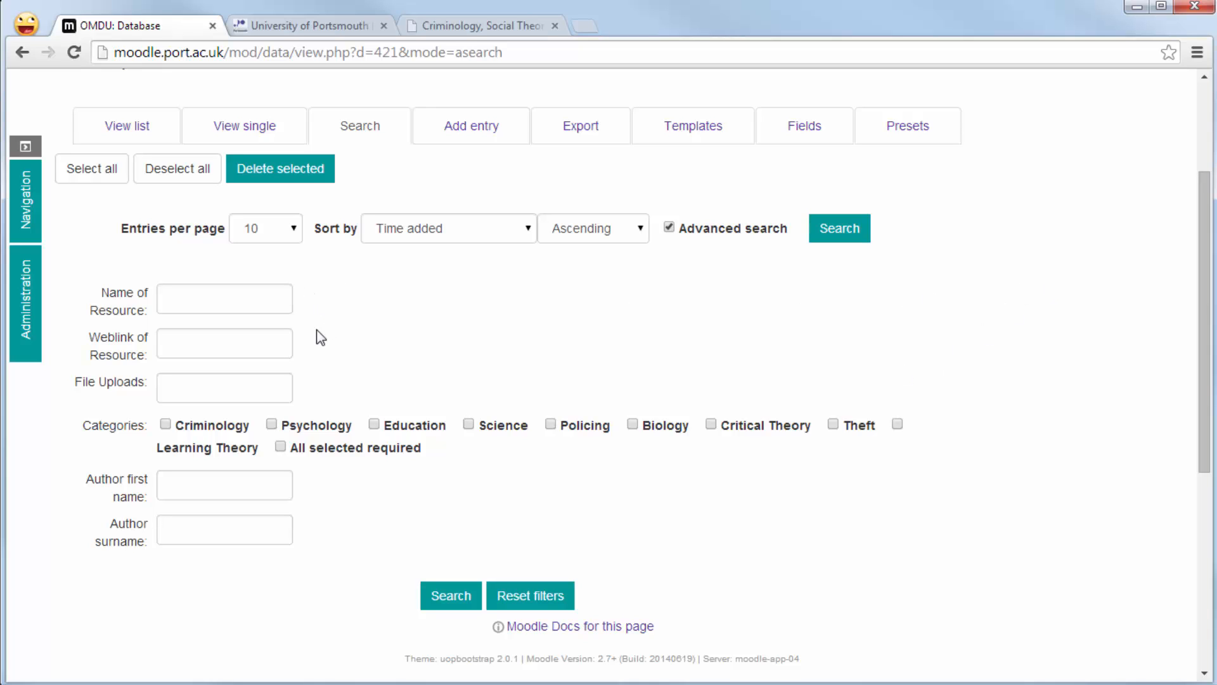
{"action": "mouse_move", "coordinate": [409, 377]}
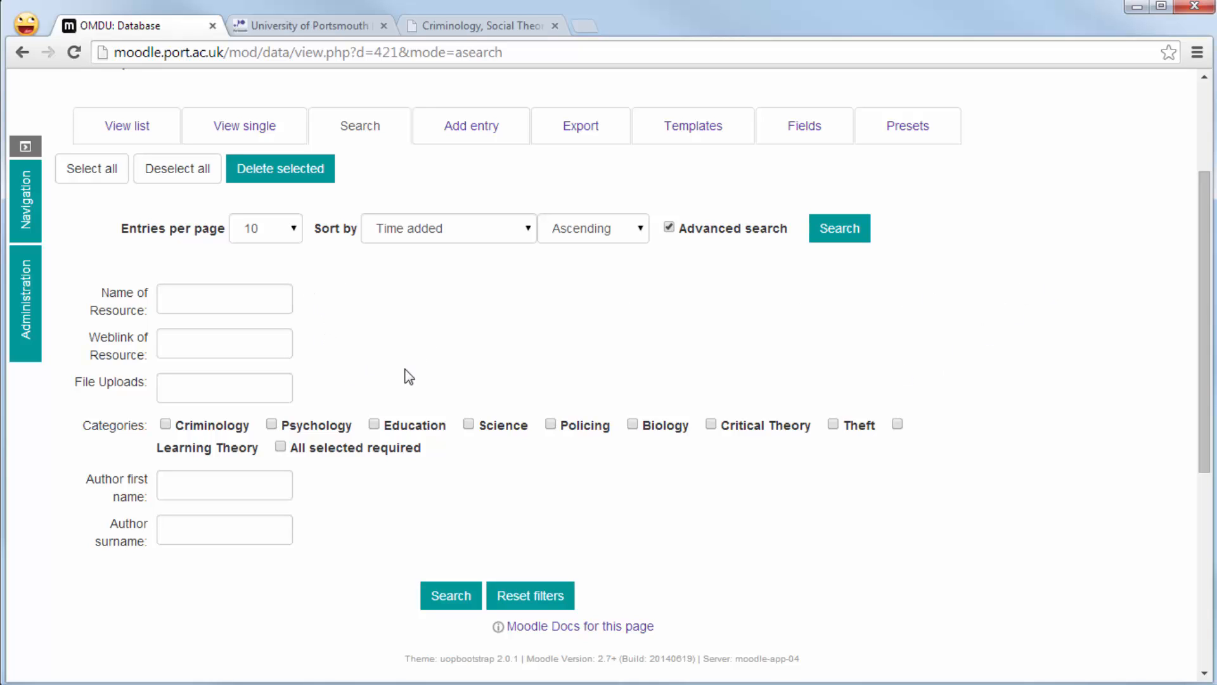
{"action": "left_click", "coordinate": [374, 425]}
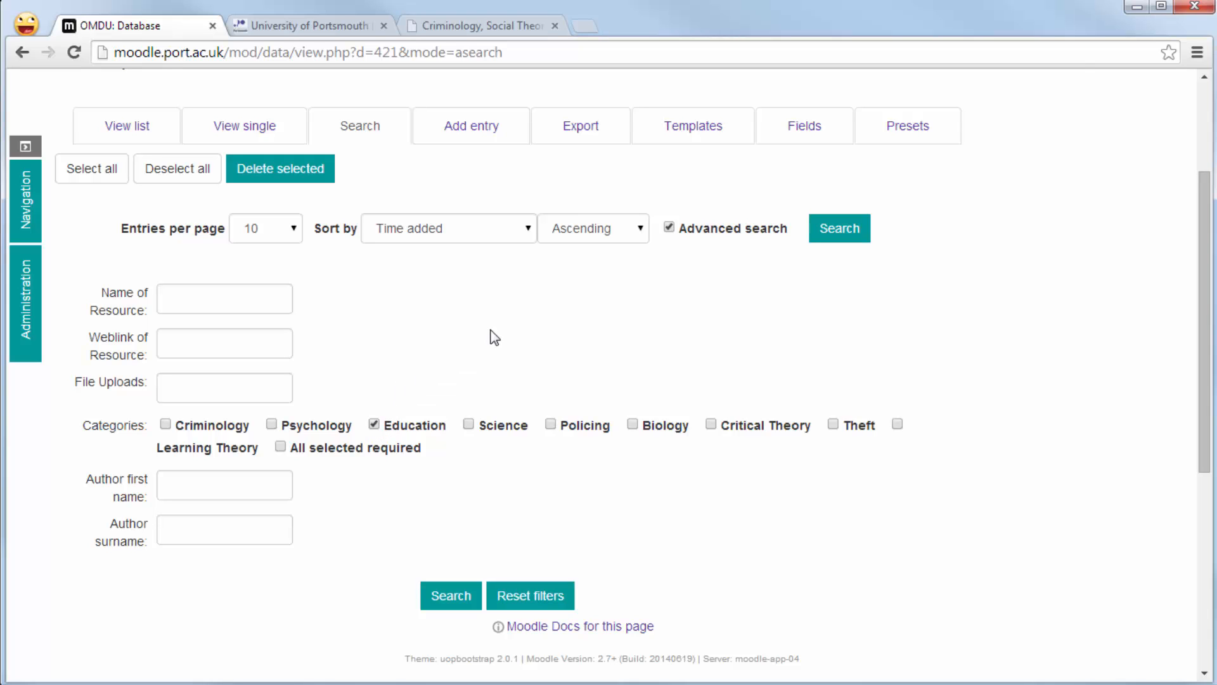
{"action": "left_click", "coordinate": [450, 595]}
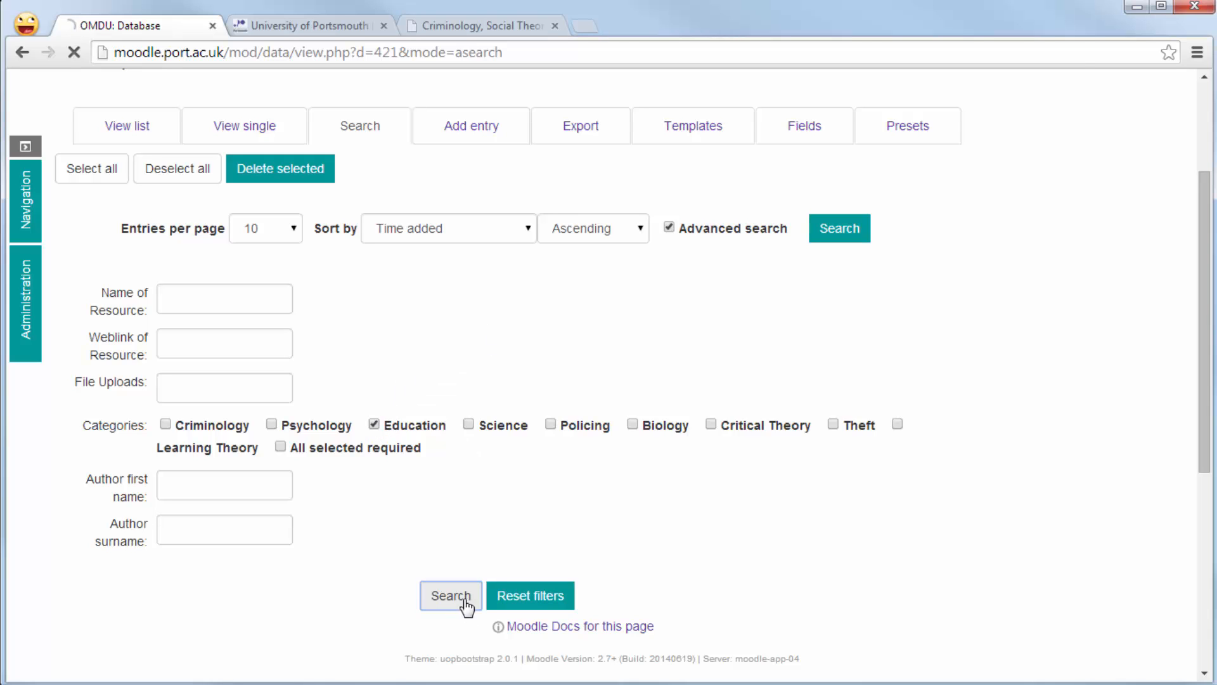
{"action": "left_click", "coordinate": [450, 596]}
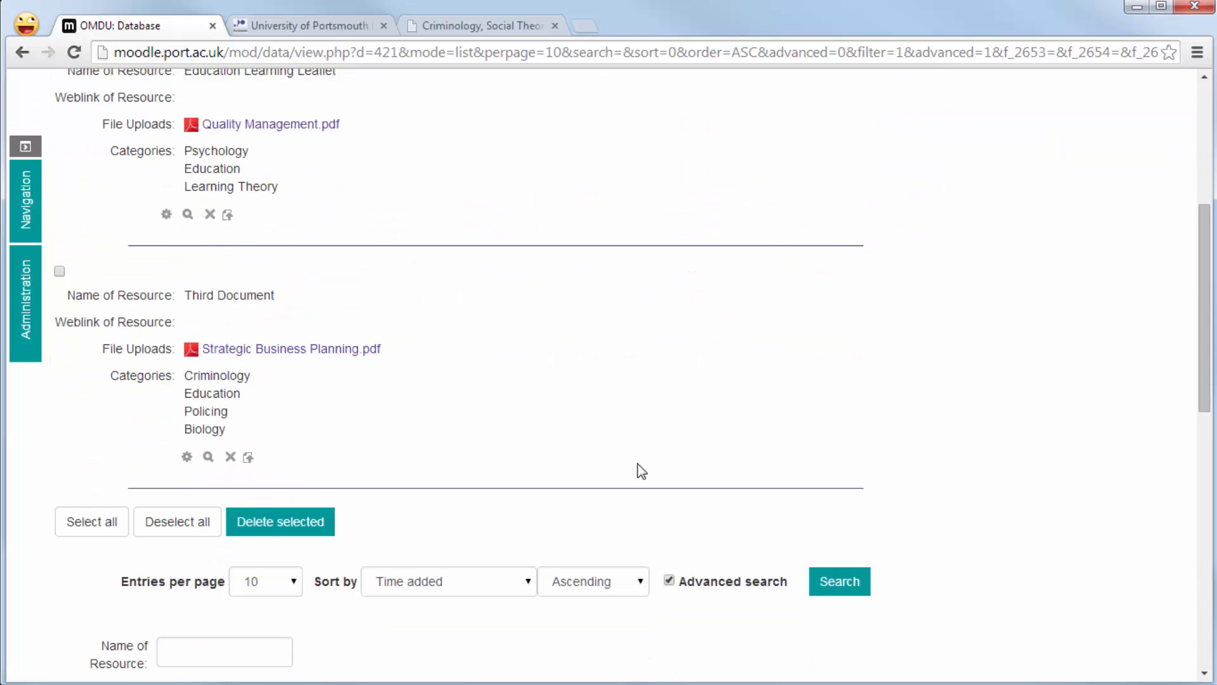
{"action": "left_click", "coordinate": [837, 580]}
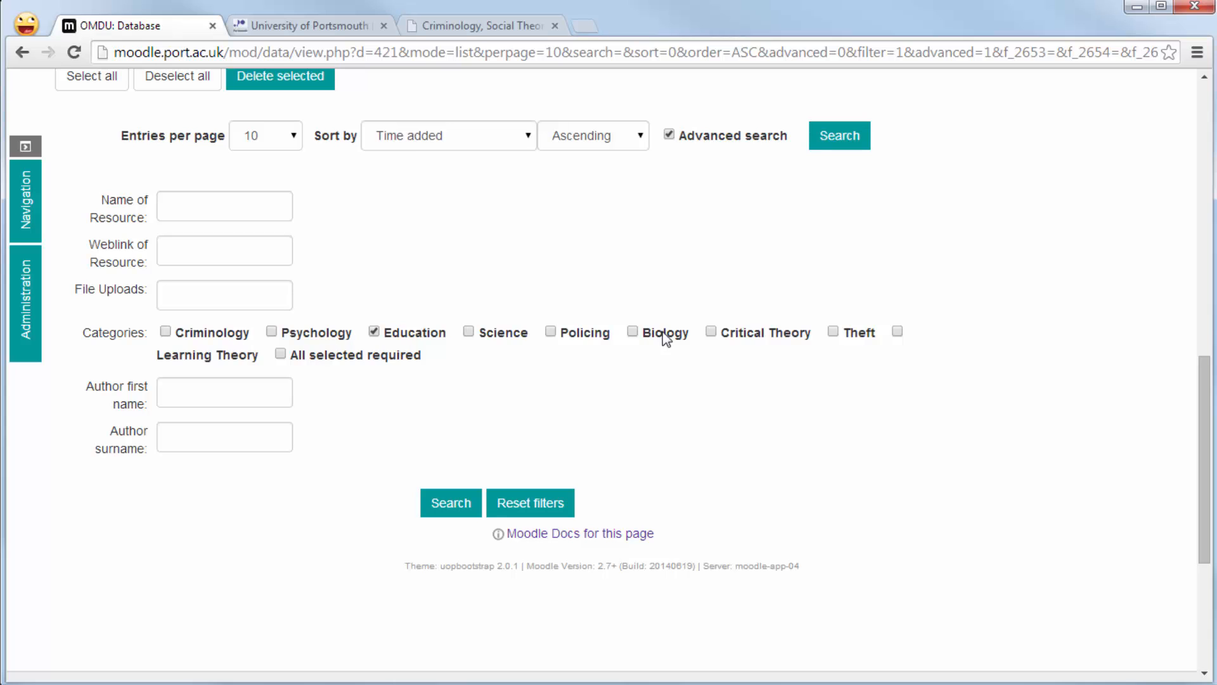
Add Science to the category filter, rerun the search, and reload the entry list.
{"action": "left_click", "coordinate": [467, 332]}
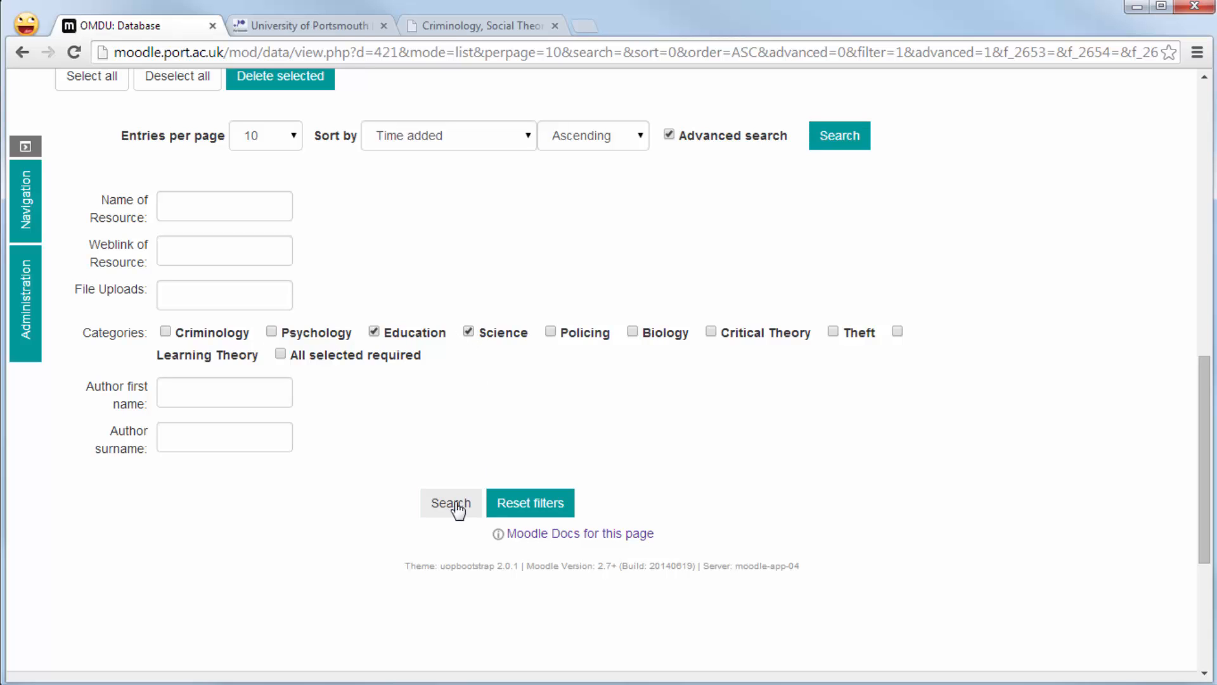
{"action": "left_click", "coordinate": [450, 503]}
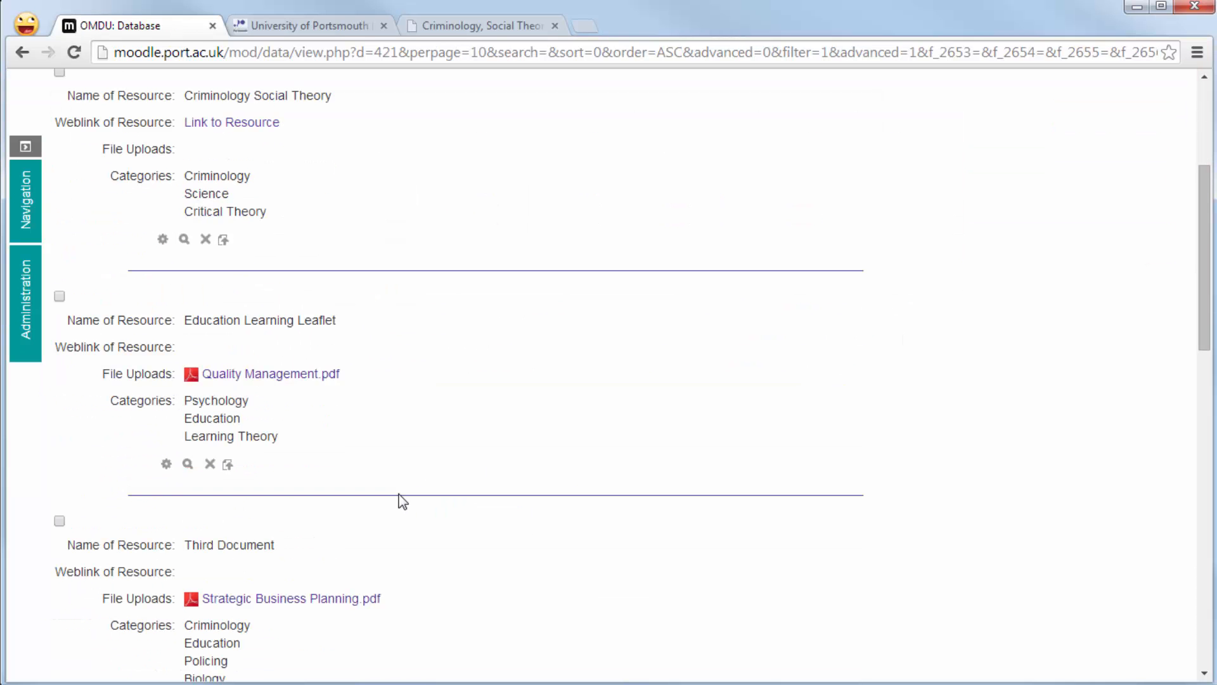
{"action": "scroll", "scroll_direction": "down", "scroll_amount": 3}
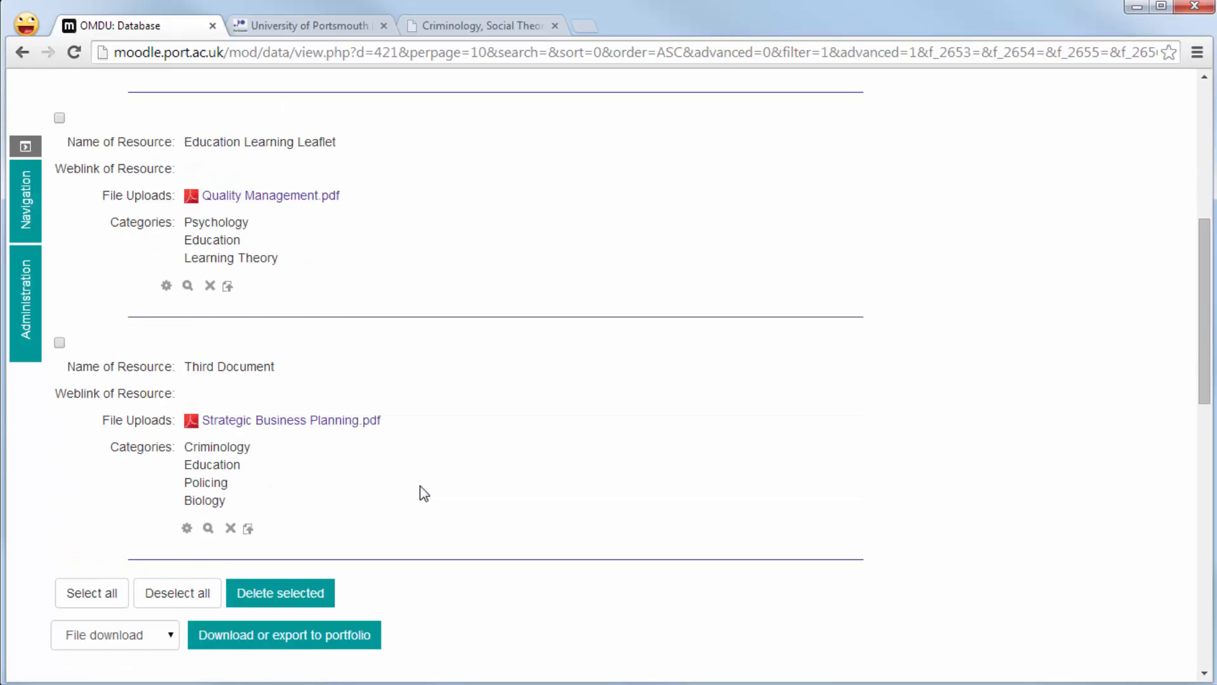
{"action": "scroll", "scroll_direction": "up", "scroll_amount": 3}
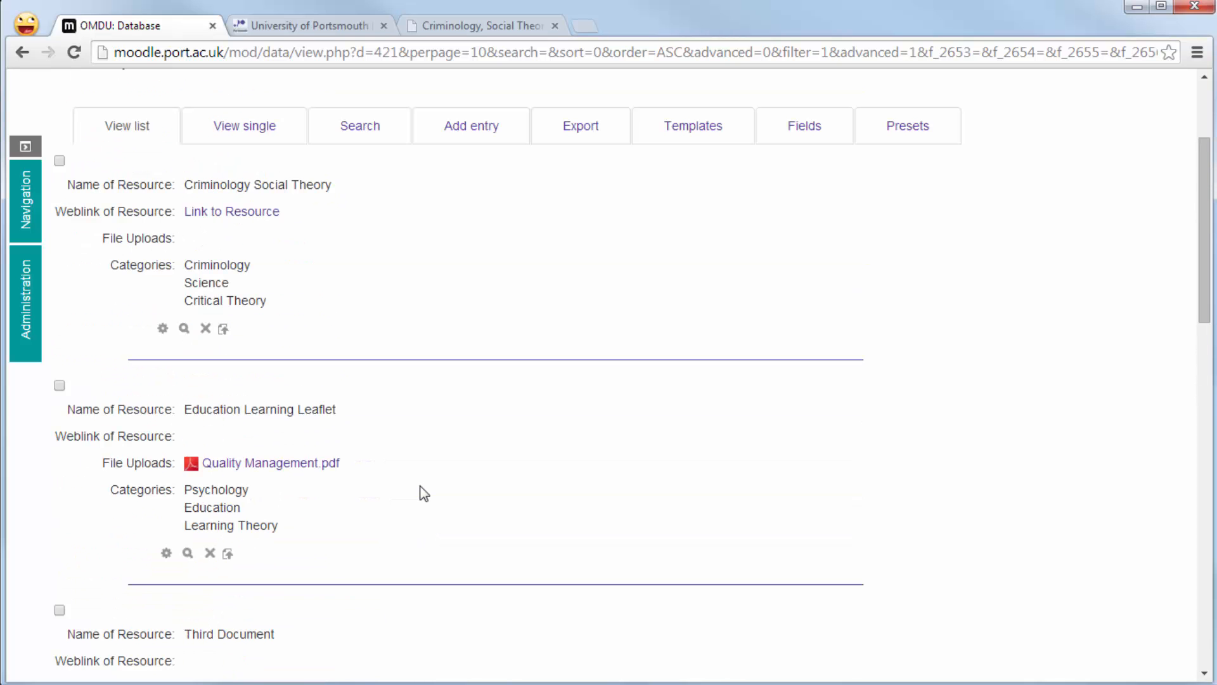
{"action": "scroll", "scroll_direction": "down", "scroll_amount": 3}
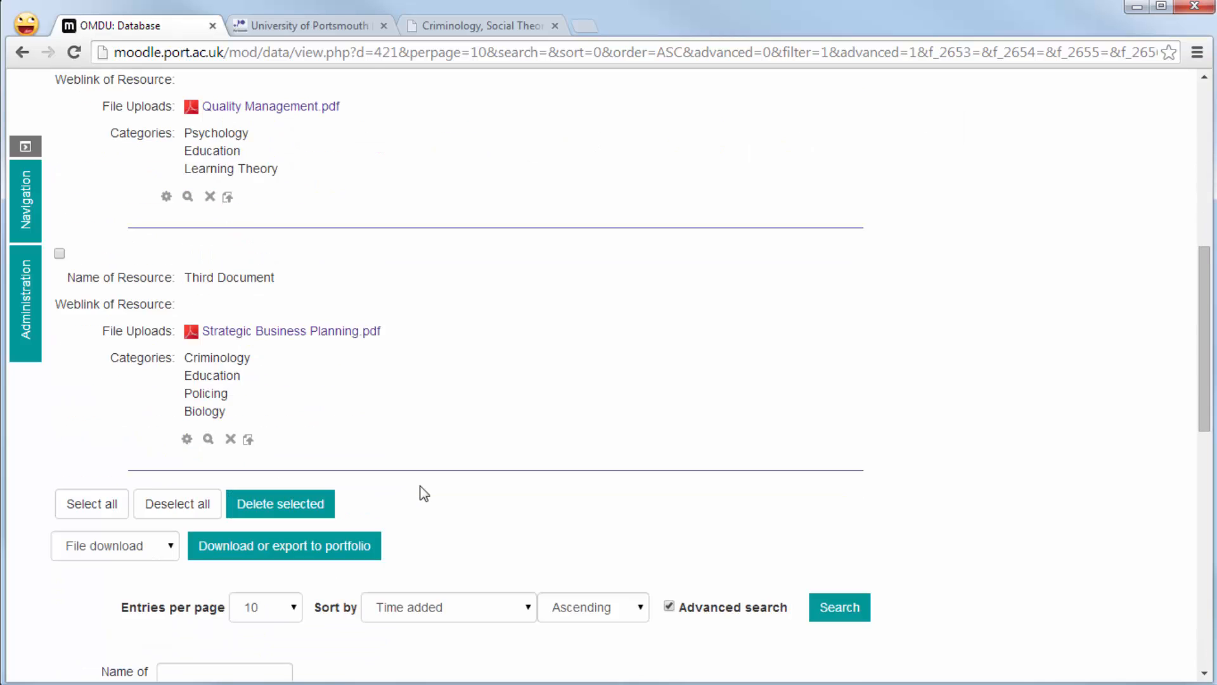
{"action": "scroll", "scroll_direction": "down", "scroll_amount": 3}
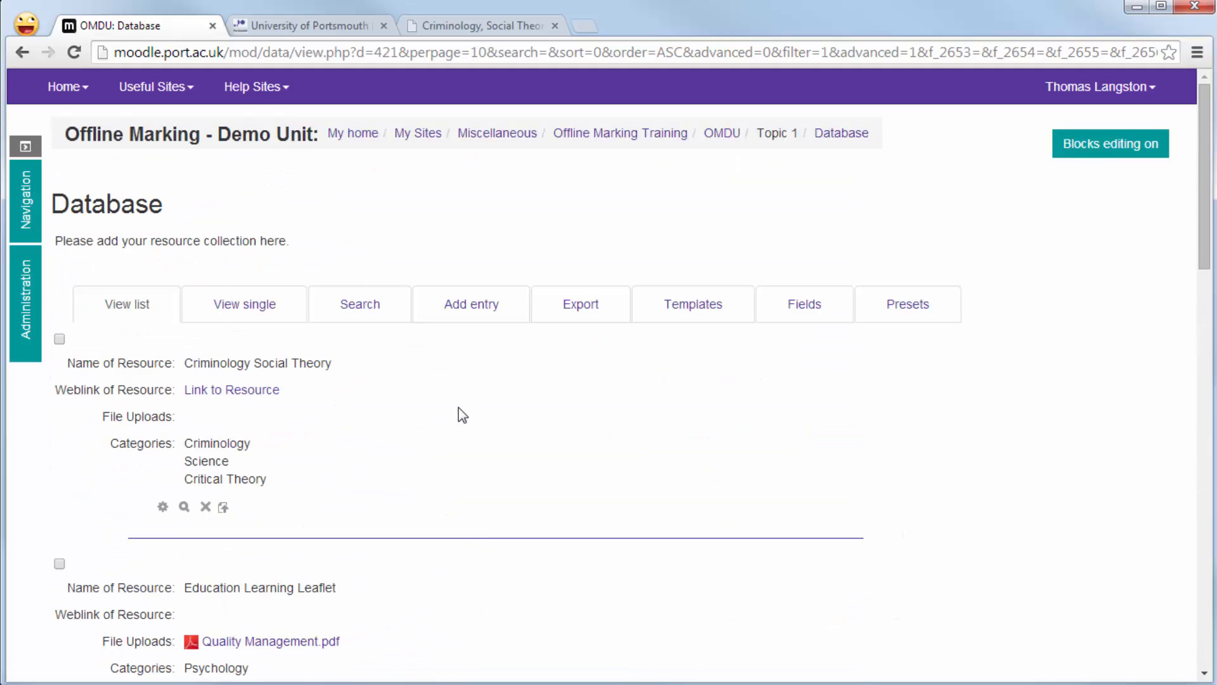
{"action": "left_click", "coordinate": [358, 303]}
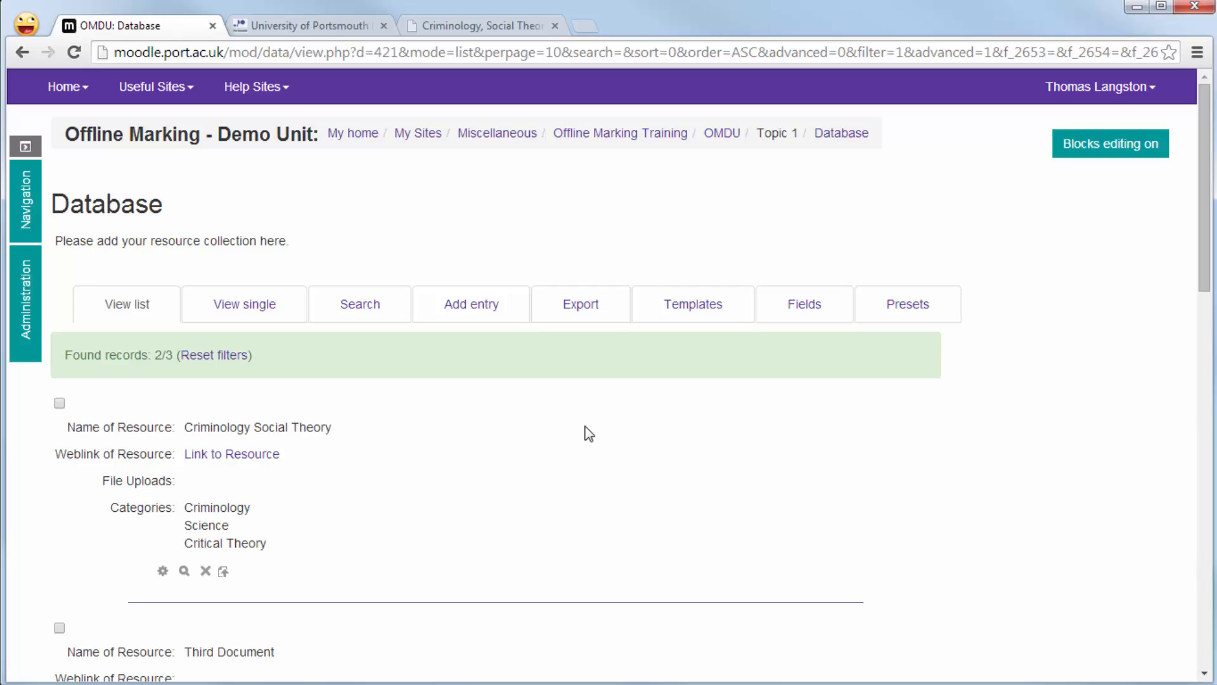
Open the database Export page offering CSV or ODS with Name, Weblink and Categories ticked.
{"action": "left_click", "coordinate": [579, 304]}
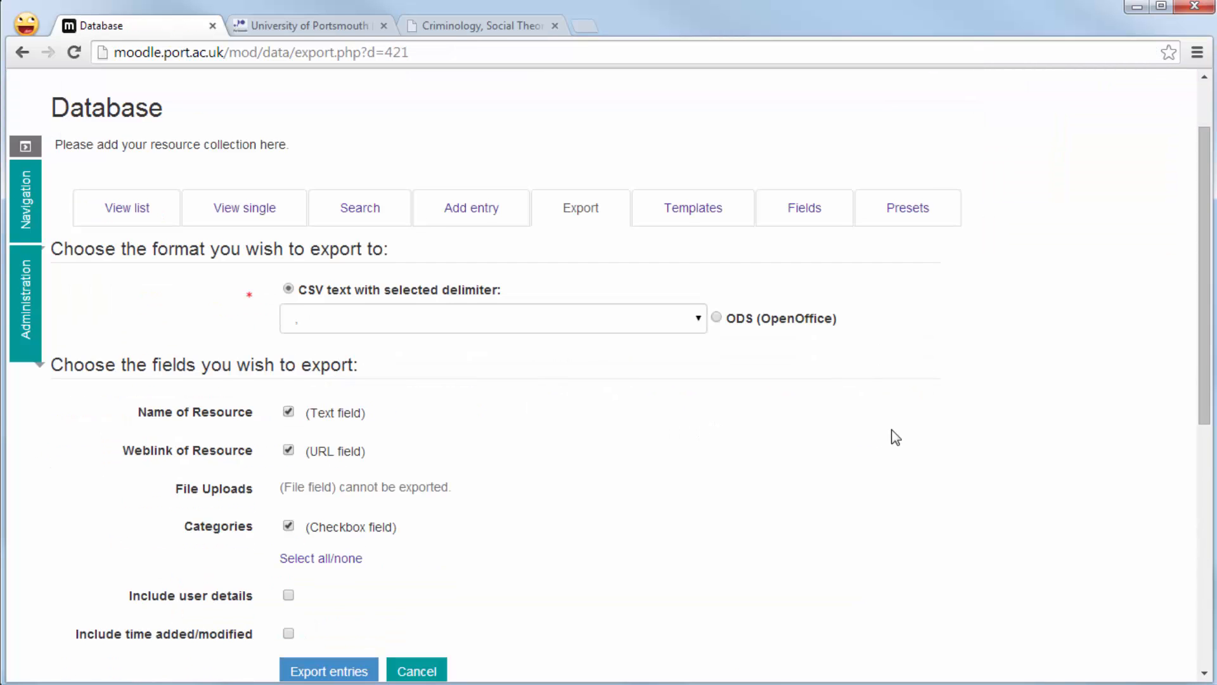
{"action": "scroll", "scroll_direction": "down", "scroll_amount": 3}
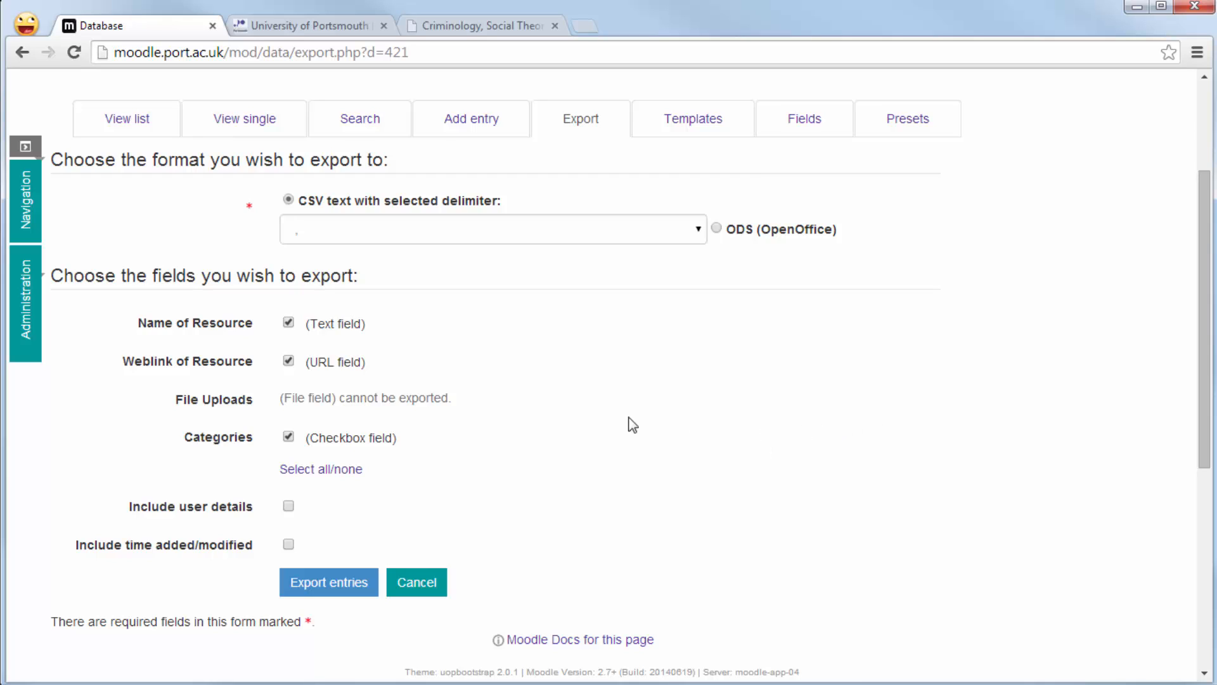
{"action": "mouse_move", "coordinate": [516, 408]}
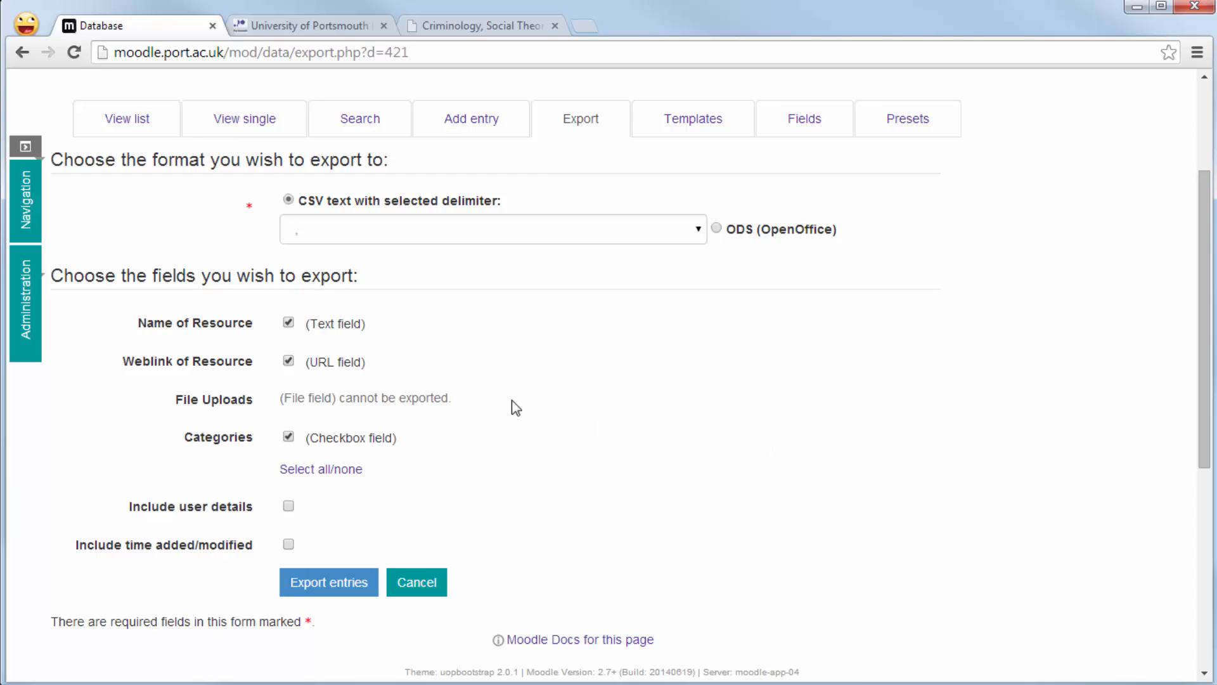
{"action": "mouse_move", "coordinate": [644, 411]}
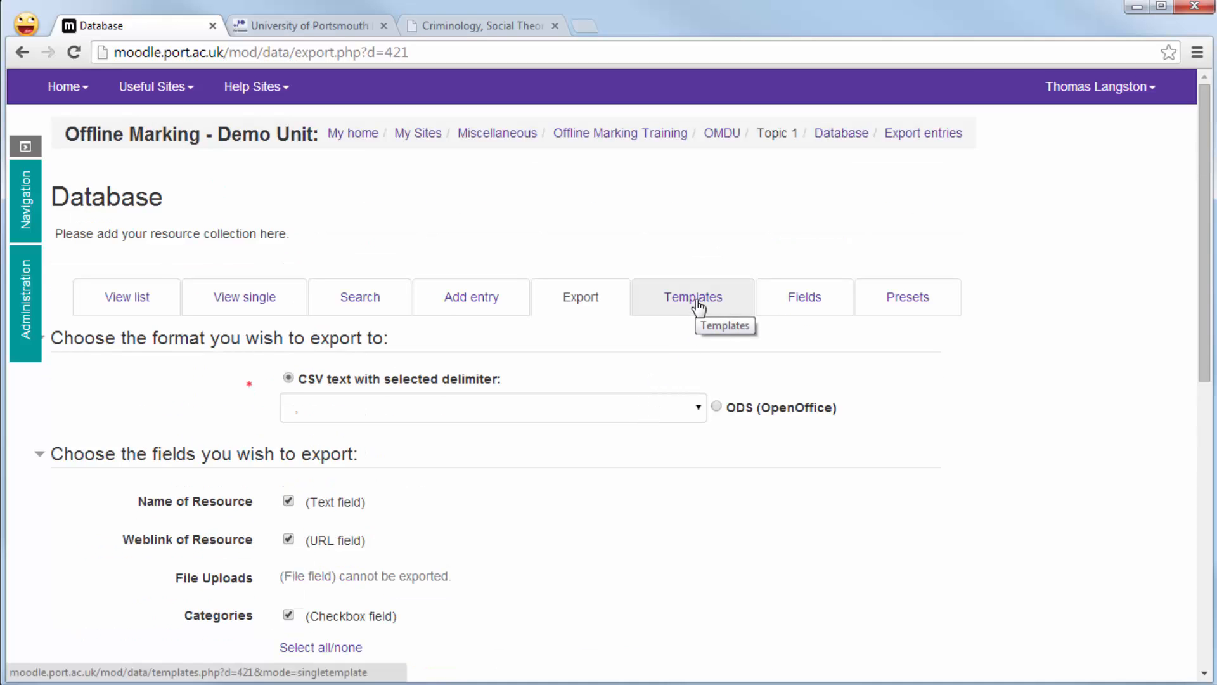
Open the list template, enlarge the Header editor and expand its full toolbar.
{"action": "left_click", "coordinate": [691, 297]}
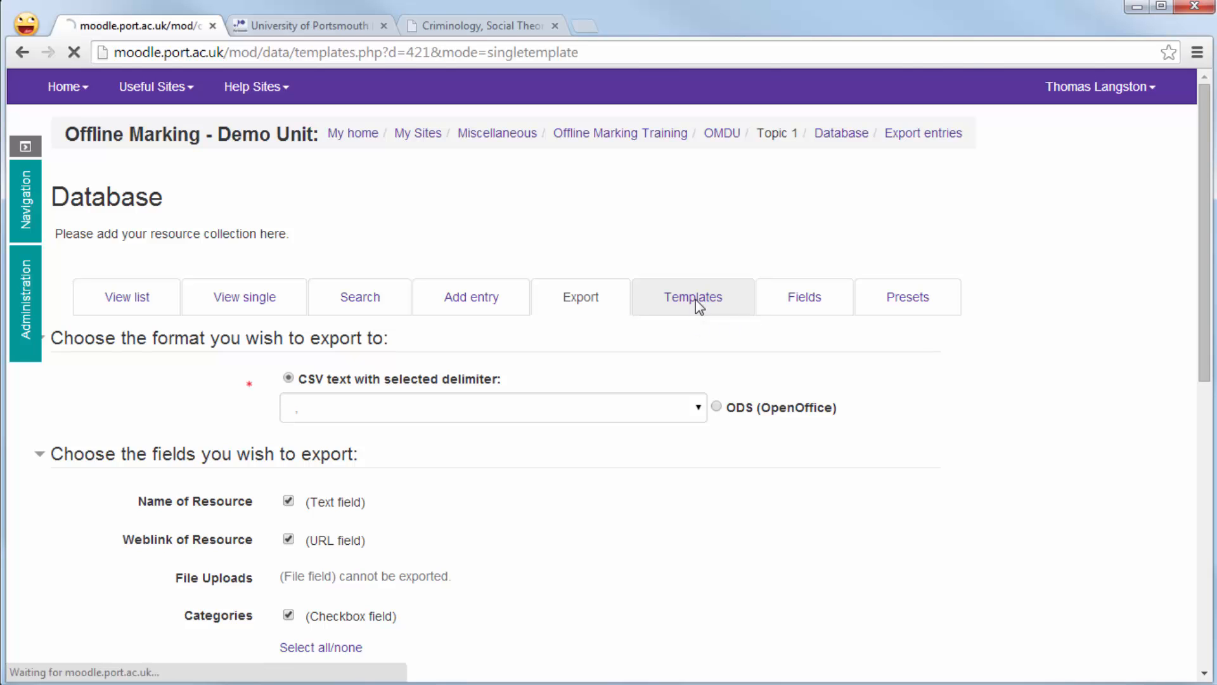
{"action": "left_click", "coordinate": [691, 296]}
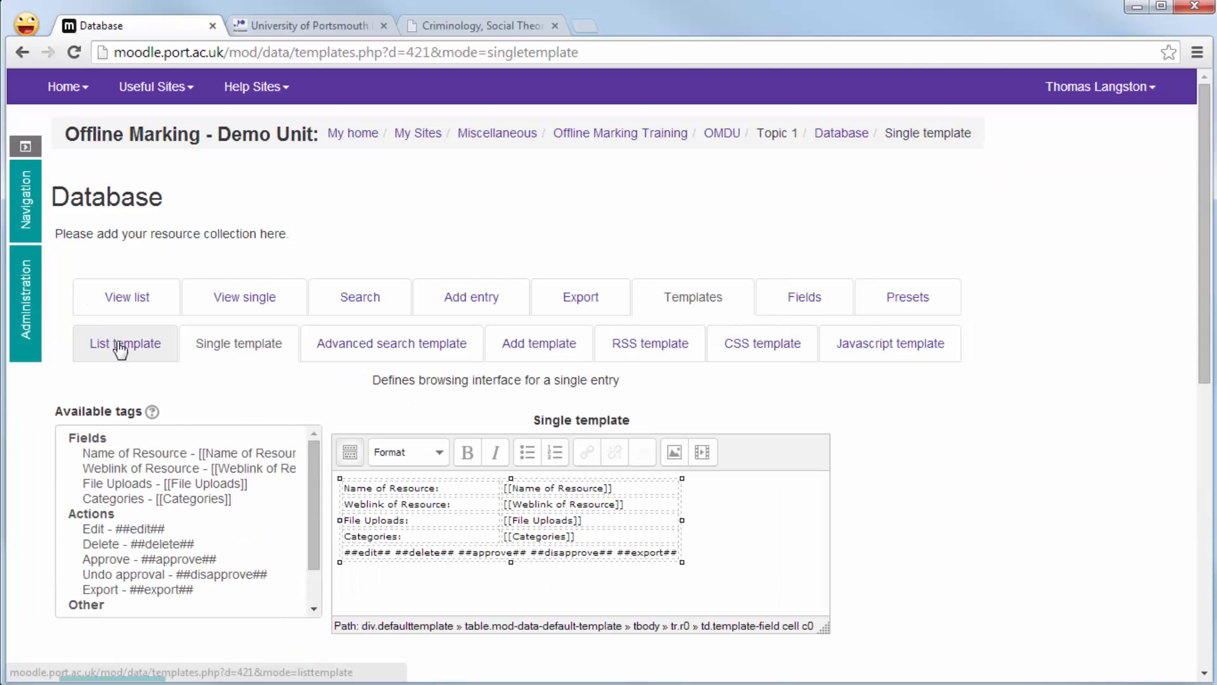
{"action": "left_click", "coordinate": [124, 342]}
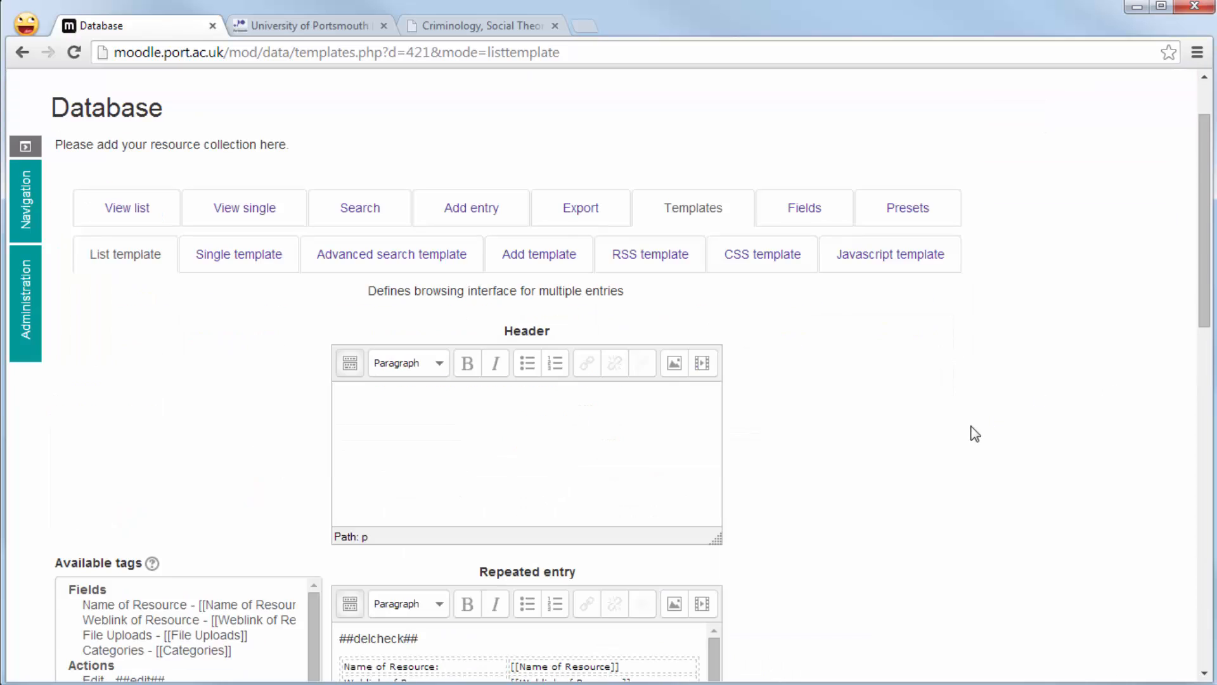
{"action": "scroll", "scroll_direction": "down", "scroll_amount": 3}
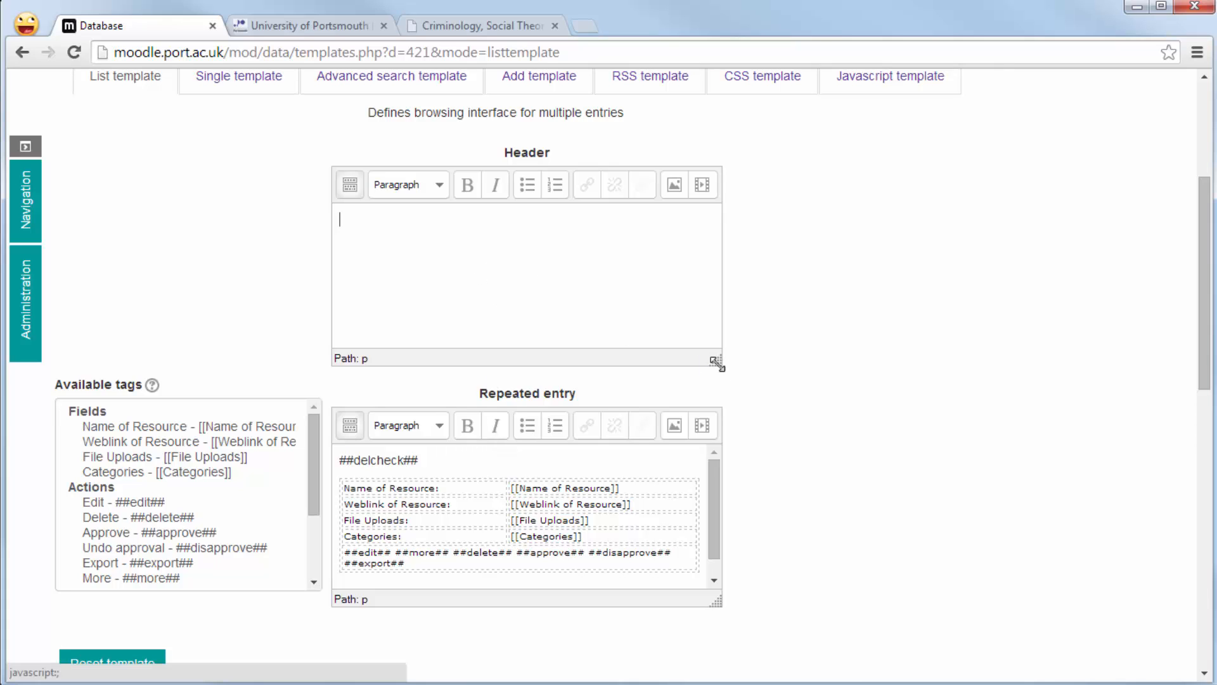
{"action": "left_click_drag", "start_coordinate": [716, 364], "coordinate": [931, 397]}
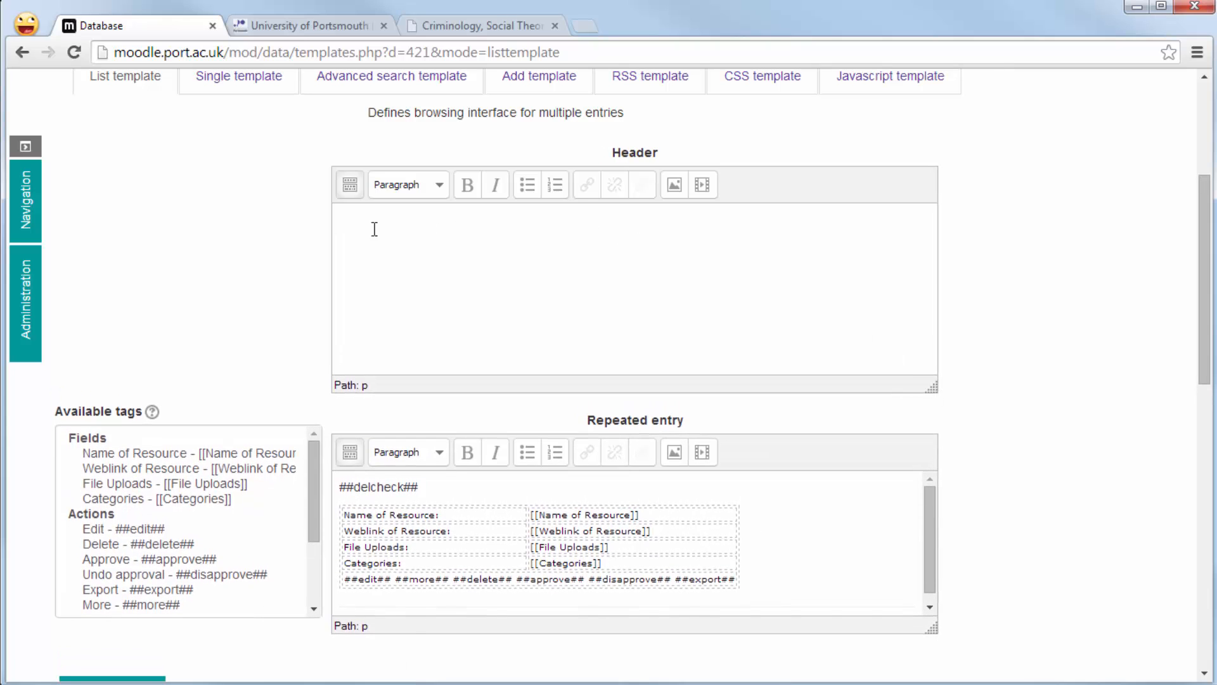
{"action": "left_click", "coordinate": [349, 184]}
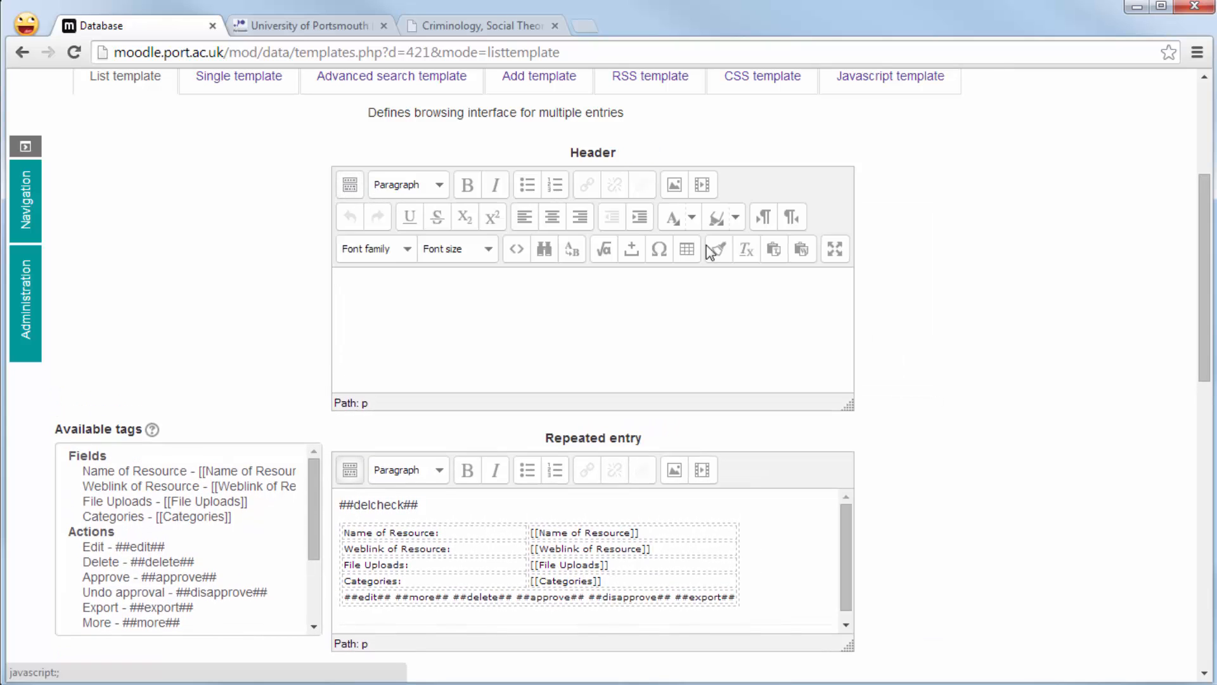
{"action": "mouse_move", "coordinate": [686, 249]}
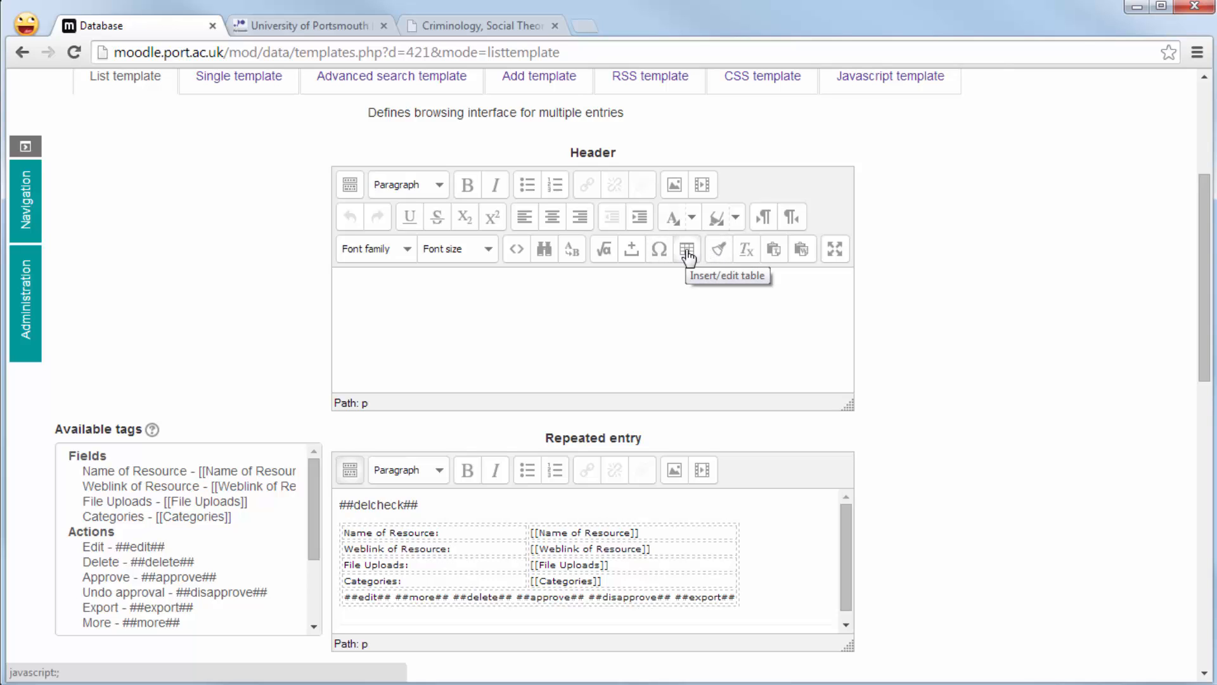
Insert a 5-column, 1-row table with border 1 and black border colour into the header.
{"action": "left_click", "coordinate": [686, 249]}
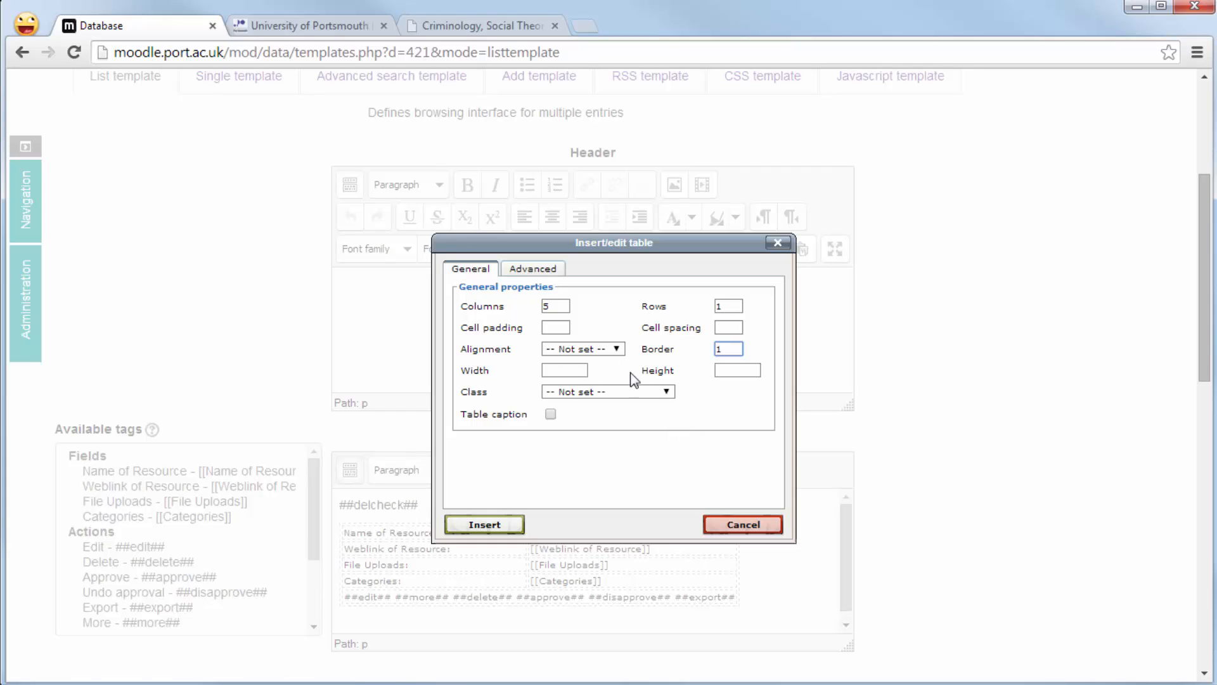
{"action": "left_click", "coordinate": [533, 268]}
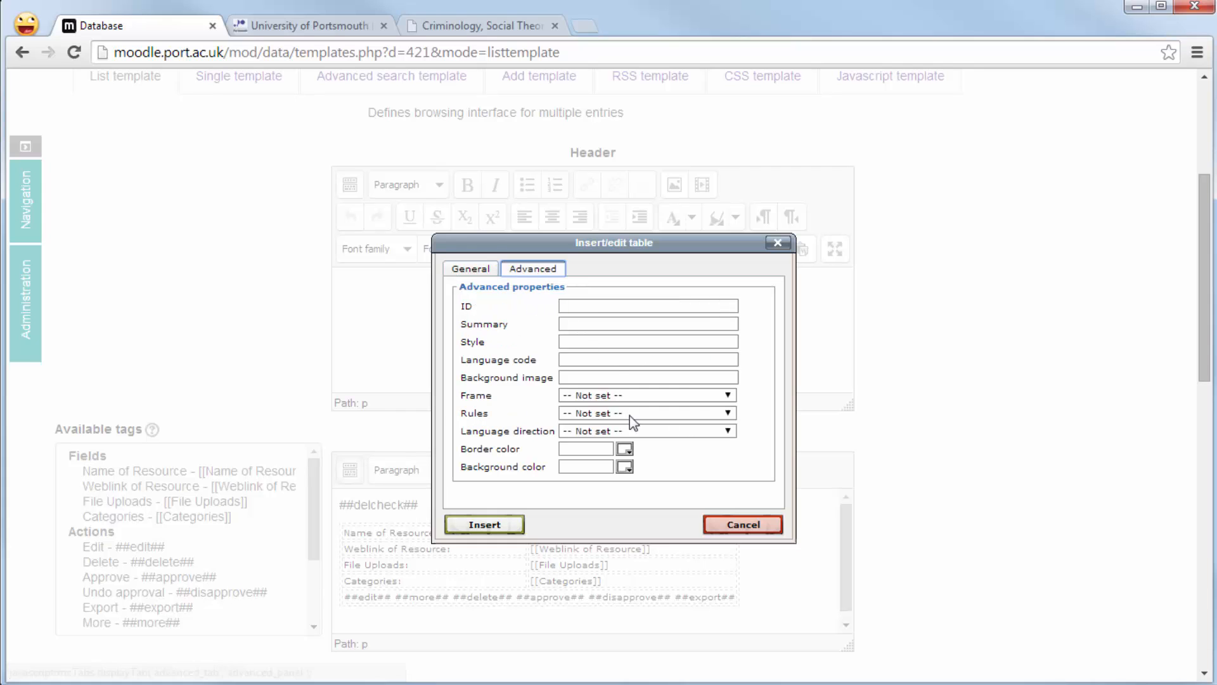
{"action": "left_click", "coordinate": [625, 448]}
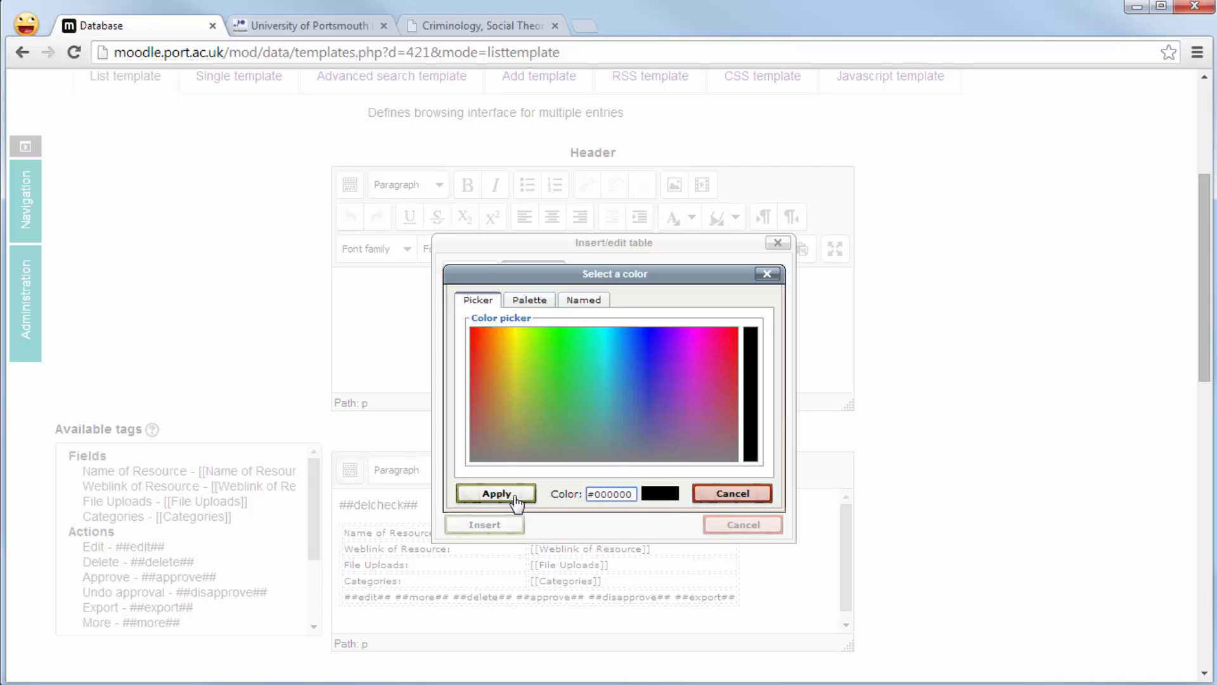
{"action": "left_click", "coordinate": [495, 493]}
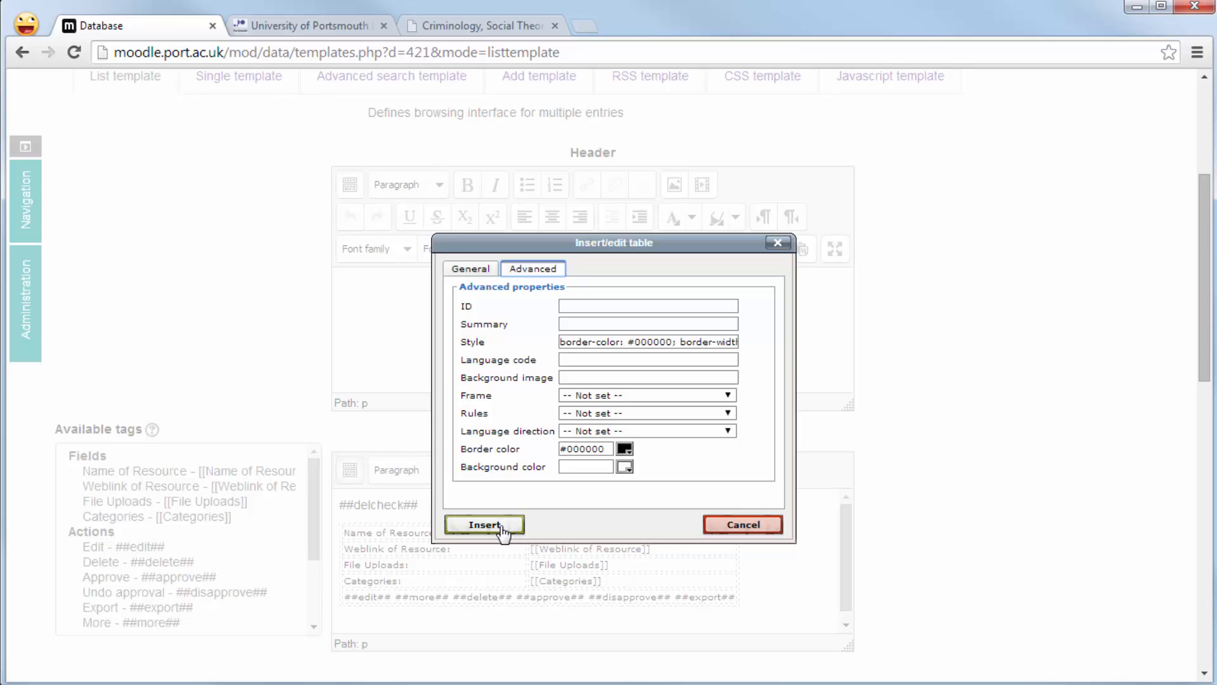
{"action": "left_click", "coordinate": [483, 524]}
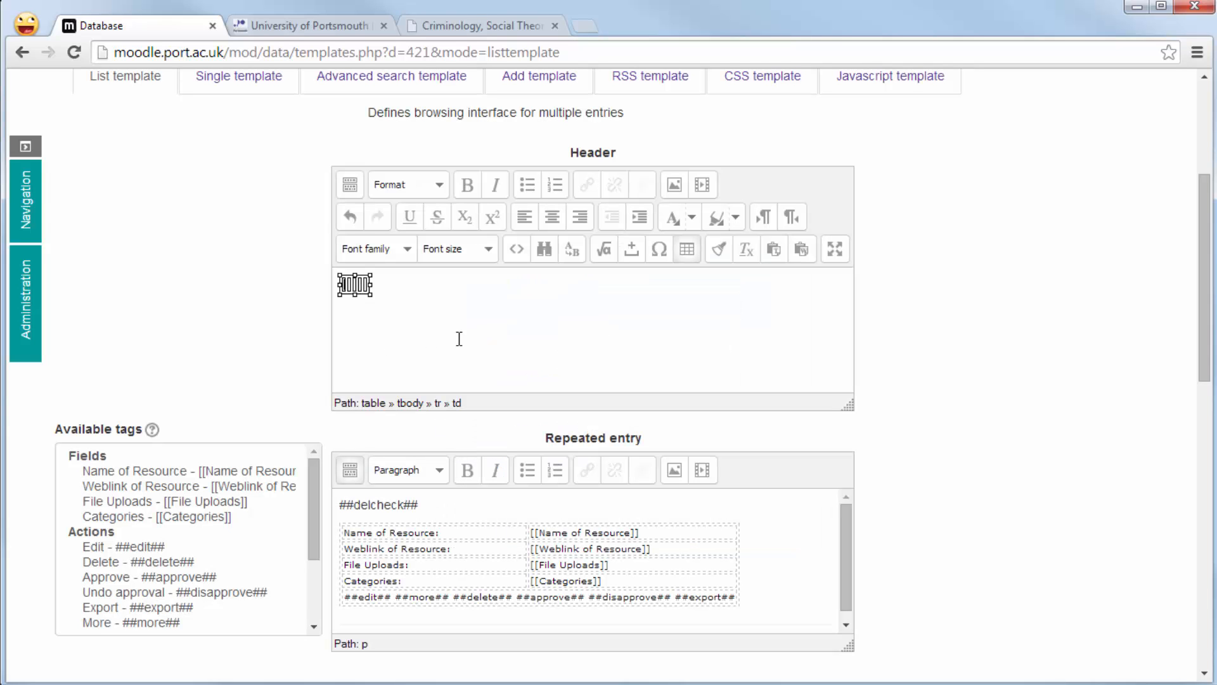
{"action": "mouse_move", "coordinate": [654, 356]}
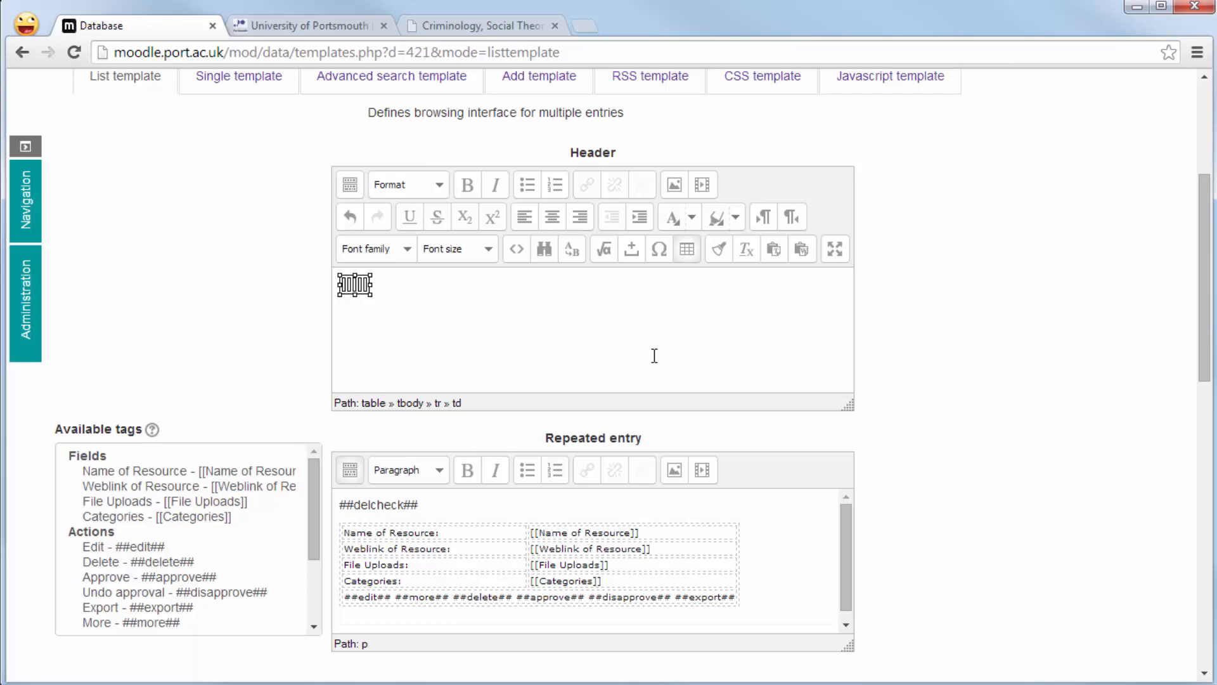
{"action": "mouse_move", "coordinate": [515, 249]}
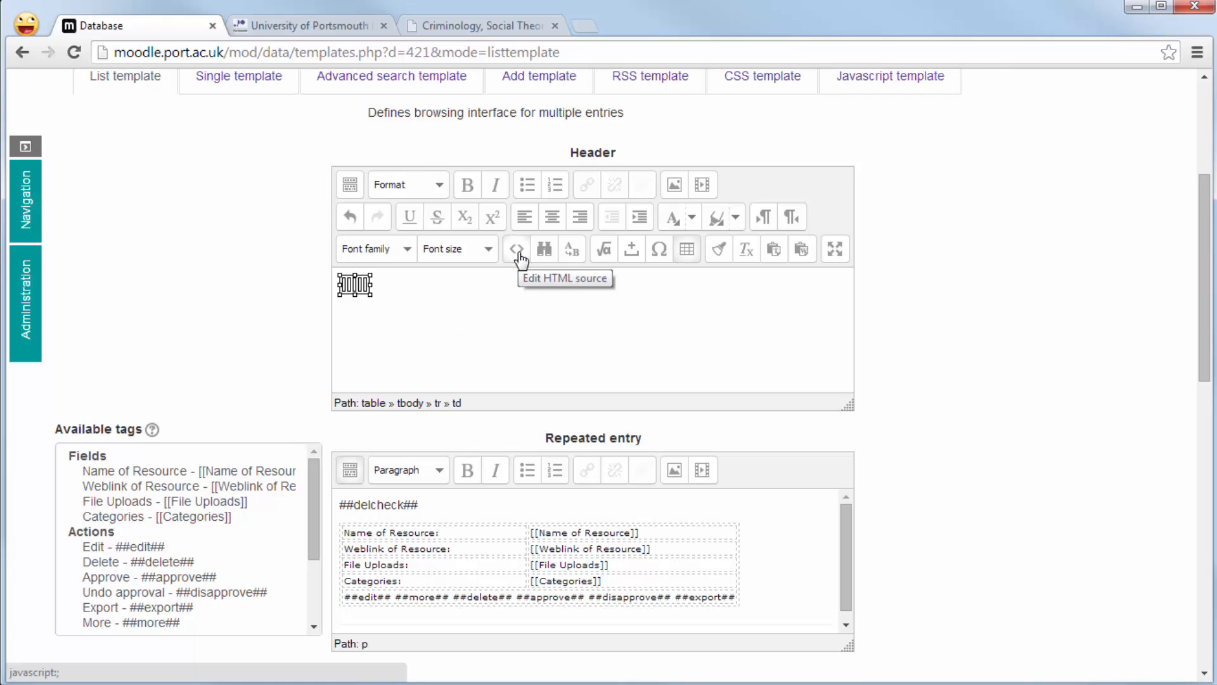
In the header's HTML source, make the cells th elements with width="20%".
{"action": "left_click", "coordinate": [515, 248]}
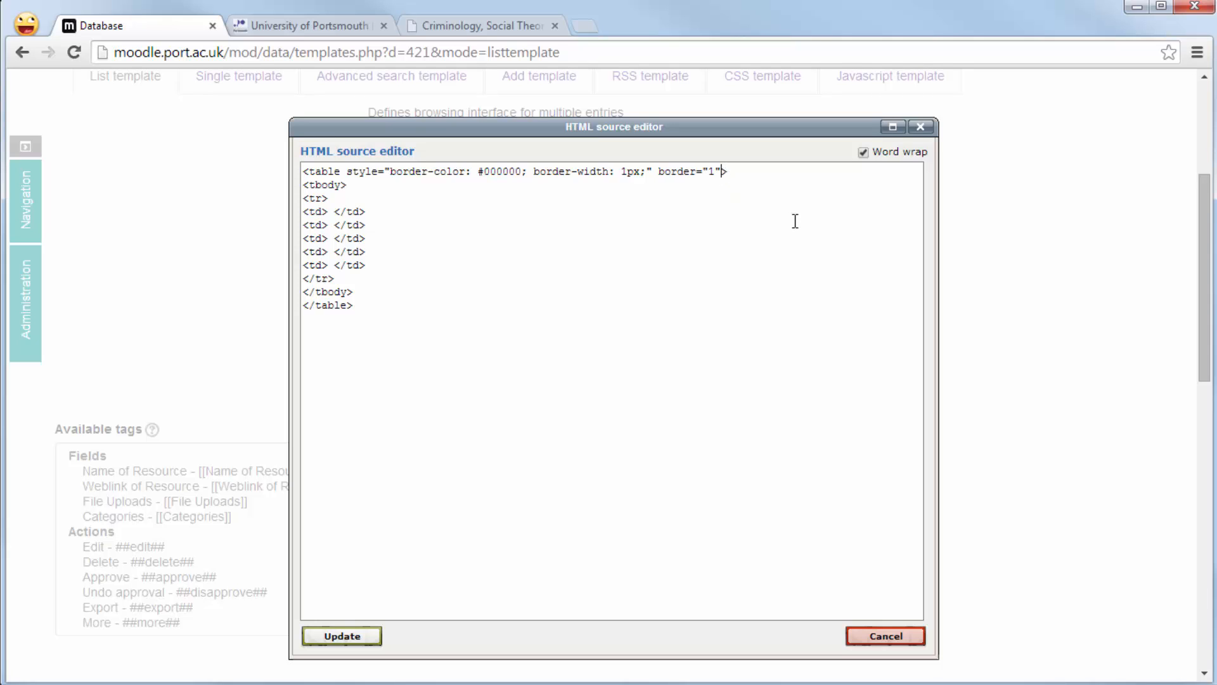
{"action": "type", "text": "wid"}
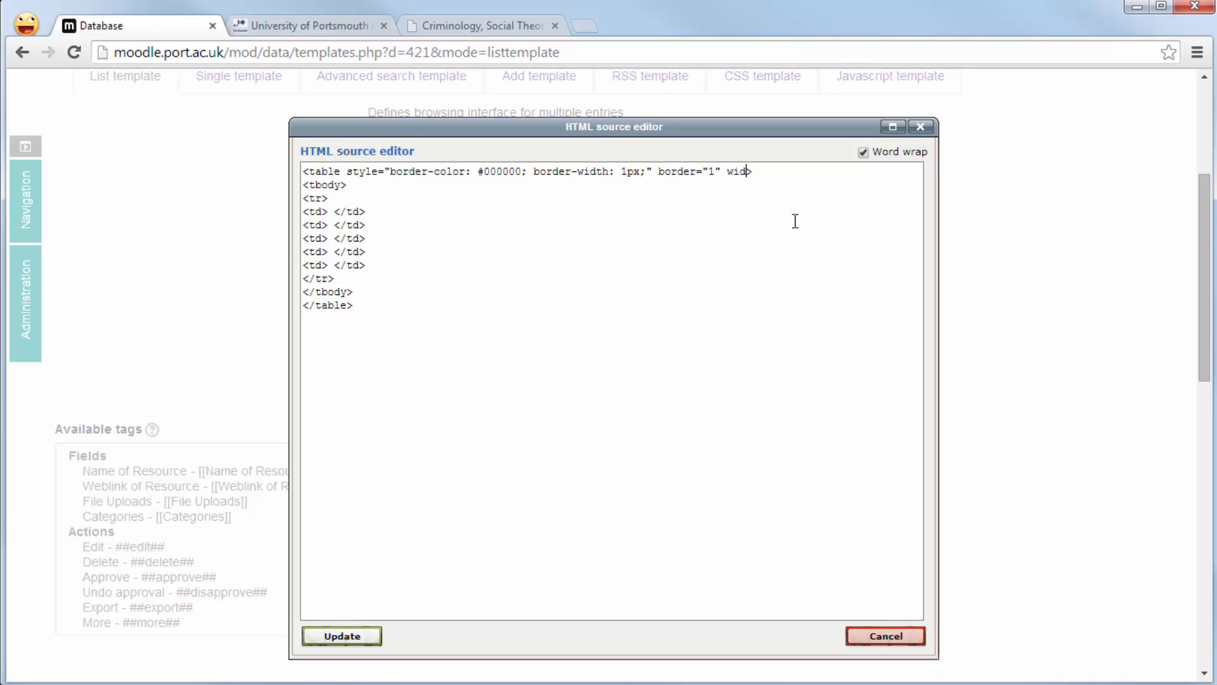
{"action": "type", "text": "th>"}
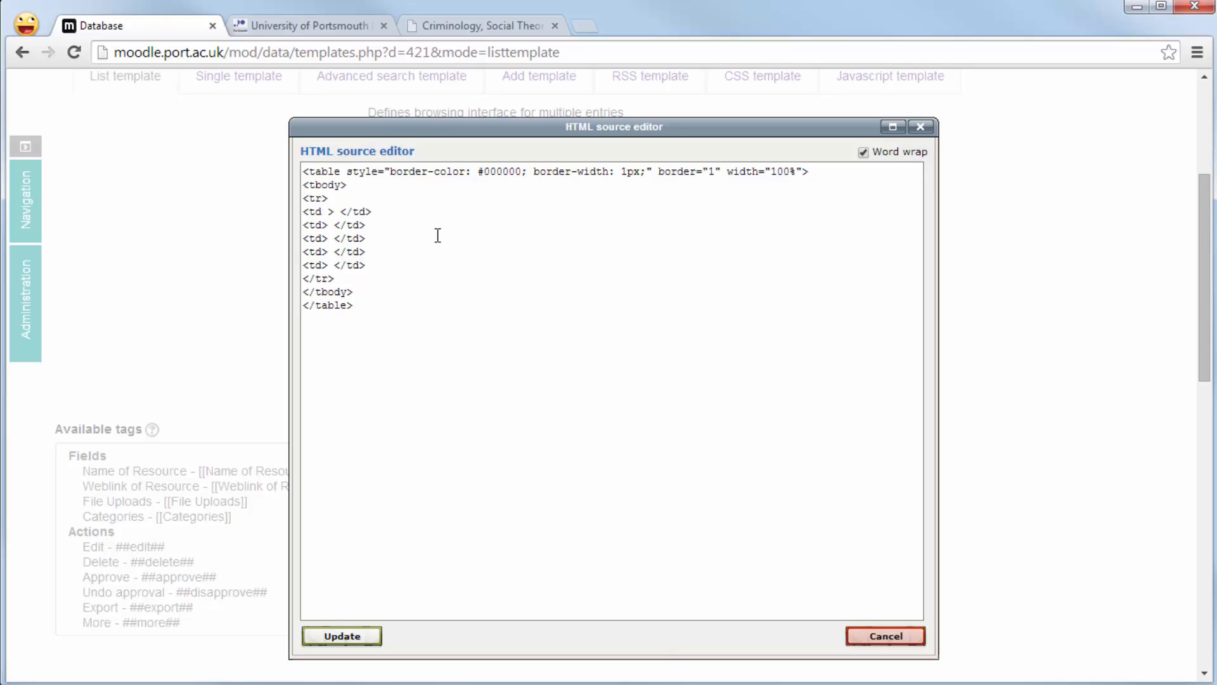
{"action": "type", "text": "width"}
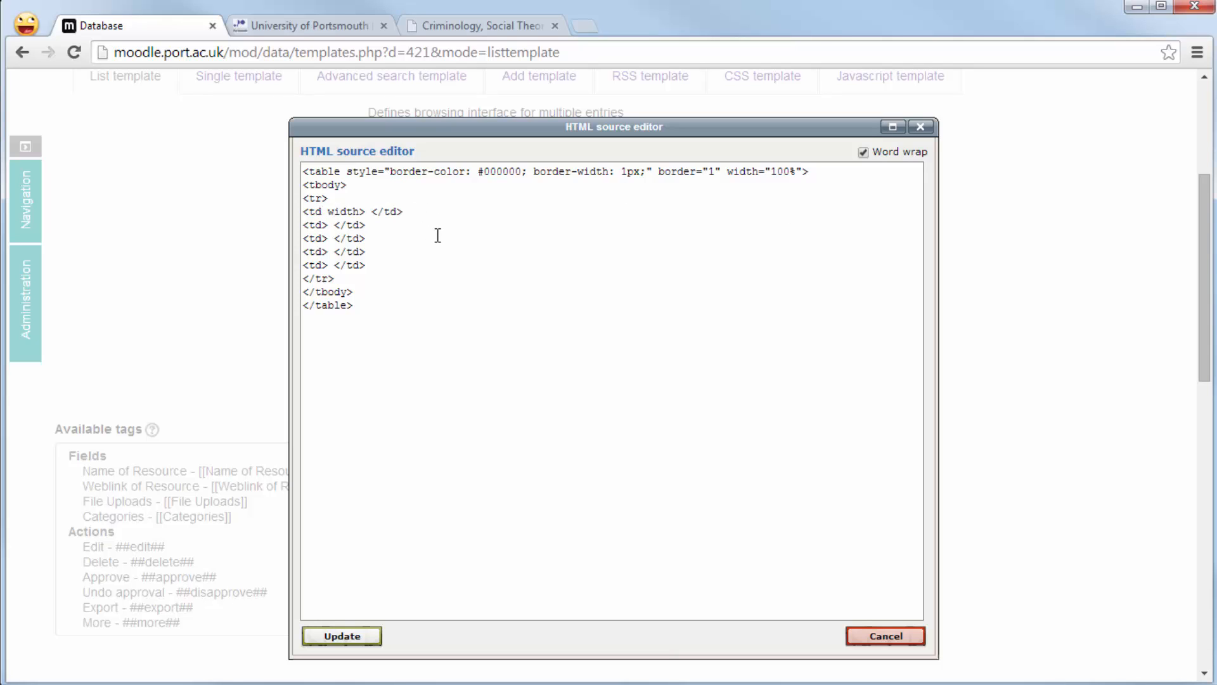
{"action": "type", "text": "=\""}
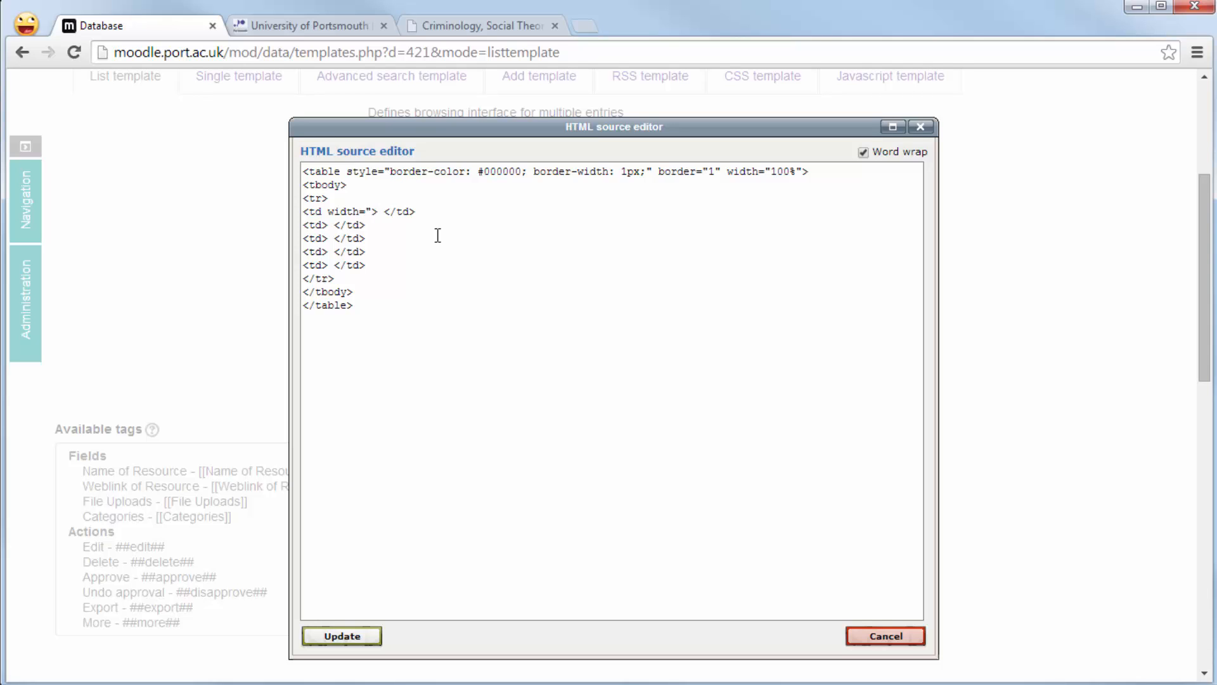
{"action": "type", "text": "20%"}
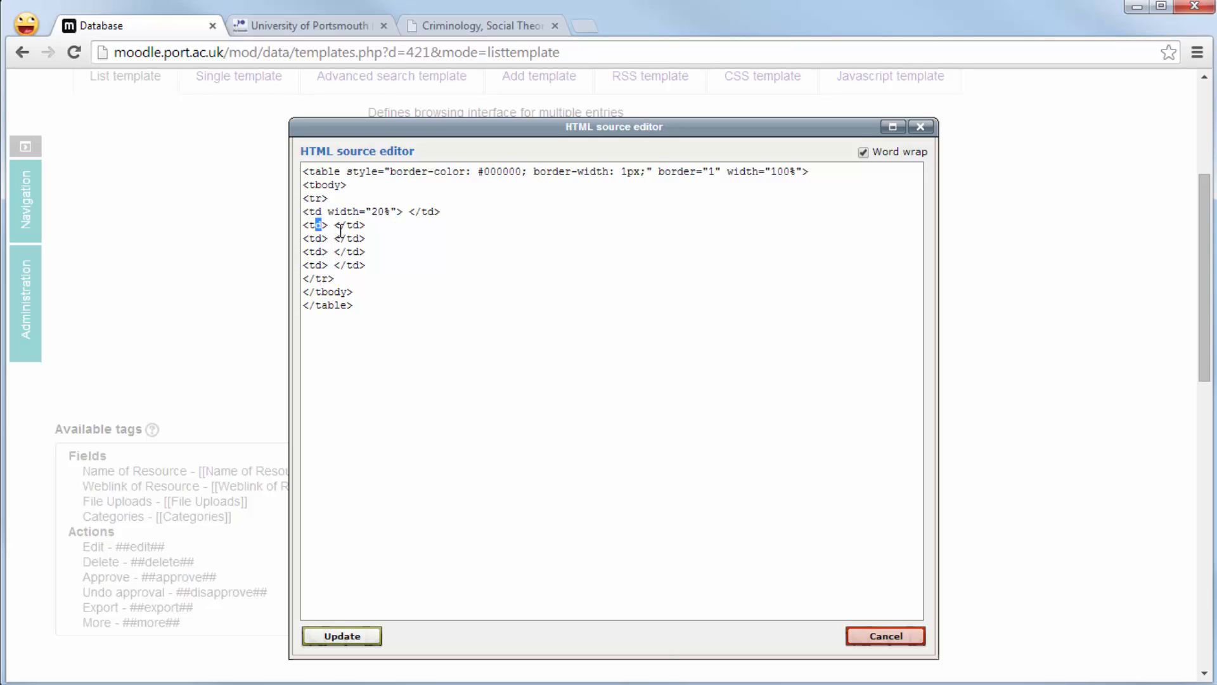
{"action": "type", "text": "width=\"20%\""}
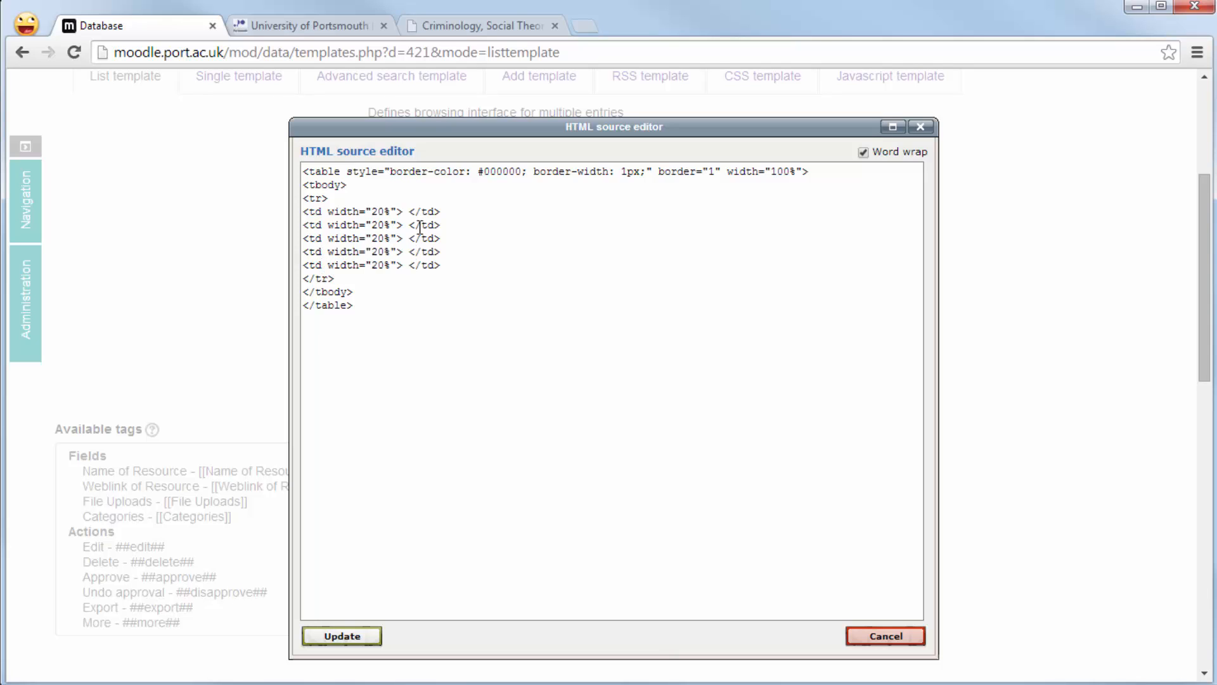
Enter headings Name of Resource, Weblink of Resource, File Uploaded, Category of Resource, Edit, and update.
{"action": "type", "text": "Name of Re"}
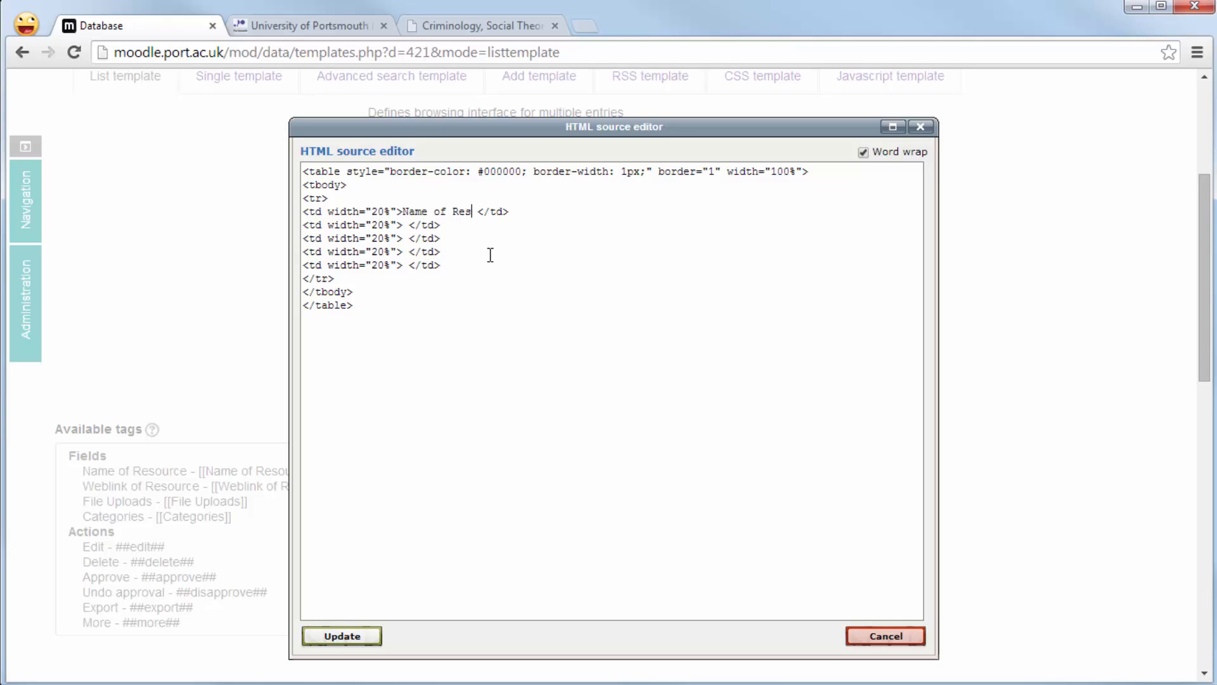
{"action": "type", "text": "source"}
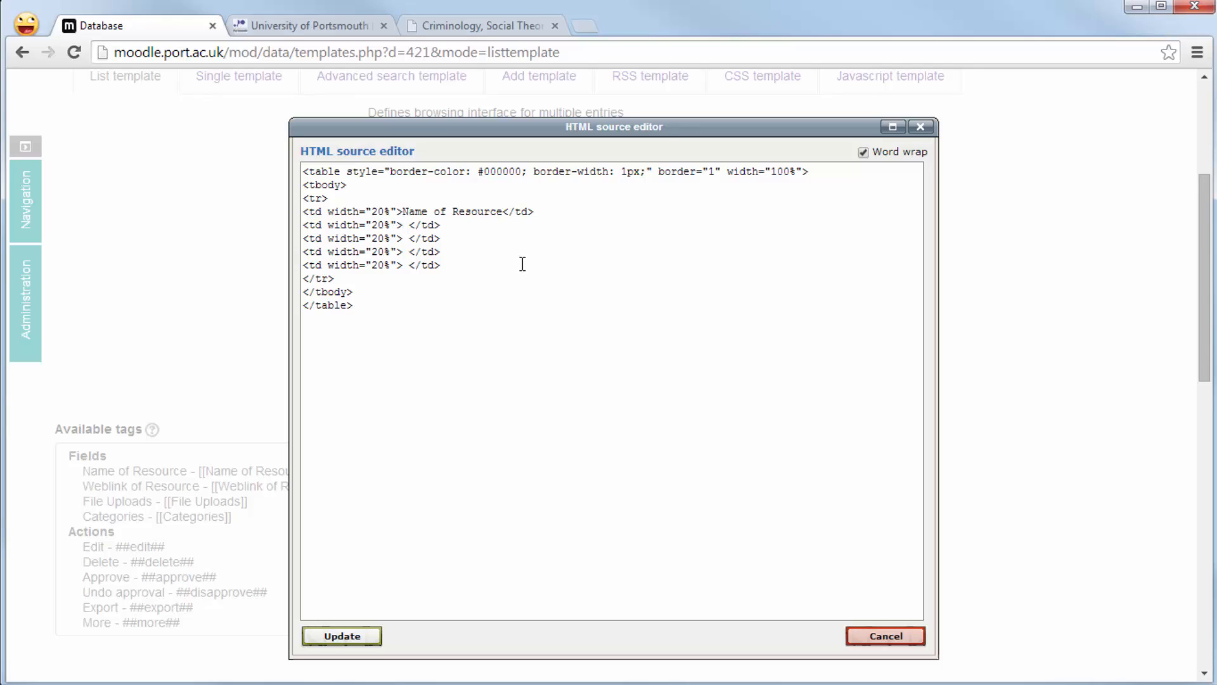
{"action": "type", "text": "Weblink of"}
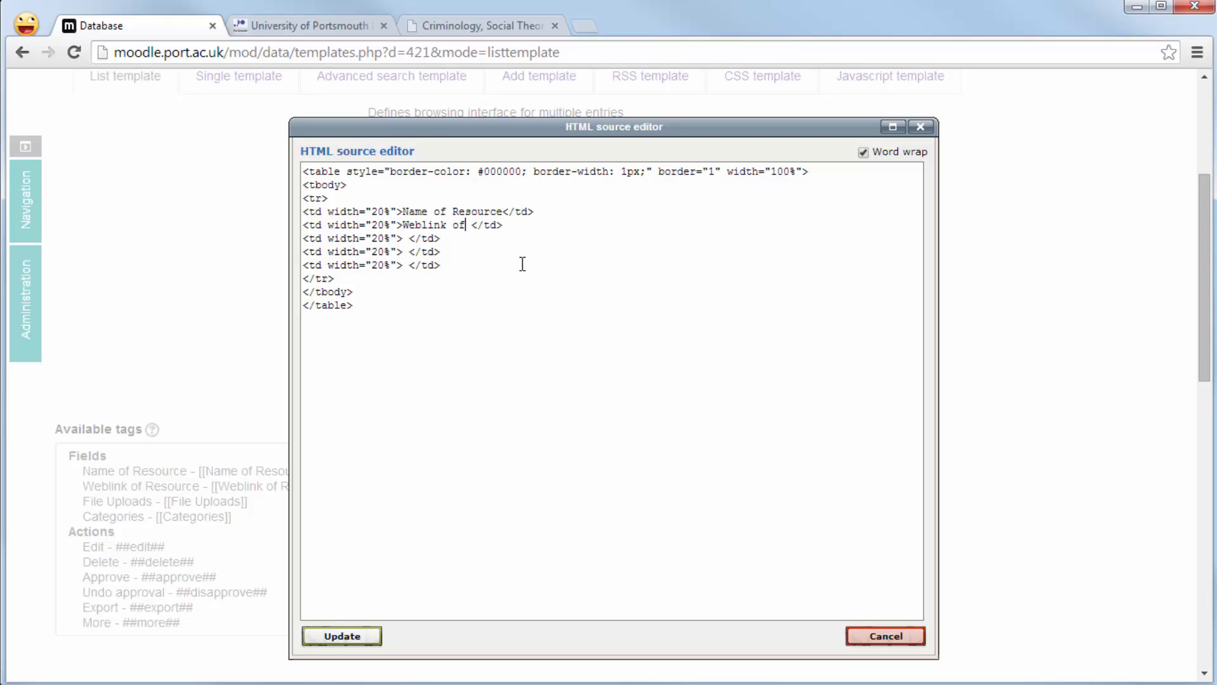
{"action": "type", "text": "Resource"}
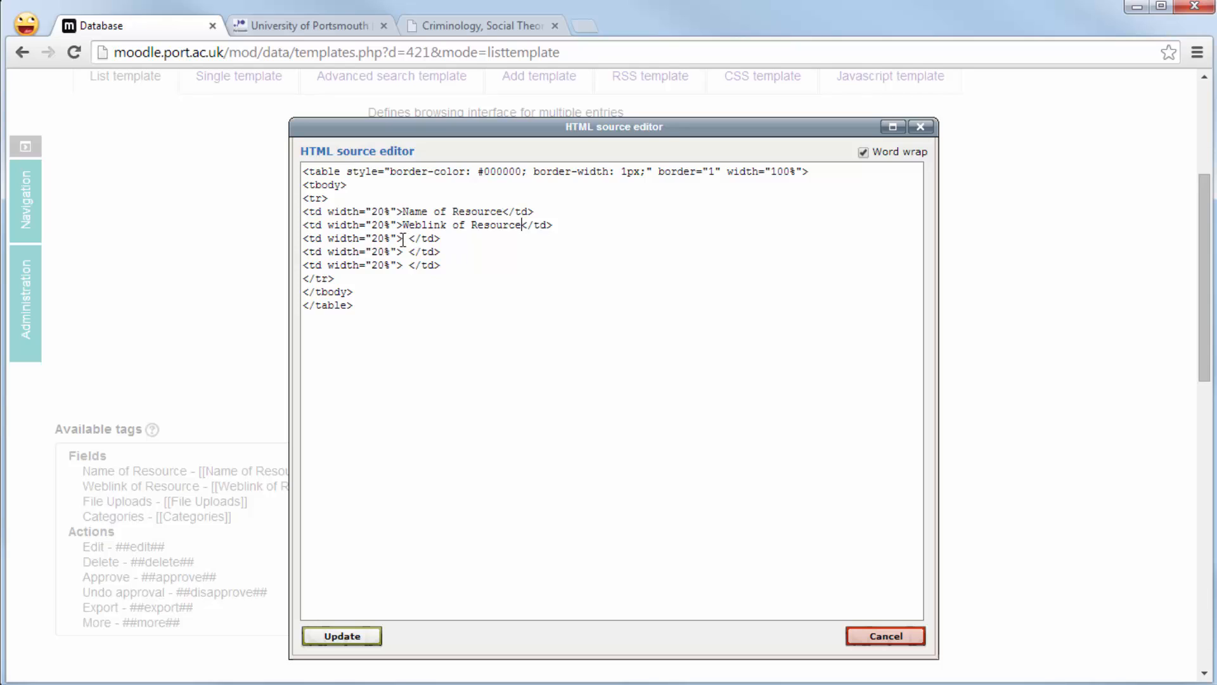
{"action": "type", "text": "Fi"}
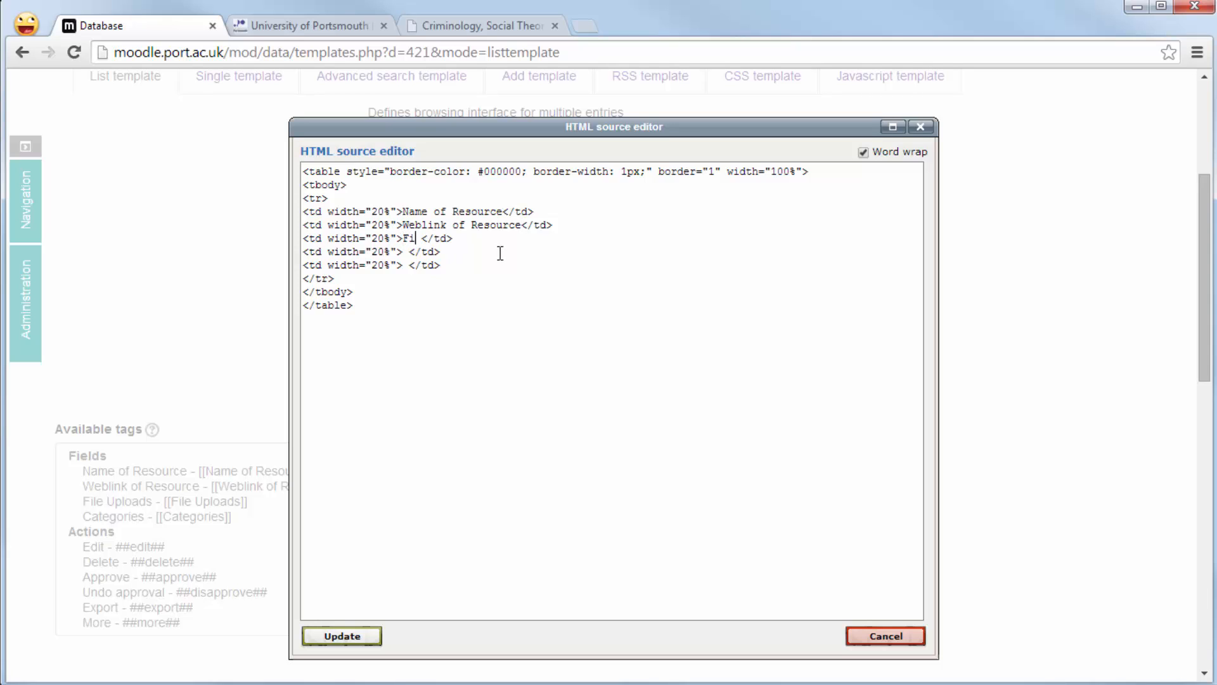
{"action": "type", "text": "le Upload"}
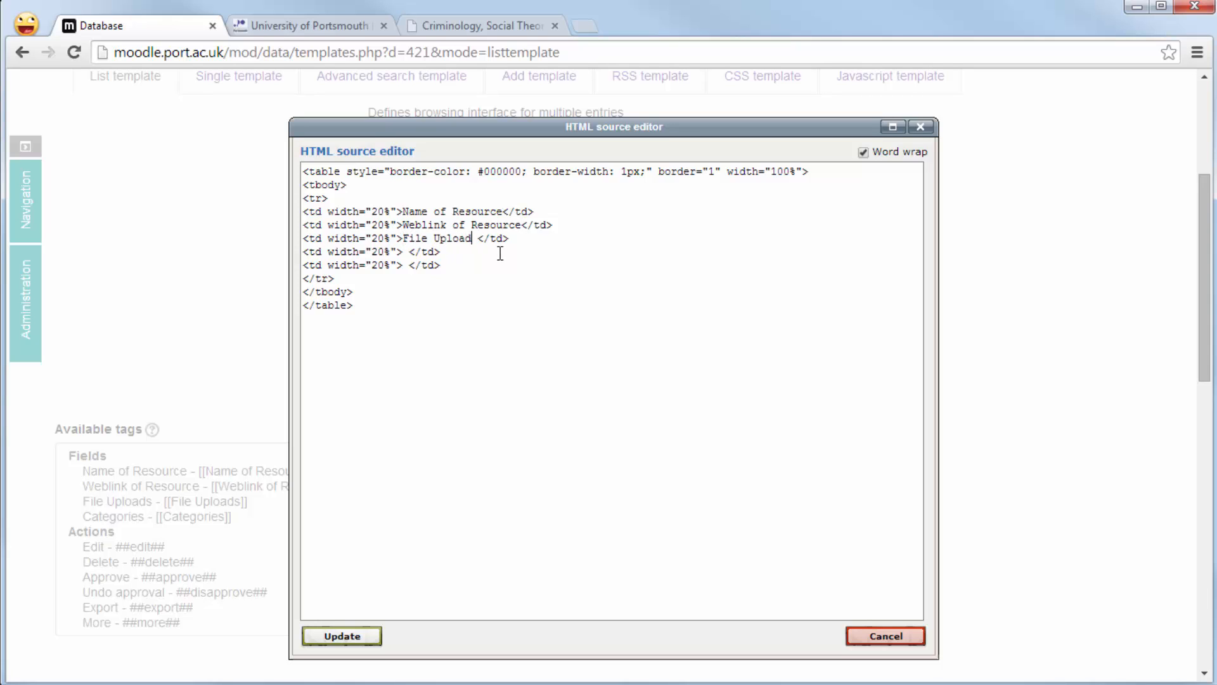
{"action": "type", "text": "ed"}
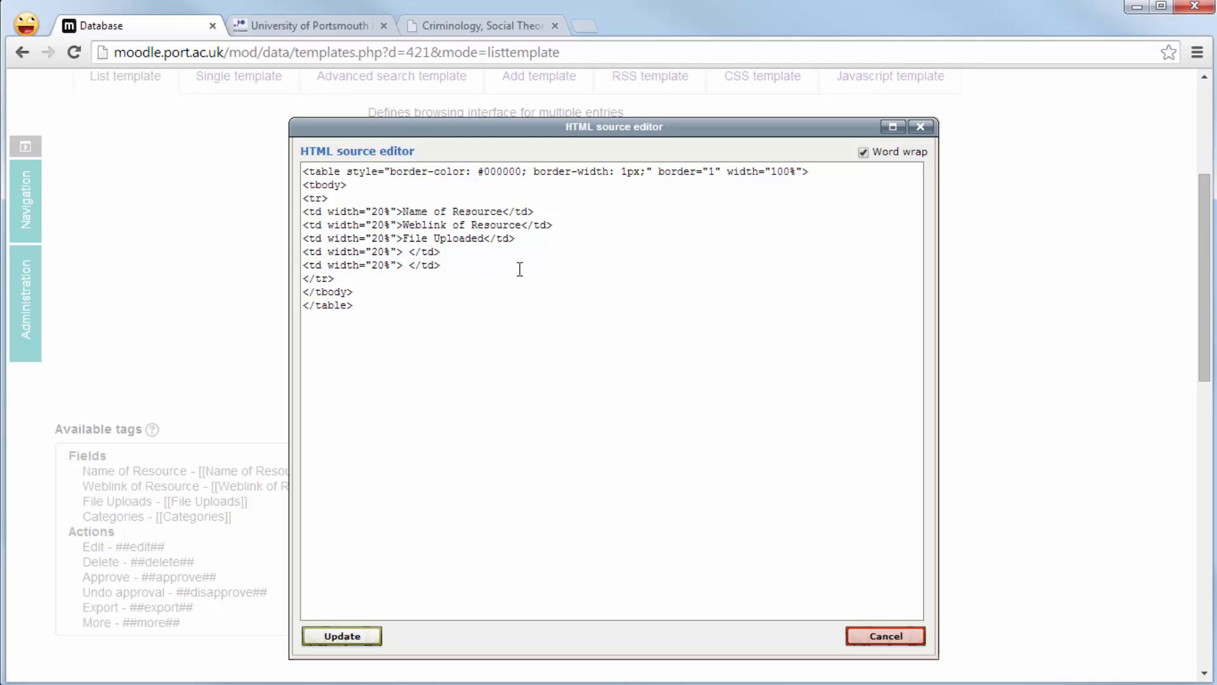
{"action": "type", "text": "Category"}
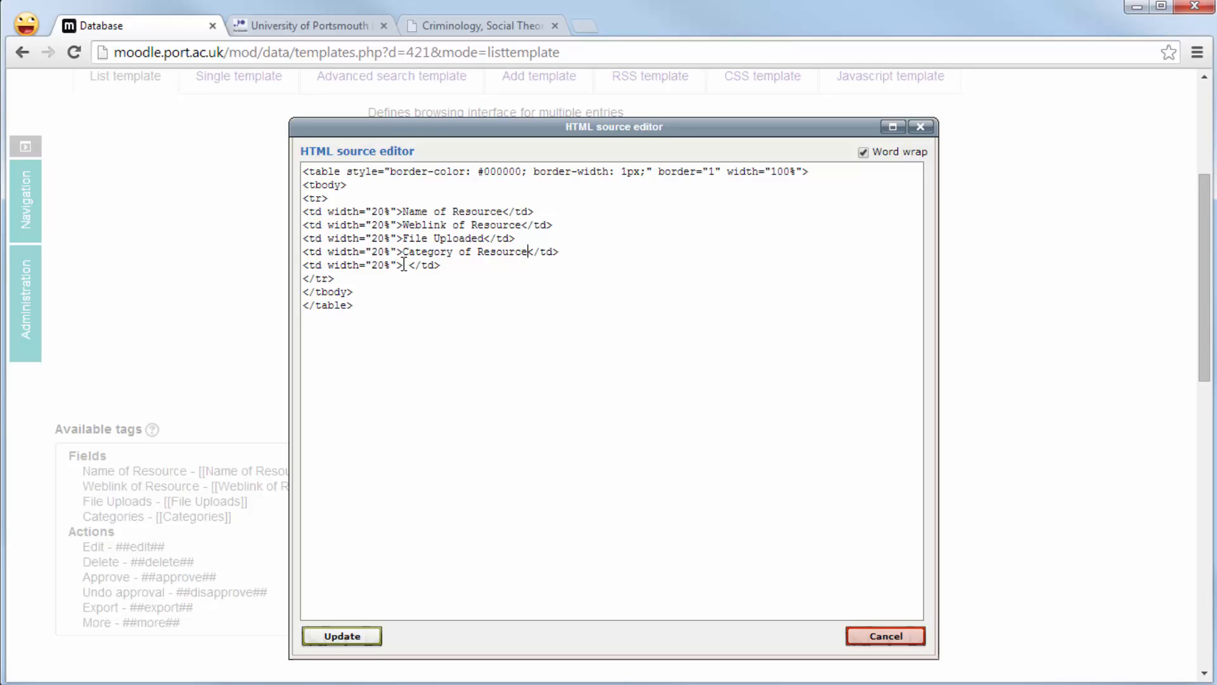
{"action": "type", "text": "Edit"}
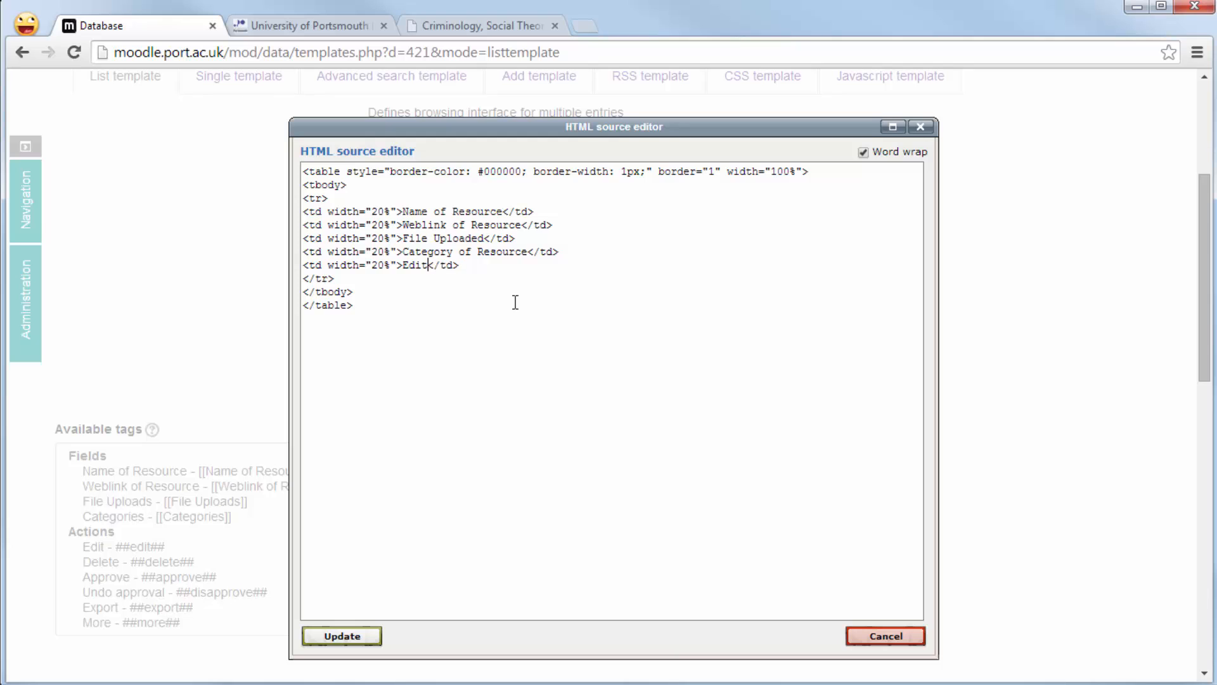
{"action": "left_click", "coordinate": [341, 636]}
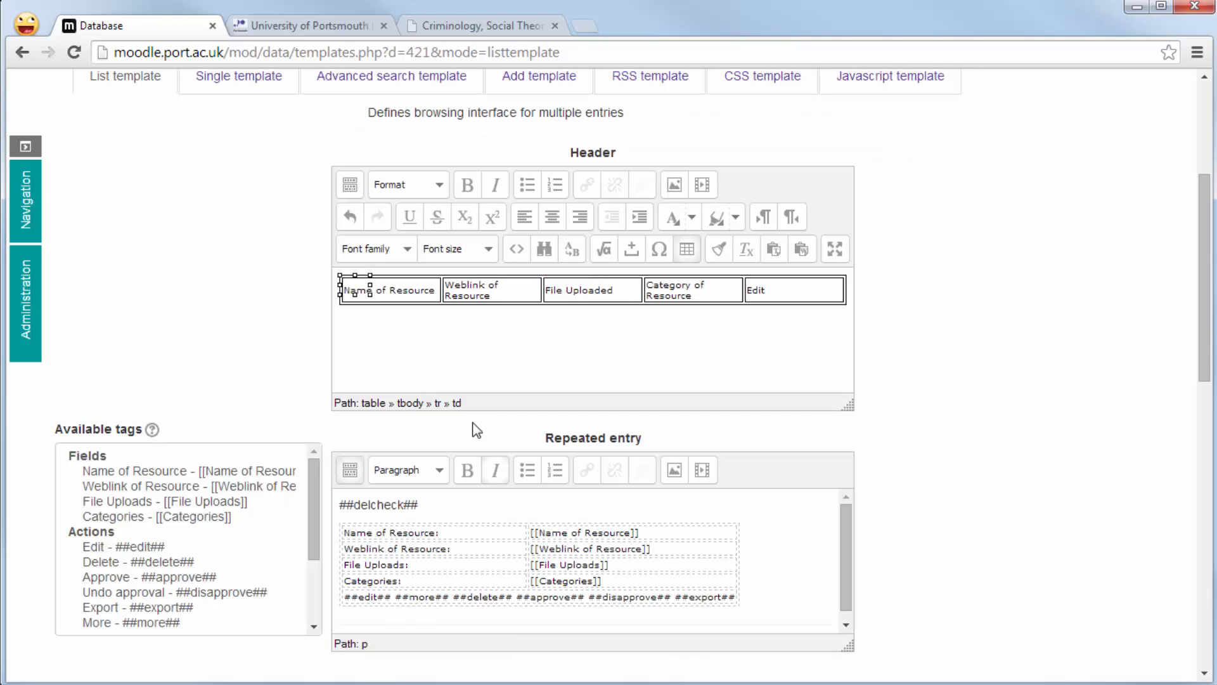
Copy the header table's HTML source and paste it over the repeated entry's source.
{"action": "left_click", "coordinate": [629, 343]}
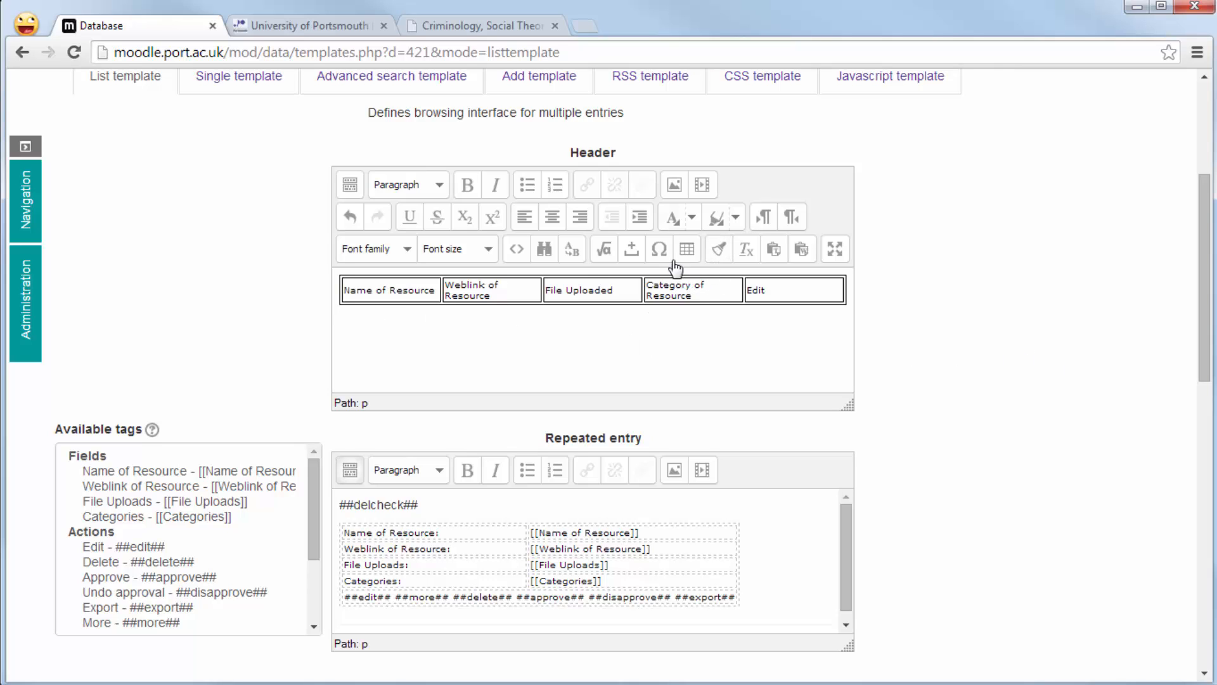
{"action": "left_click", "coordinate": [515, 249]}
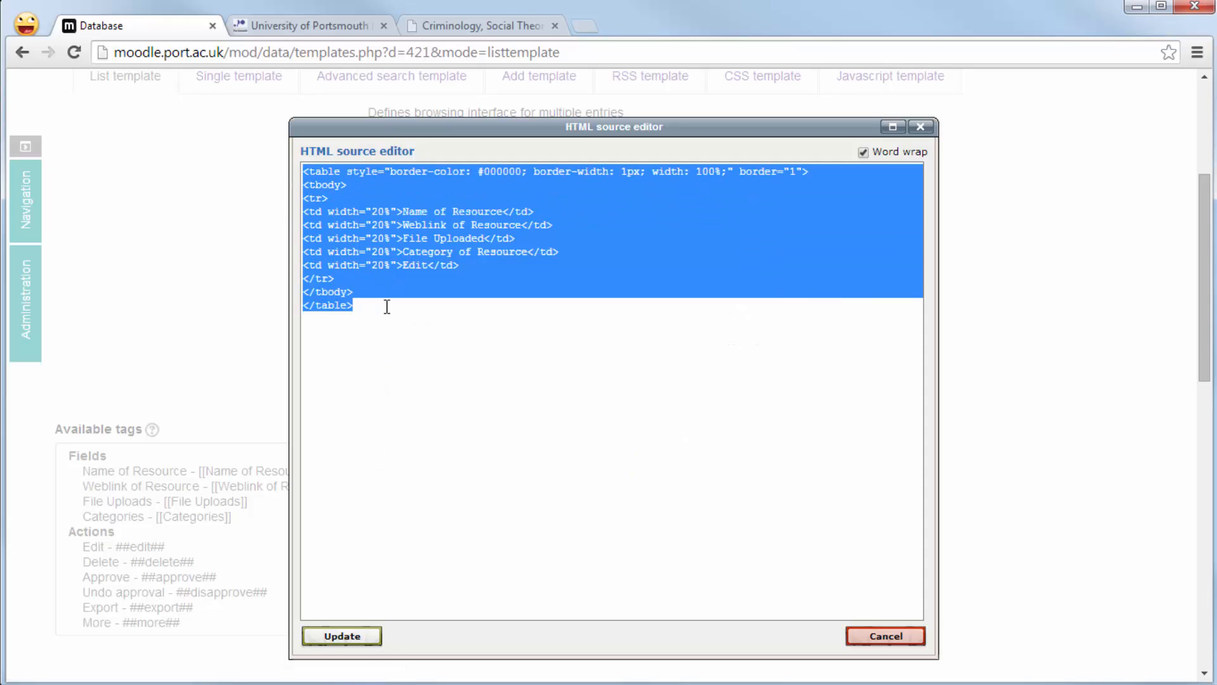
{"action": "left_click", "coordinate": [341, 635]}
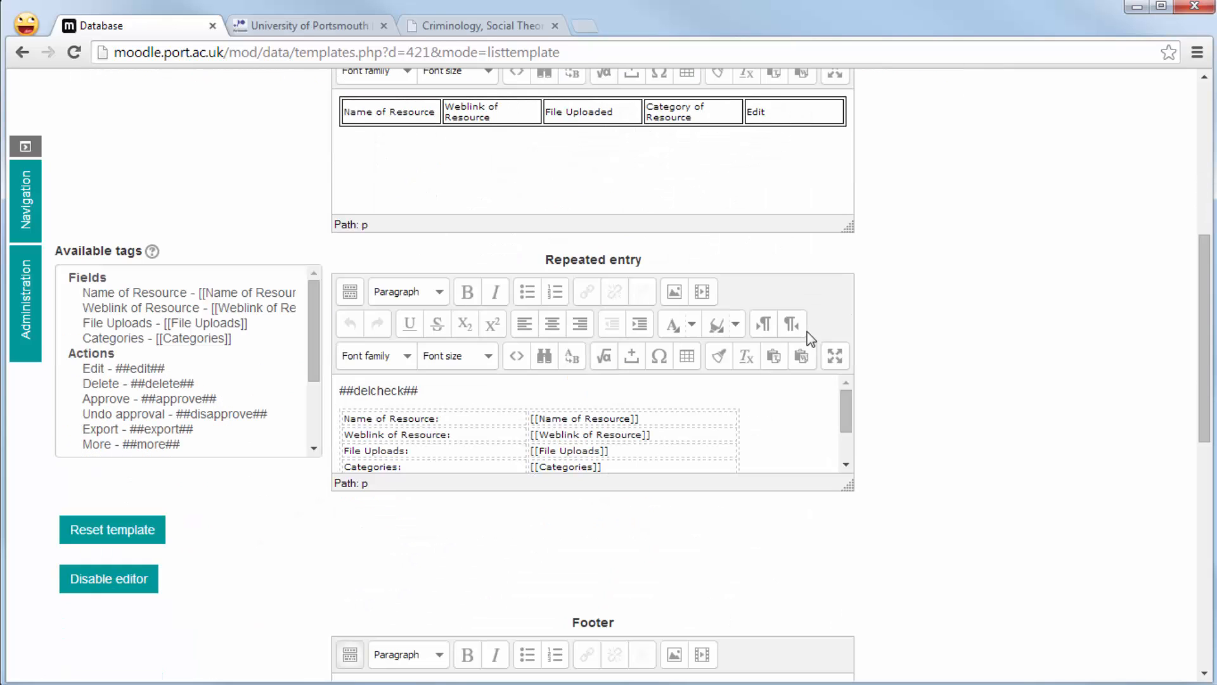
{"action": "left_click", "coordinate": [516, 357]}
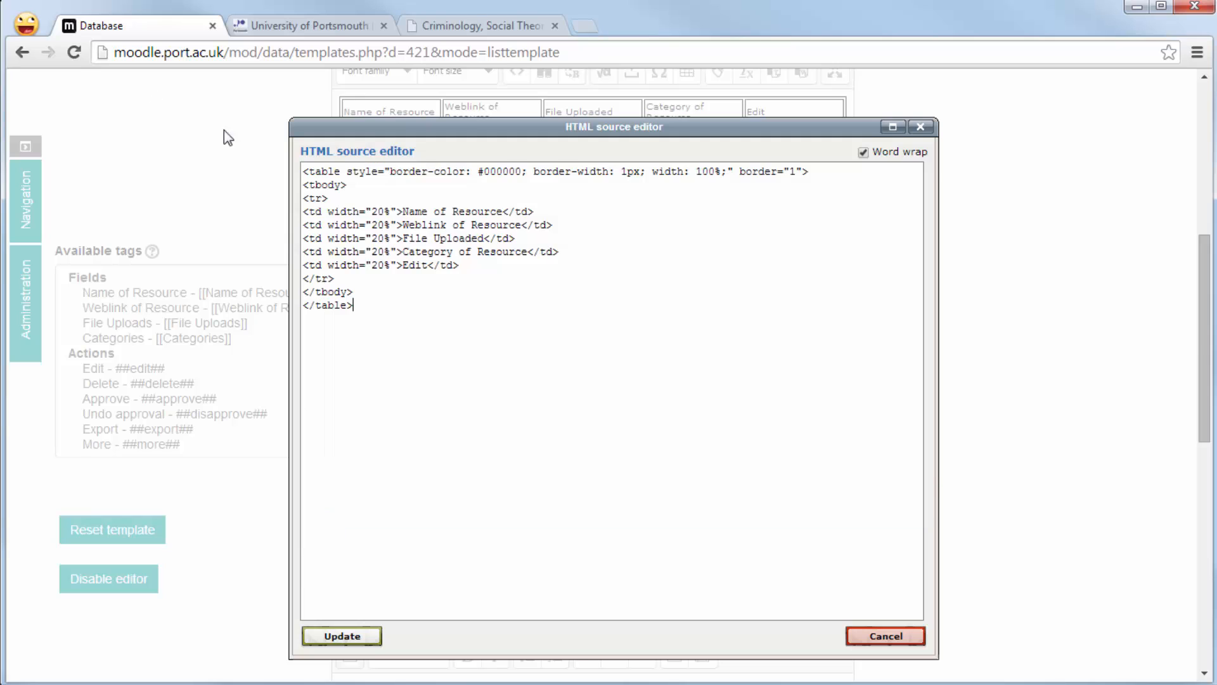
{"action": "left_click", "coordinate": [341, 635]}
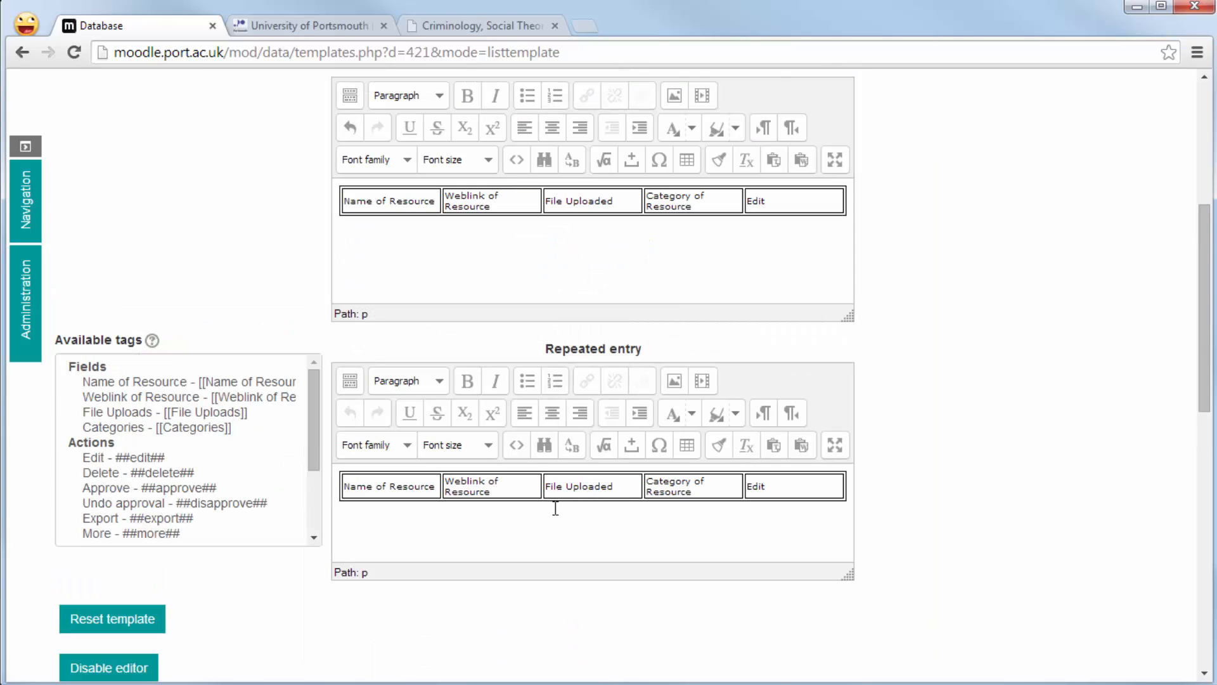
{"action": "mouse_move", "coordinate": [245, 357]}
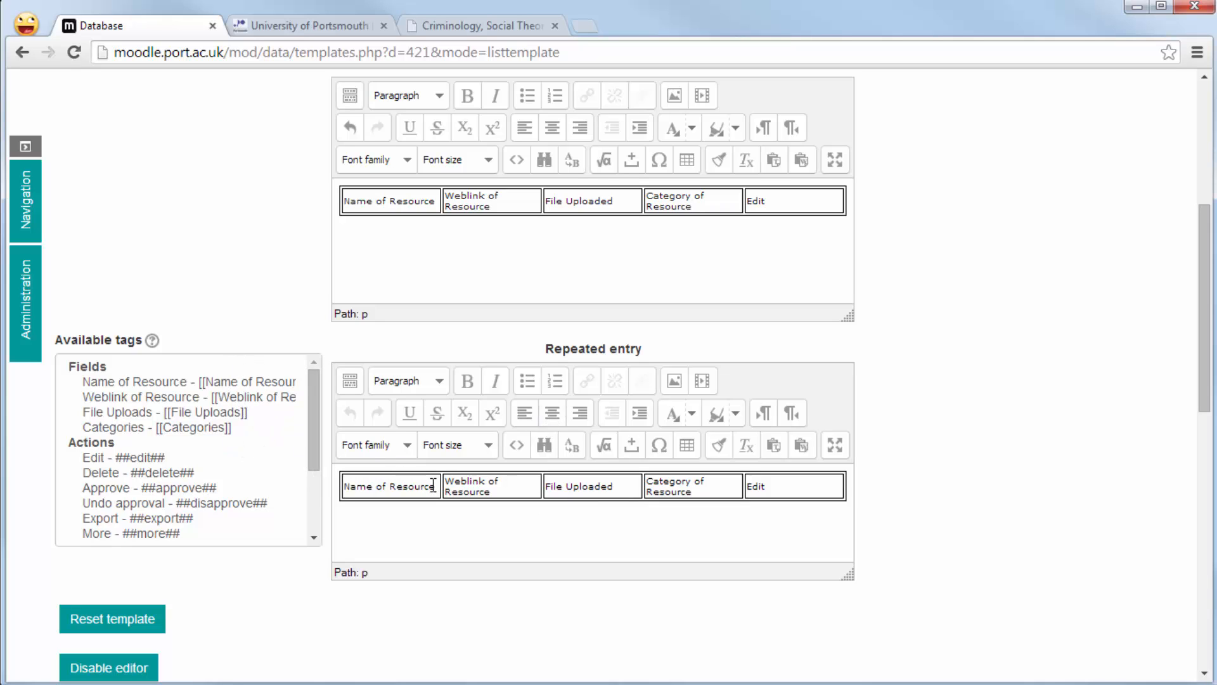
Replace repeated entry cell text with field tags, plus ##edit##, ##delete##, ##user##, ##delcheck## in the last cell.
{"action": "double_click", "coordinate": [389, 487]}
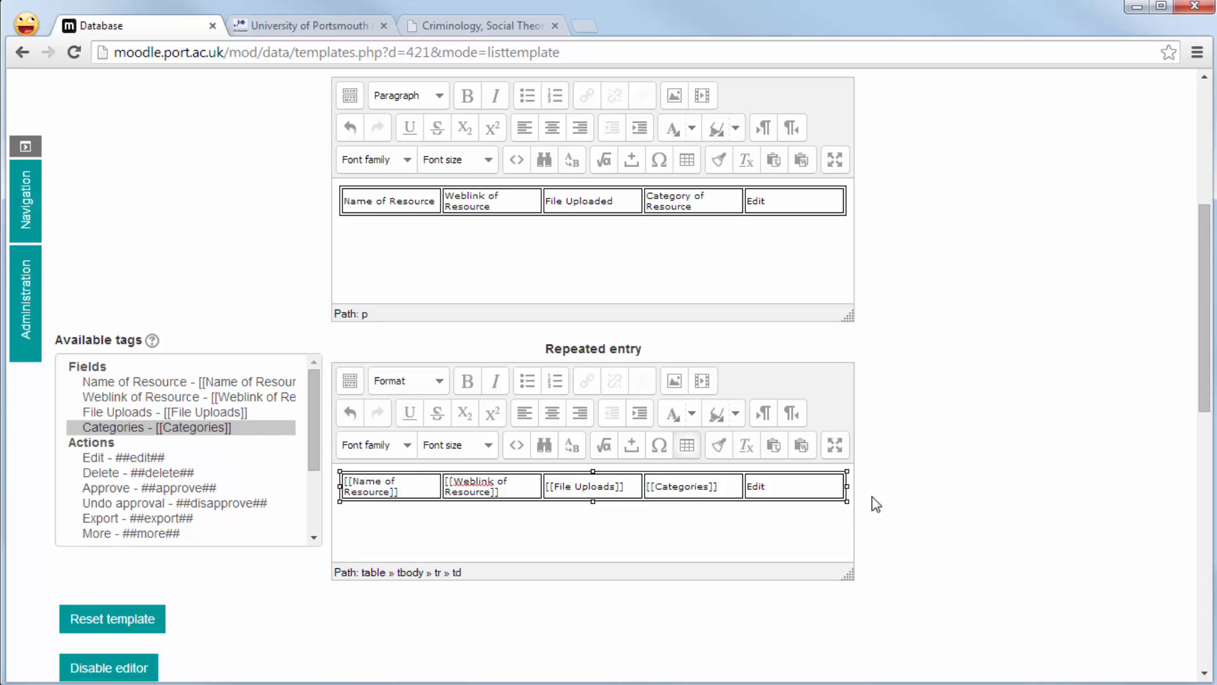
{"action": "double_click", "coordinate": [754, 486]}
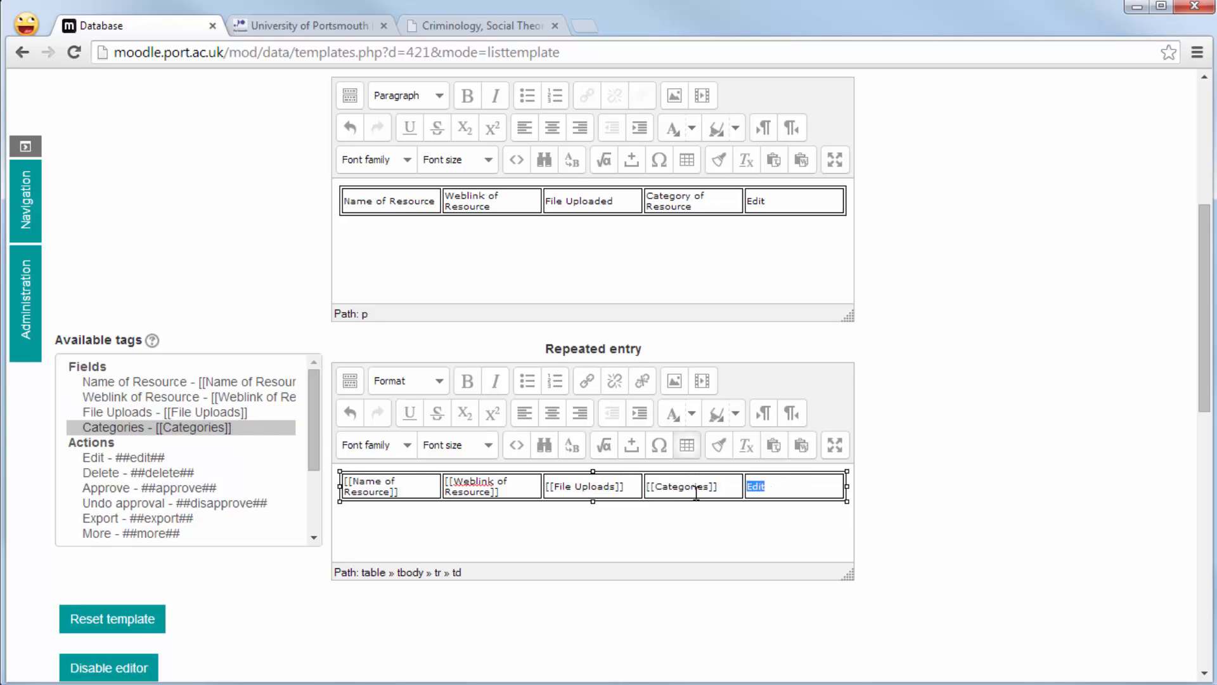
{"action": "left_click", "coordinate": [120, 457]}
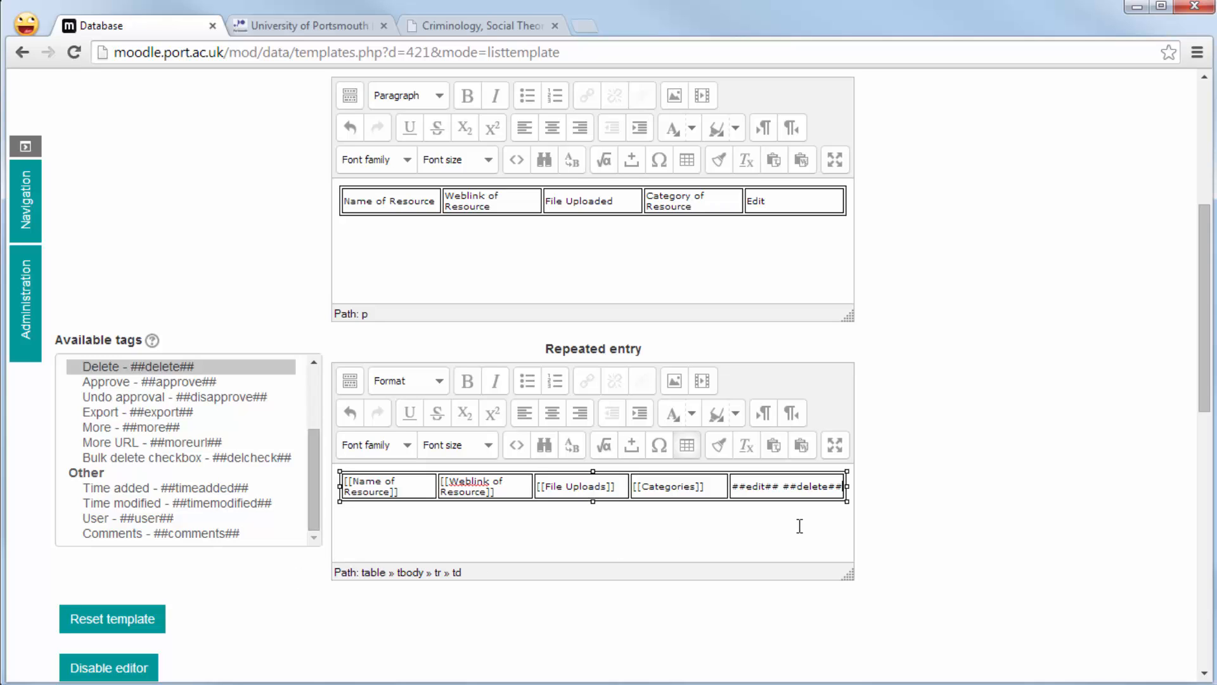
{"action": "double_click", "coordinate": [127, 518]}
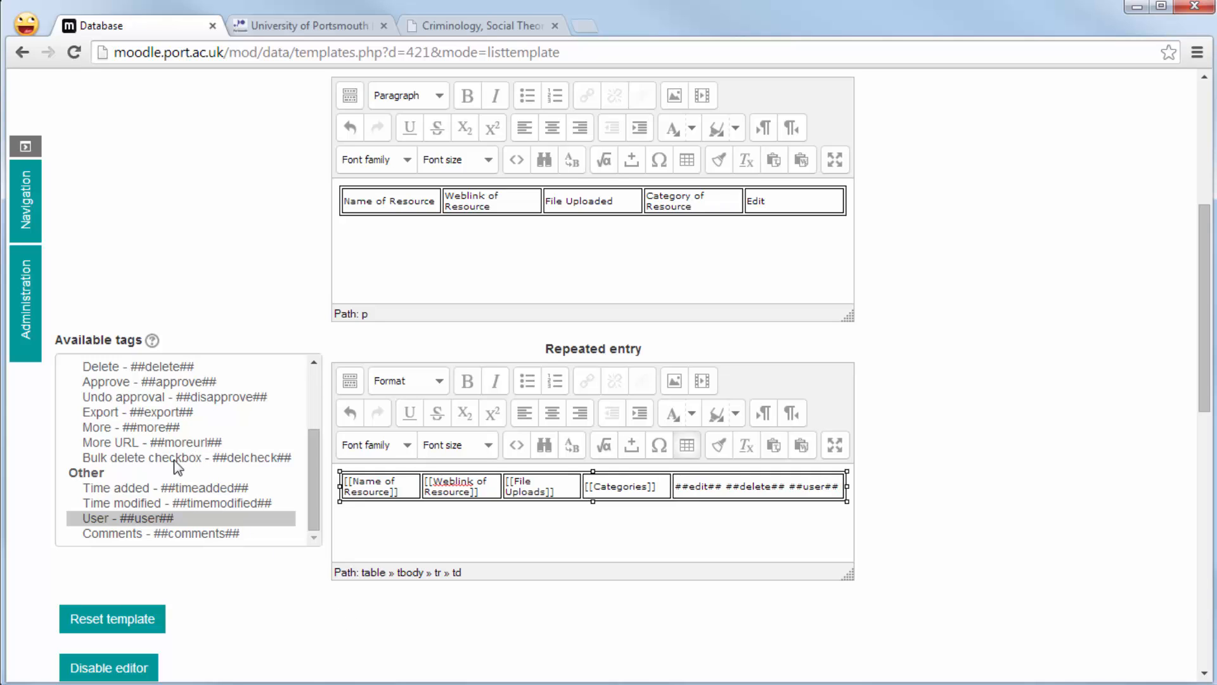
{"action": "left_click", "coordinate": [165, 457]}
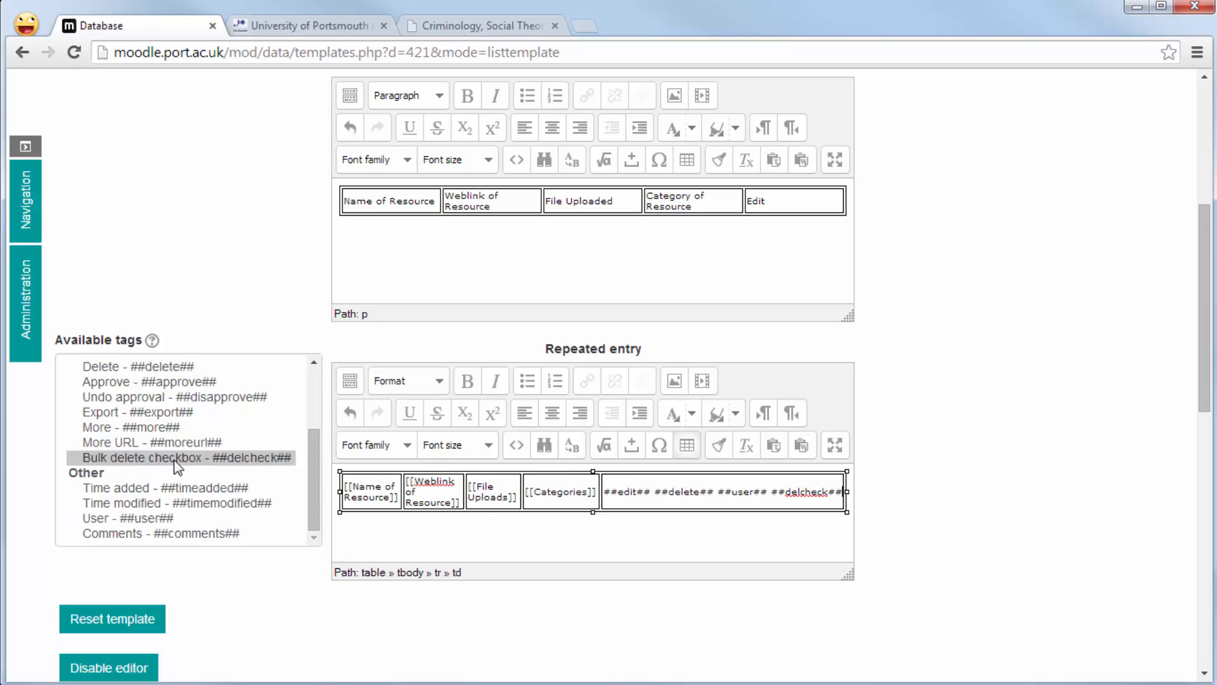
{"action": "scroll", "scroll_direction": "down", "scroll_amount": 3}
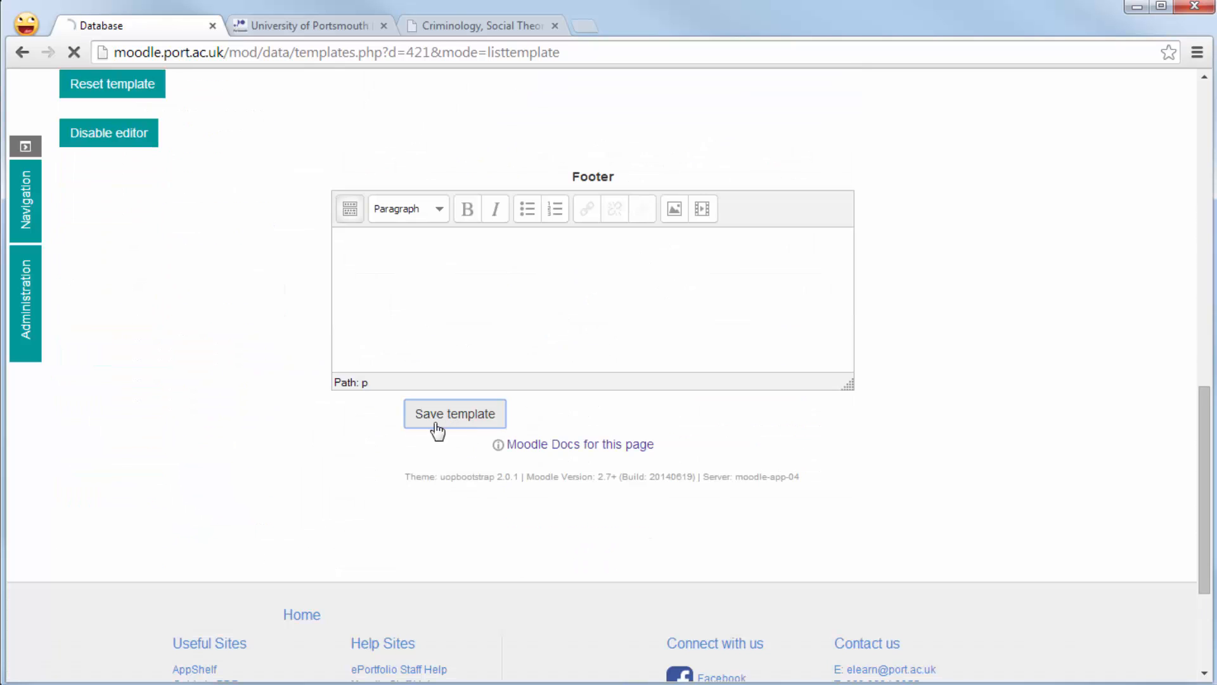
Save the list template and view the entries as a bordered five-column table.
{"action": "left_click", "coordinate": [454, 412]}
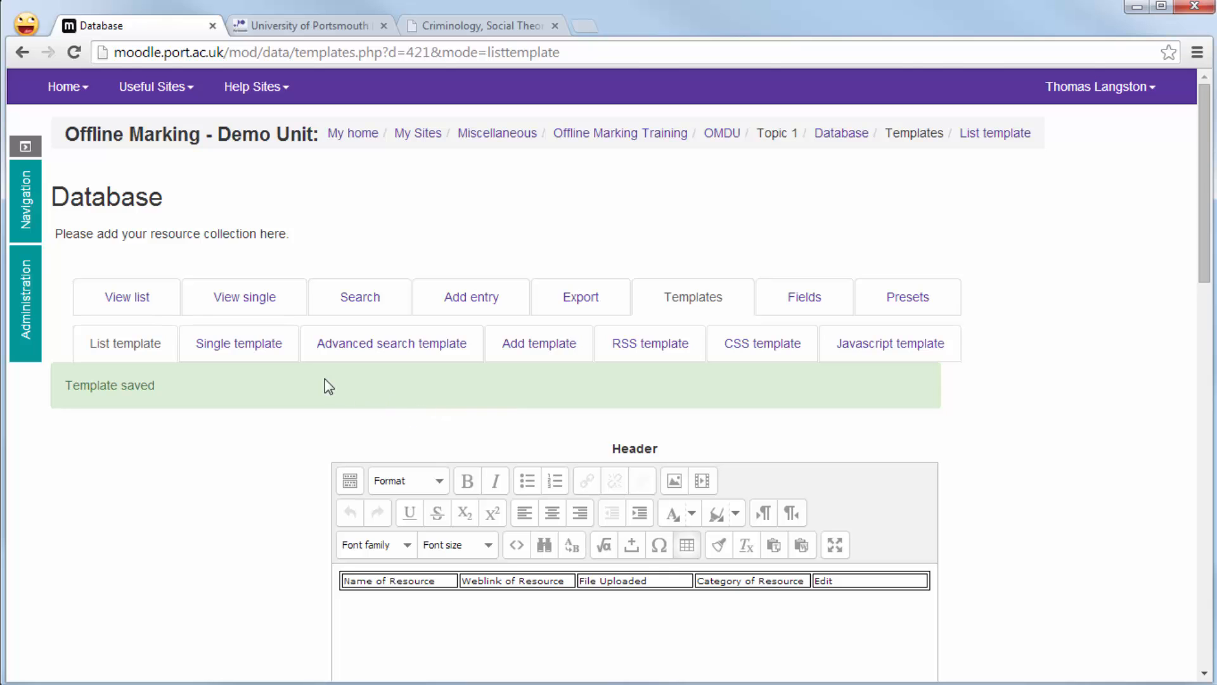
{"action": "left_click", "coordinate": [125, 296]}
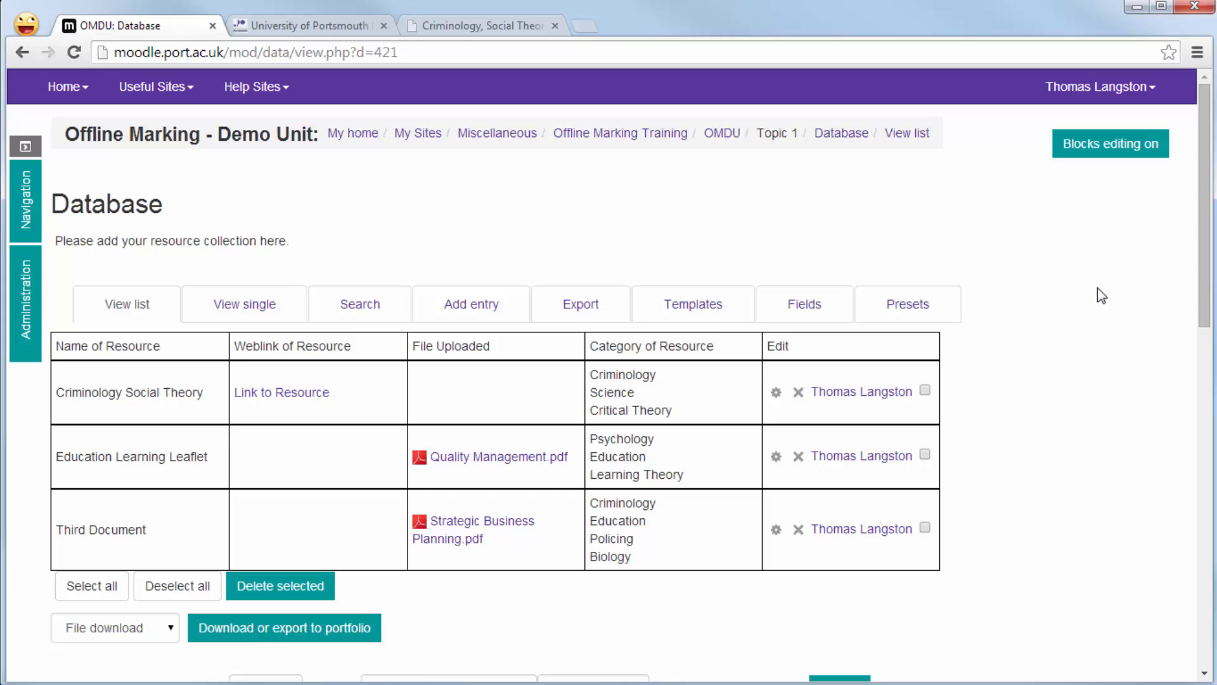
{"action": "mouse_move", "coordinate": [1083, 291]}
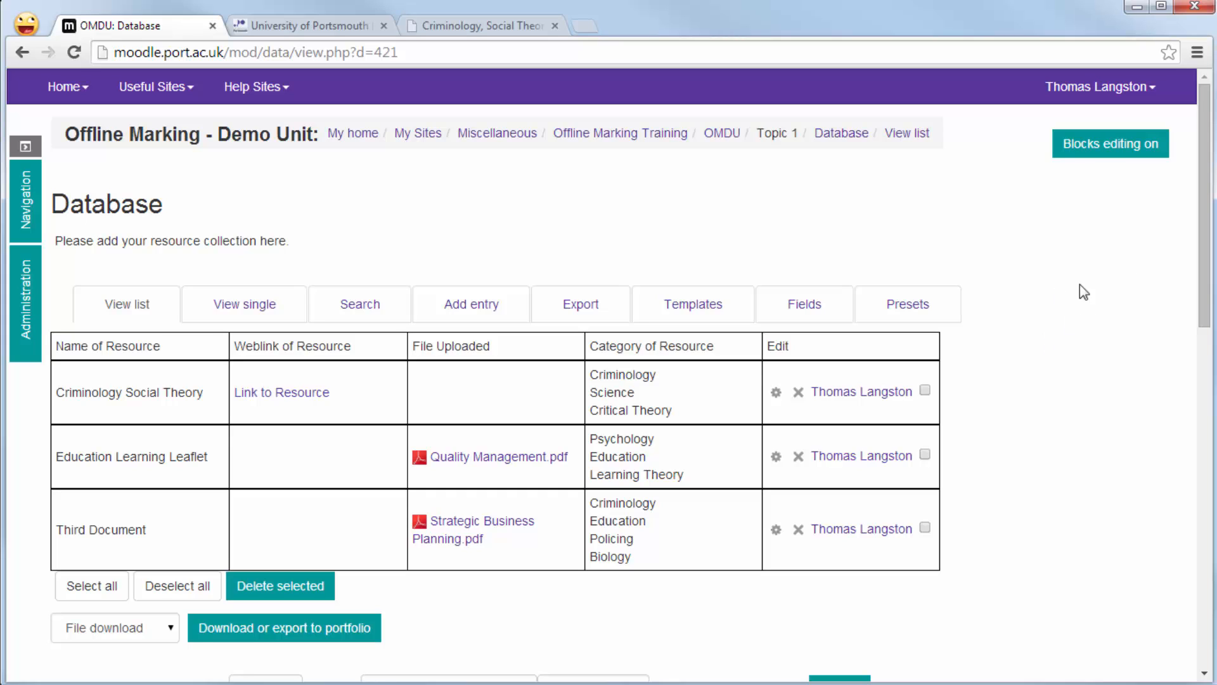
{"action": "scroll", "scroll_direction": "down", "scroll_amount": 3}
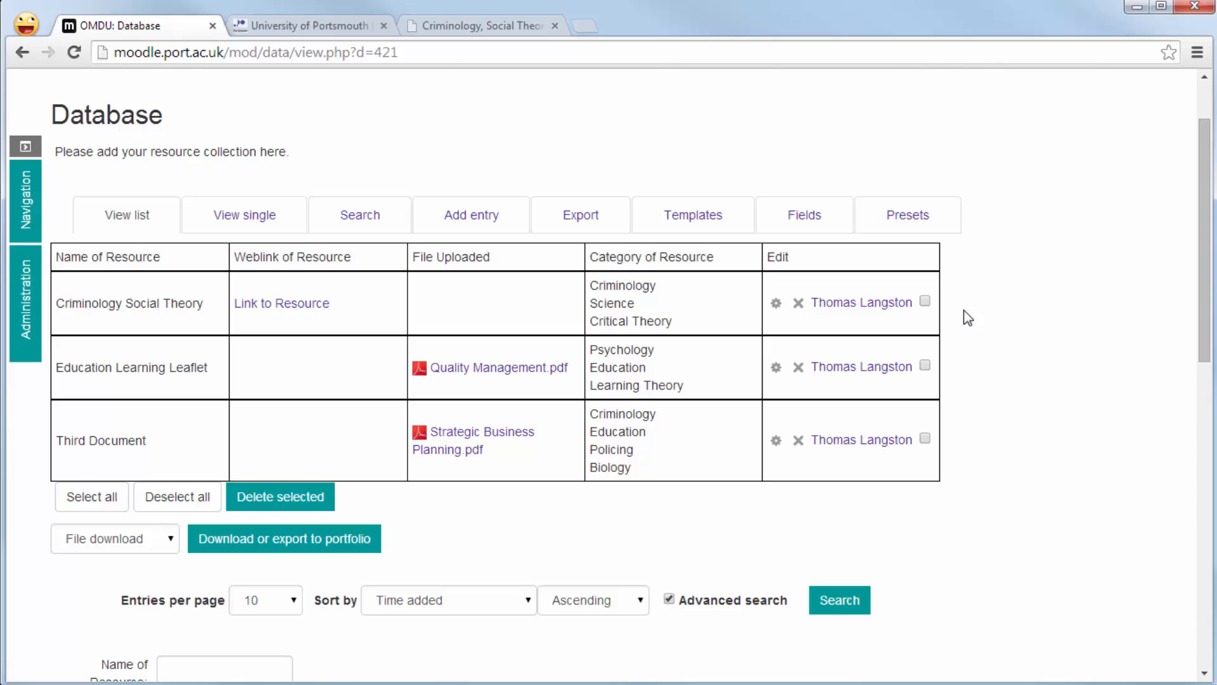
{"action": "mouse_move", "coordinate": [521, 312]}
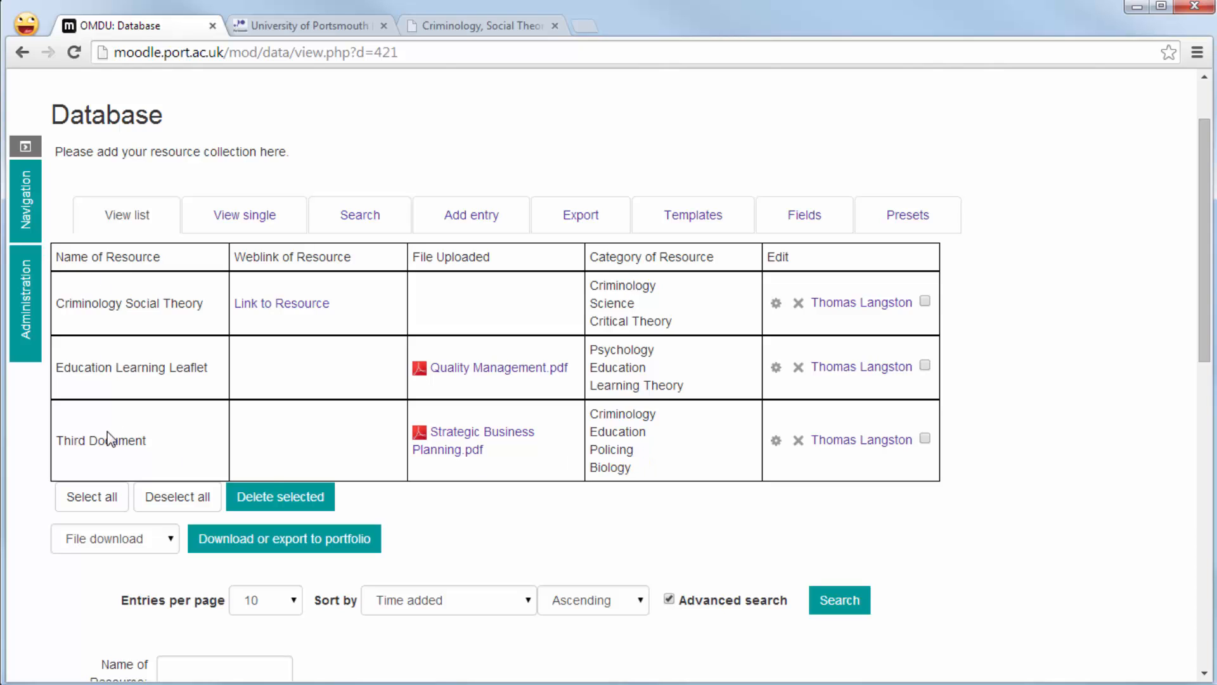
Tick the bulk-delete checkboxes for Education Learning Leaflet and Third Document.
{"action": "left_click", "coordinate": [924, 365]}
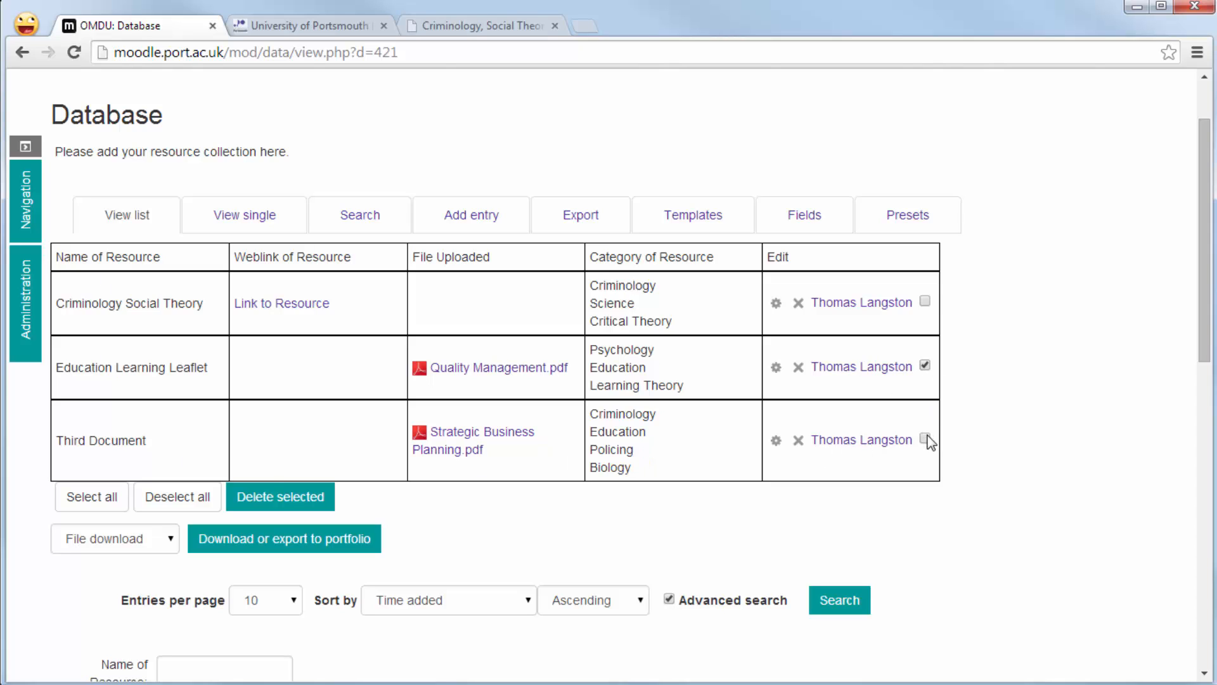
{"action": "left_click", "coordinate": [924, 439]}
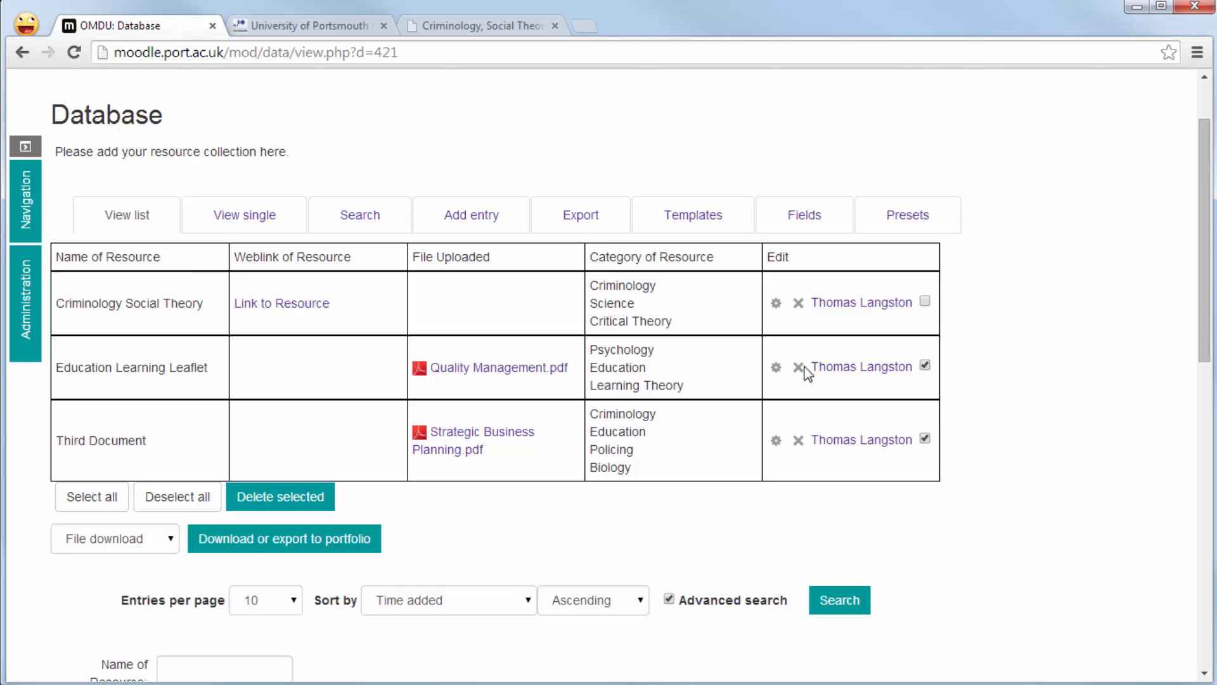
{"action": "left_click", "coordinate": [923, 366]}
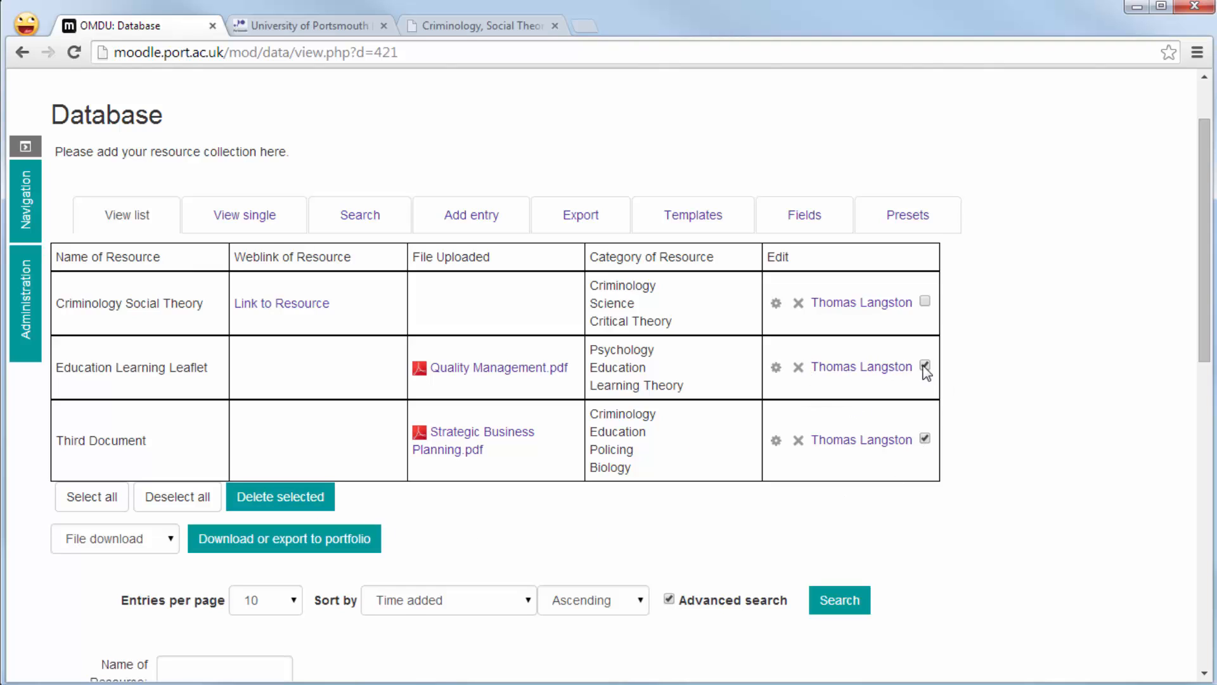